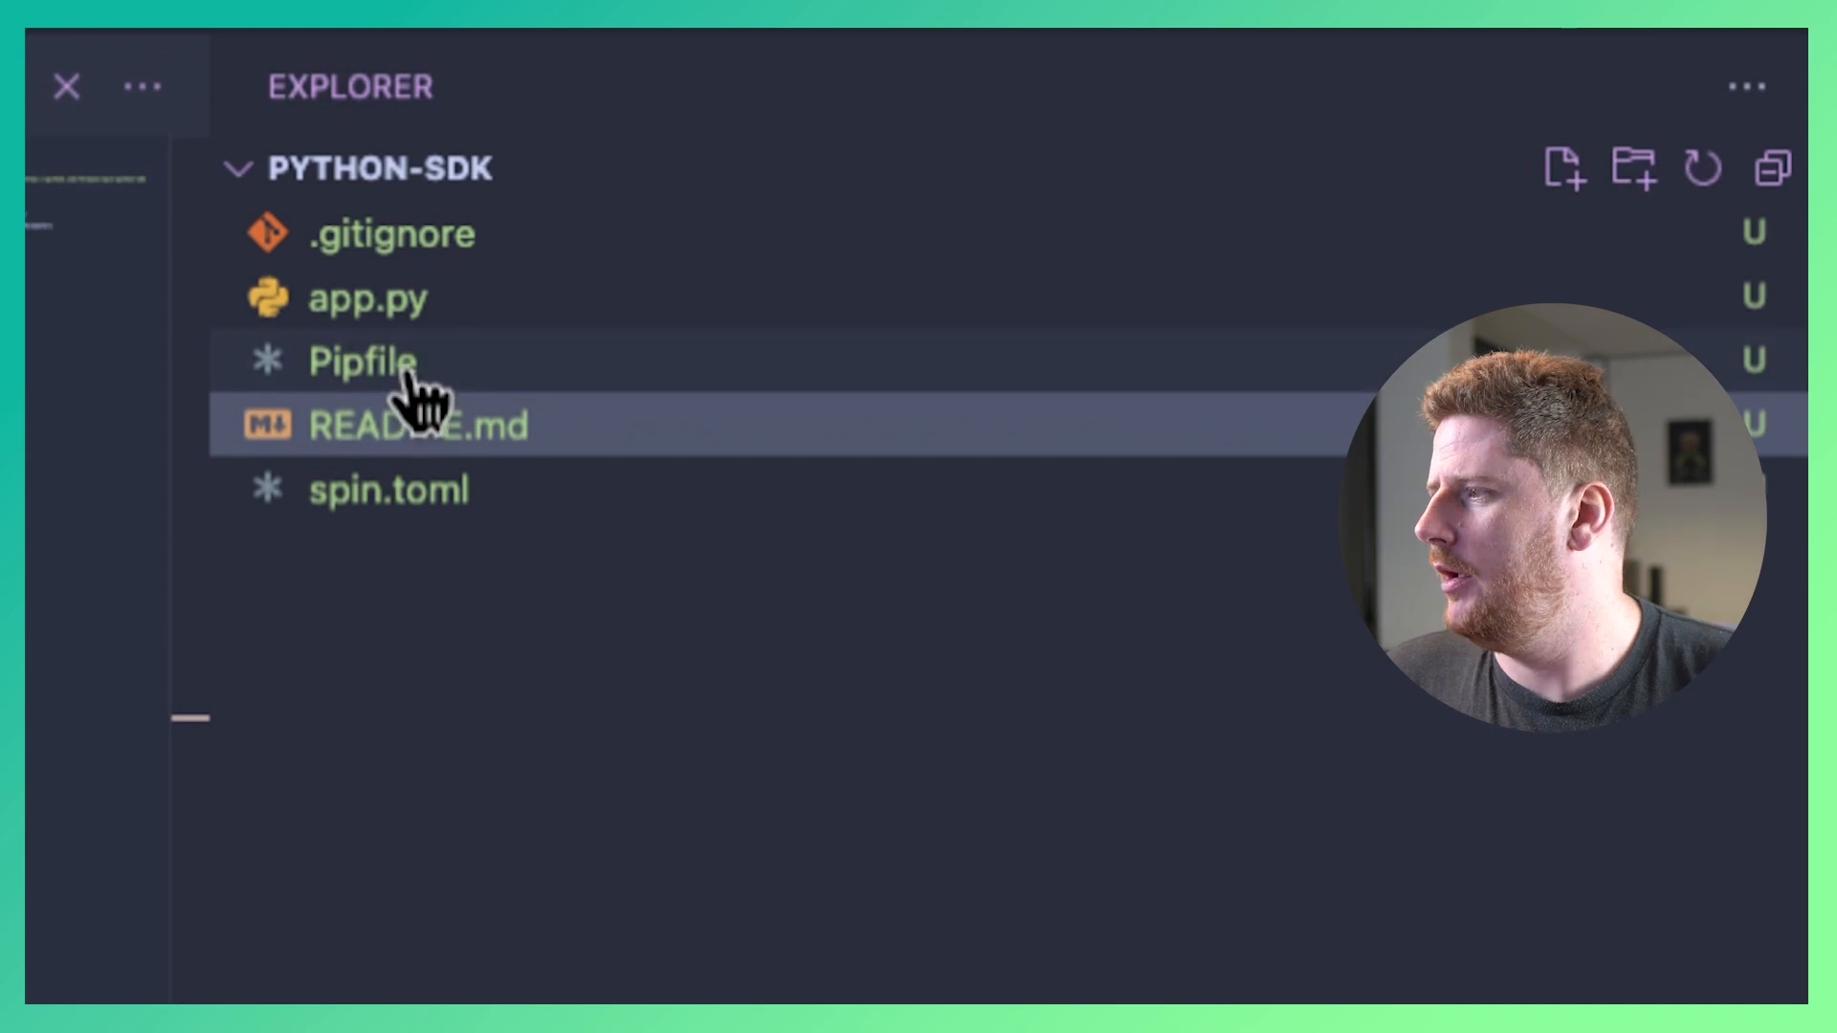
# Review the project's Pipfile and app.py.
pyautogui.click(365, 361)
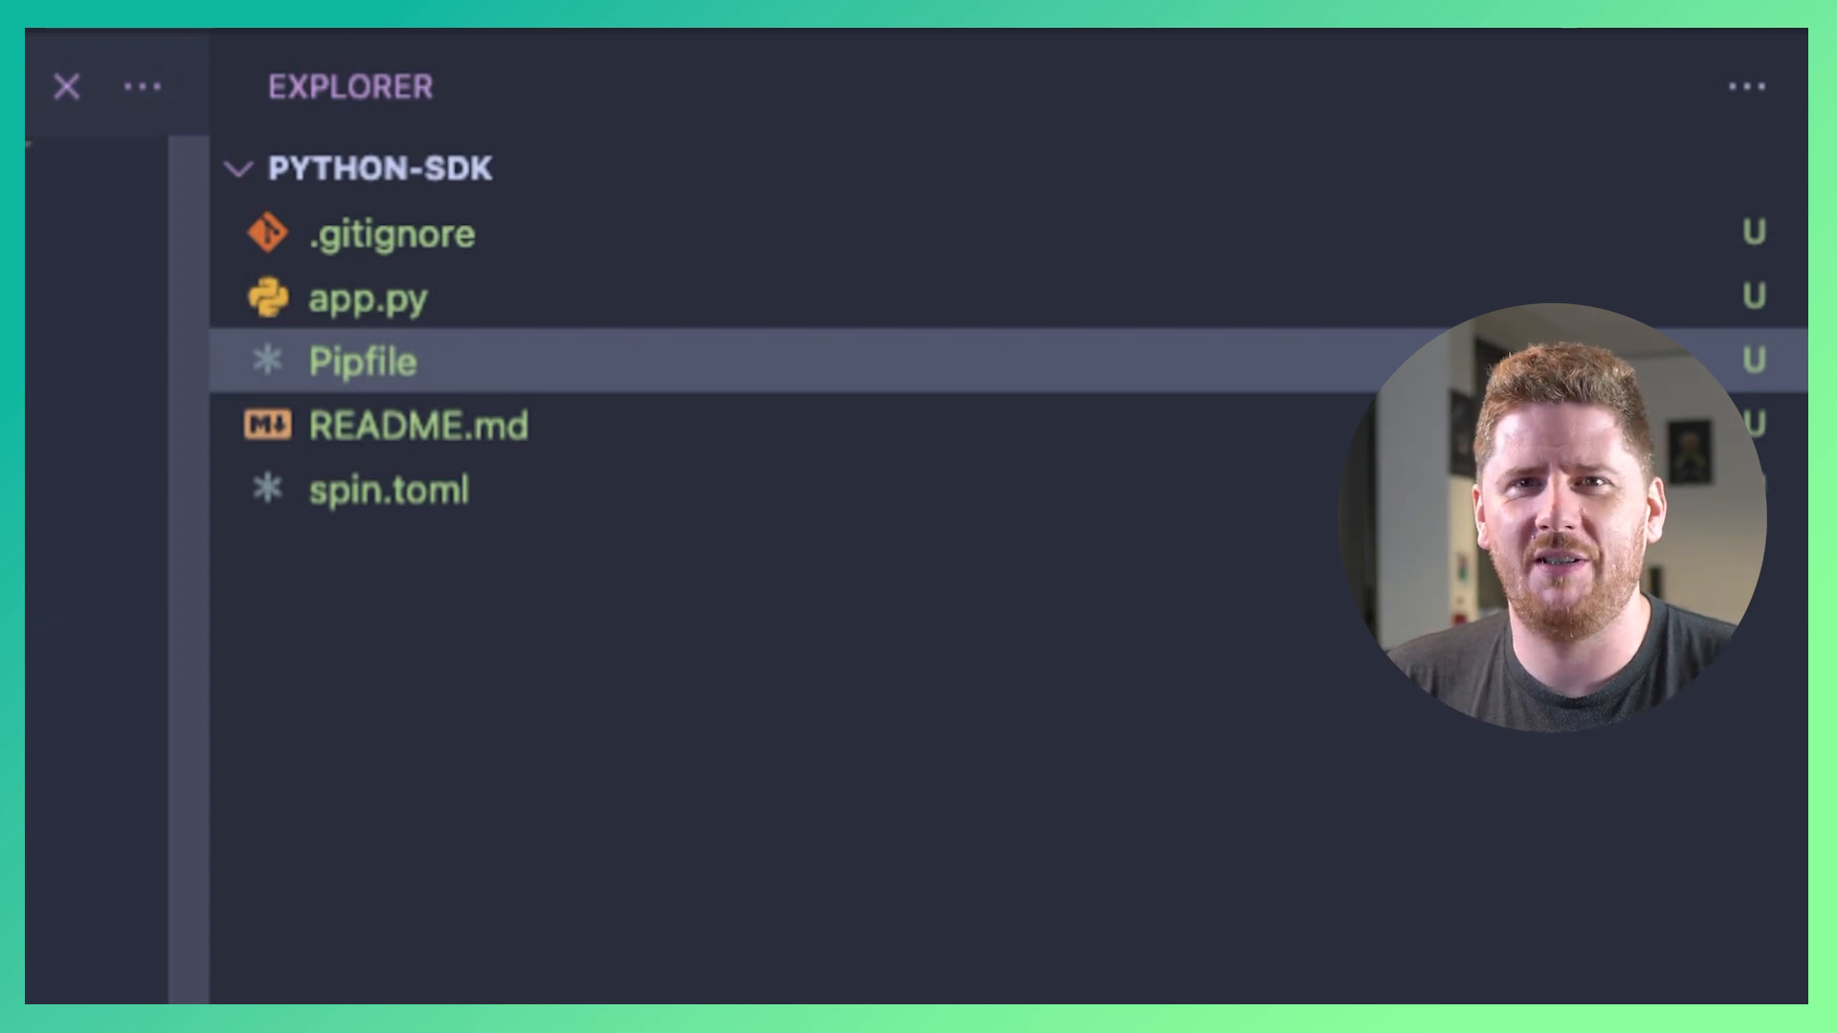
pyautogui.click(367, 298)
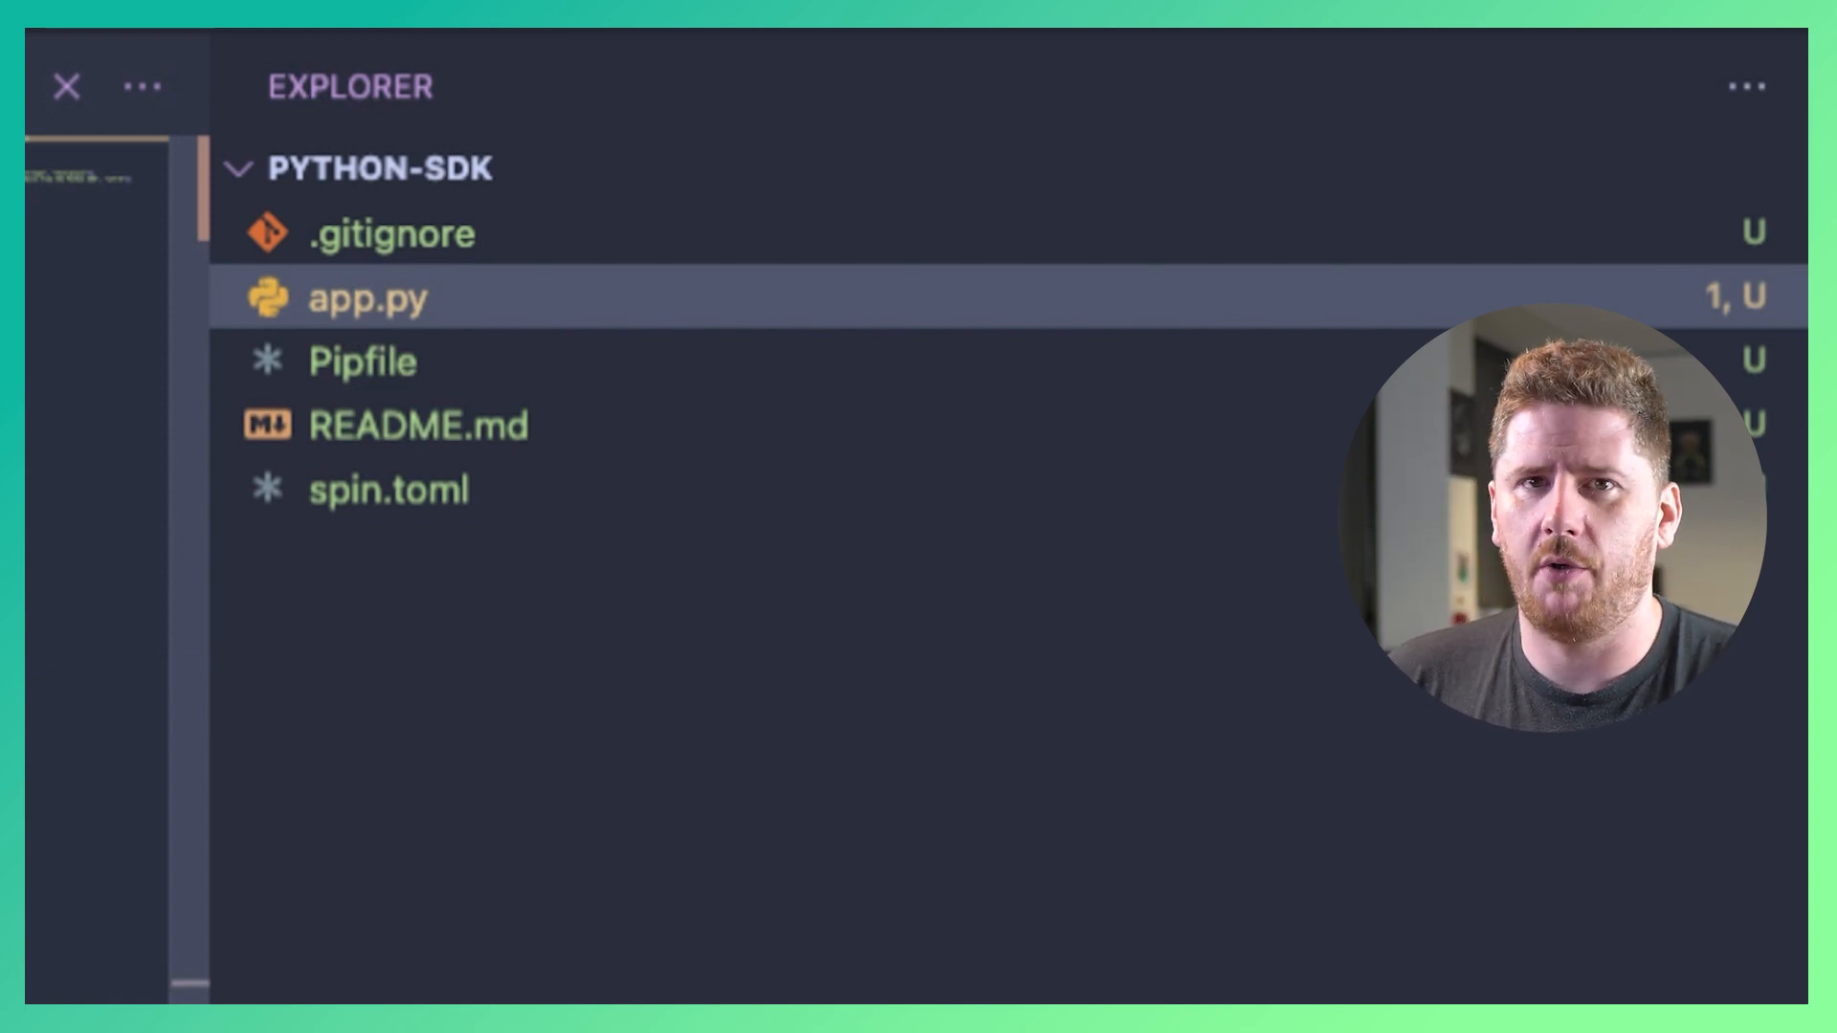
pyautogui.click(388, 489)
pyautogui.write('spin')
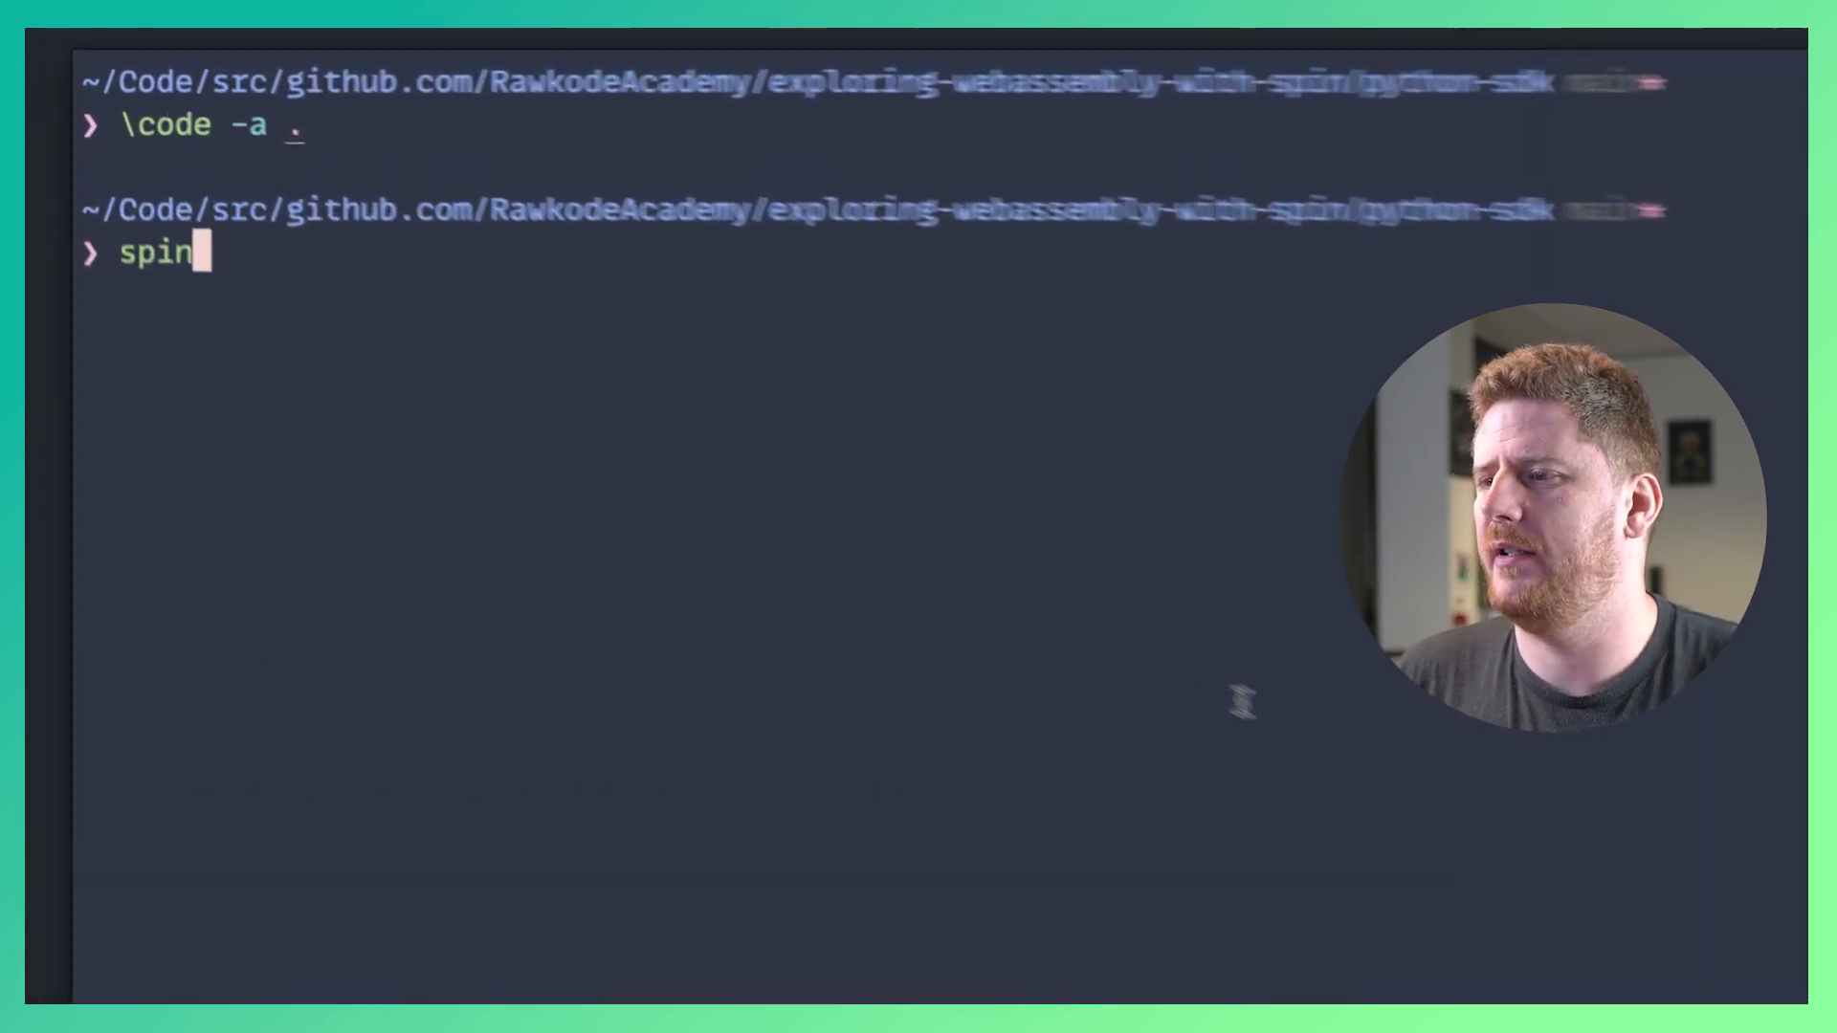
pyautogui.write('build')
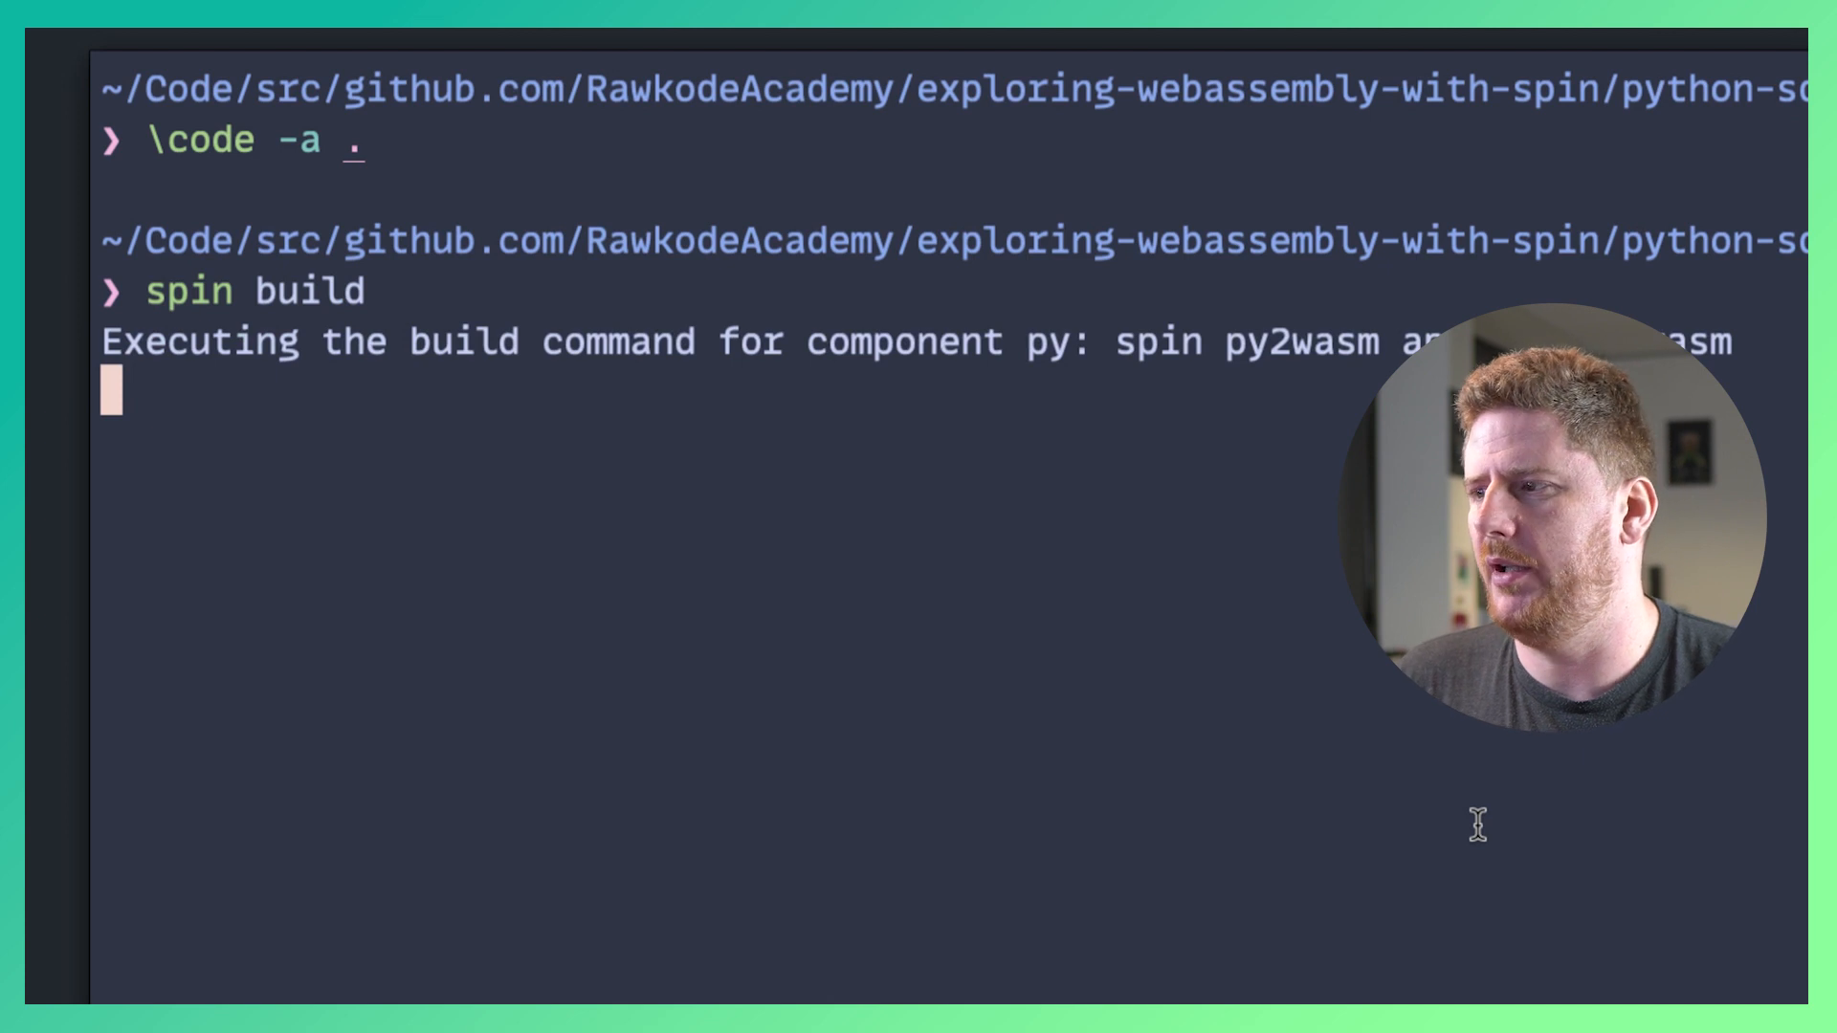
pyautogui.write('spin up')
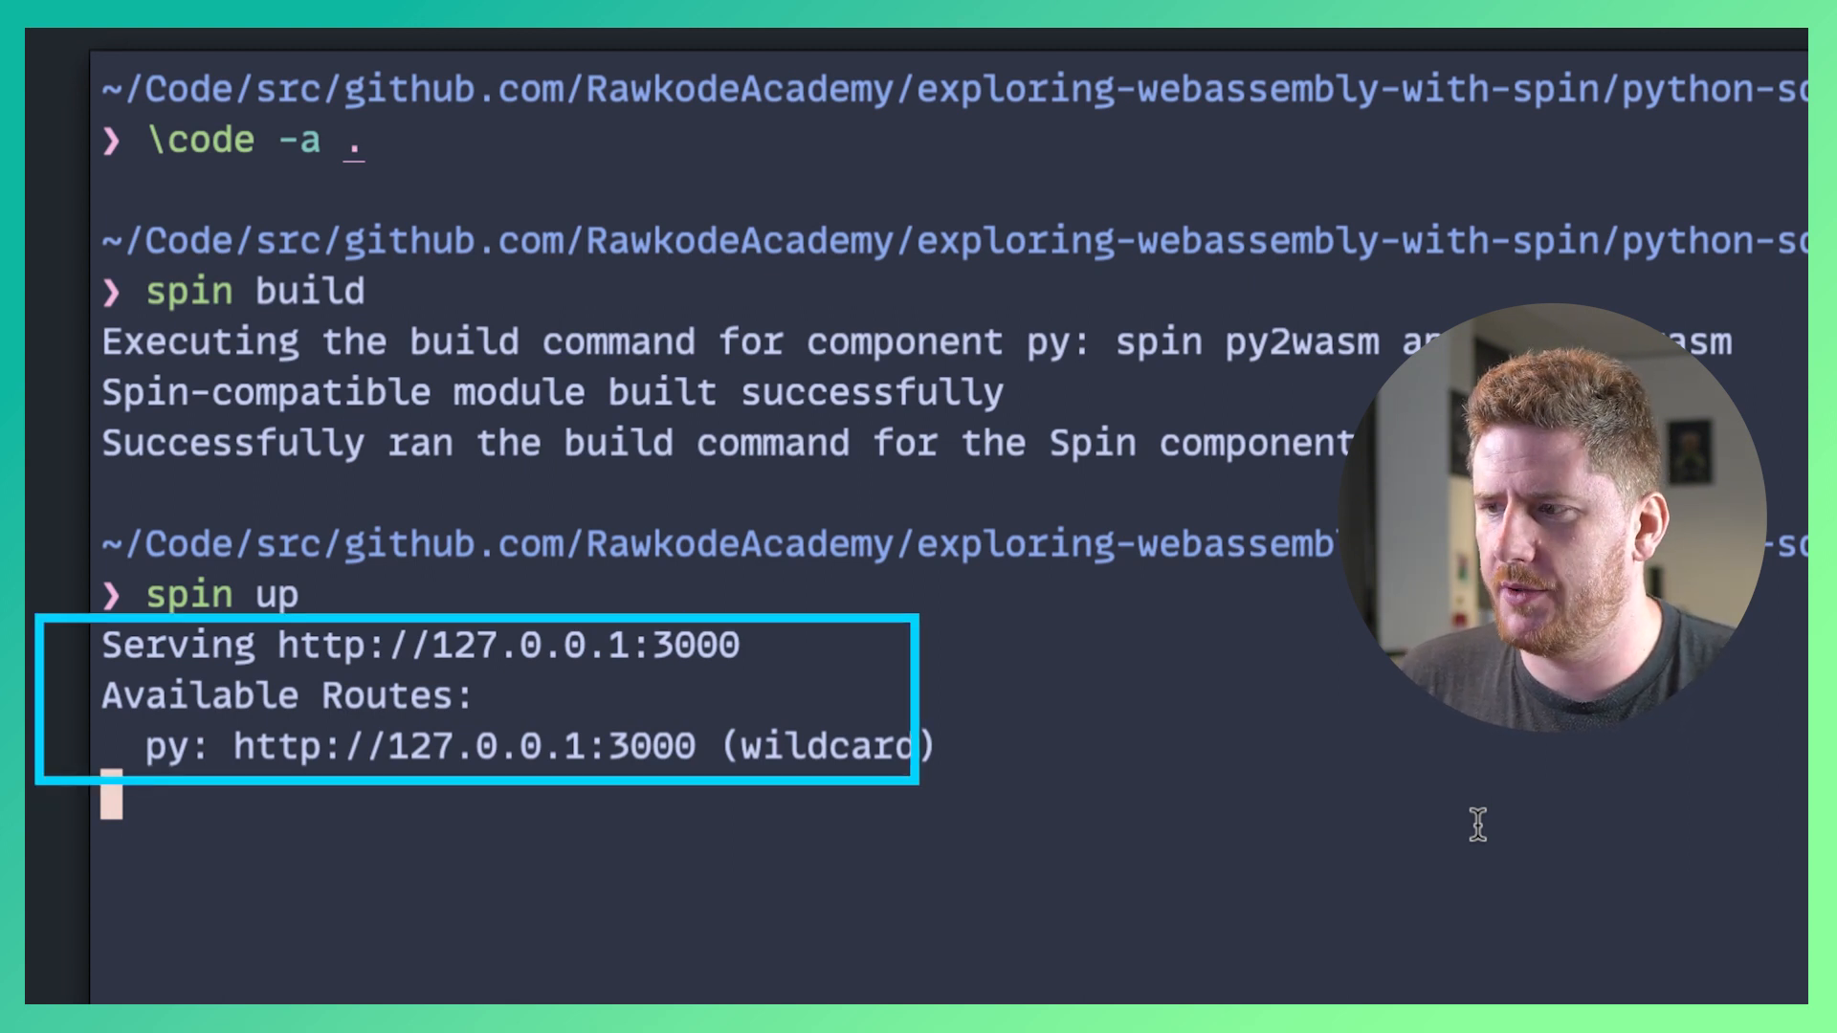
pyautogui.write('curl http')
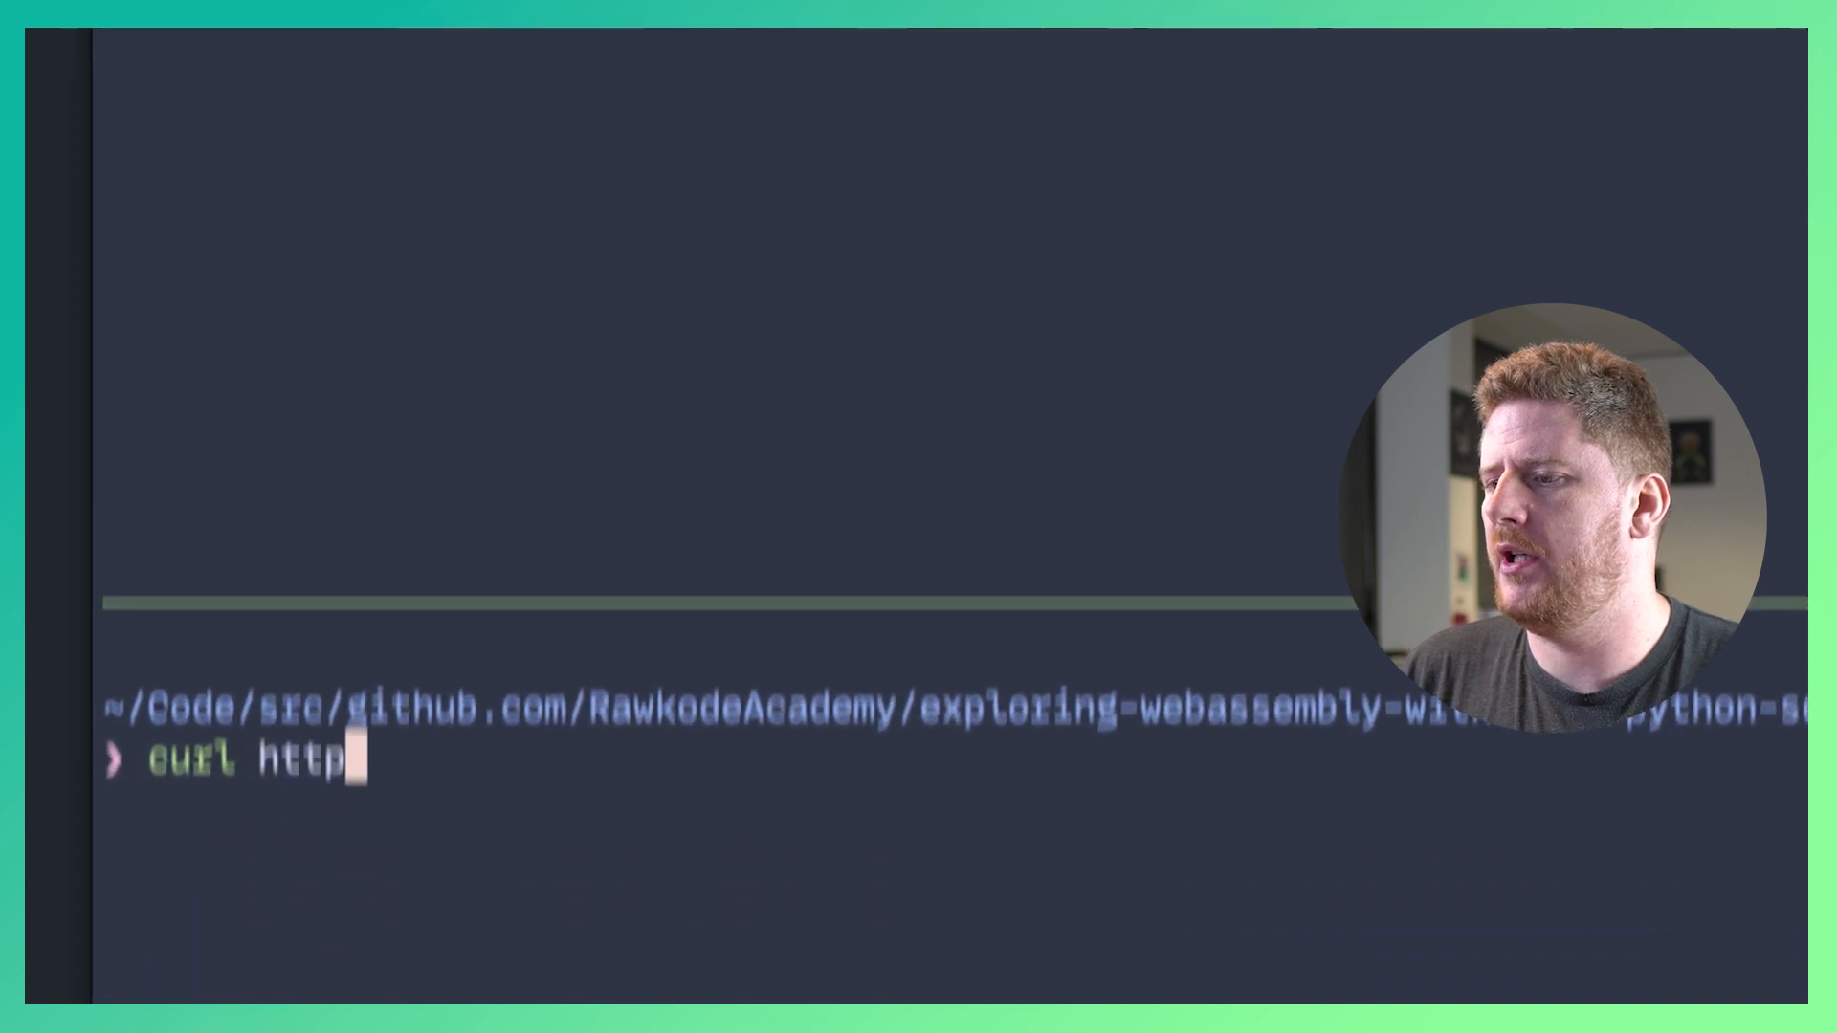
pyautogui.write('://localhost:')
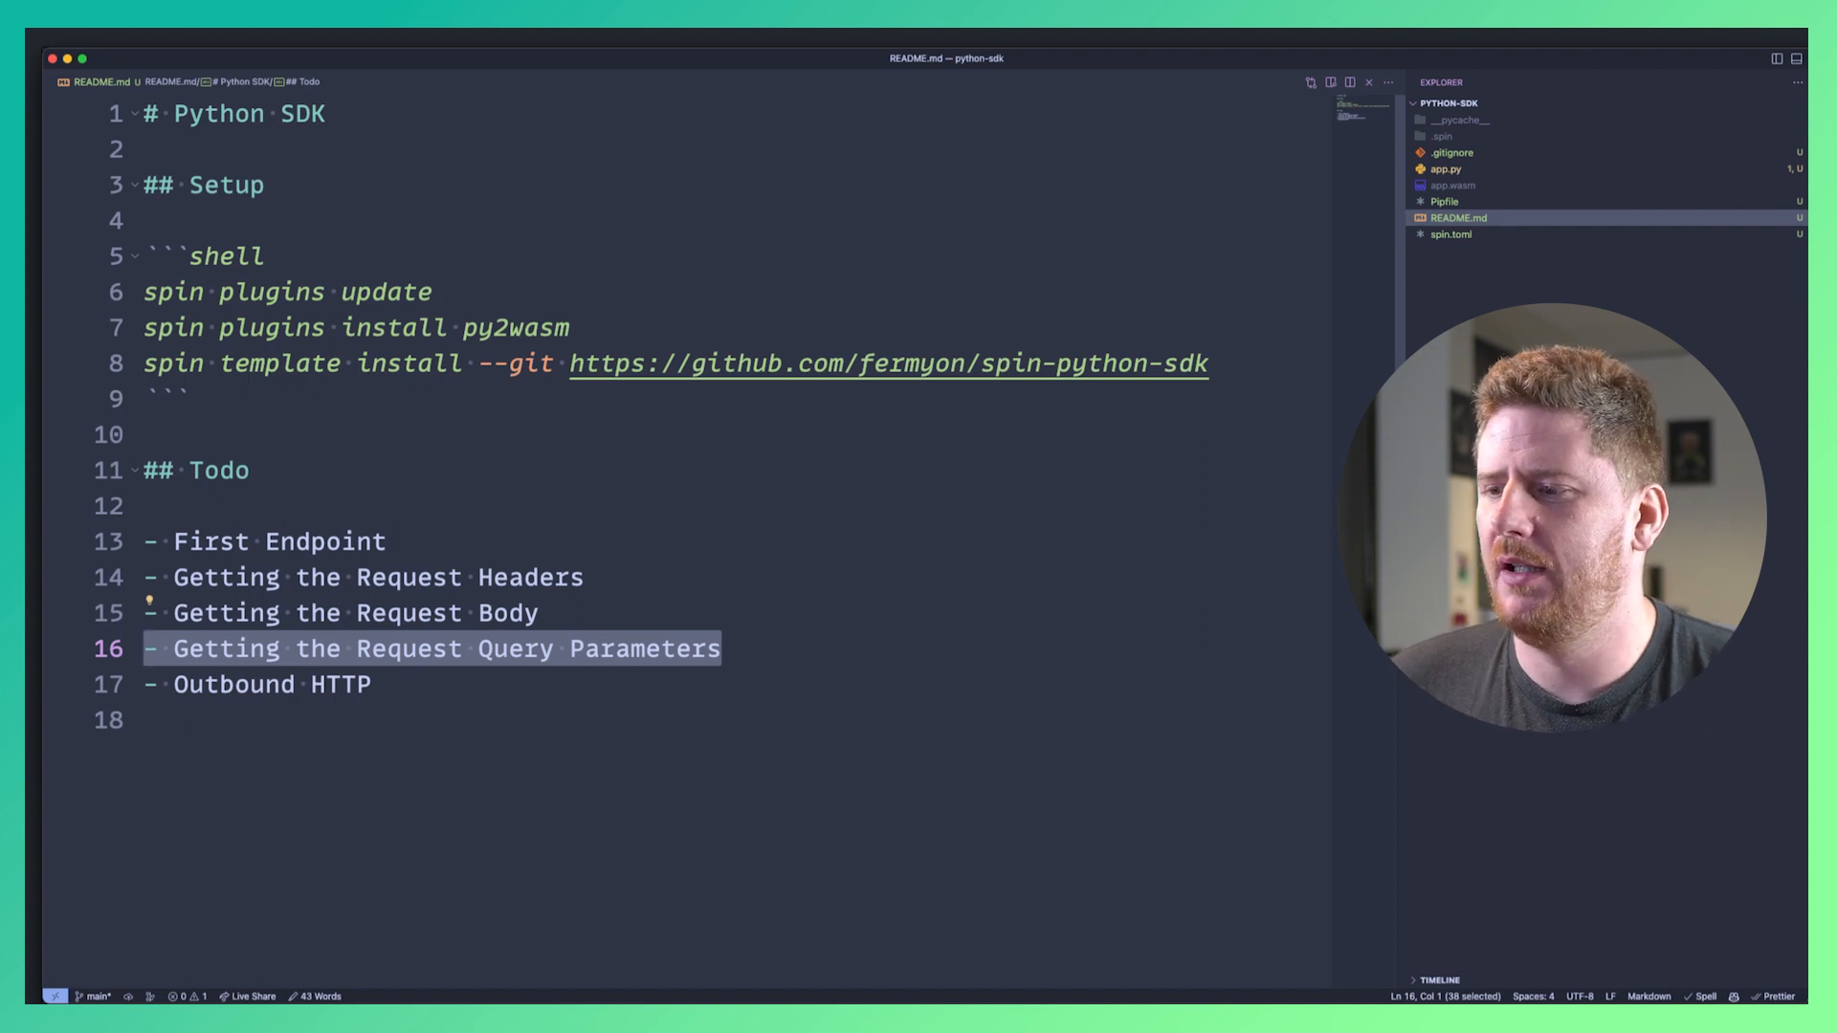
# Scroll through the README todo list and open app.py for editing.
pyautogui.press('Down')
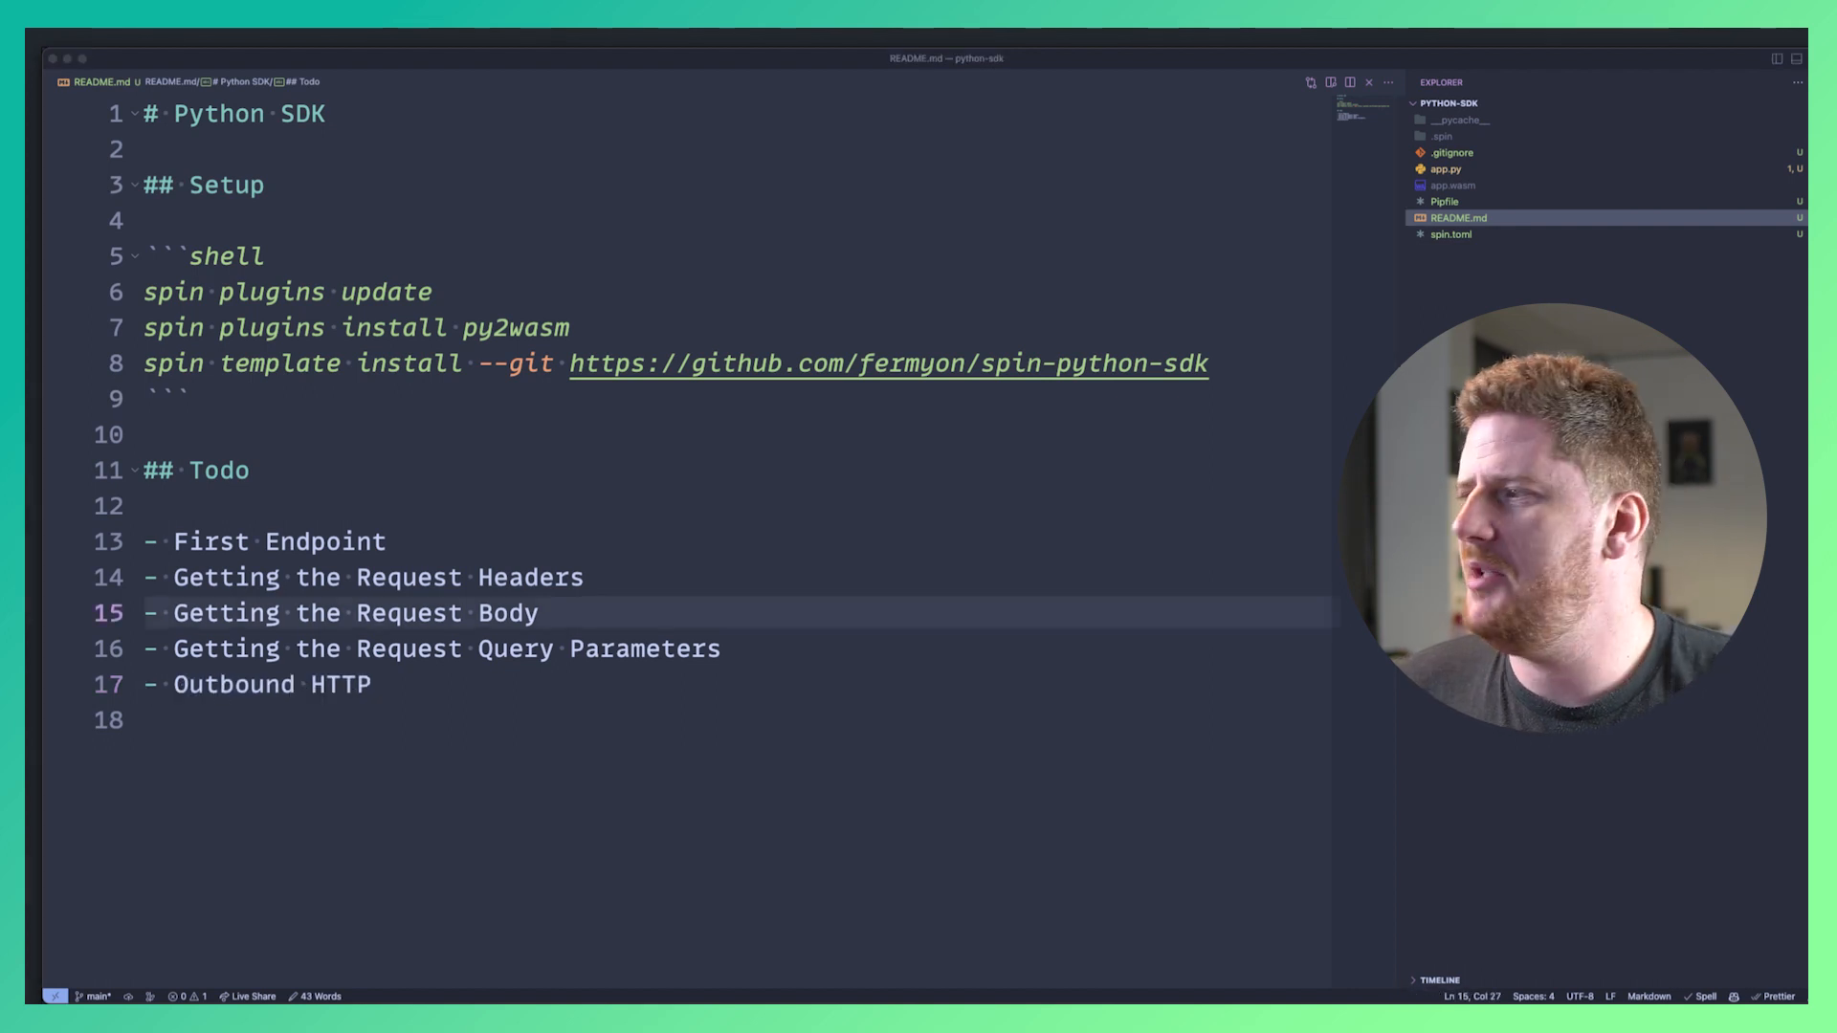
pyautogui.click(1445, 168)
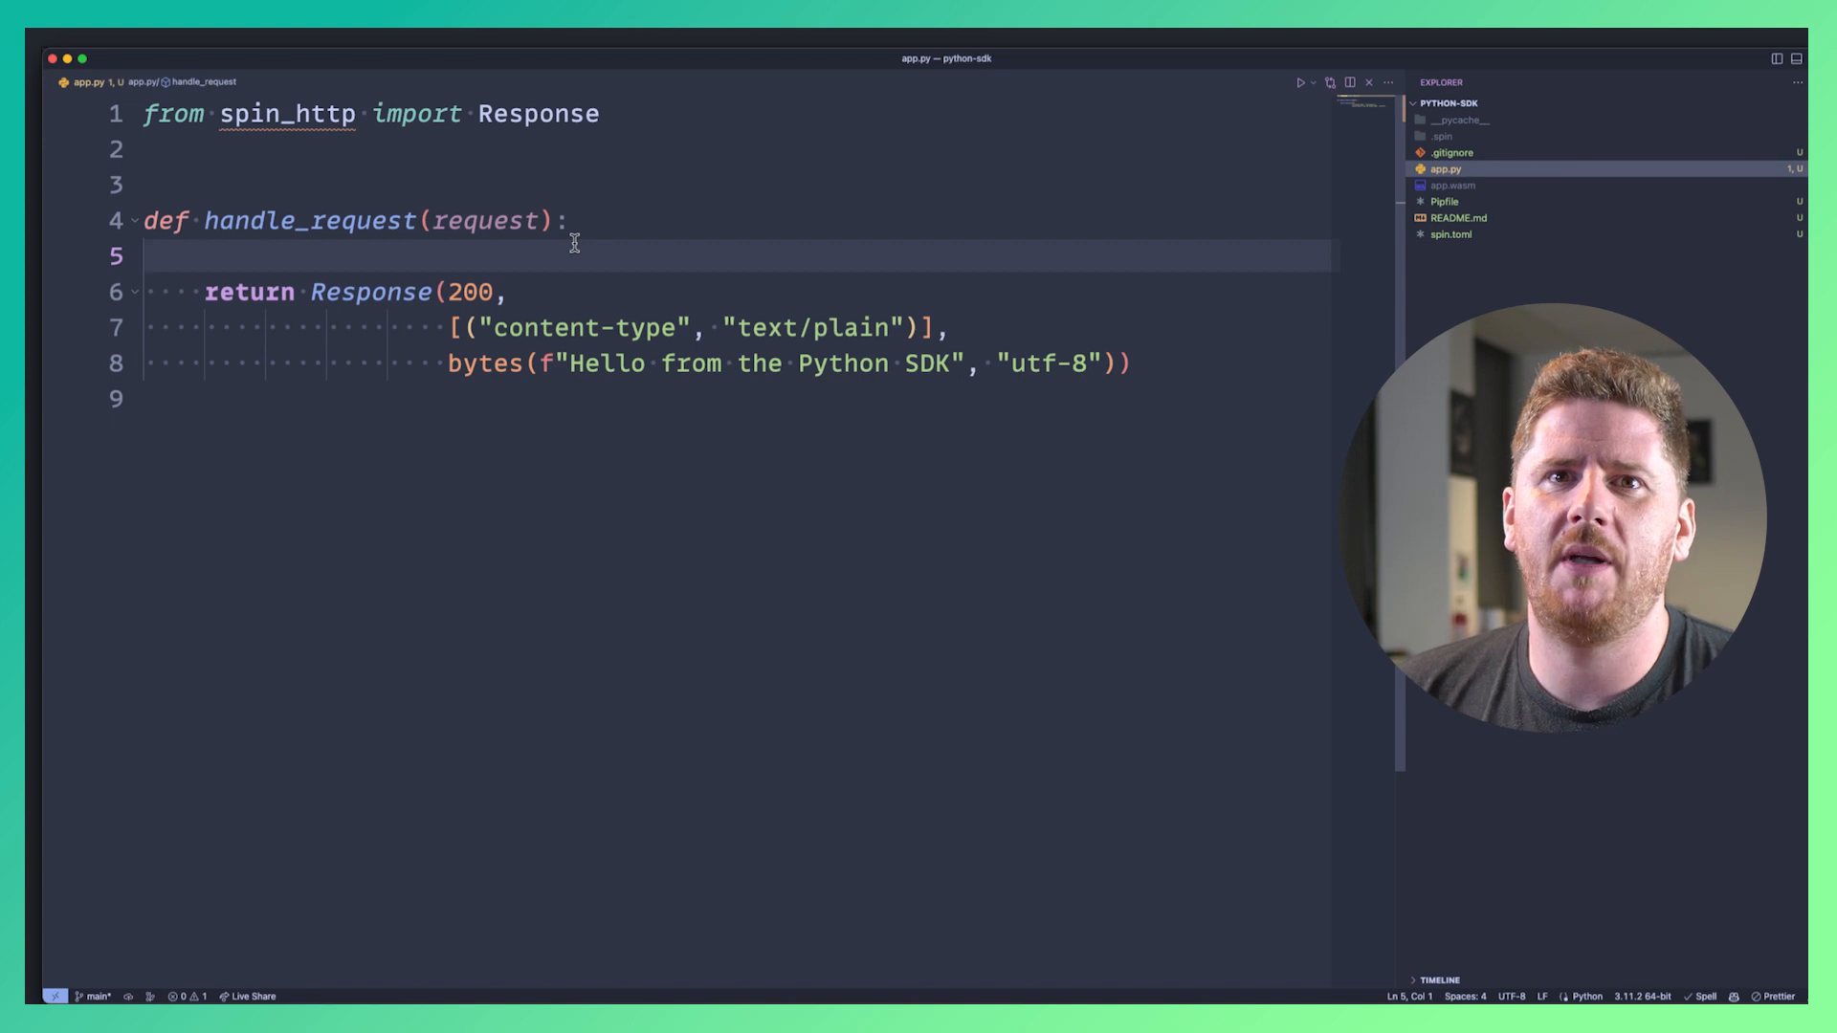
# Add a GET method check and a 'Hello, world!' print to handle_request.
pyautogui.write('if request.method == "GET":')
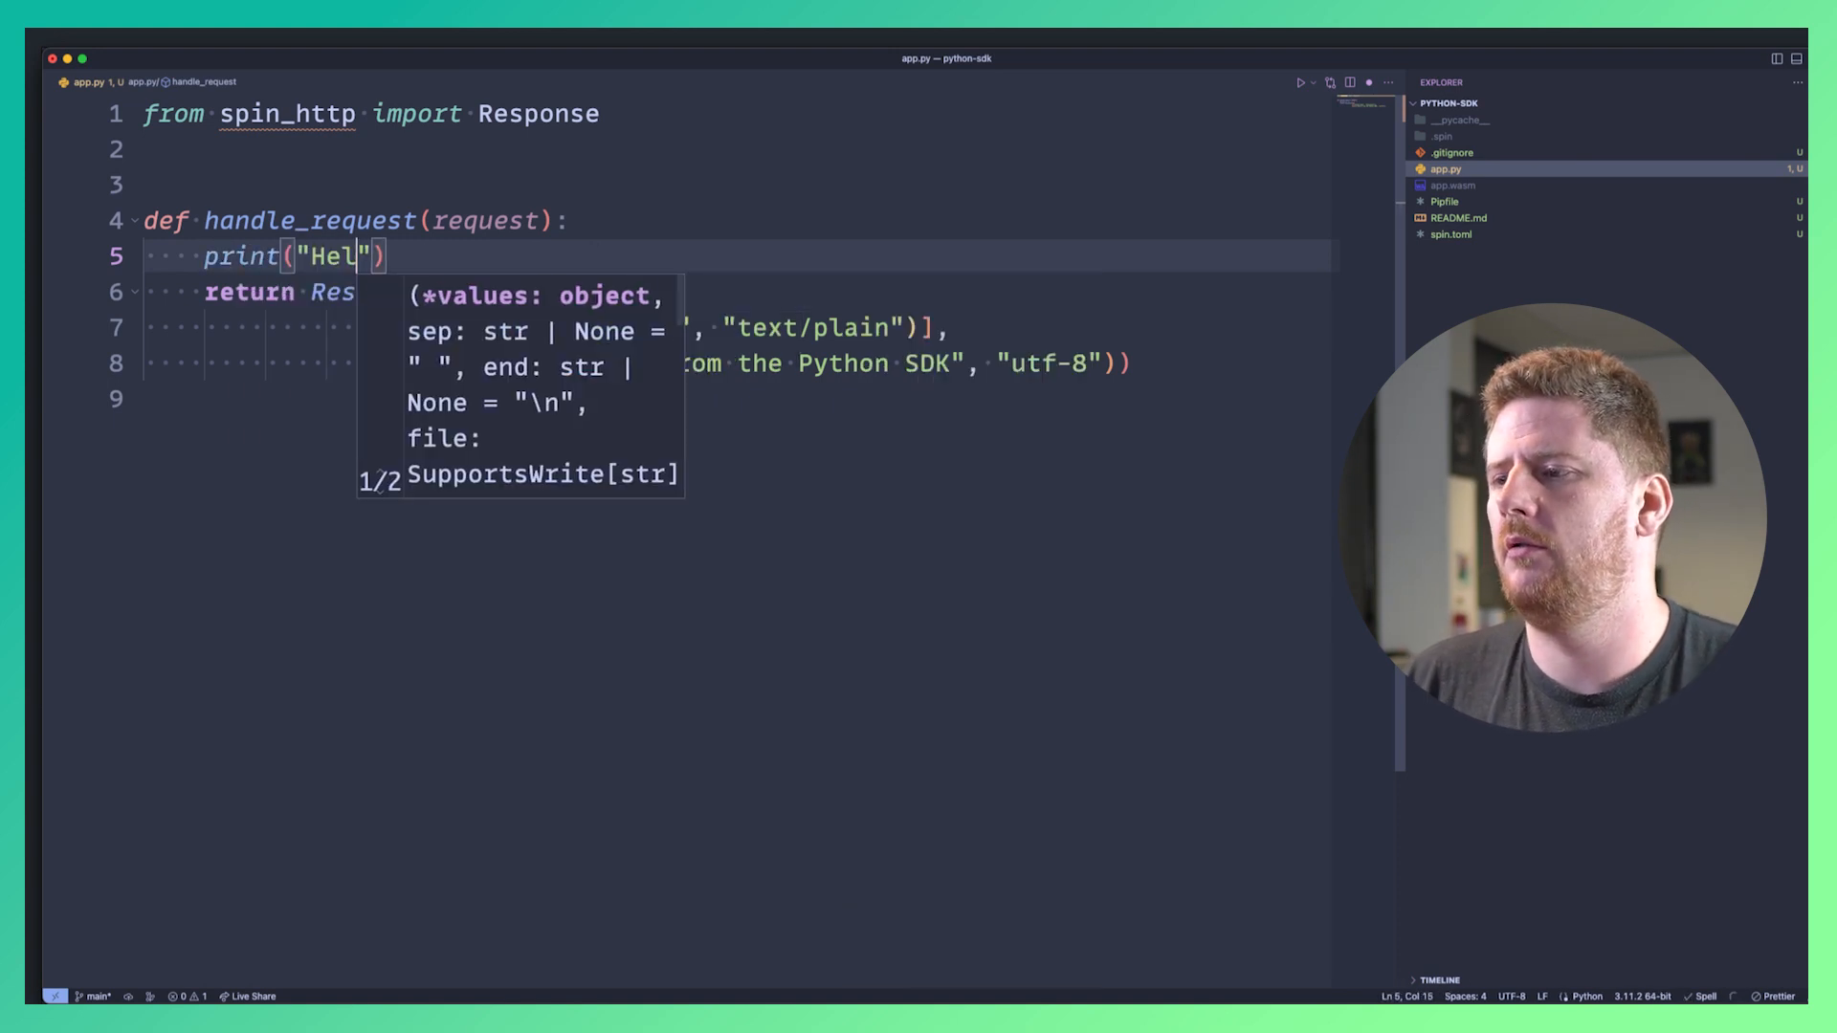
pyautogui.write('lo, world! on the CLI')
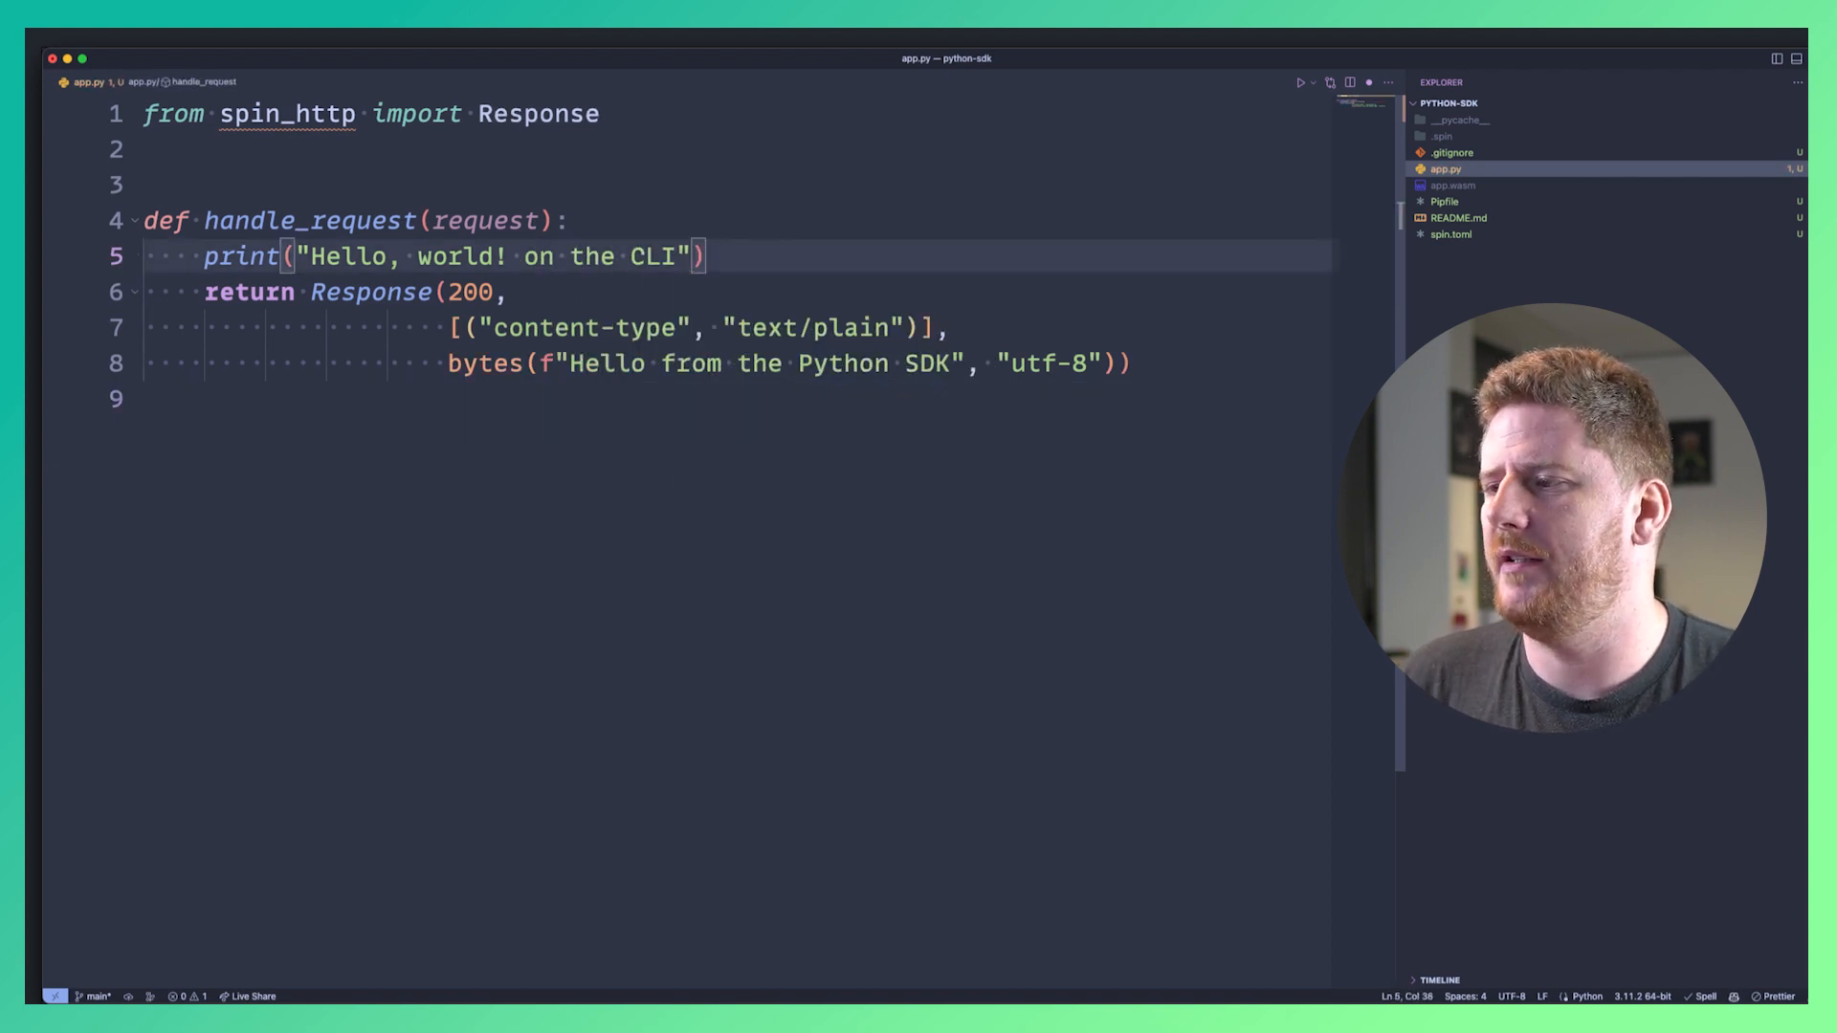
pyautogui.press('enter')
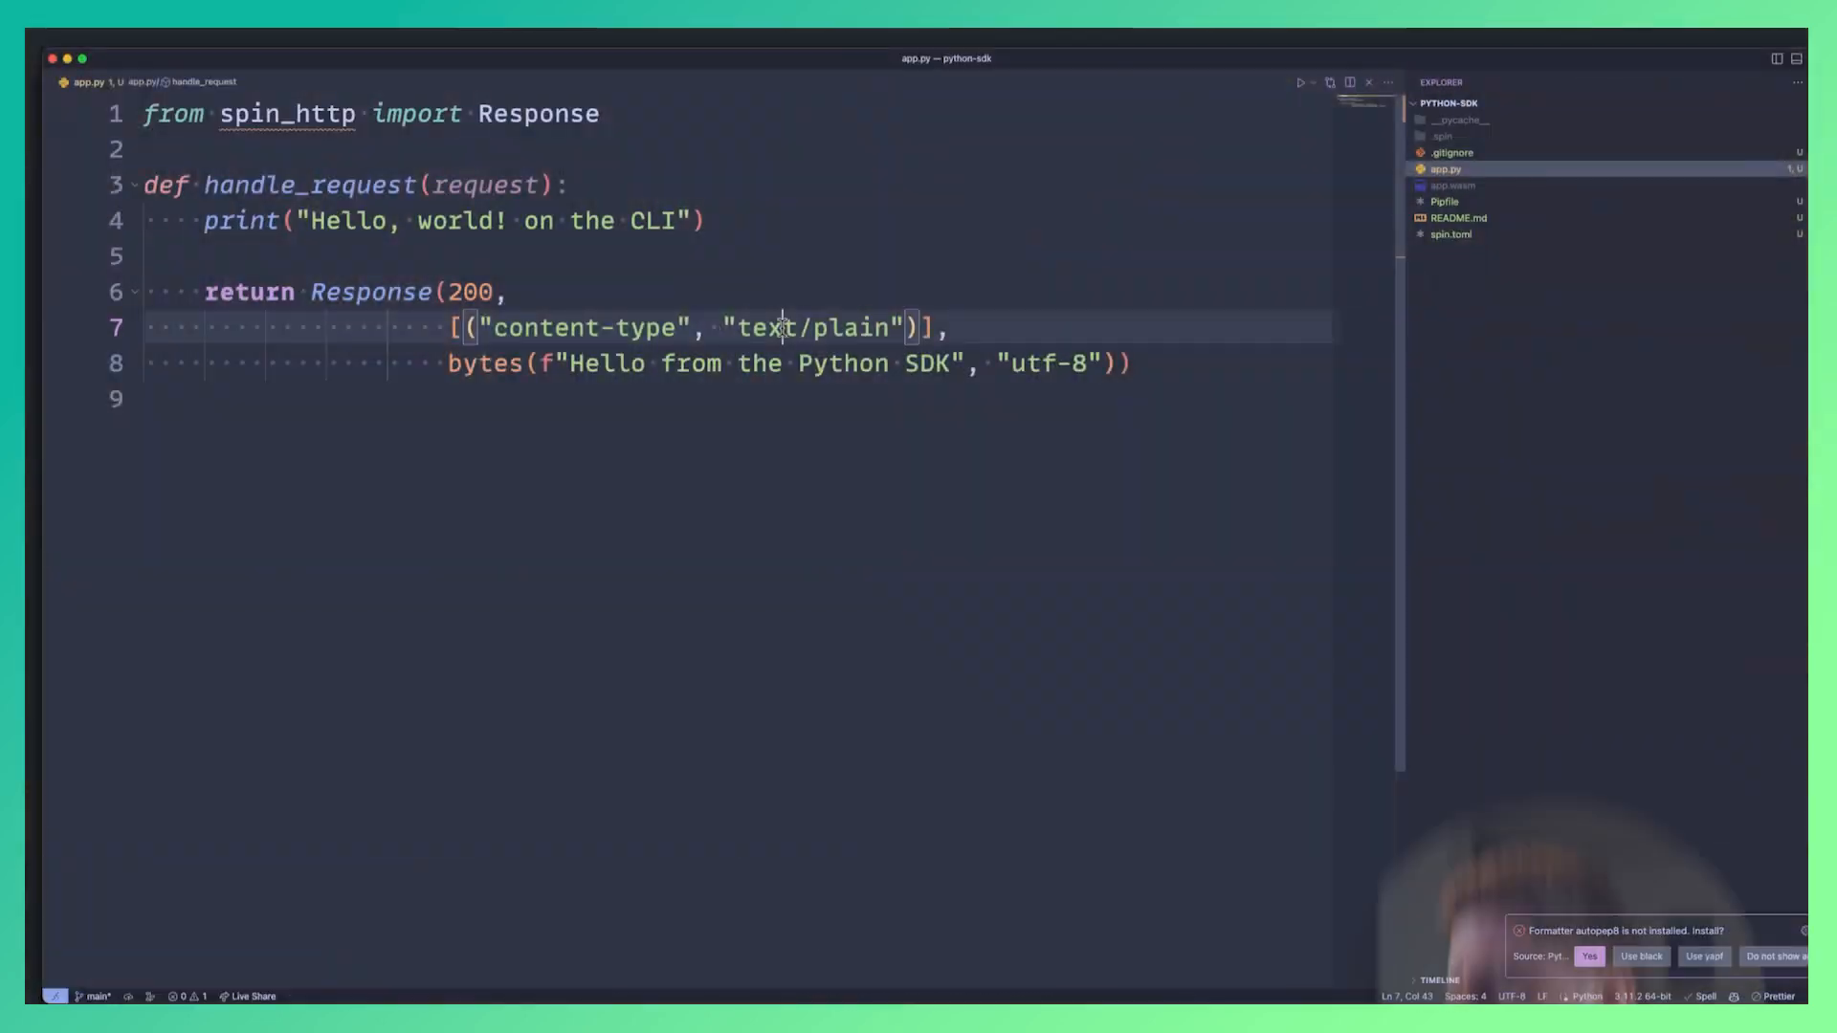
# Set content-type to application/json, import dumps, and return dumps({"name": "David"}).
pyautogui.write('application/json')
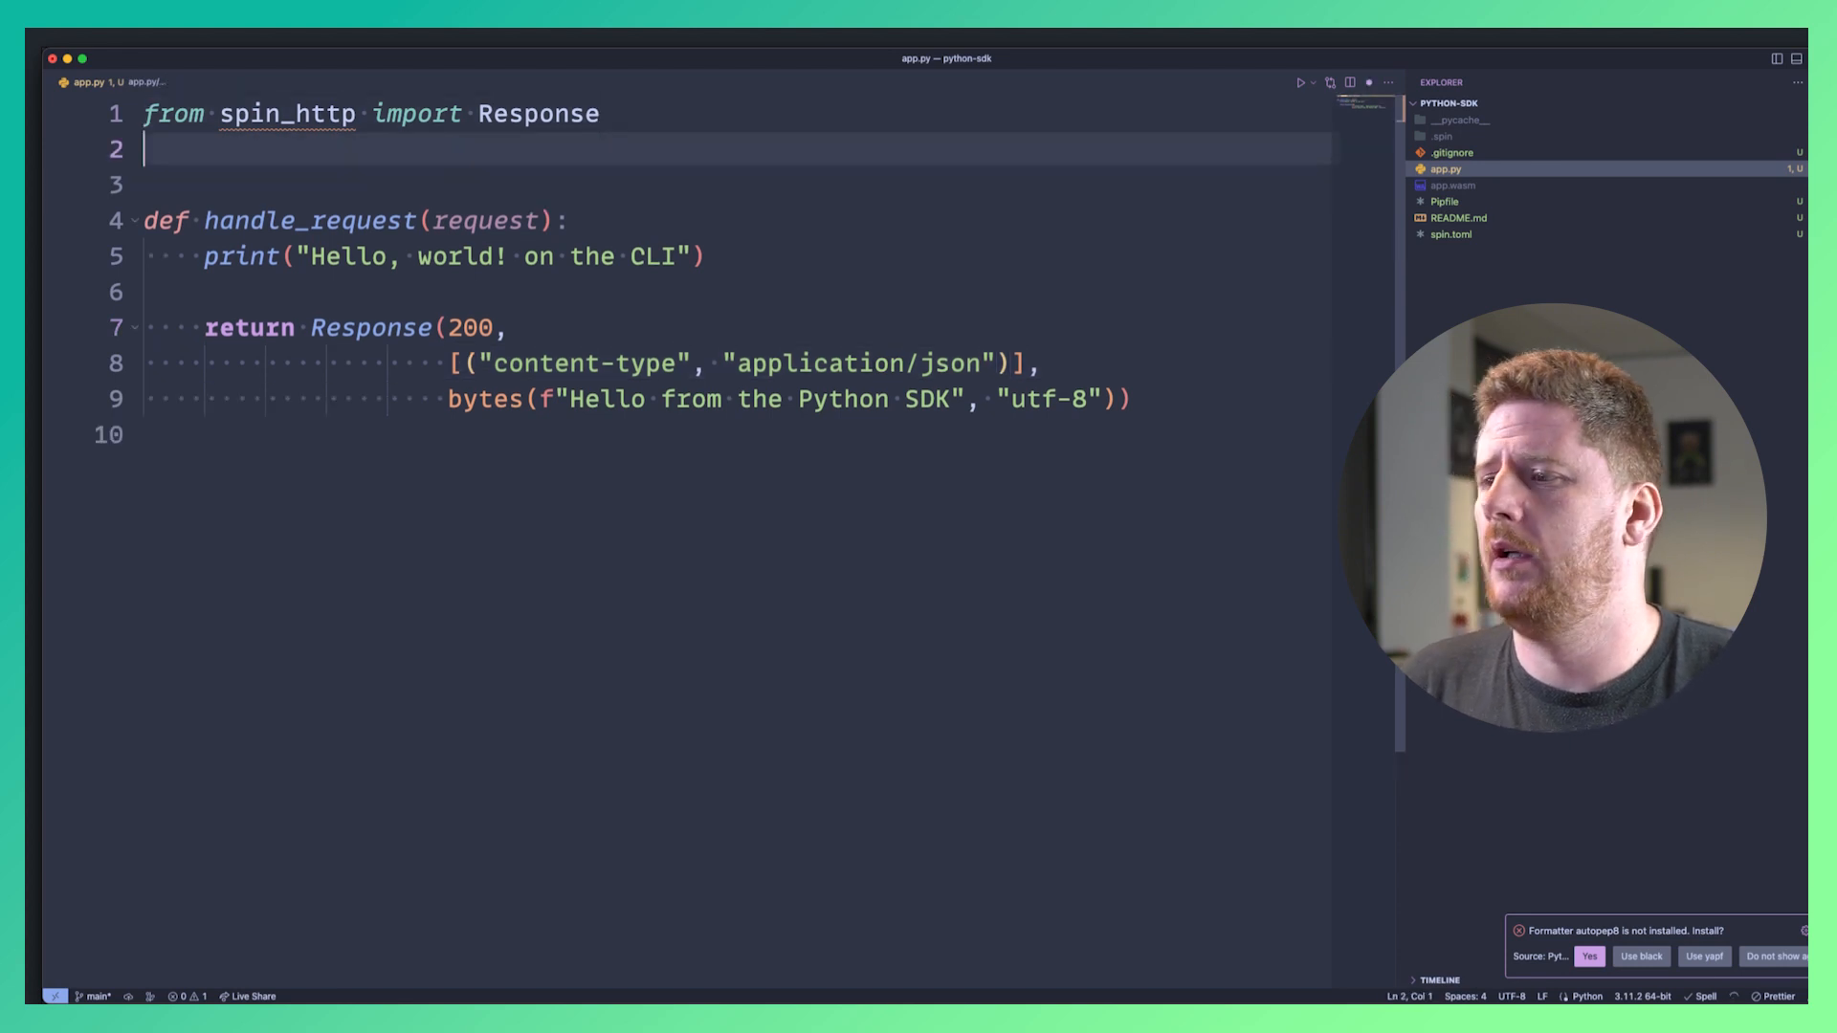
pyautogui.write('from json ""')
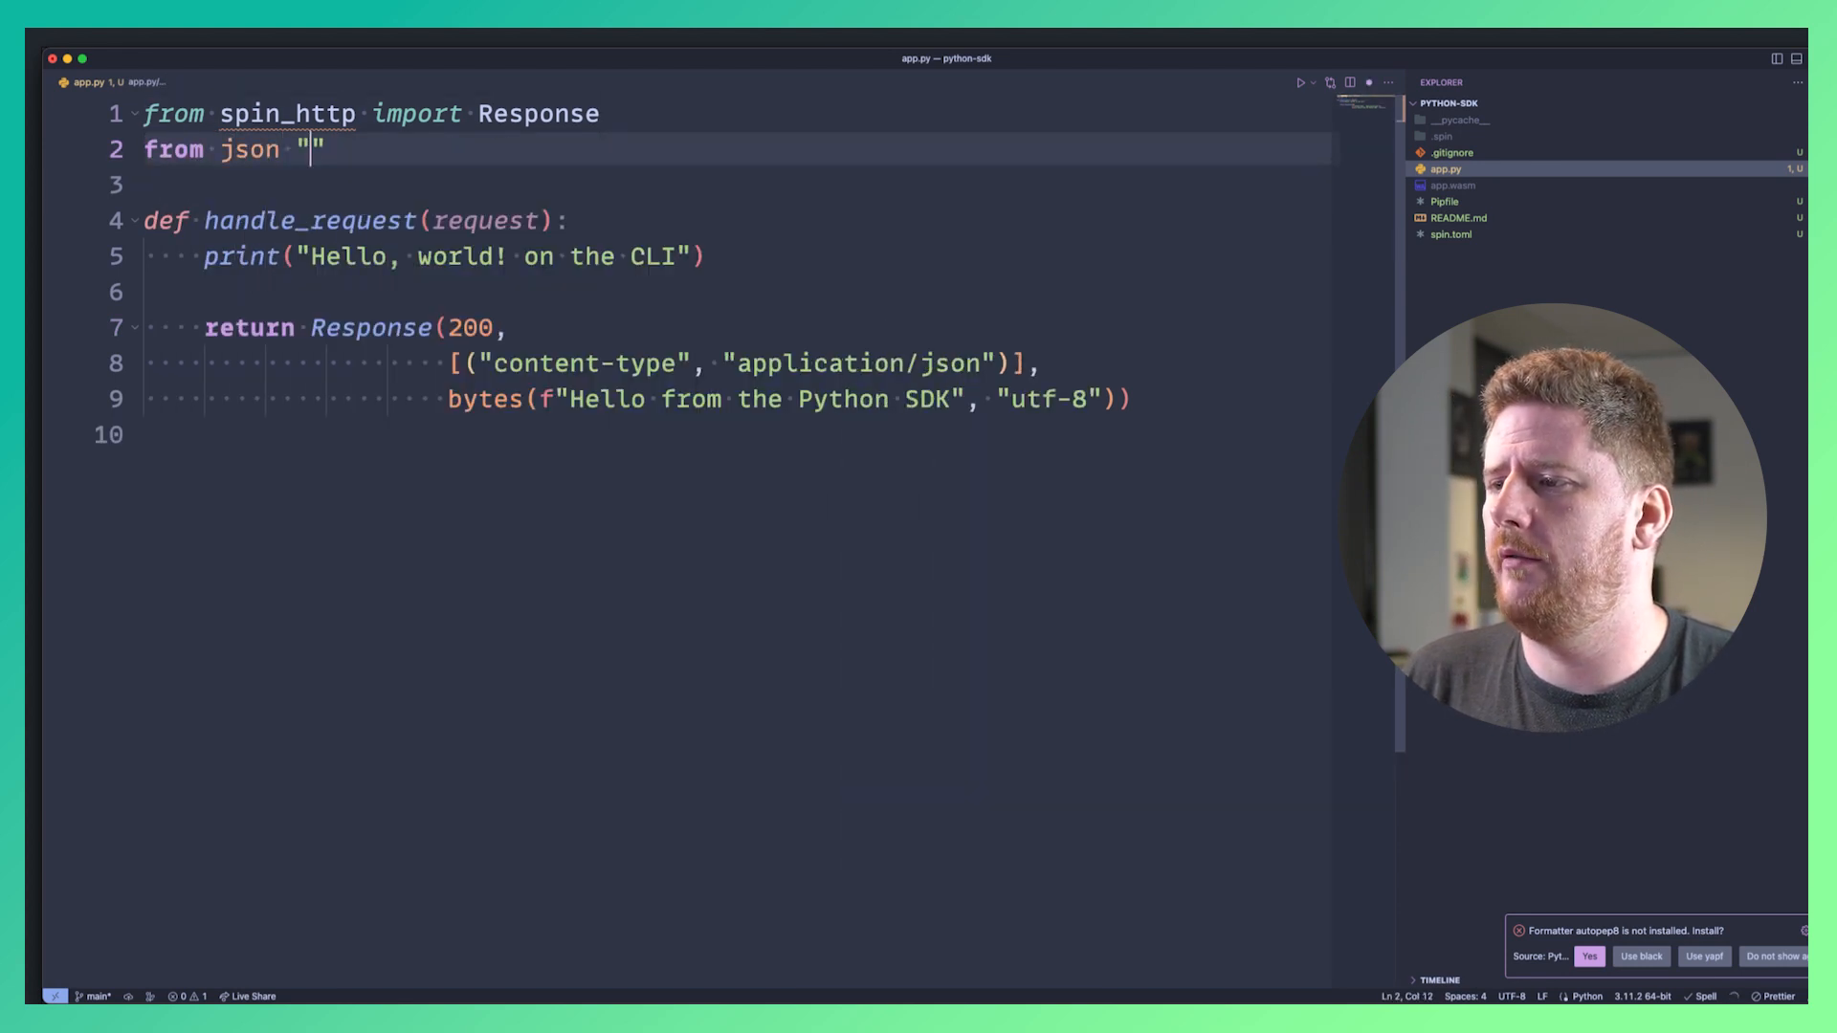
pyautogui.write('import "d')
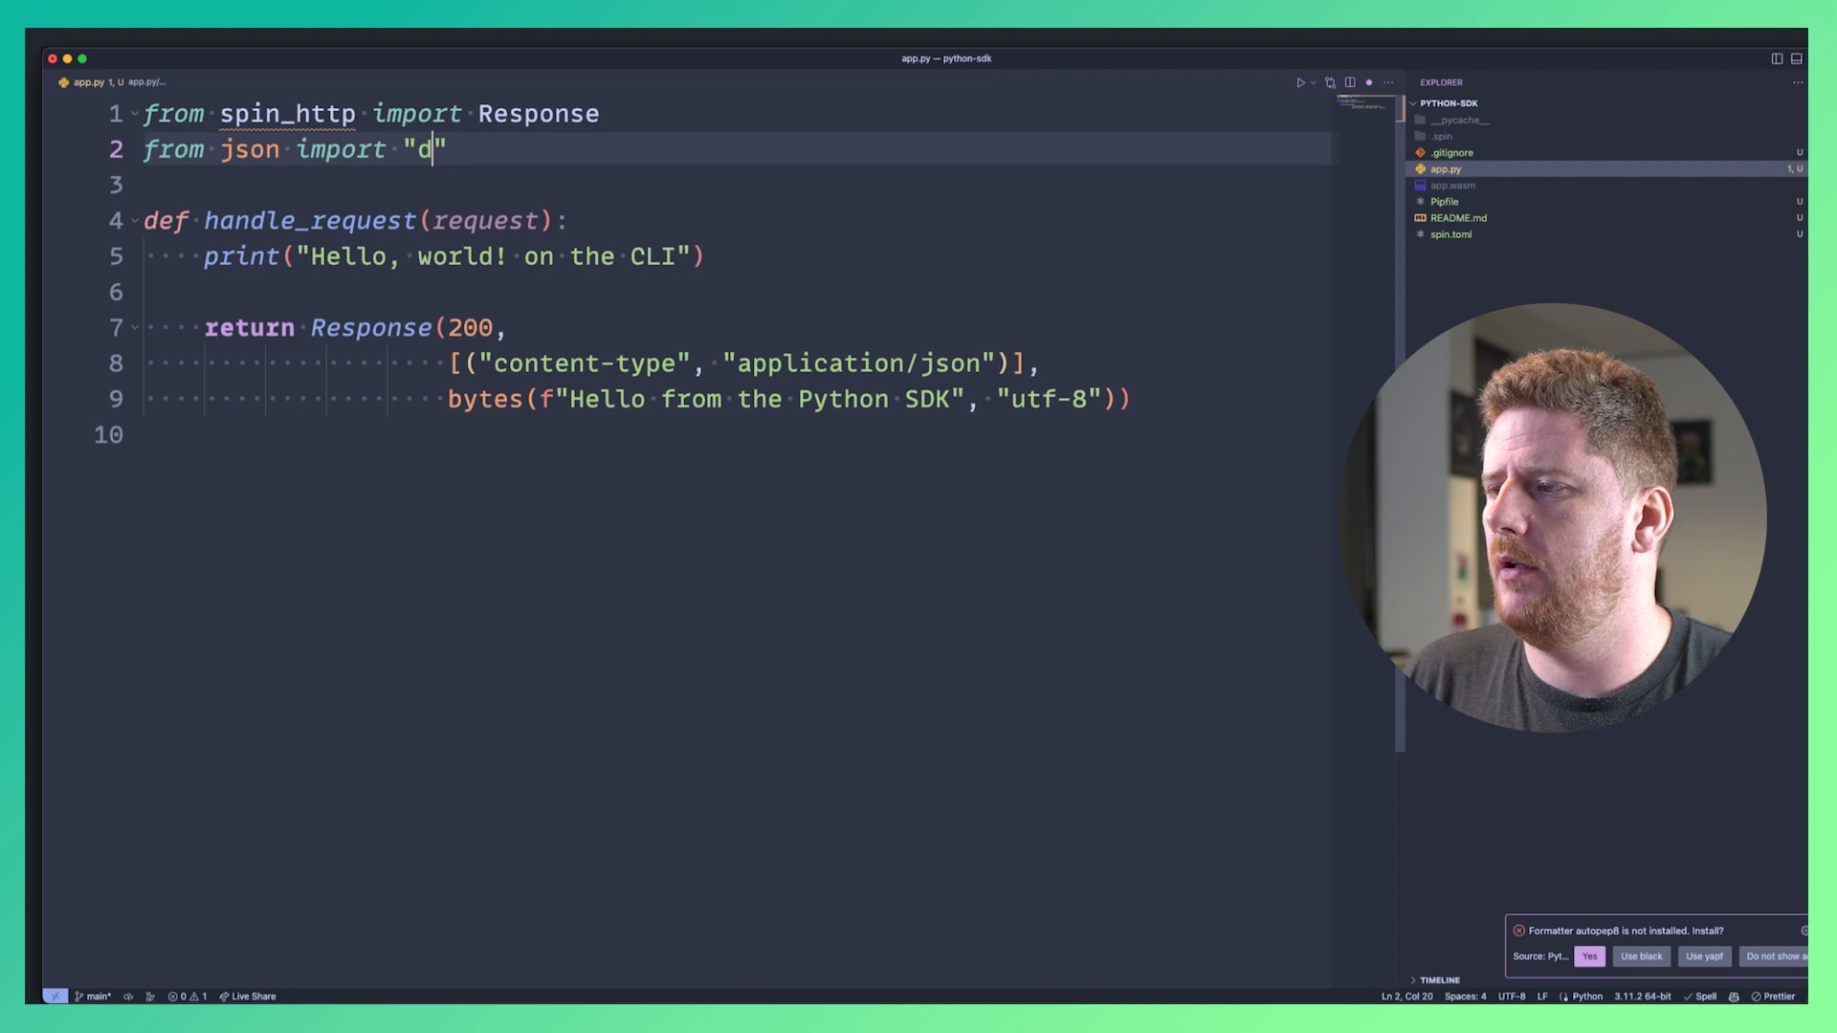
pyautogui.write('dumps')
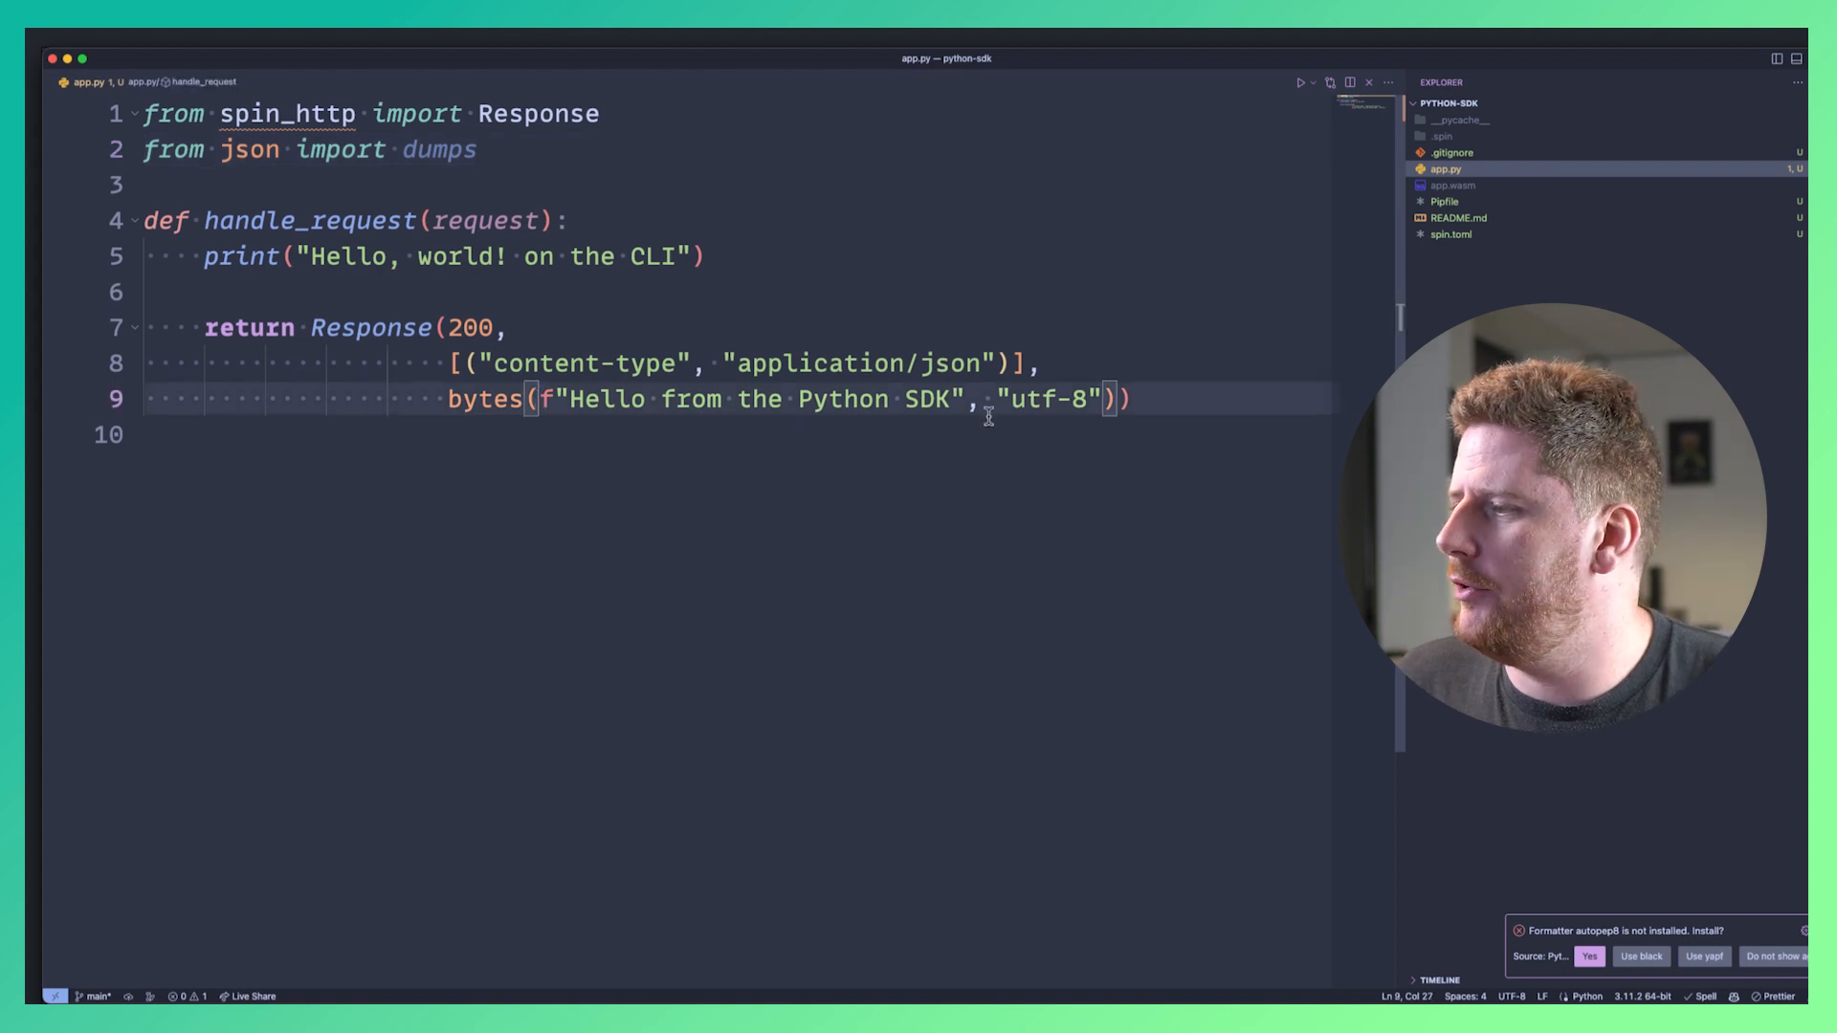
pyautogui.write('d')
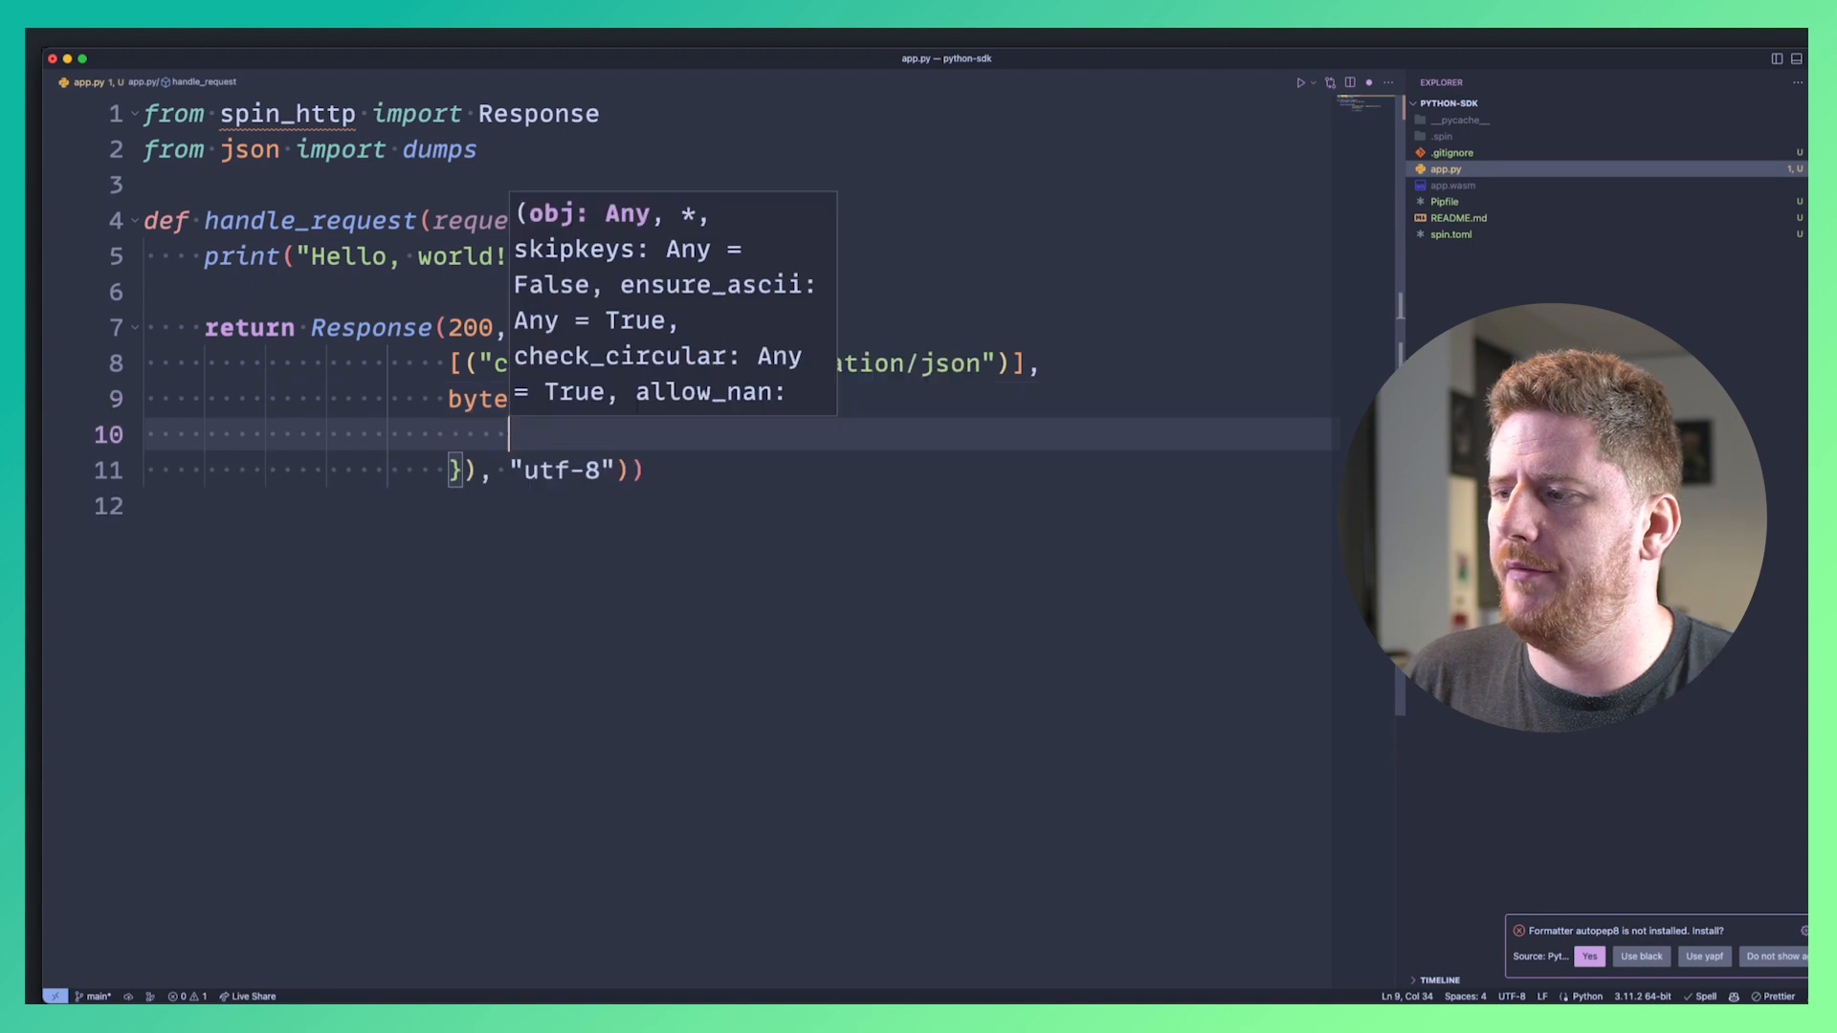
pyautogui.write('"name":')
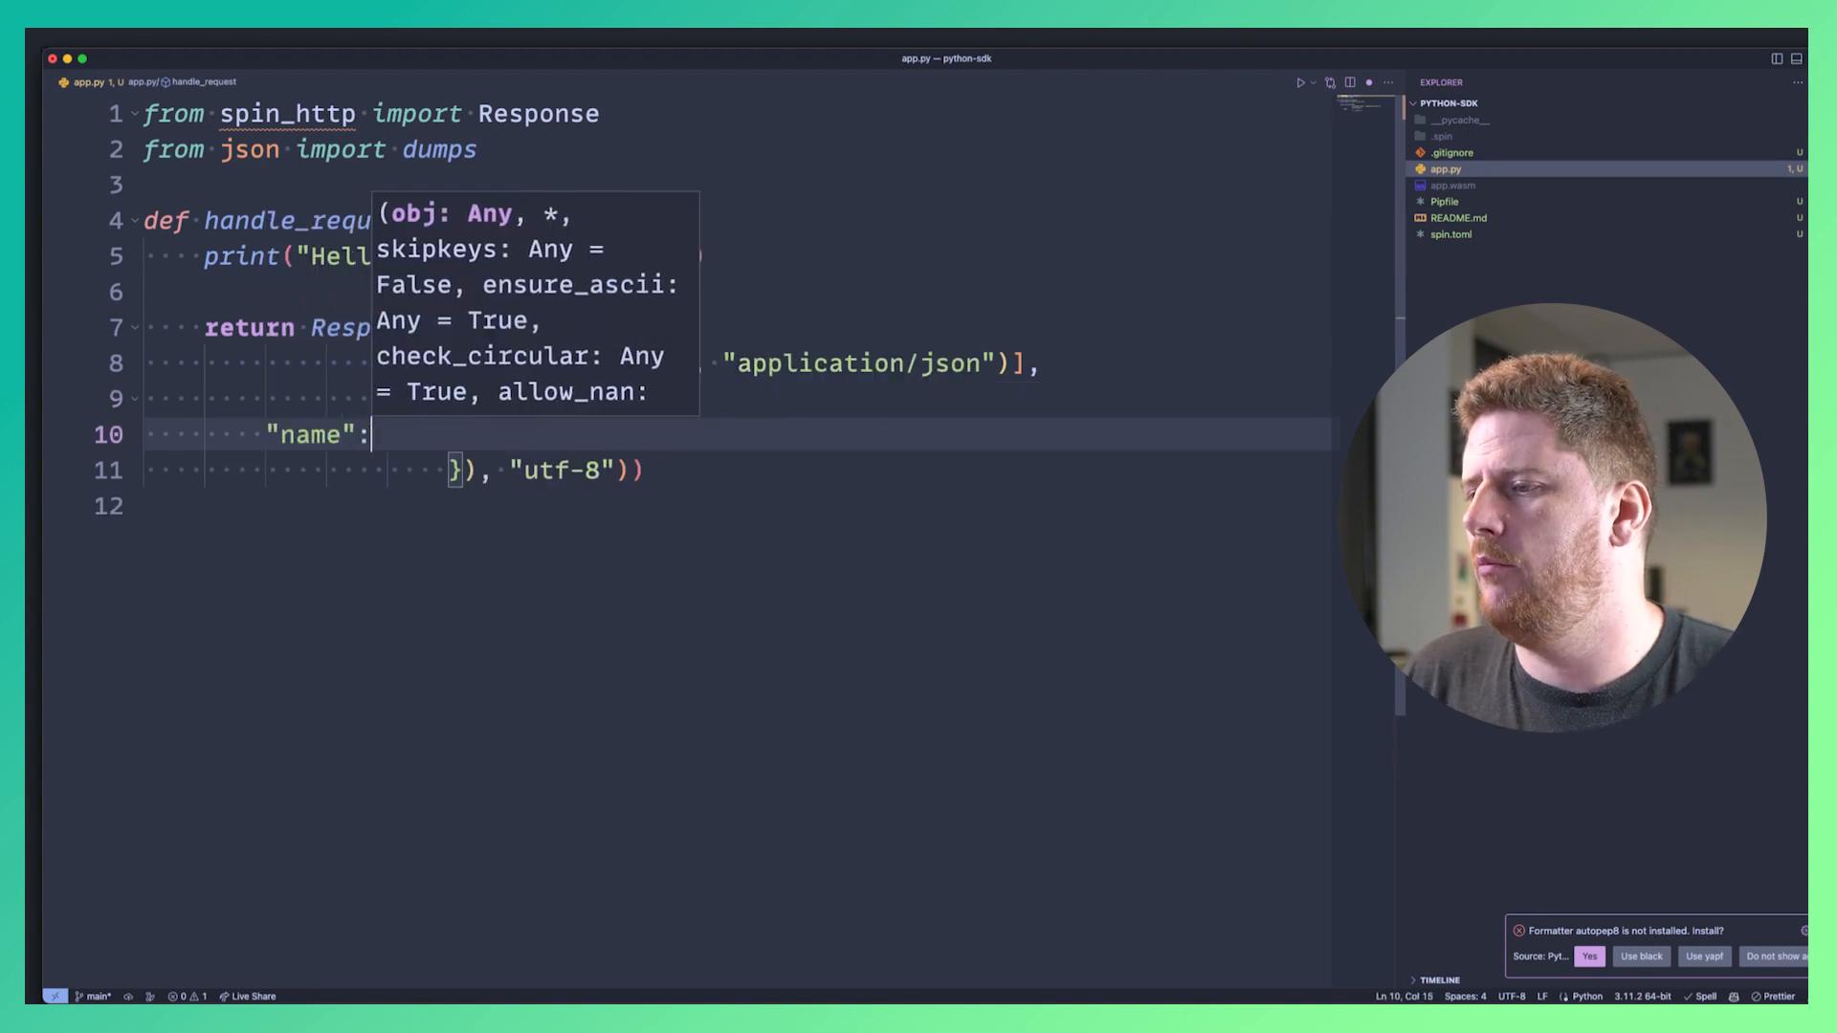
pyautogui.write('David')
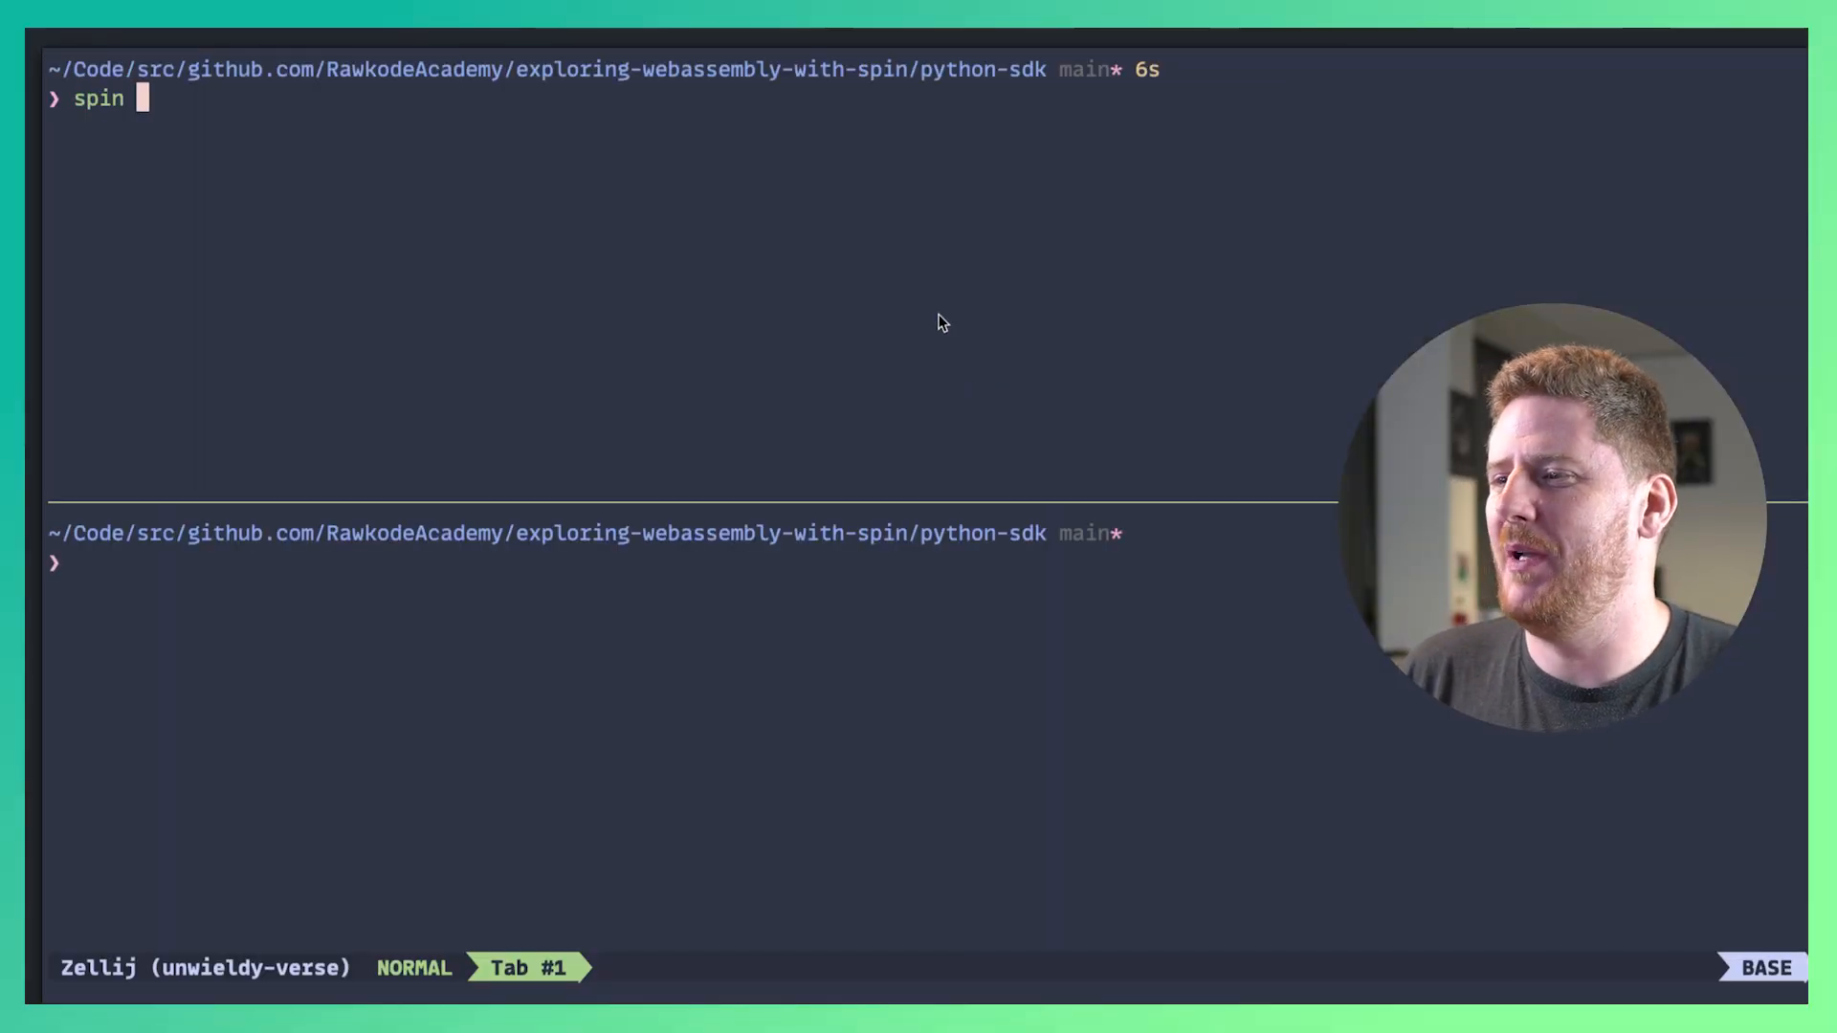
# Rebuild and serve the updated app, then curl localhost:3000 in the bottom pane.
pyautogui.write('build')
pyautogui.click(691, 562)
pyautogui.write('curl http://loc')
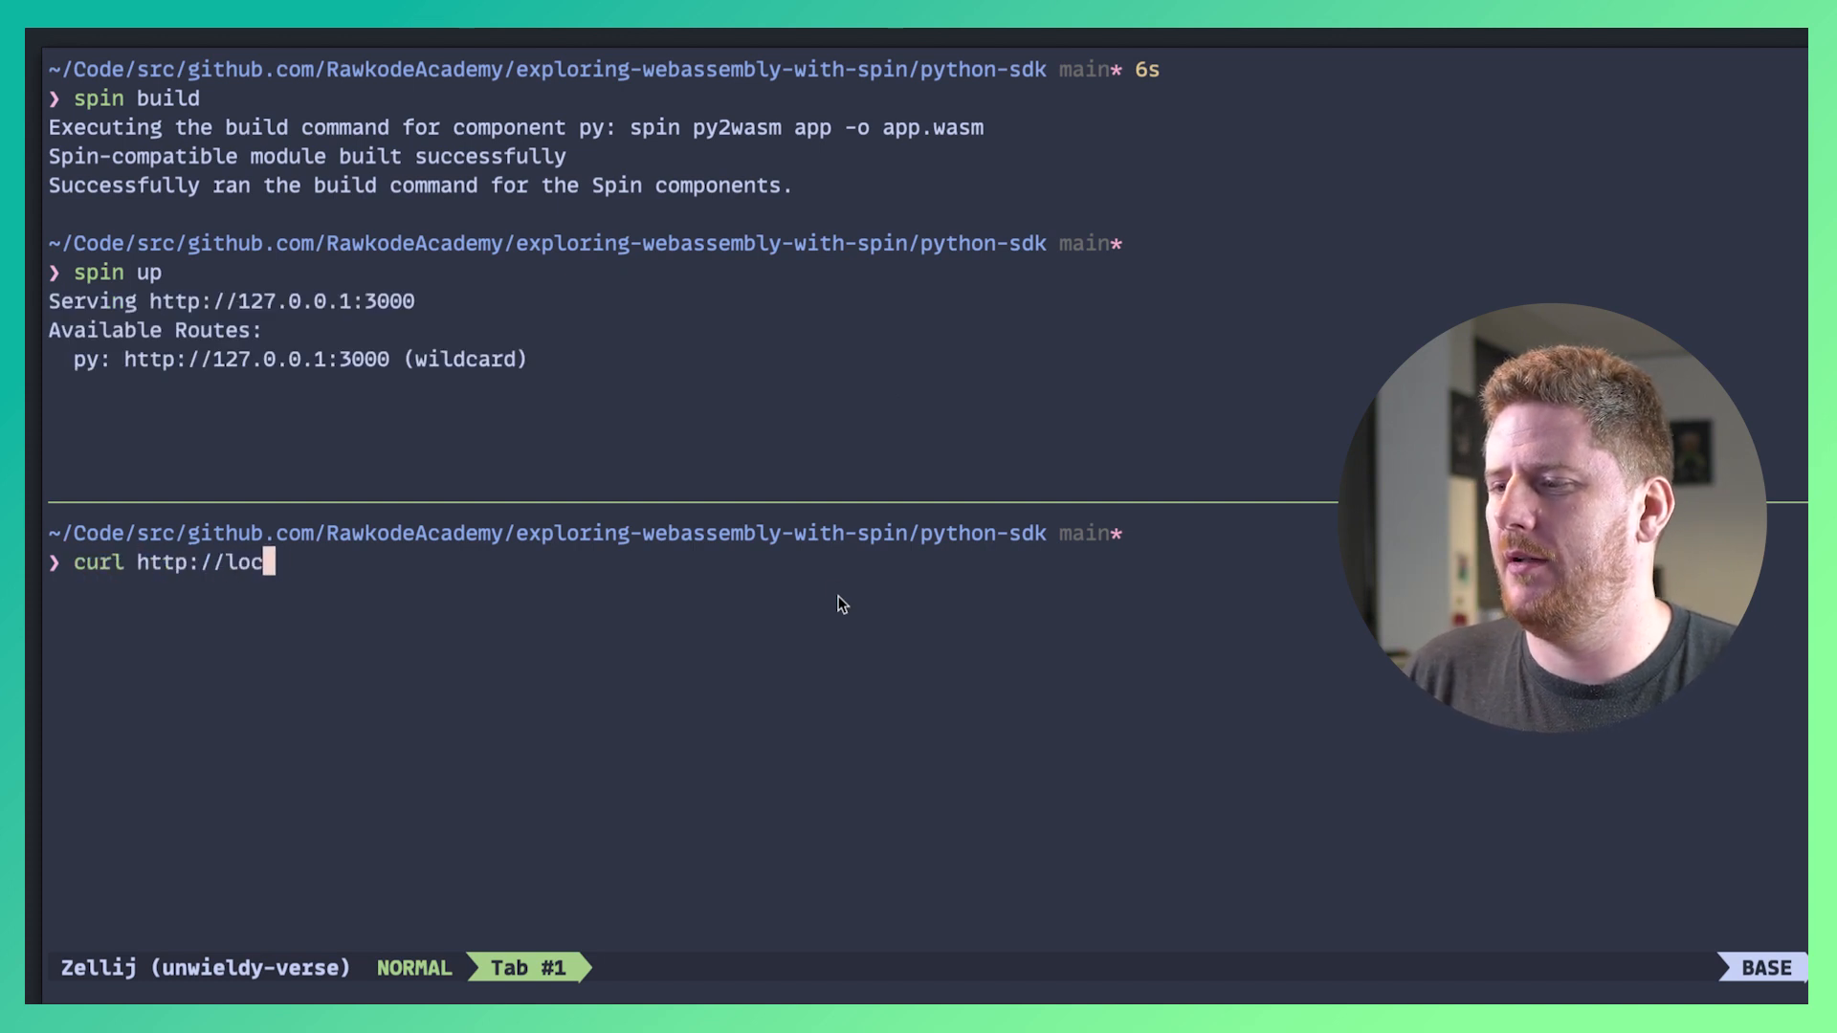
pyautogui.write('alhost:3000')
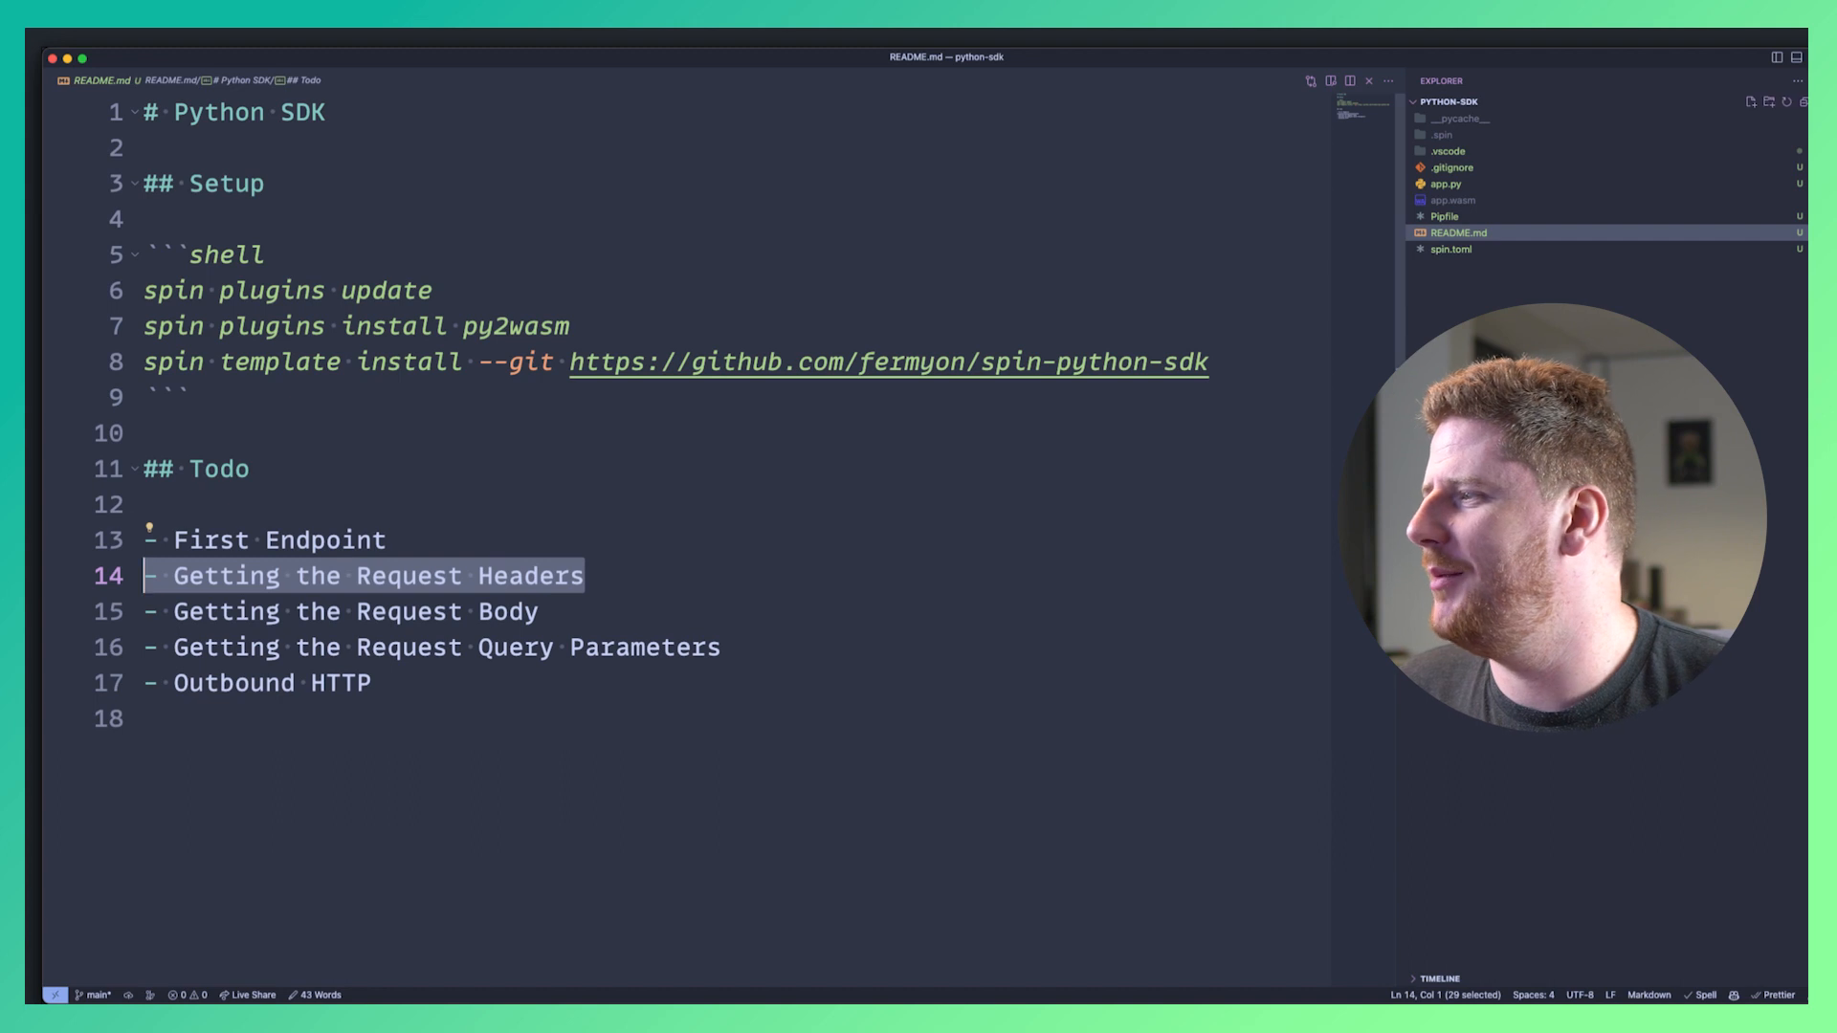
pyautogui.click(1418, 184)
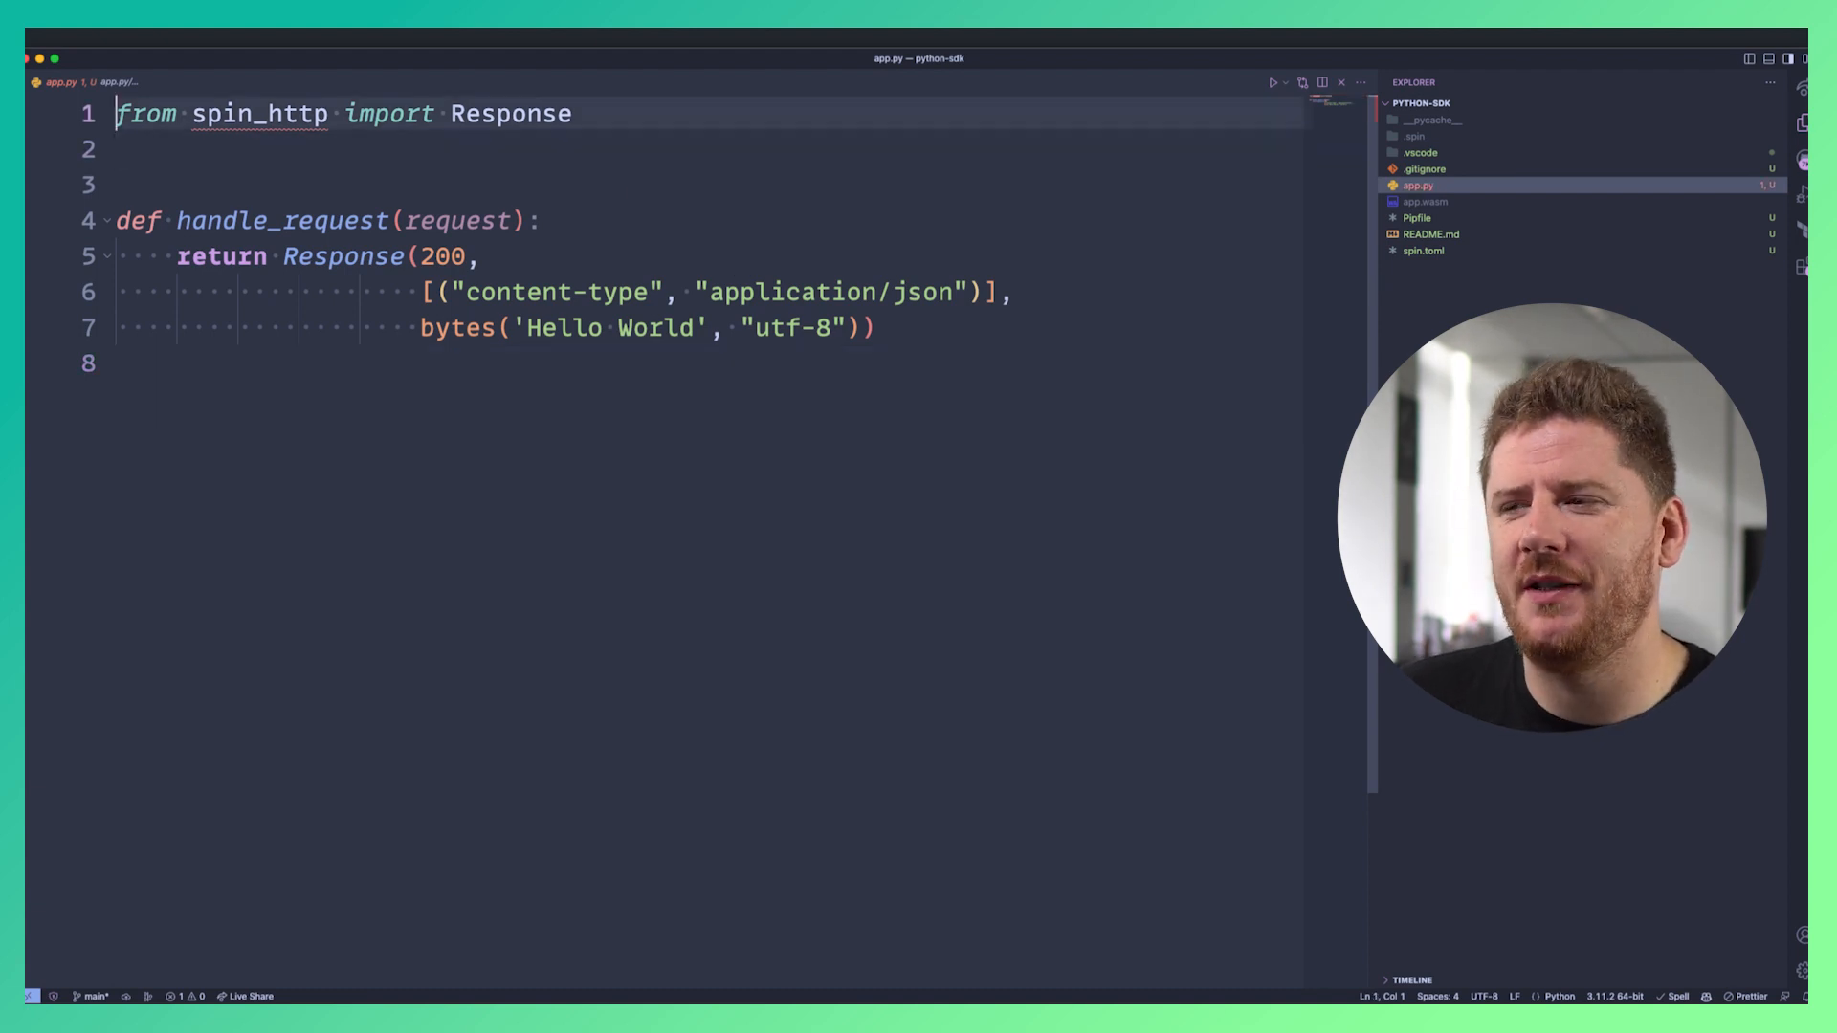
# Import Request from spin_http and annotate handle_request's request parameter as Request.
pyautogui.write(', Requ')
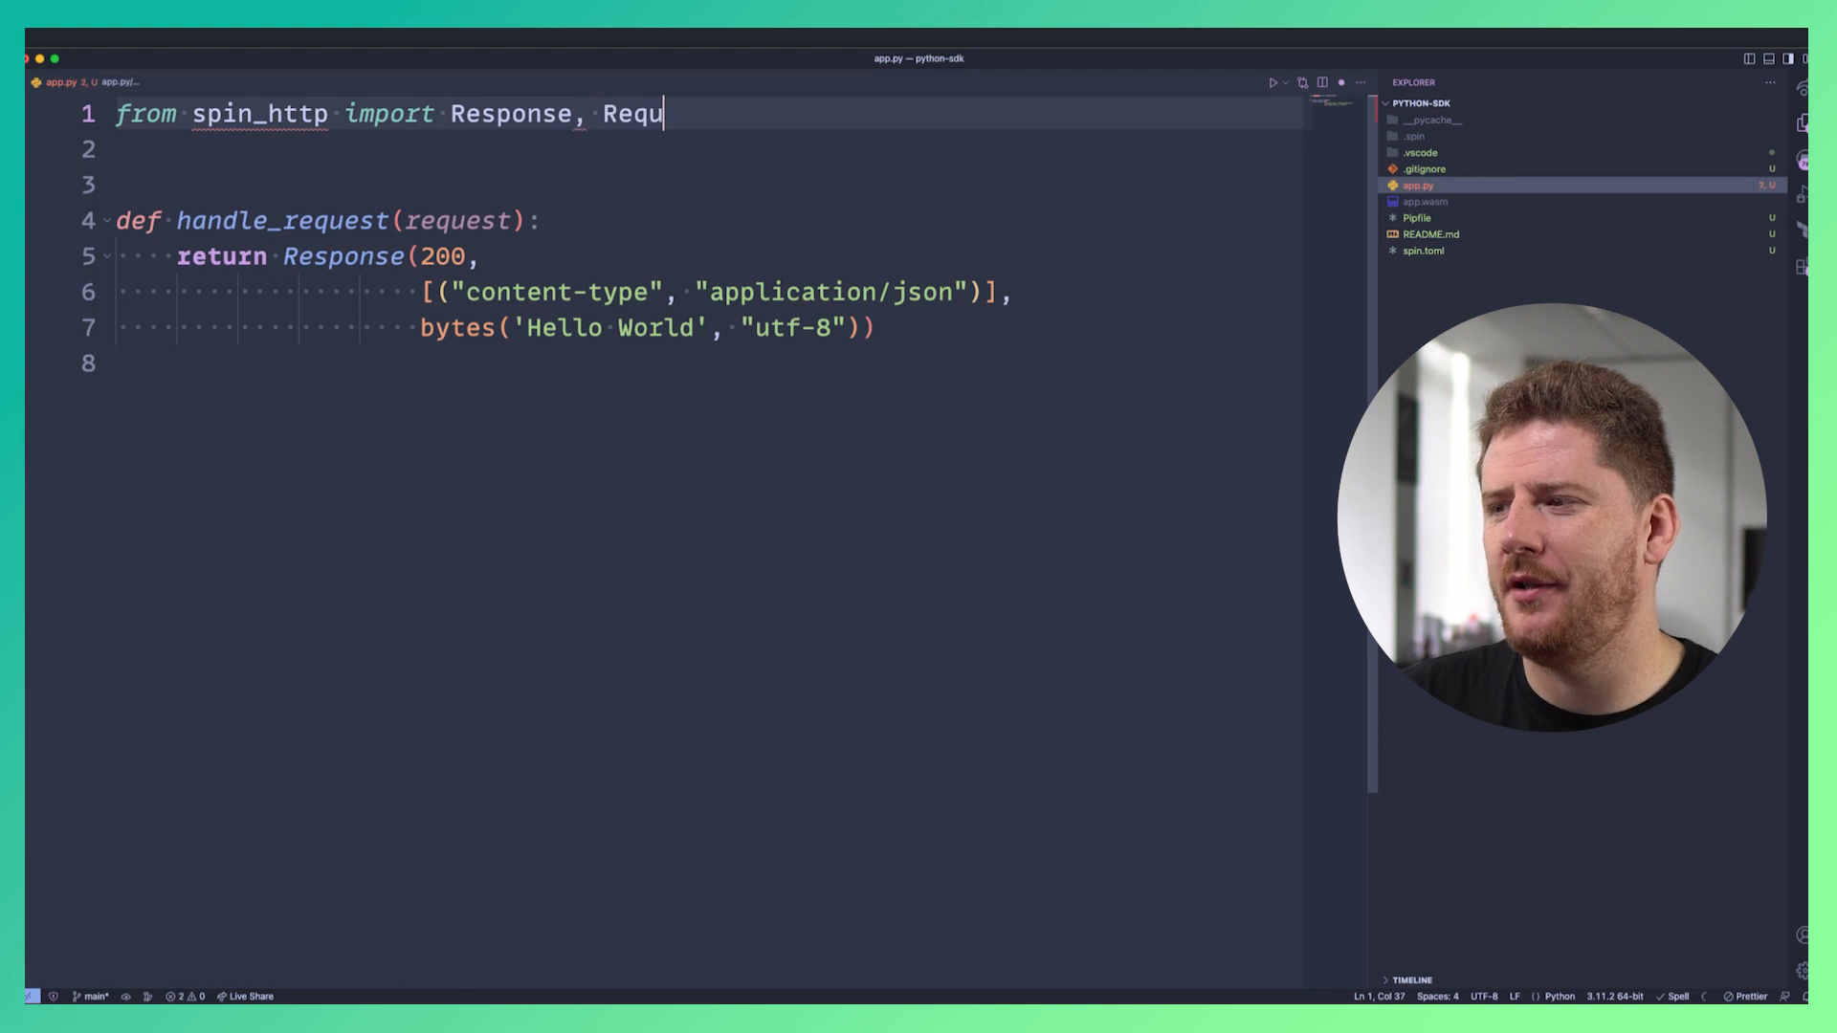
pyautogui.write('est')
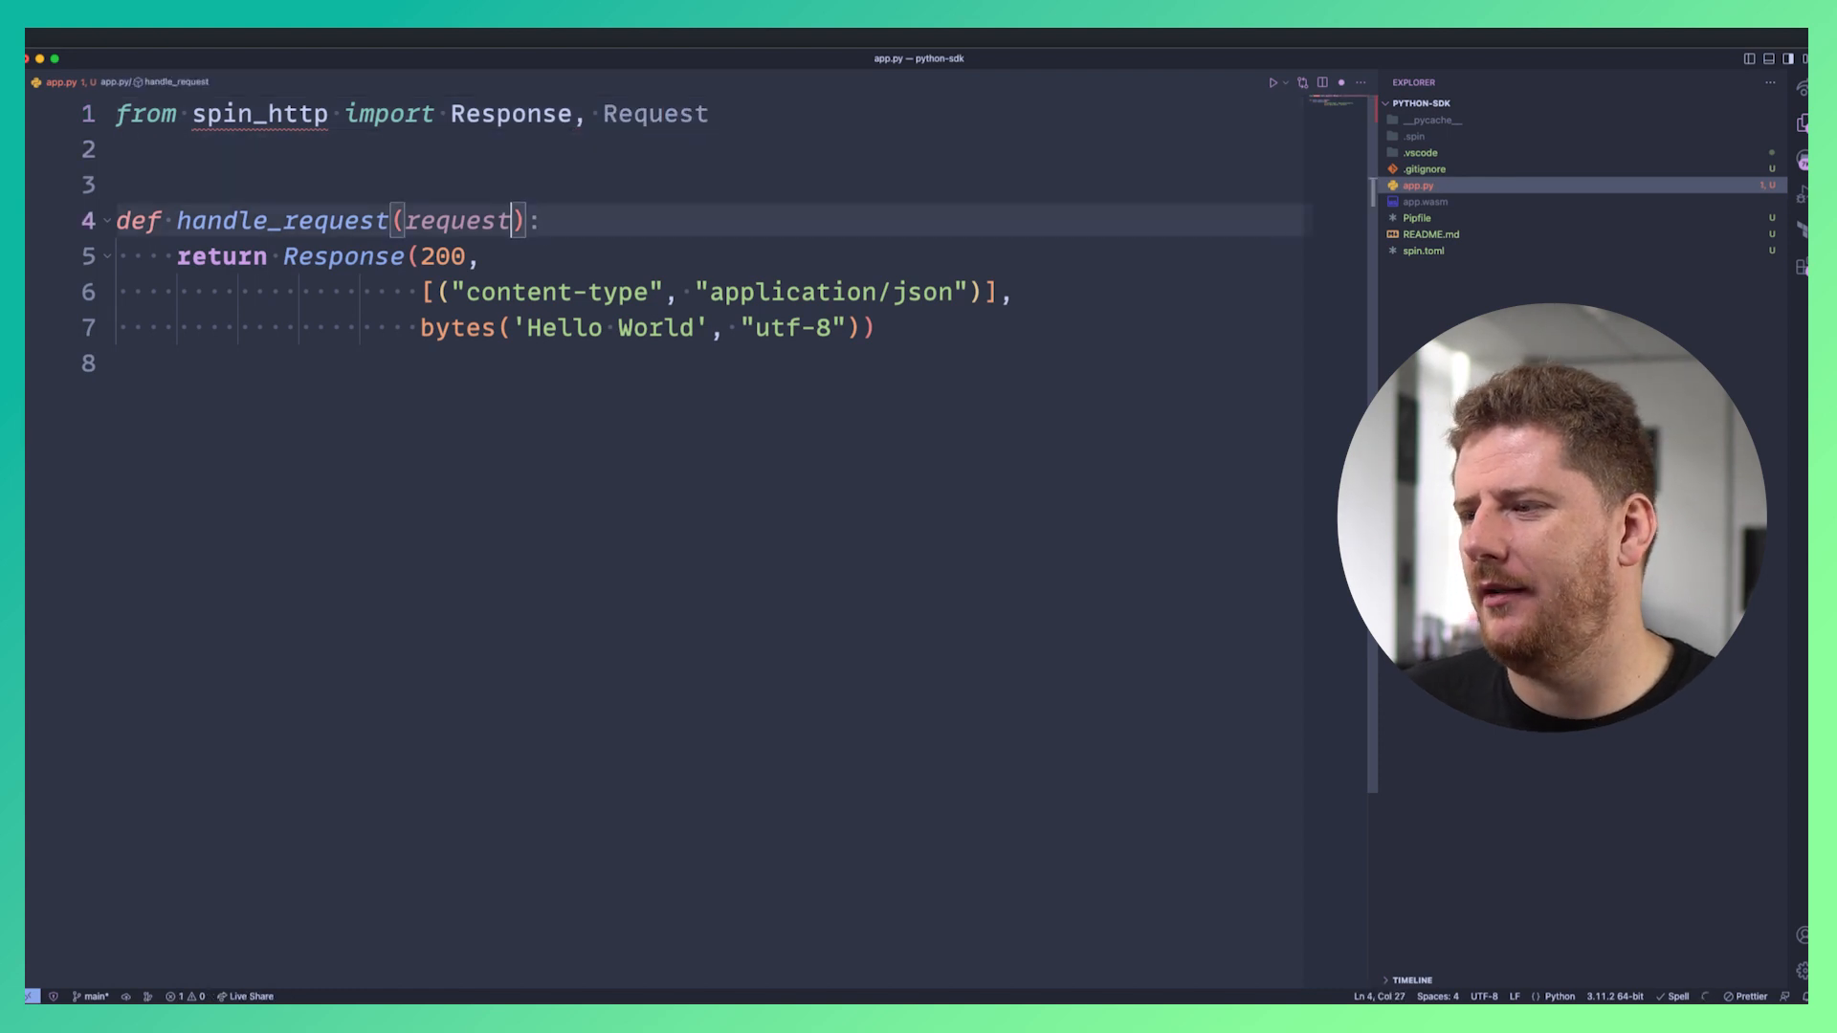
pyautogui.write(': Request')
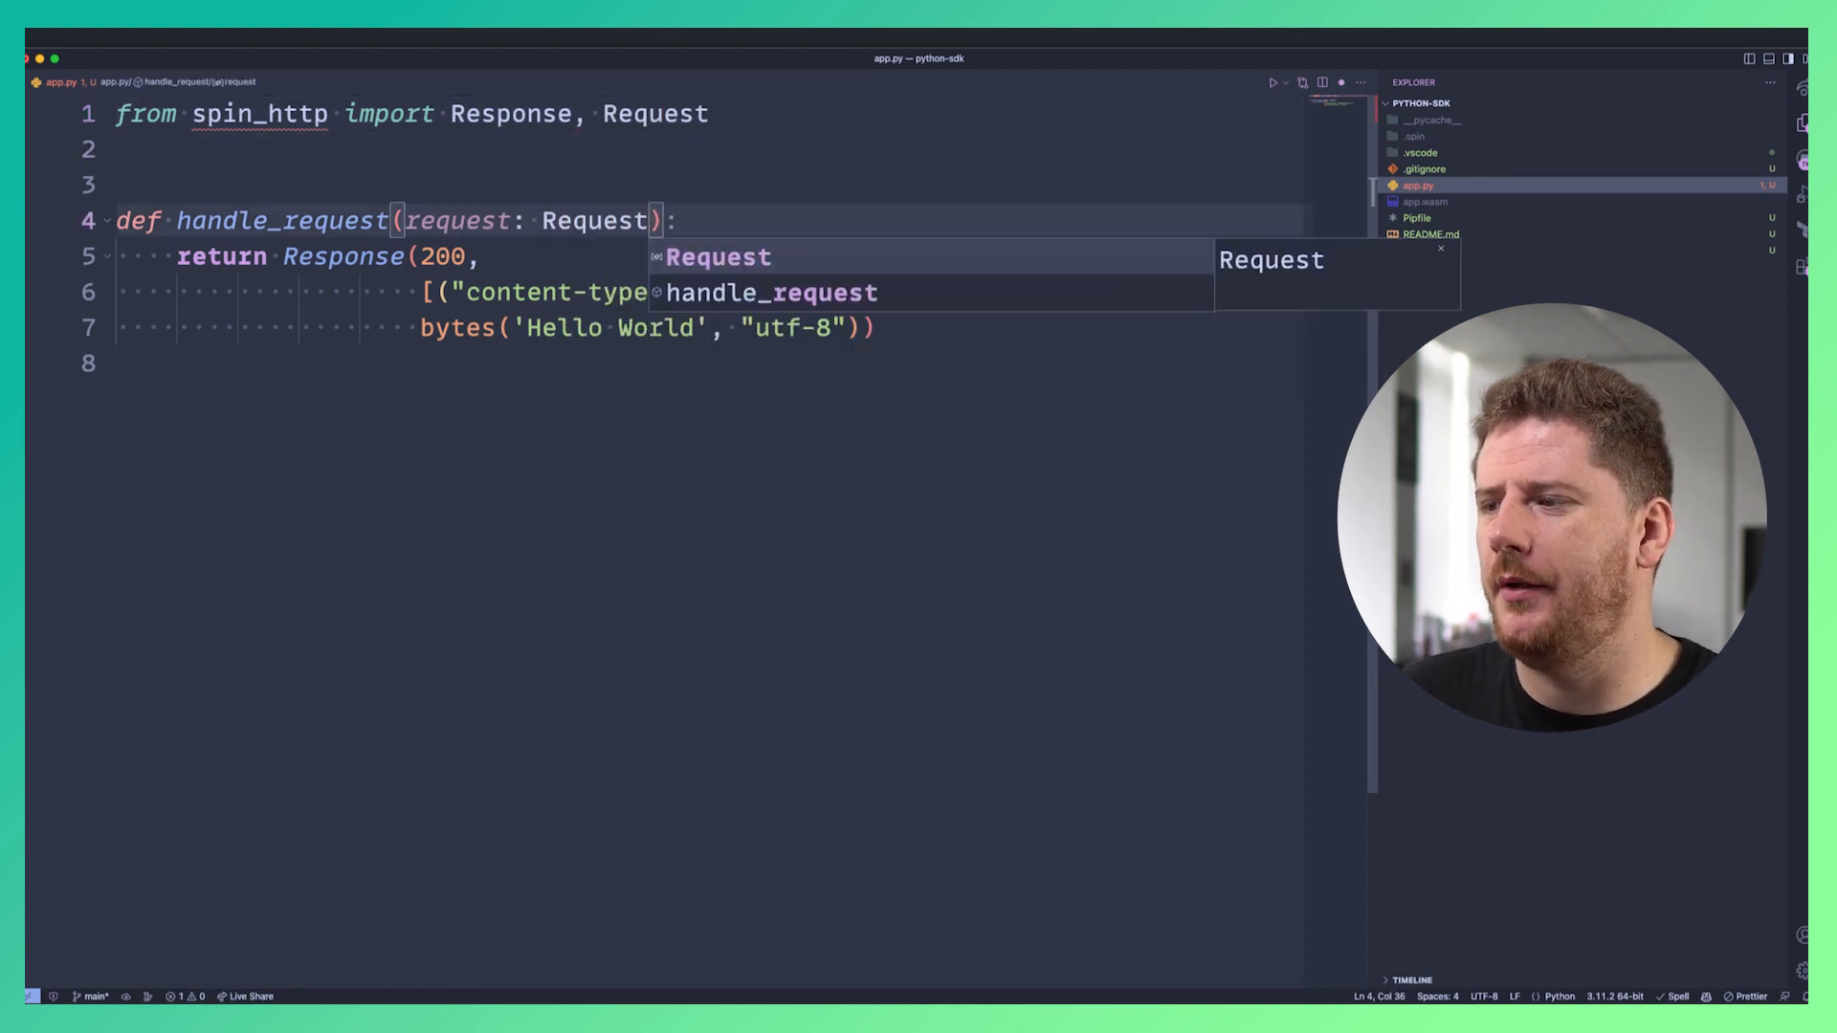
pyautogui.write('application/json")],')
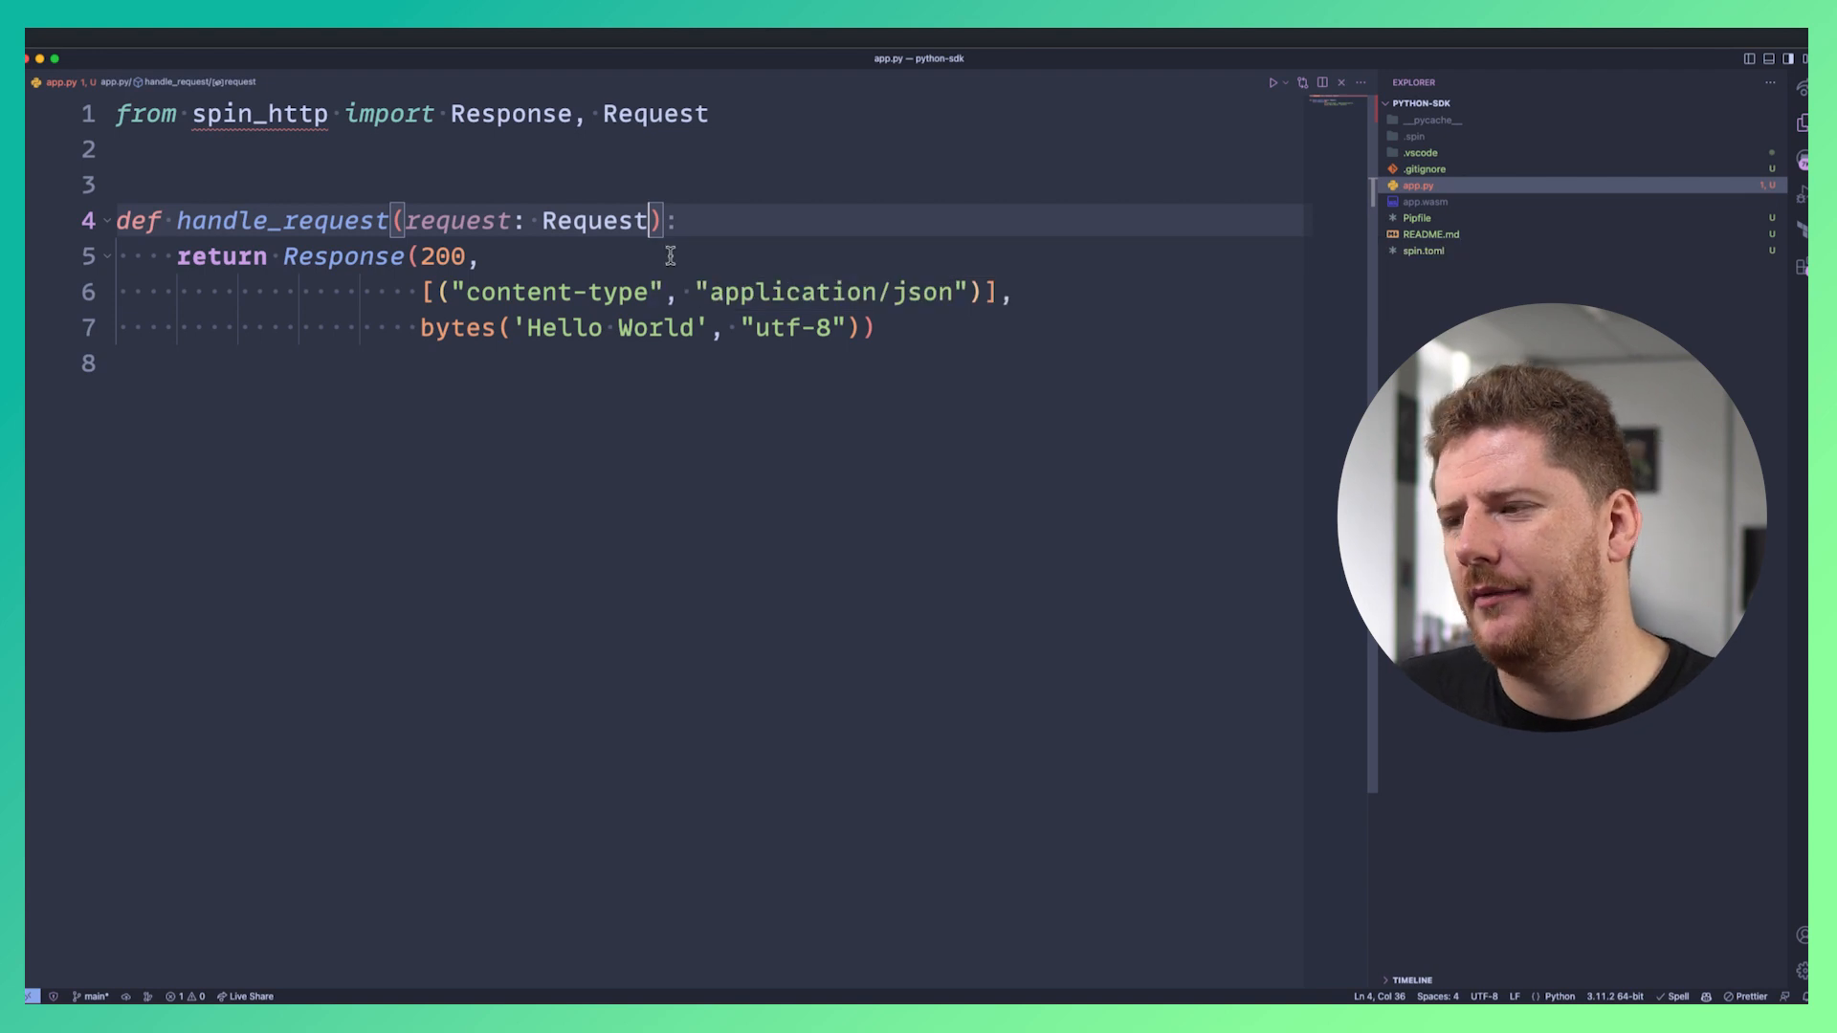
pyautogui.moveTo(597, 220)
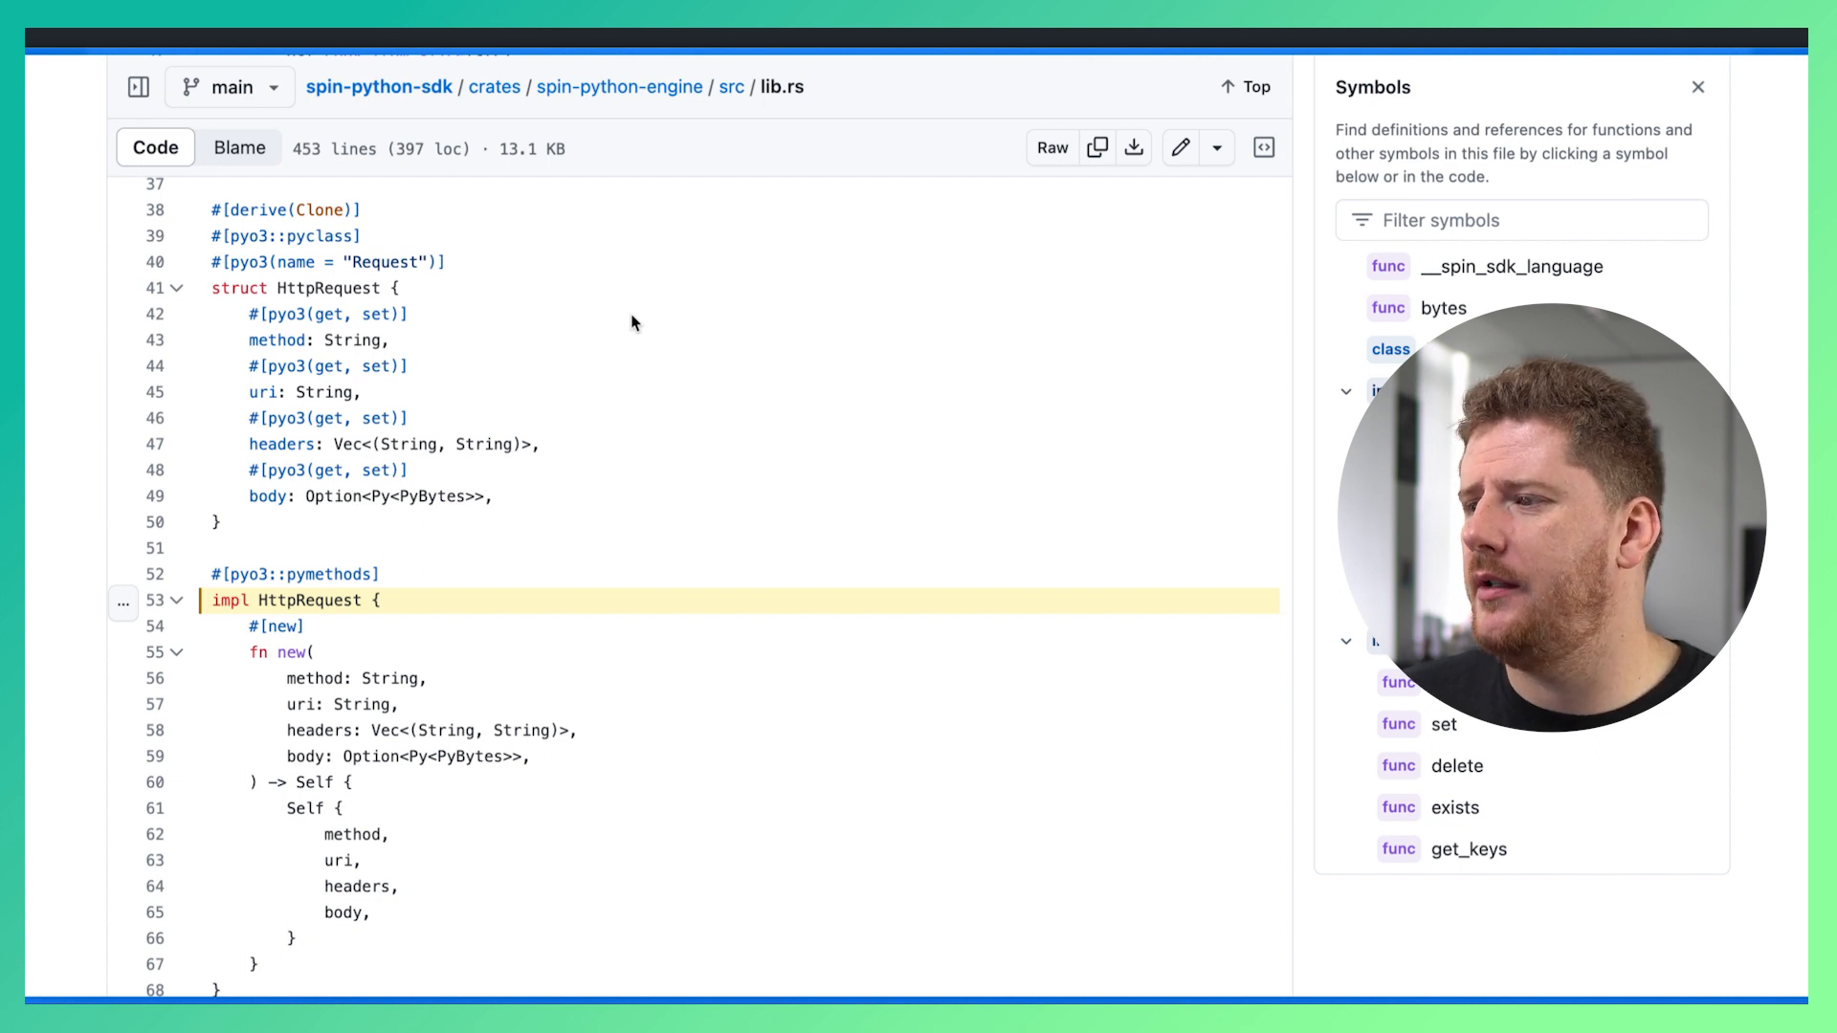
pyautogui.moveTo(672, 297)
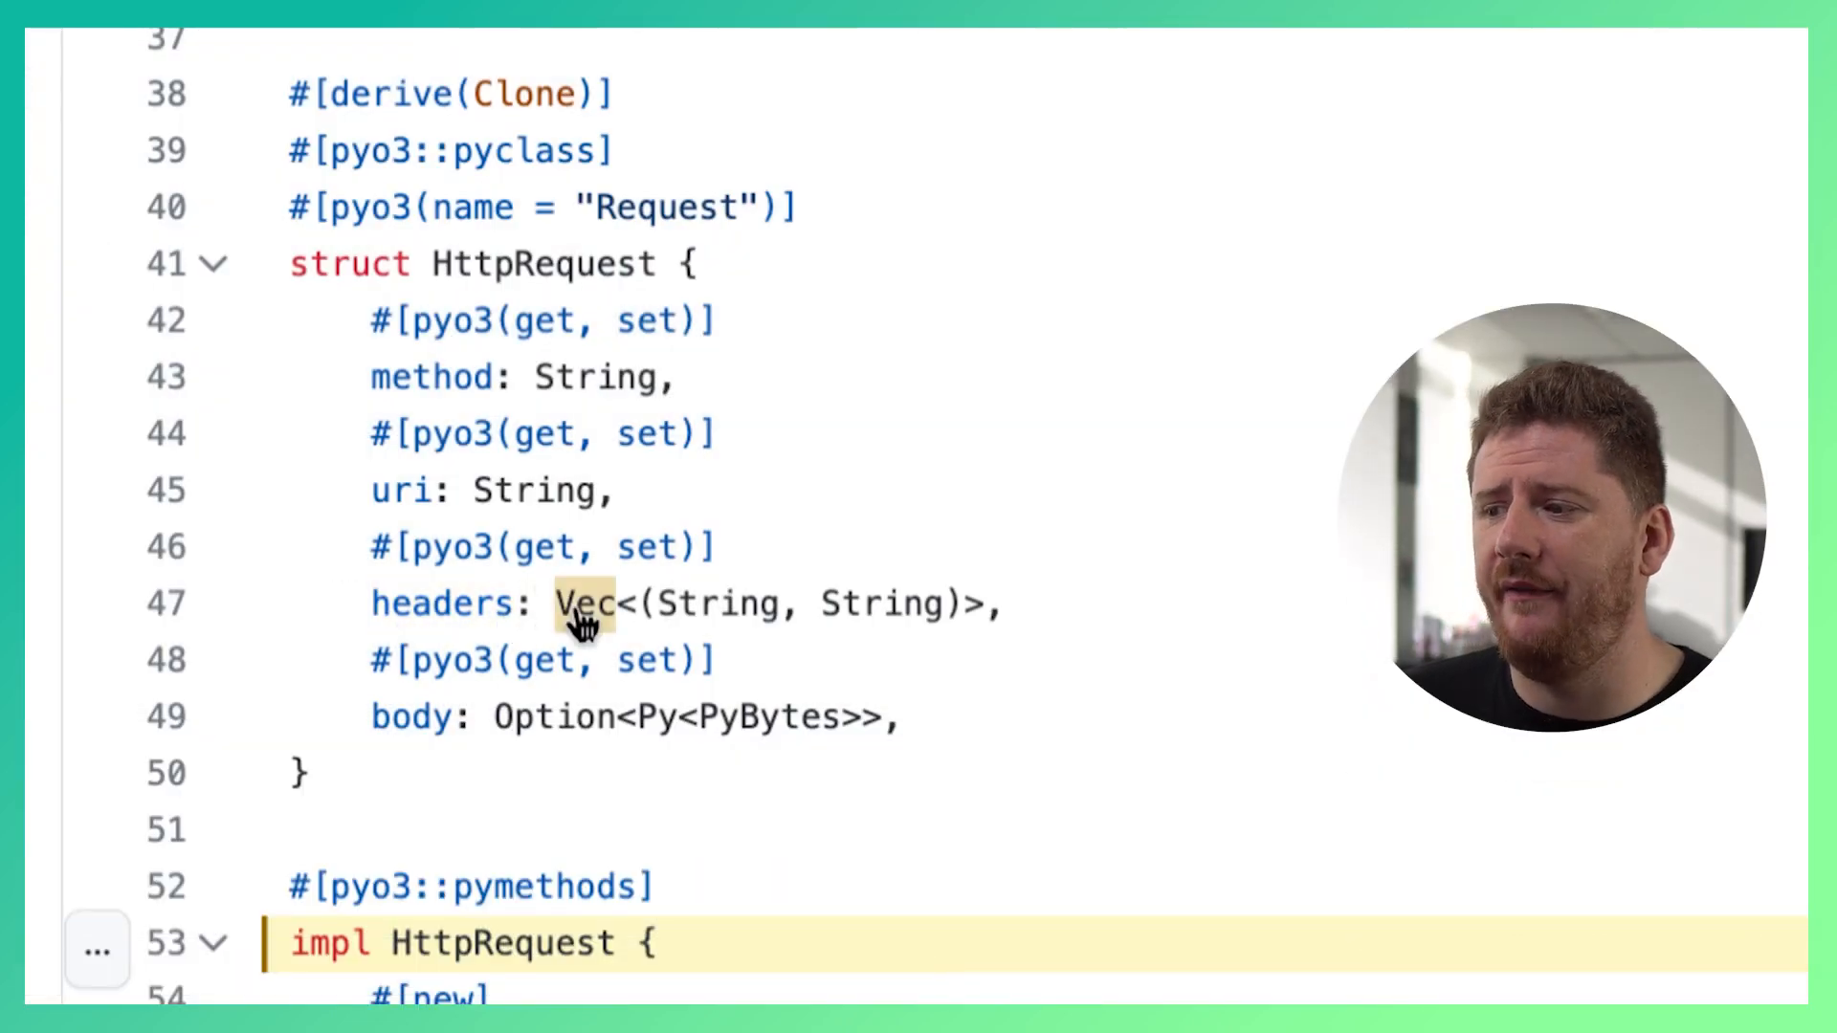
# In lib.rs on GitHub, highlight the Vec type of HttpRequest's headers field.
pyautogui.doubleClick(720, 604)
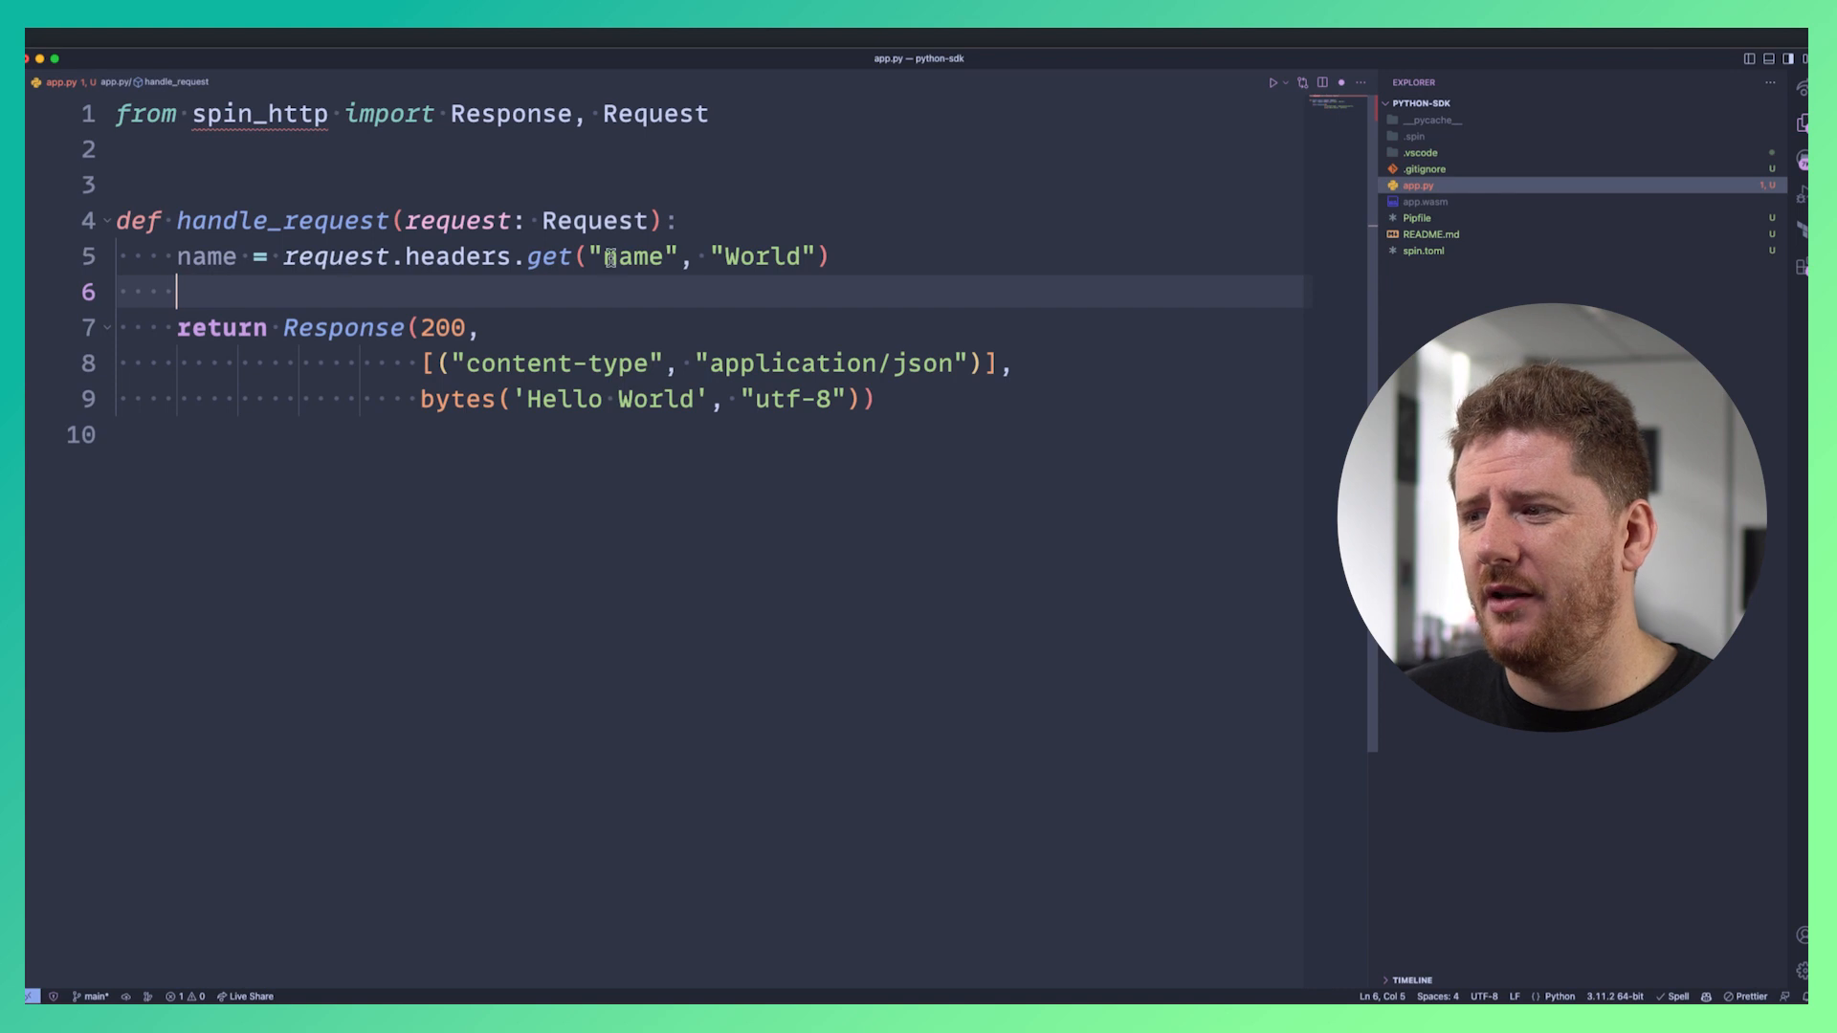
# Replace the headers get call with all_headers = dict(request.headers).
pyautogui.doubleClick(548, 256)
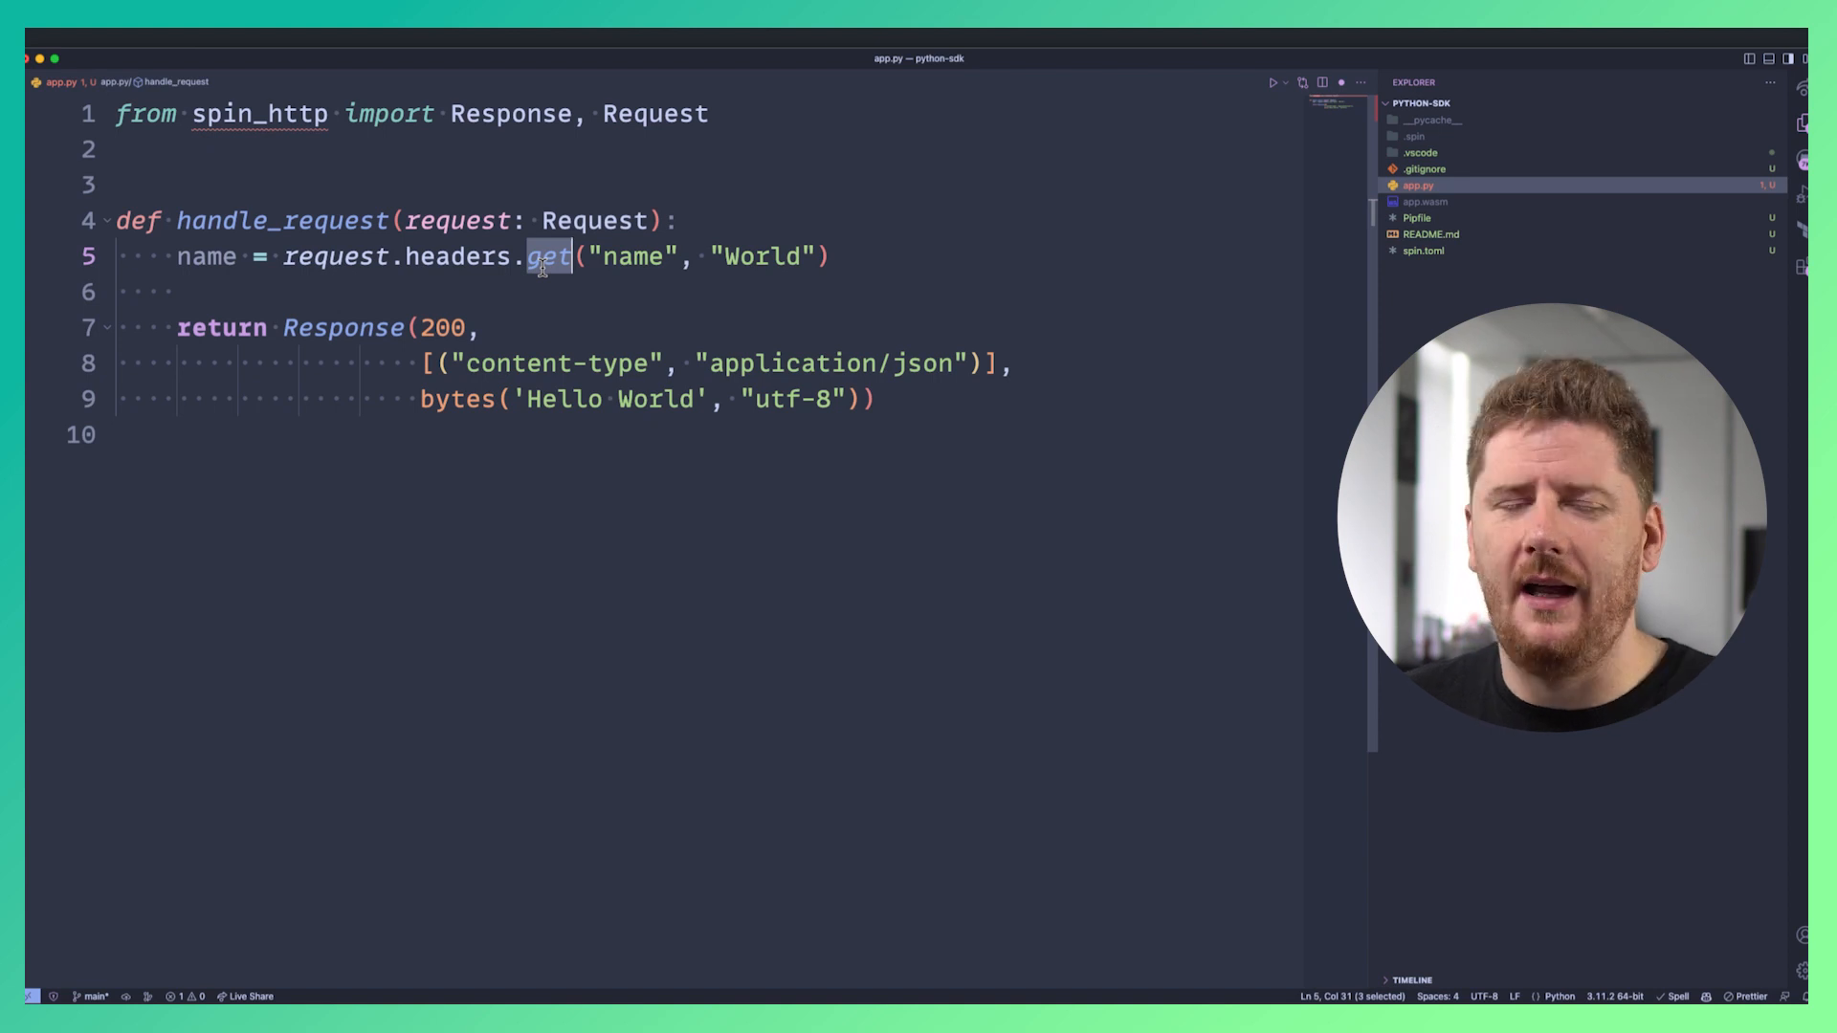
pyautogui.moveTo(525, 257); pyautogui.dragTo(829, 256)
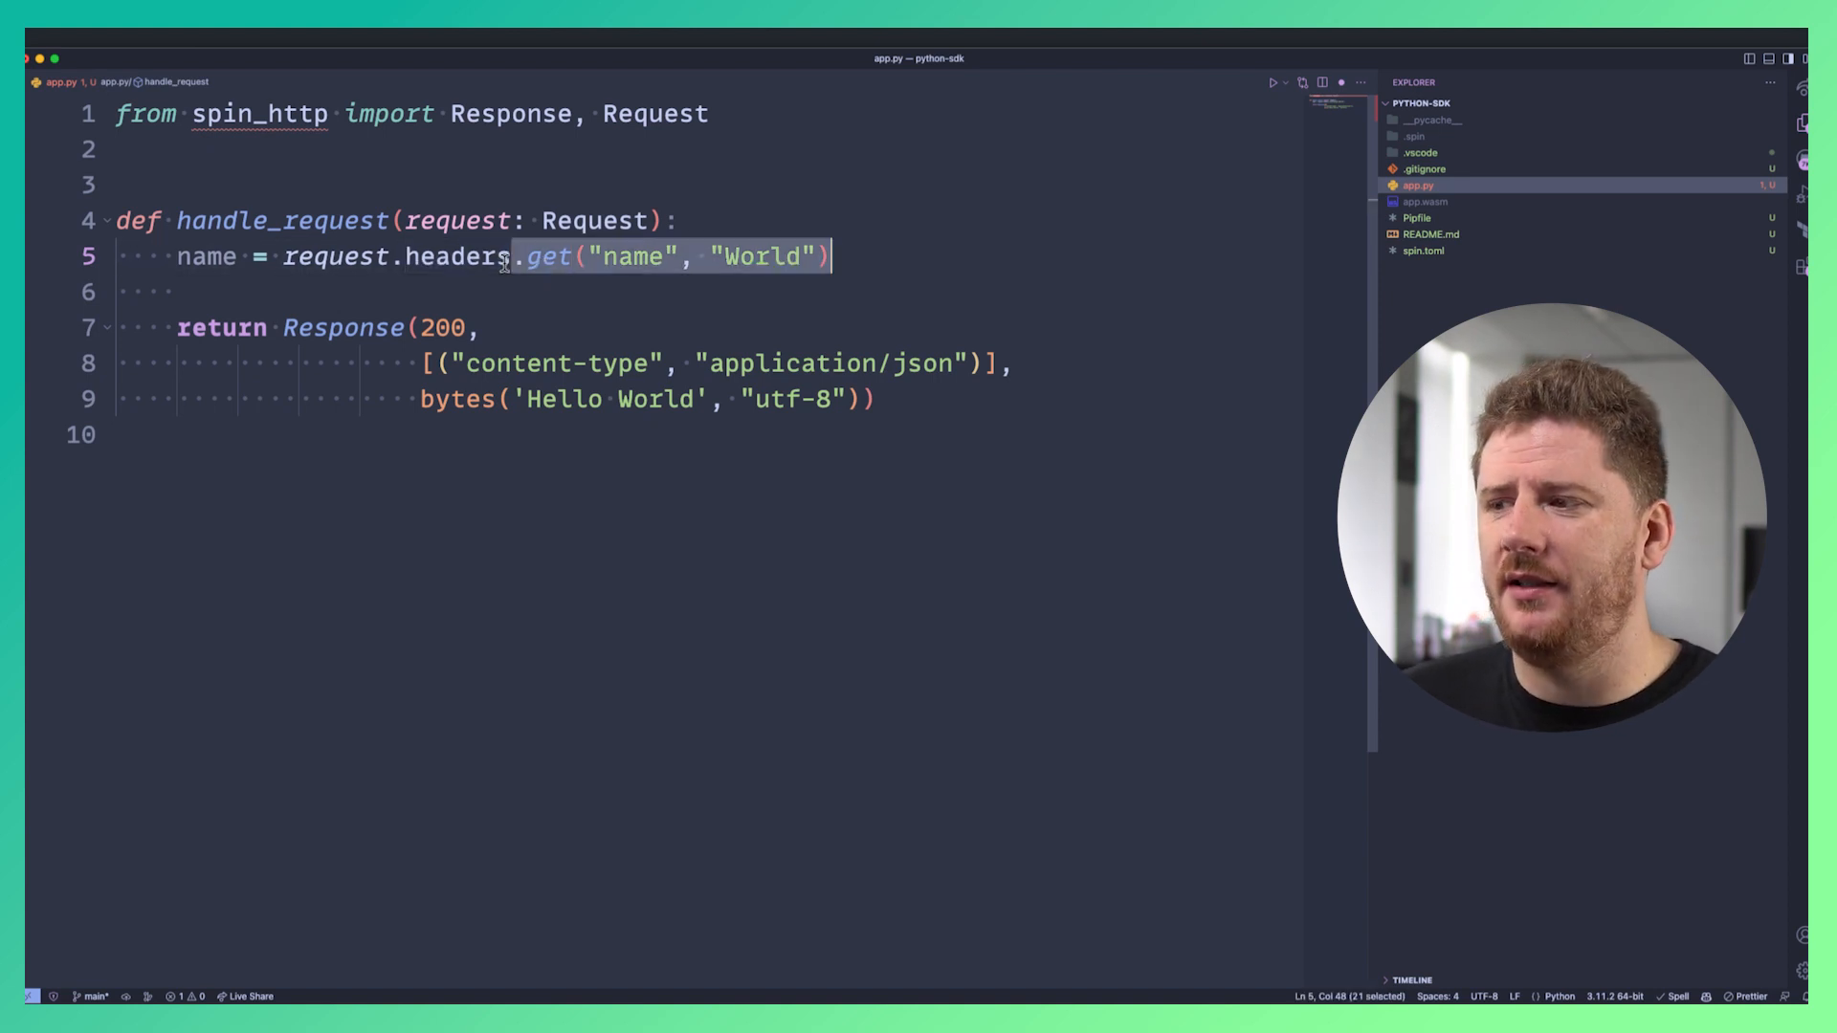
pyautogui.write('dict')
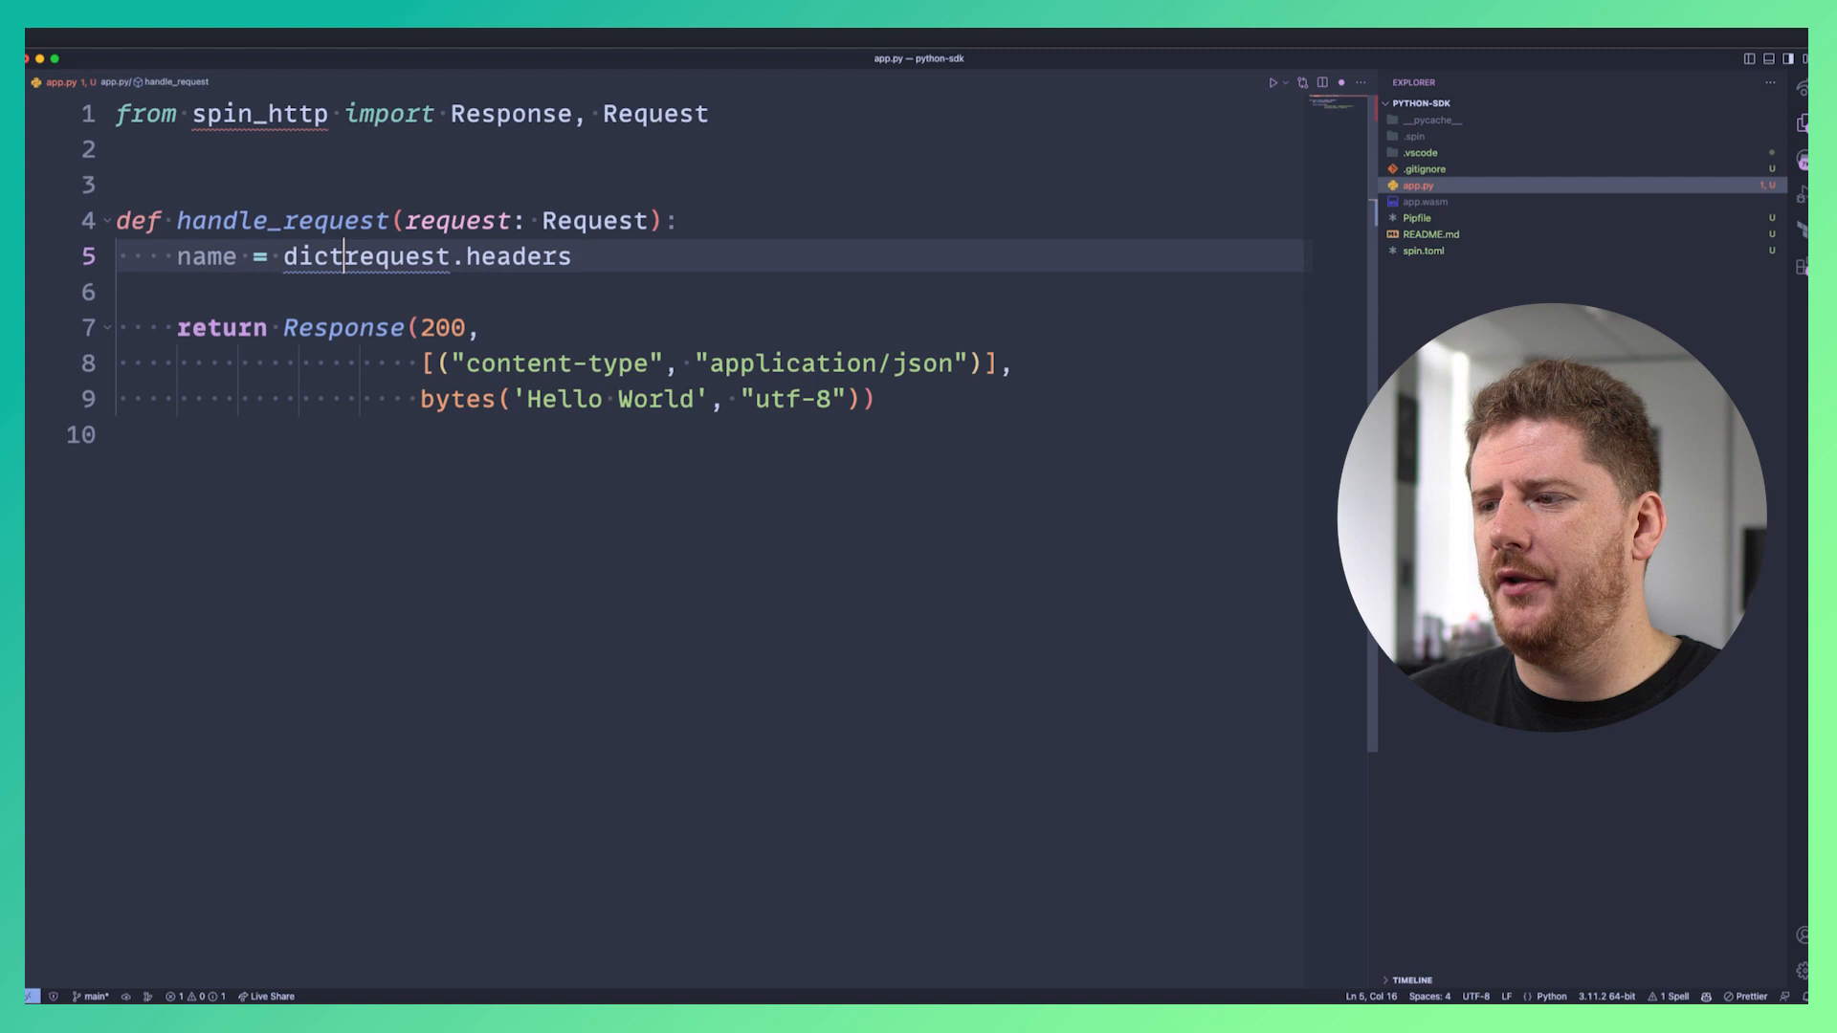
pyautogui.write('(request.headers).get("name", "World")')
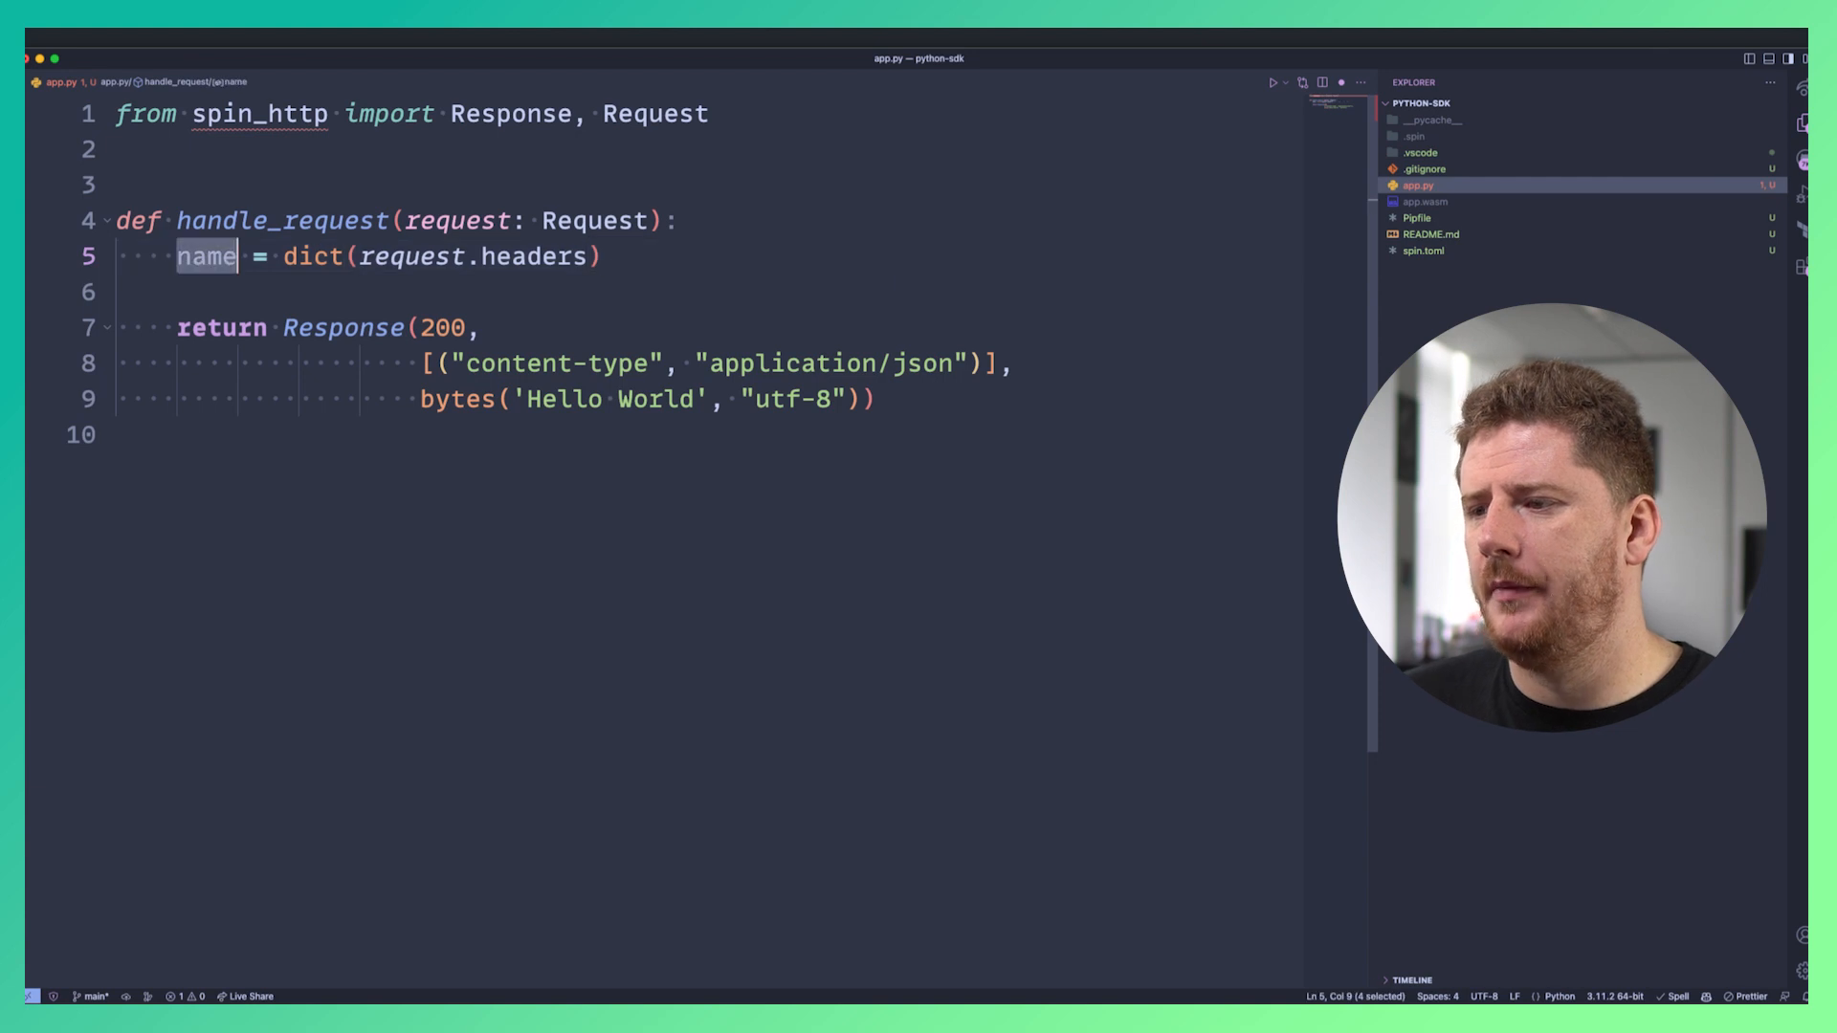
pyautogui.write('all_headers')
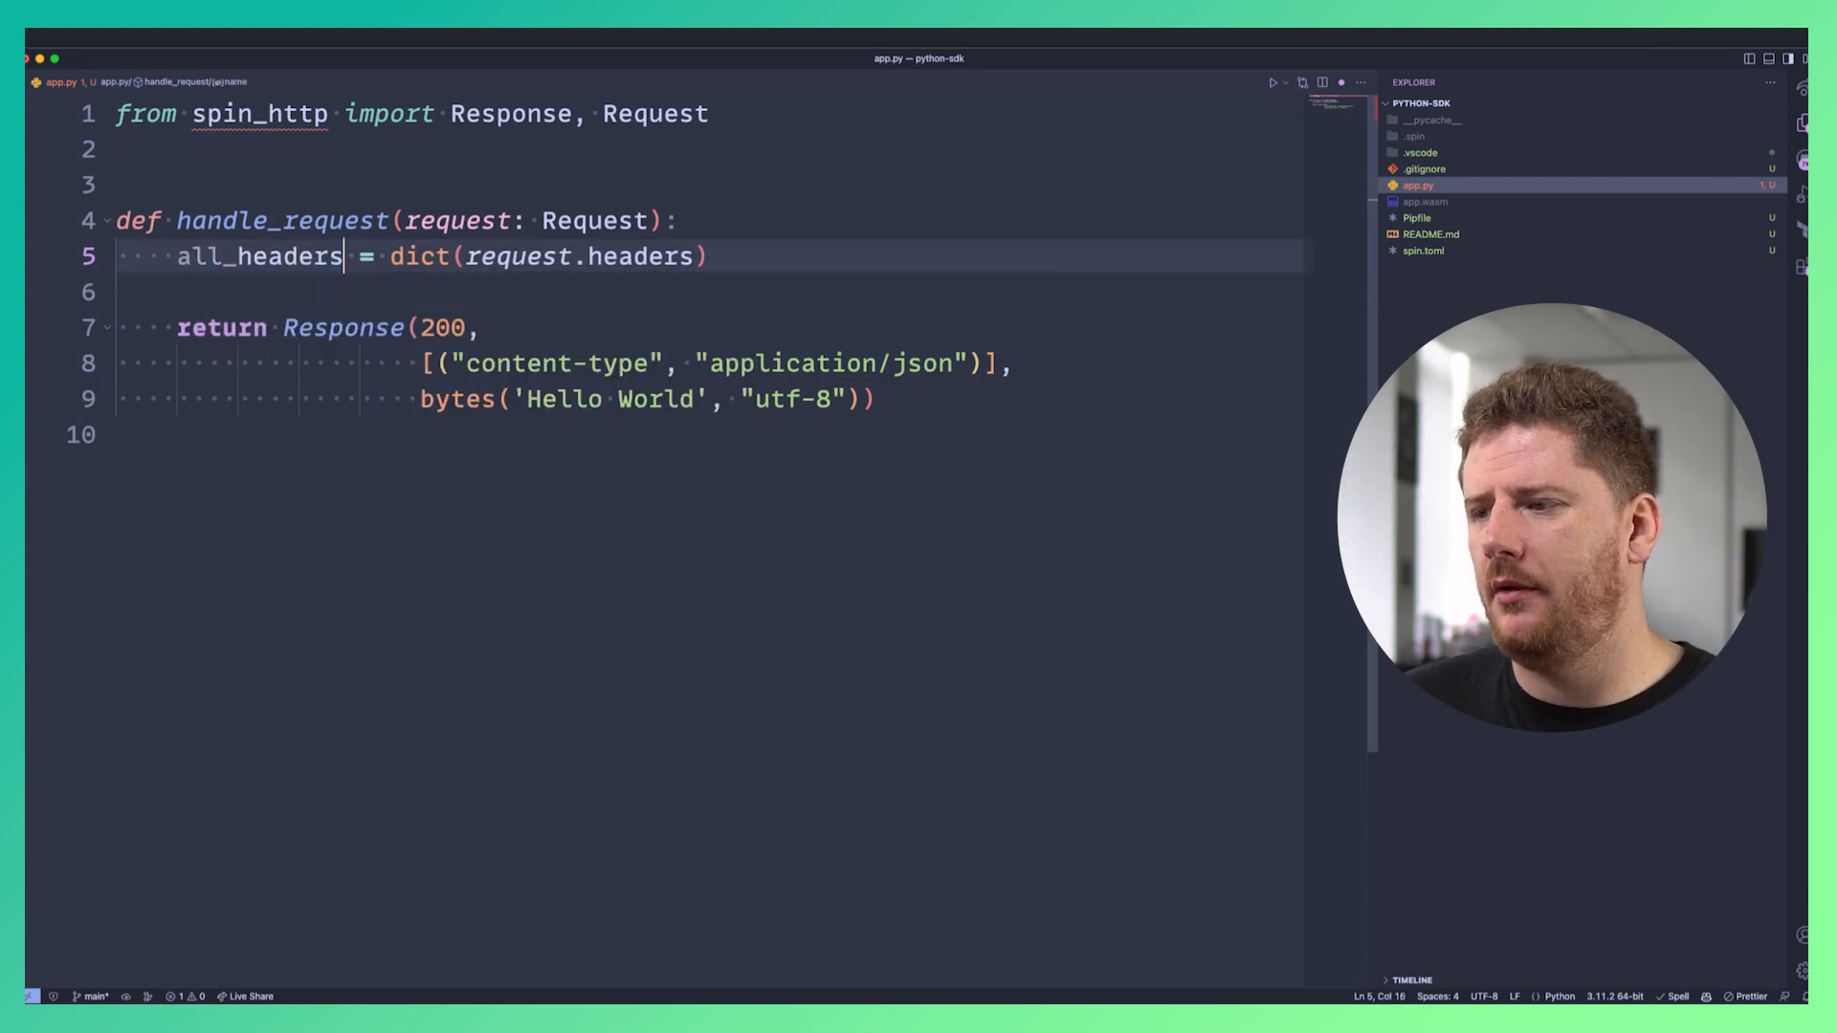
# Return f'Hello, {all_headers["x-name"]}' as the response body.
pyautogui.doubleClick(609, 398)
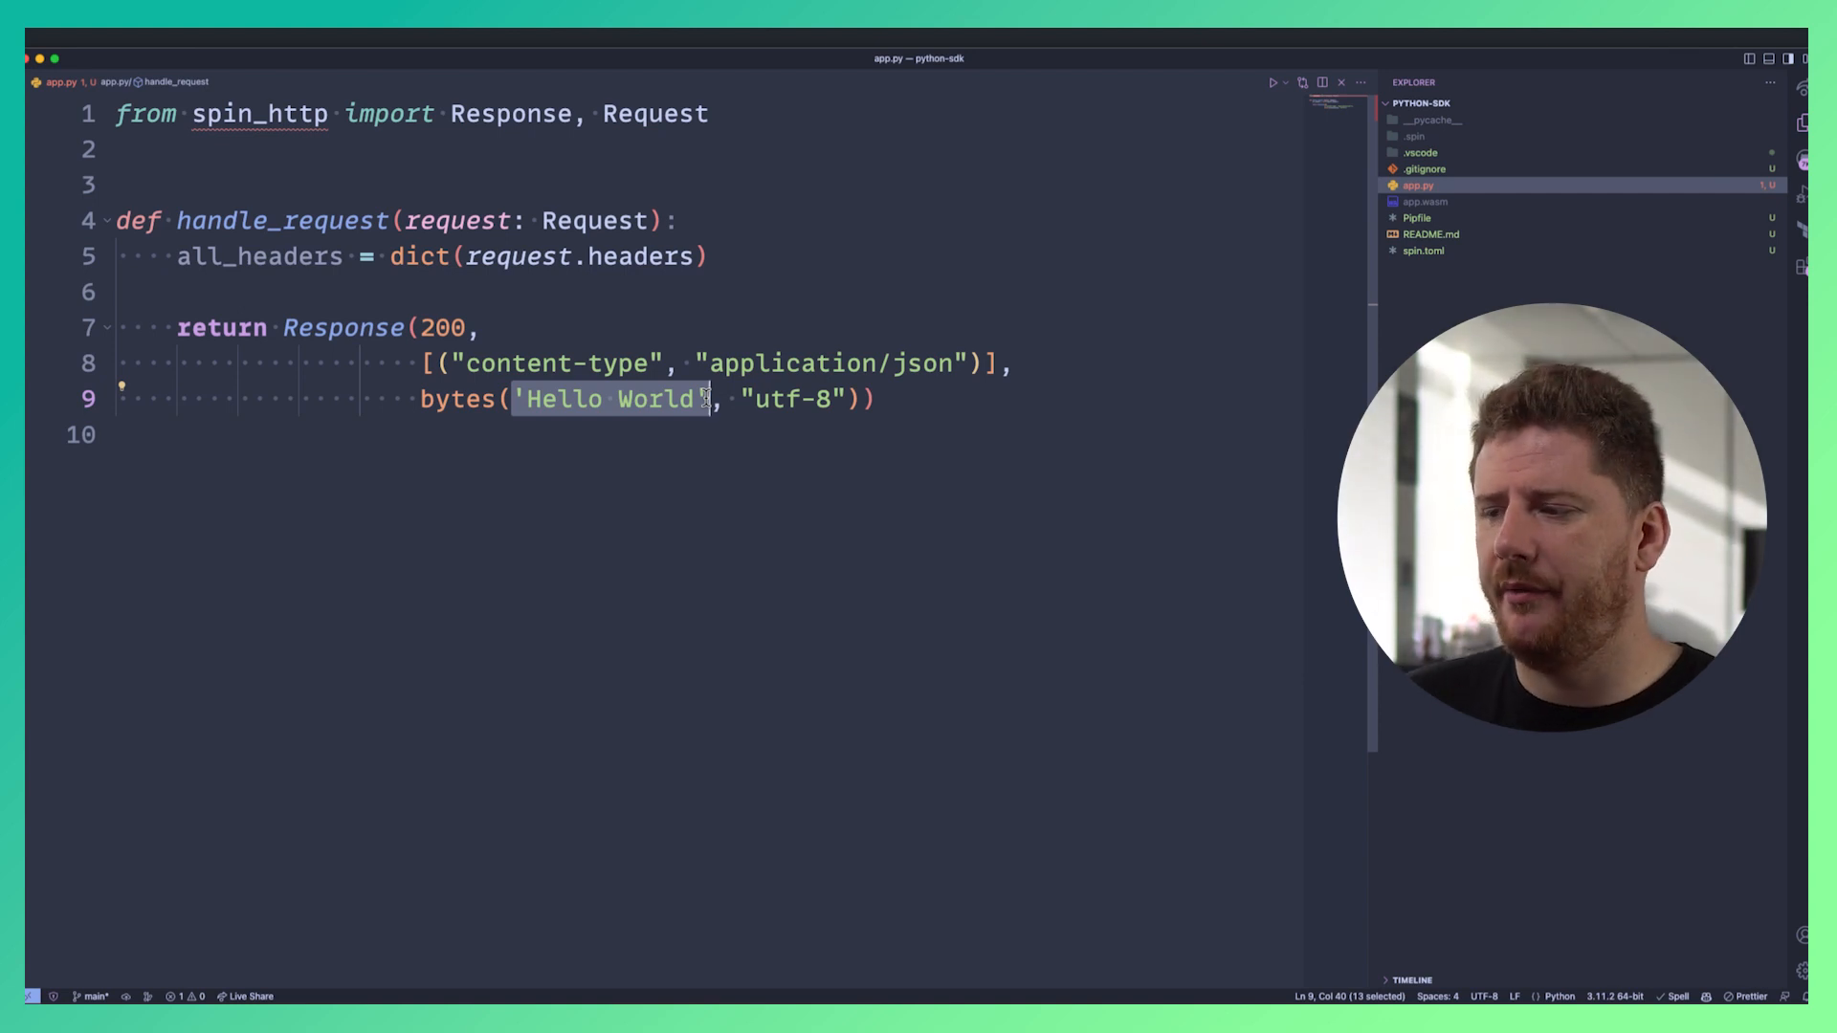
pyautogui.write("f'")
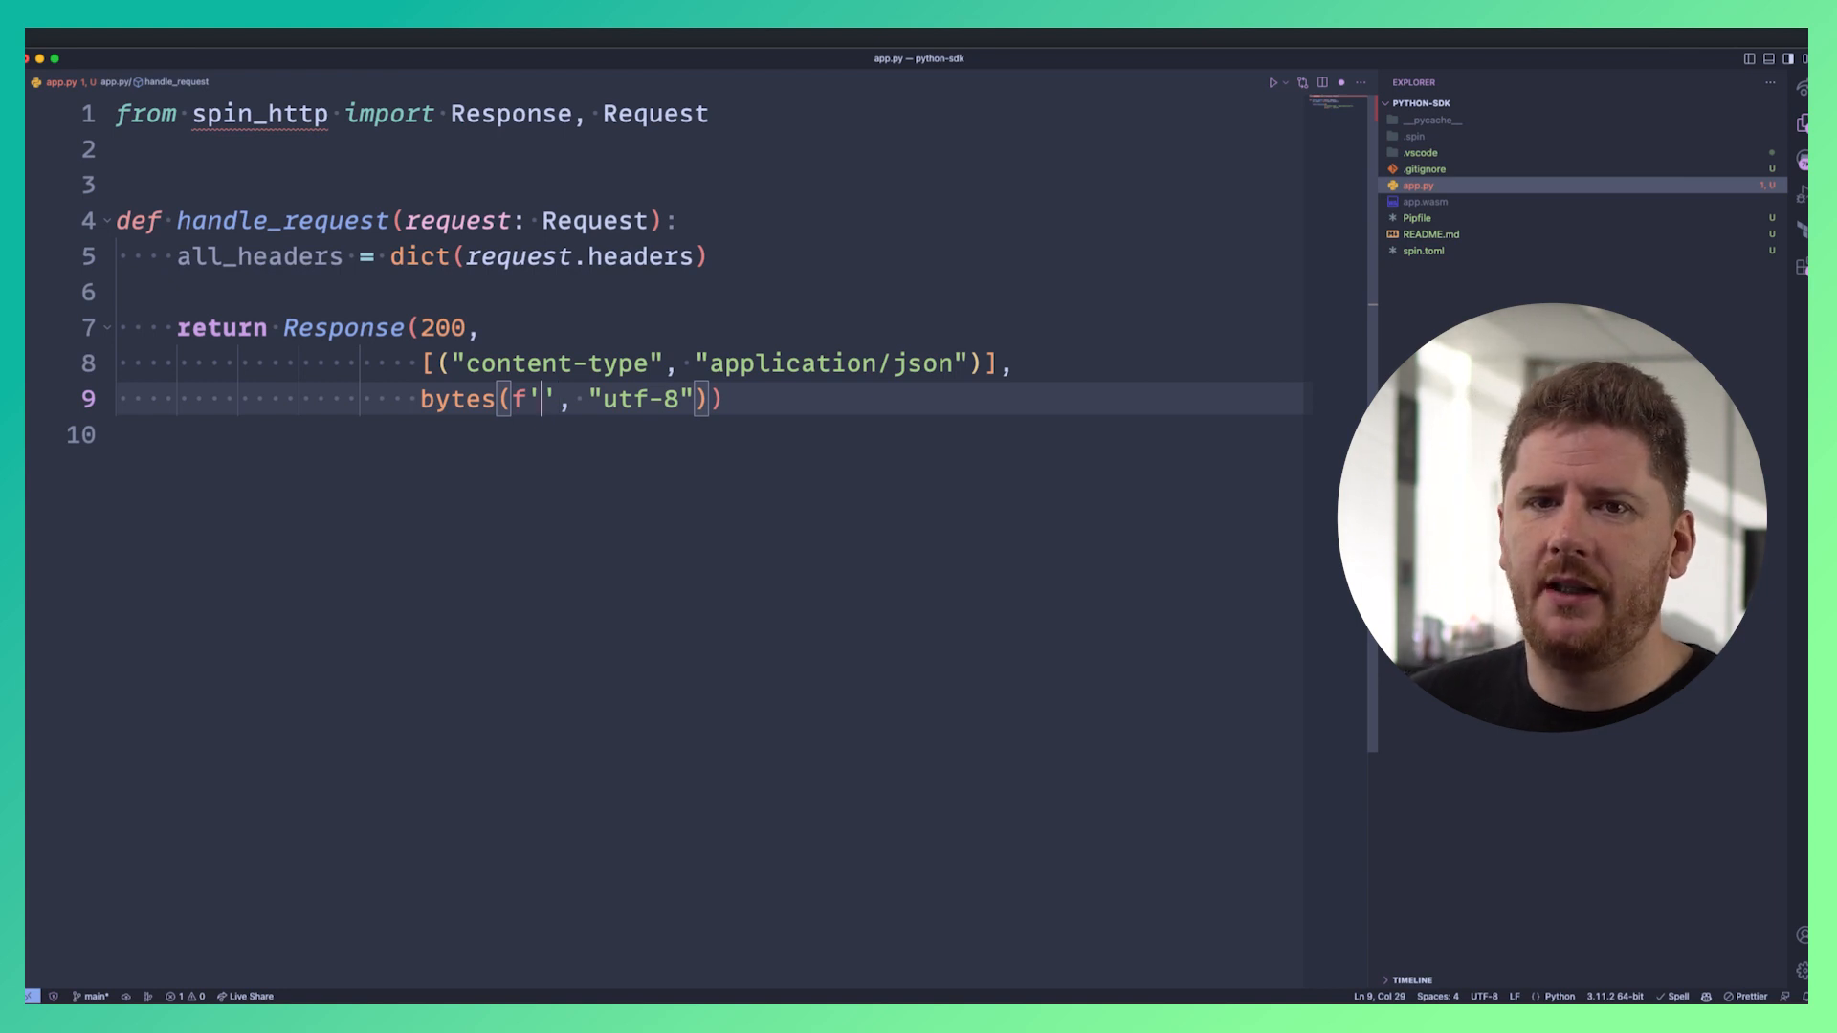
pyautogui.write('H')
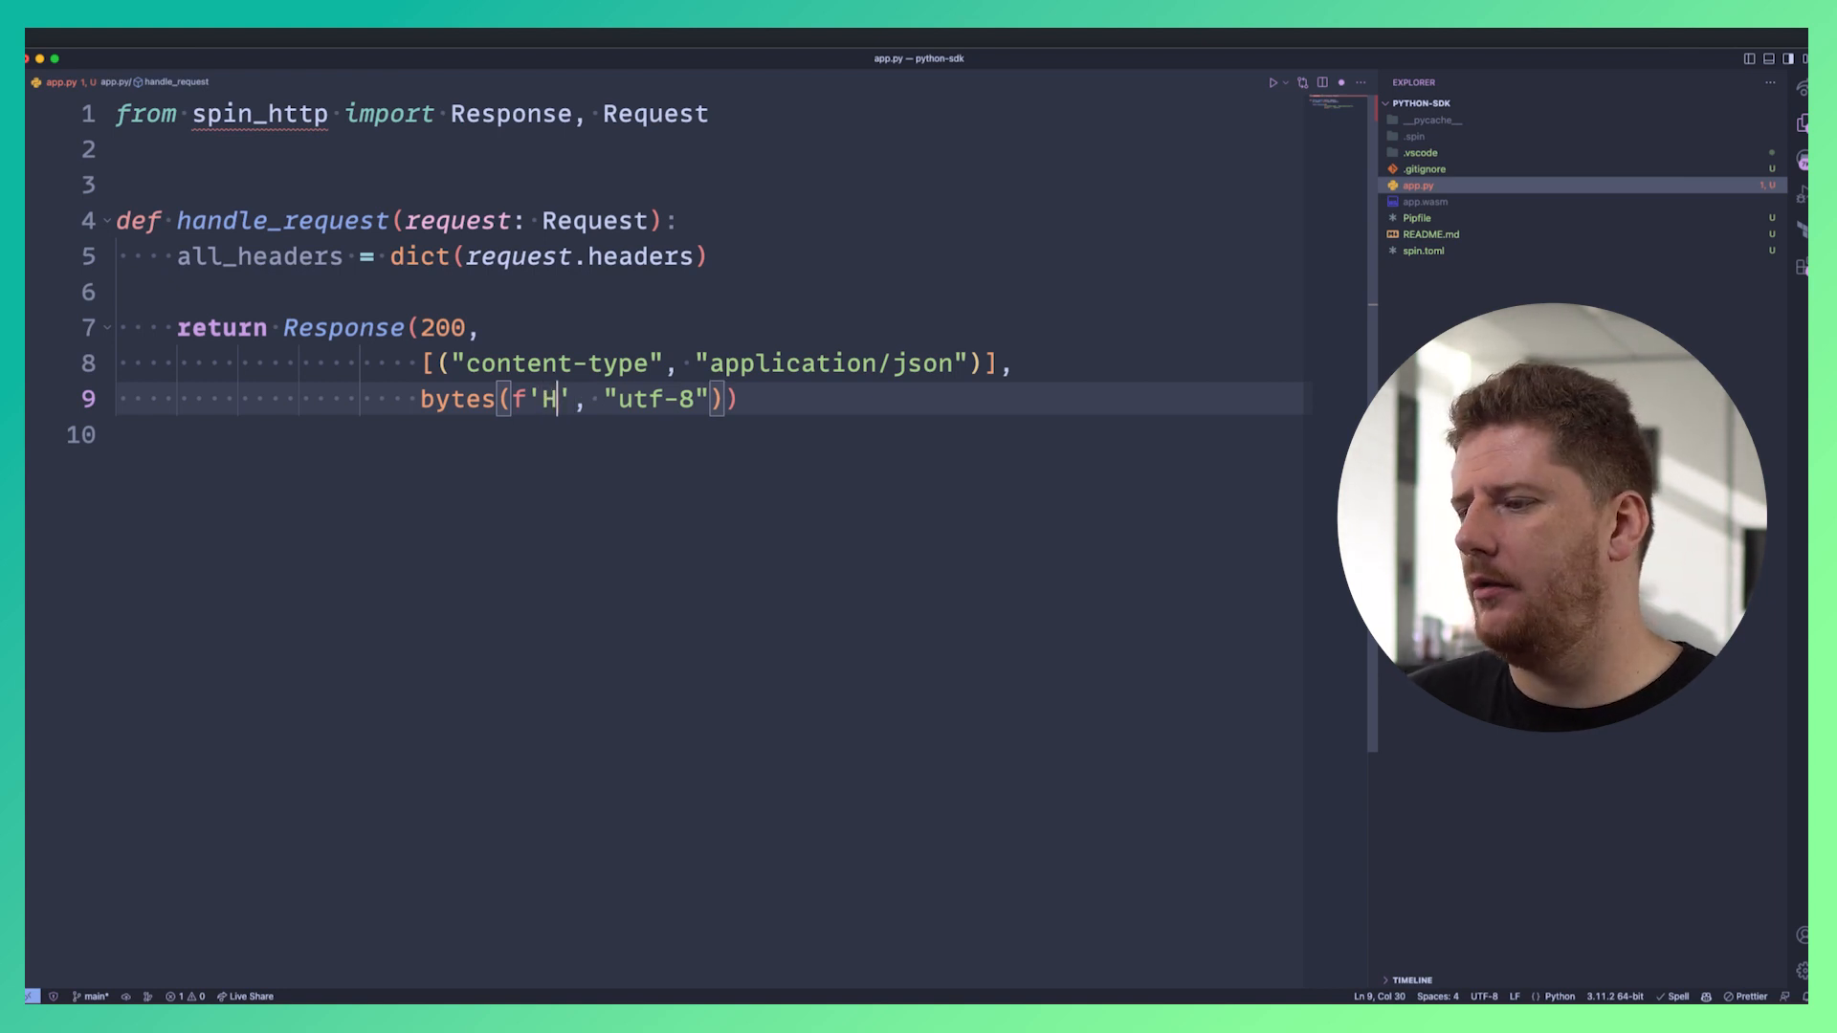
pyautogui.write('ello, {}')
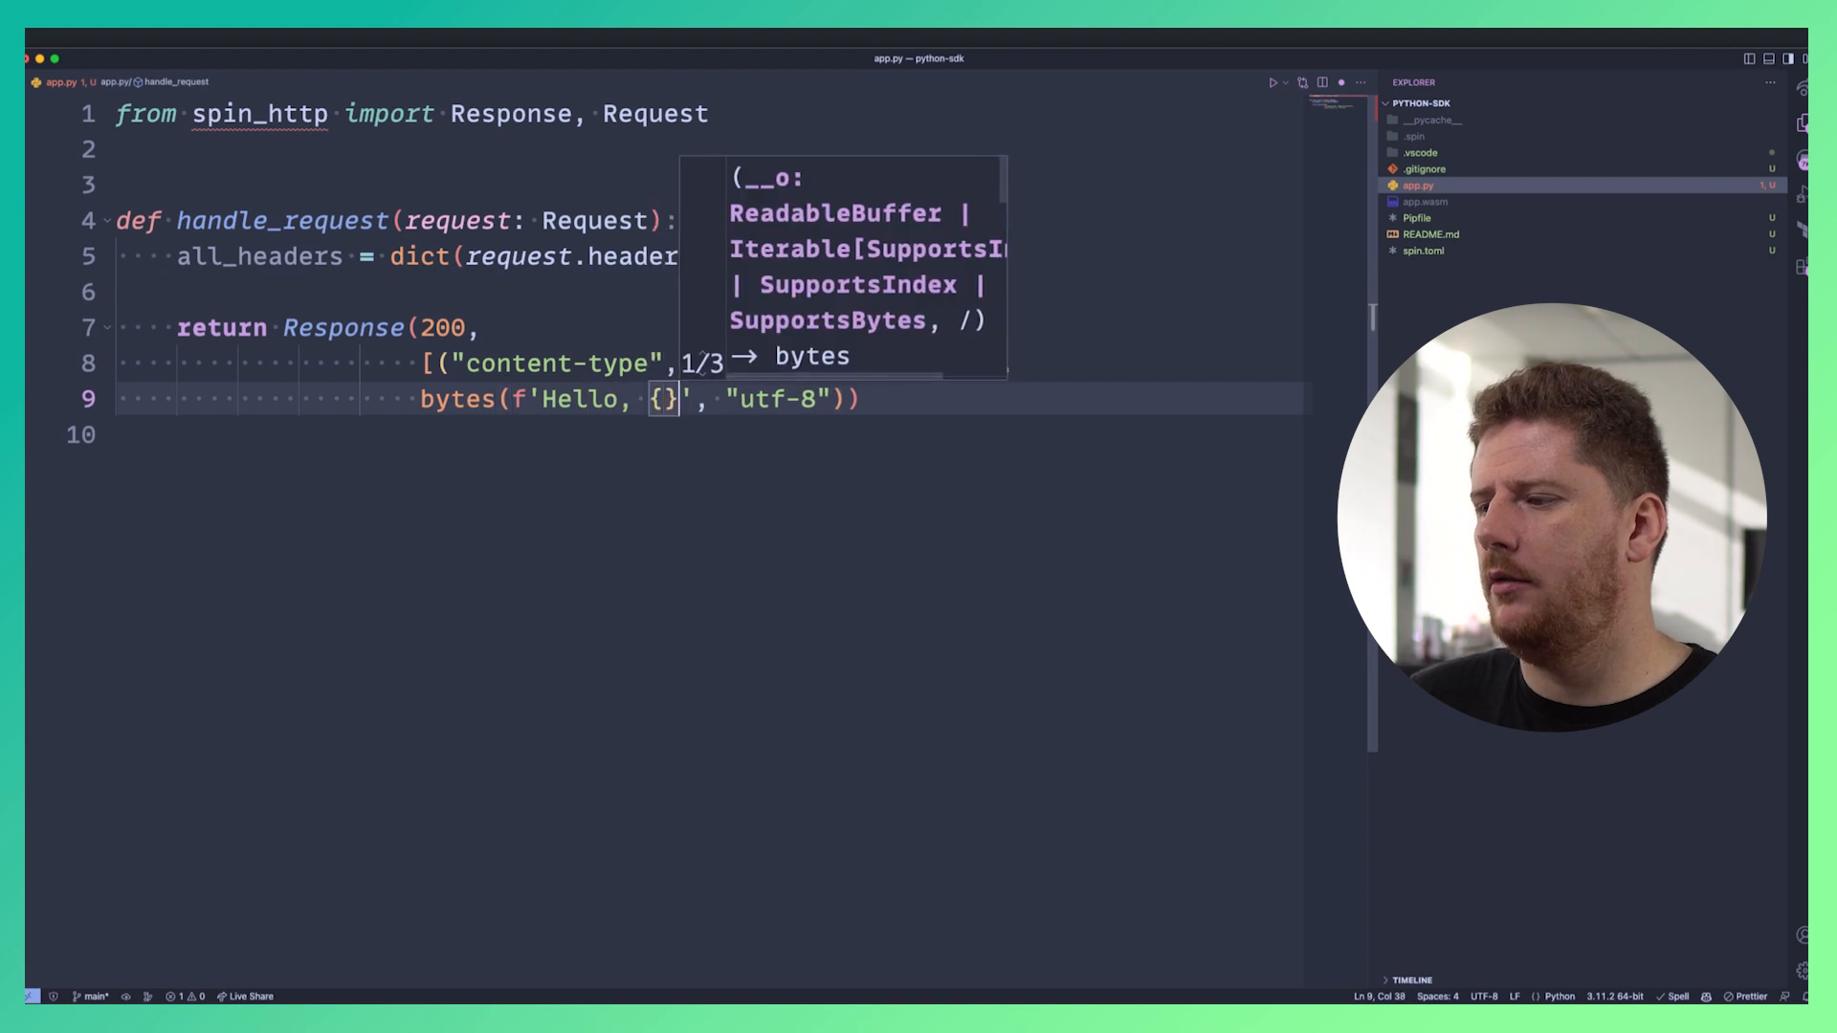
pyautogui.write('all_headers')
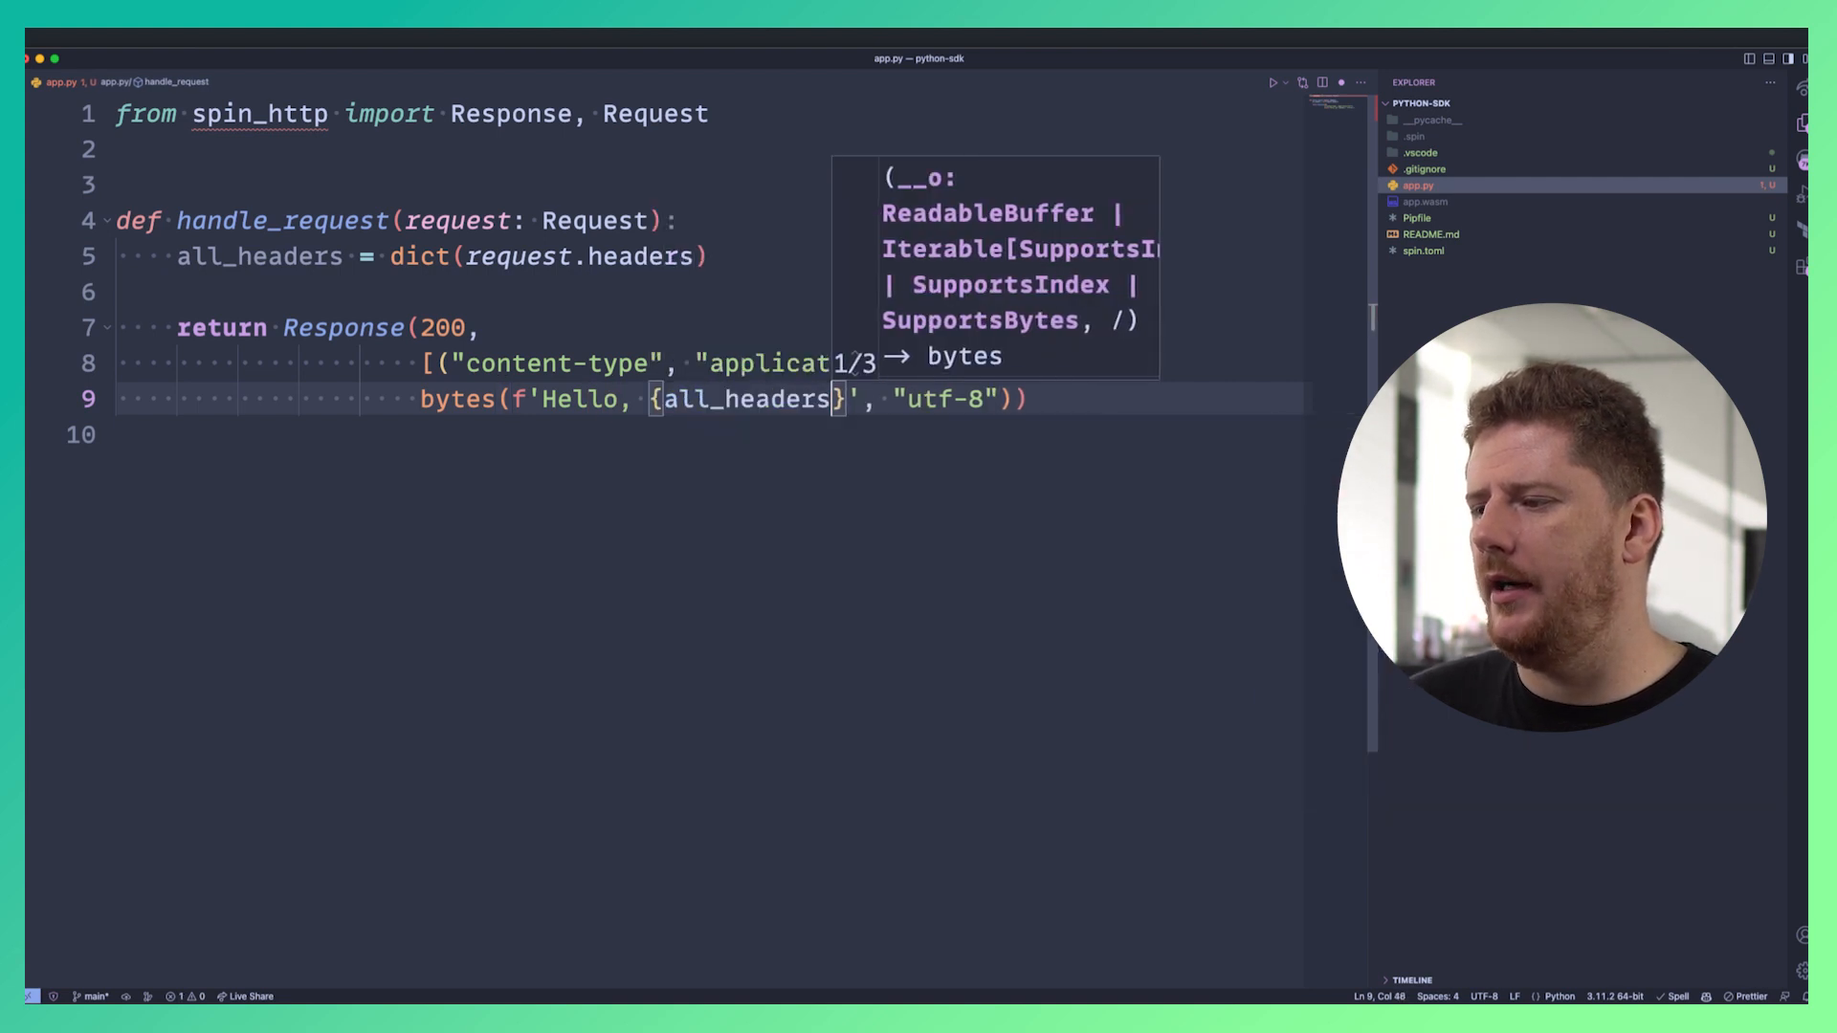
pyautogui.write('["name"]')
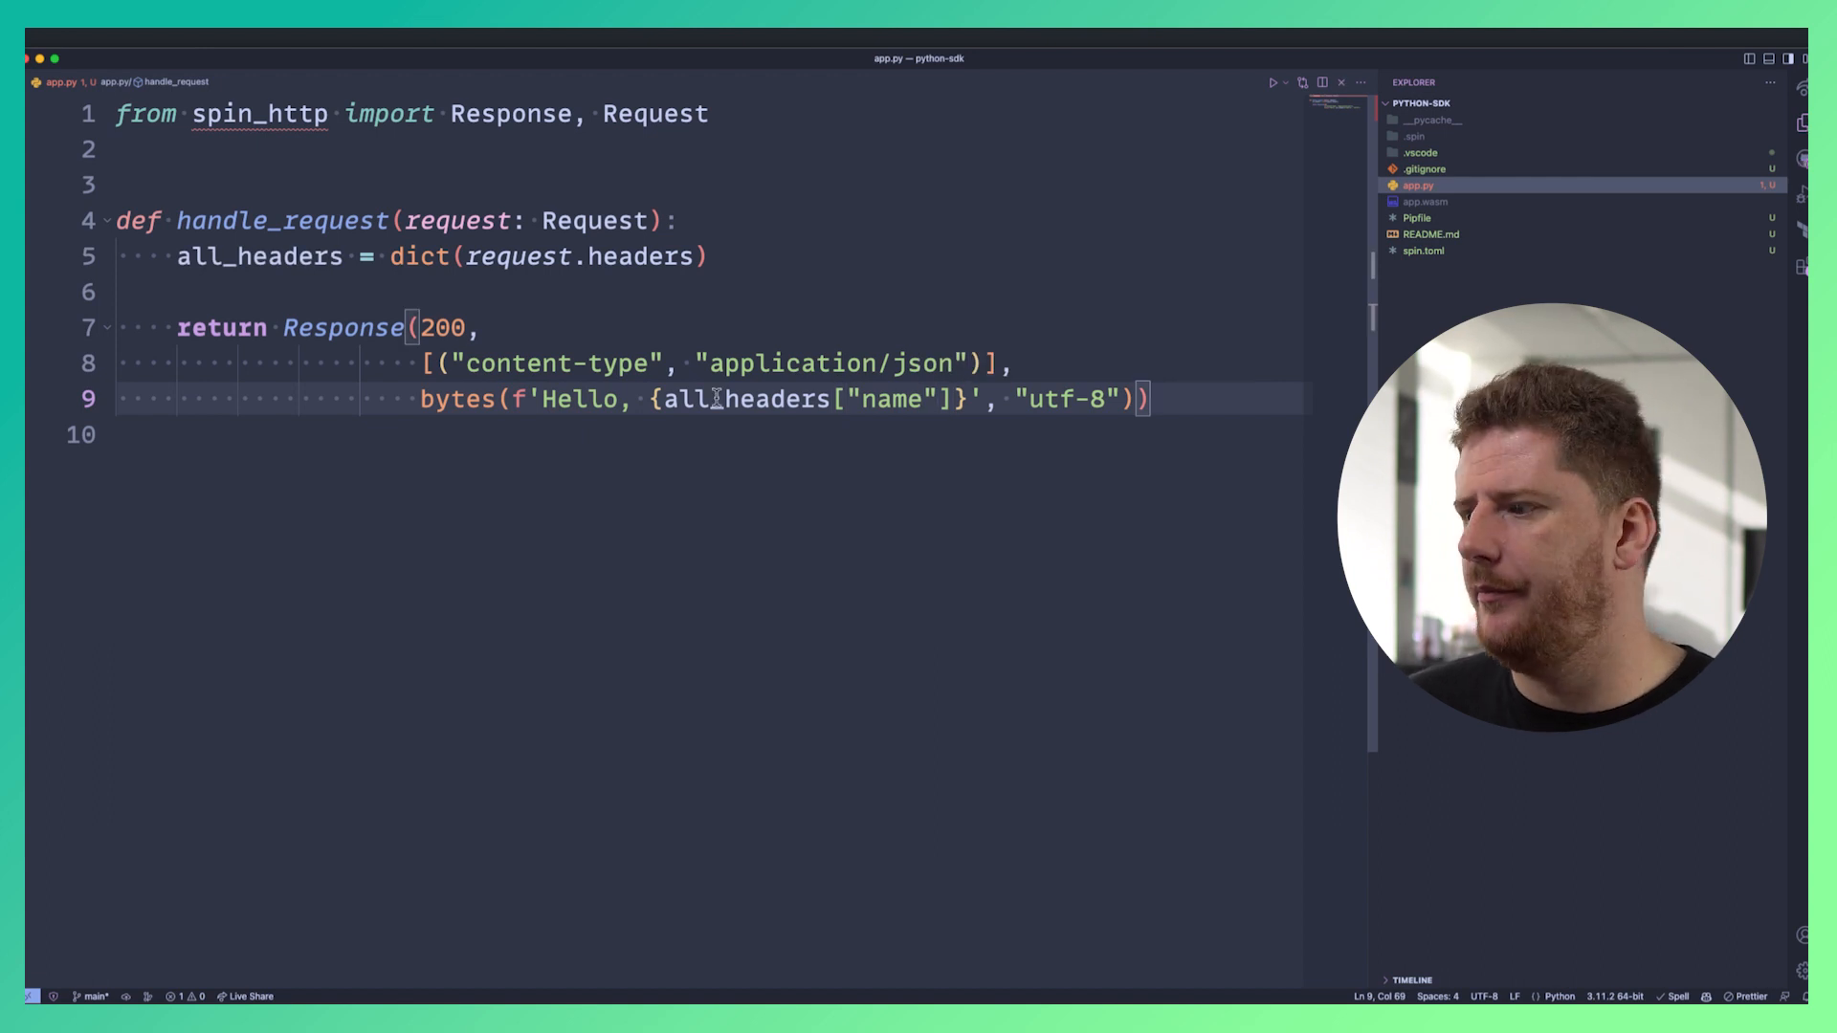
pyautogui.write('x')
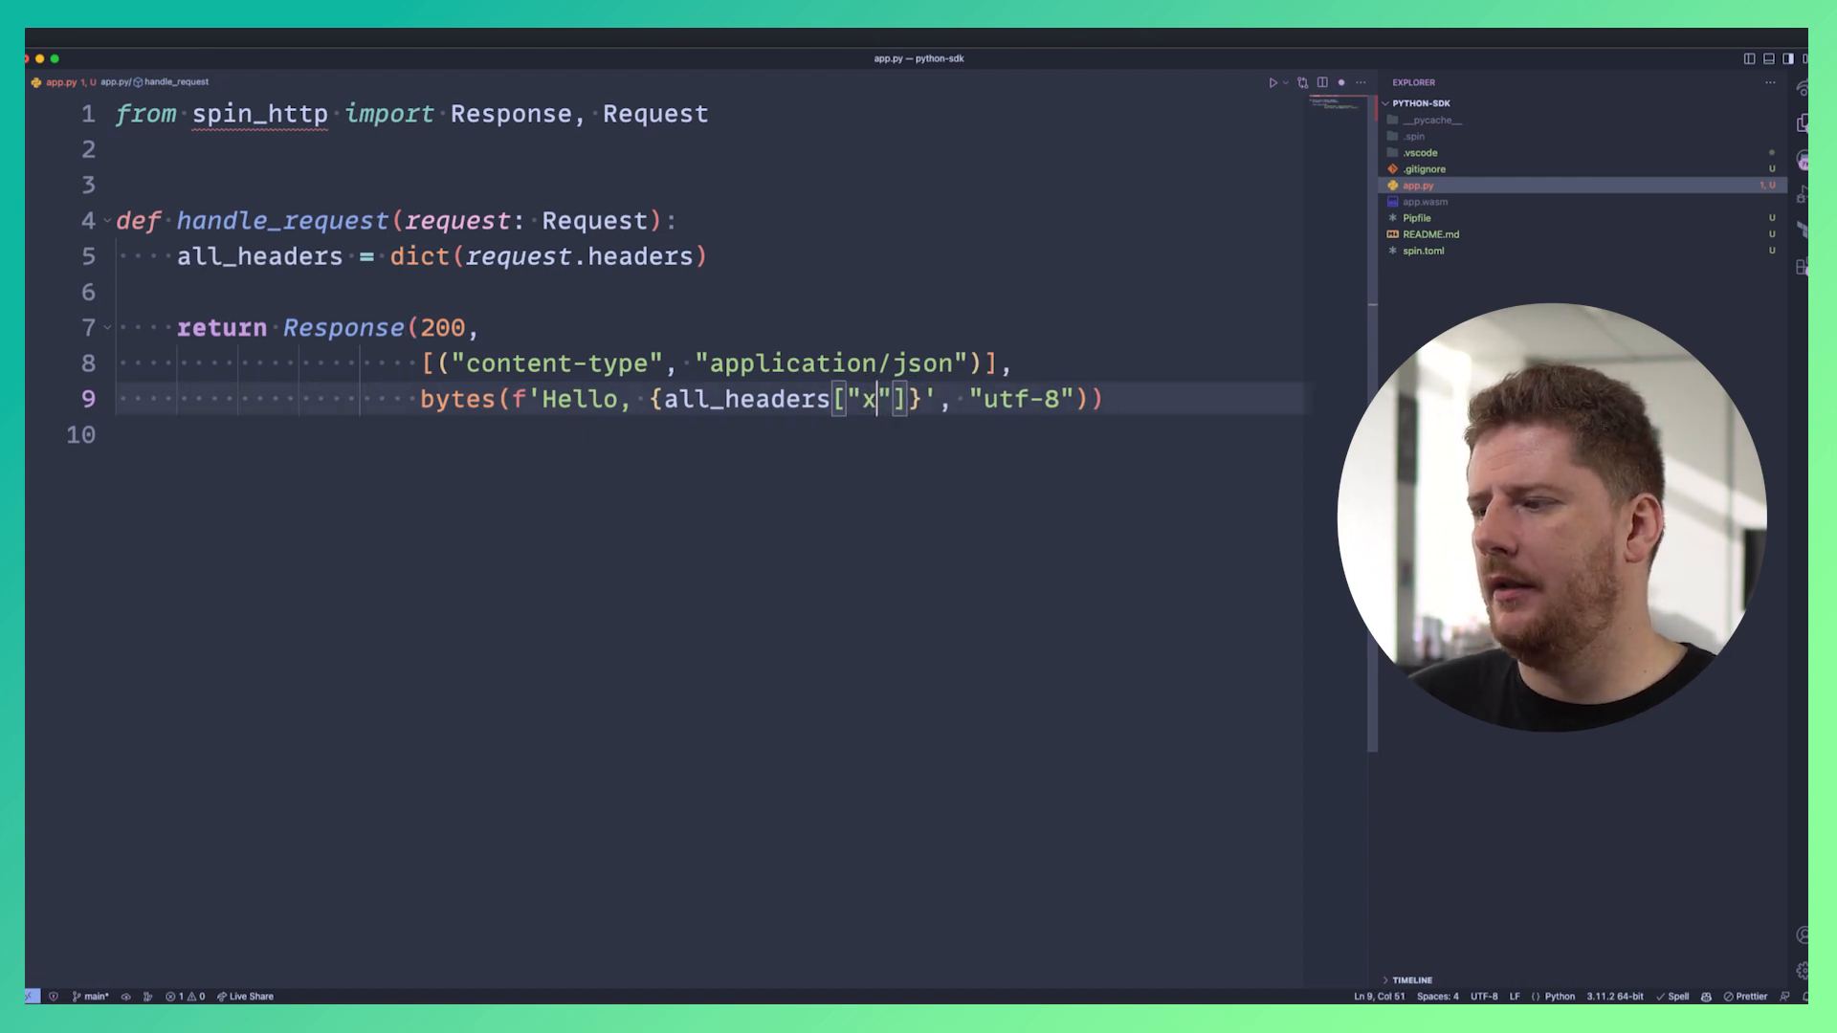
pyautogui.write('name')
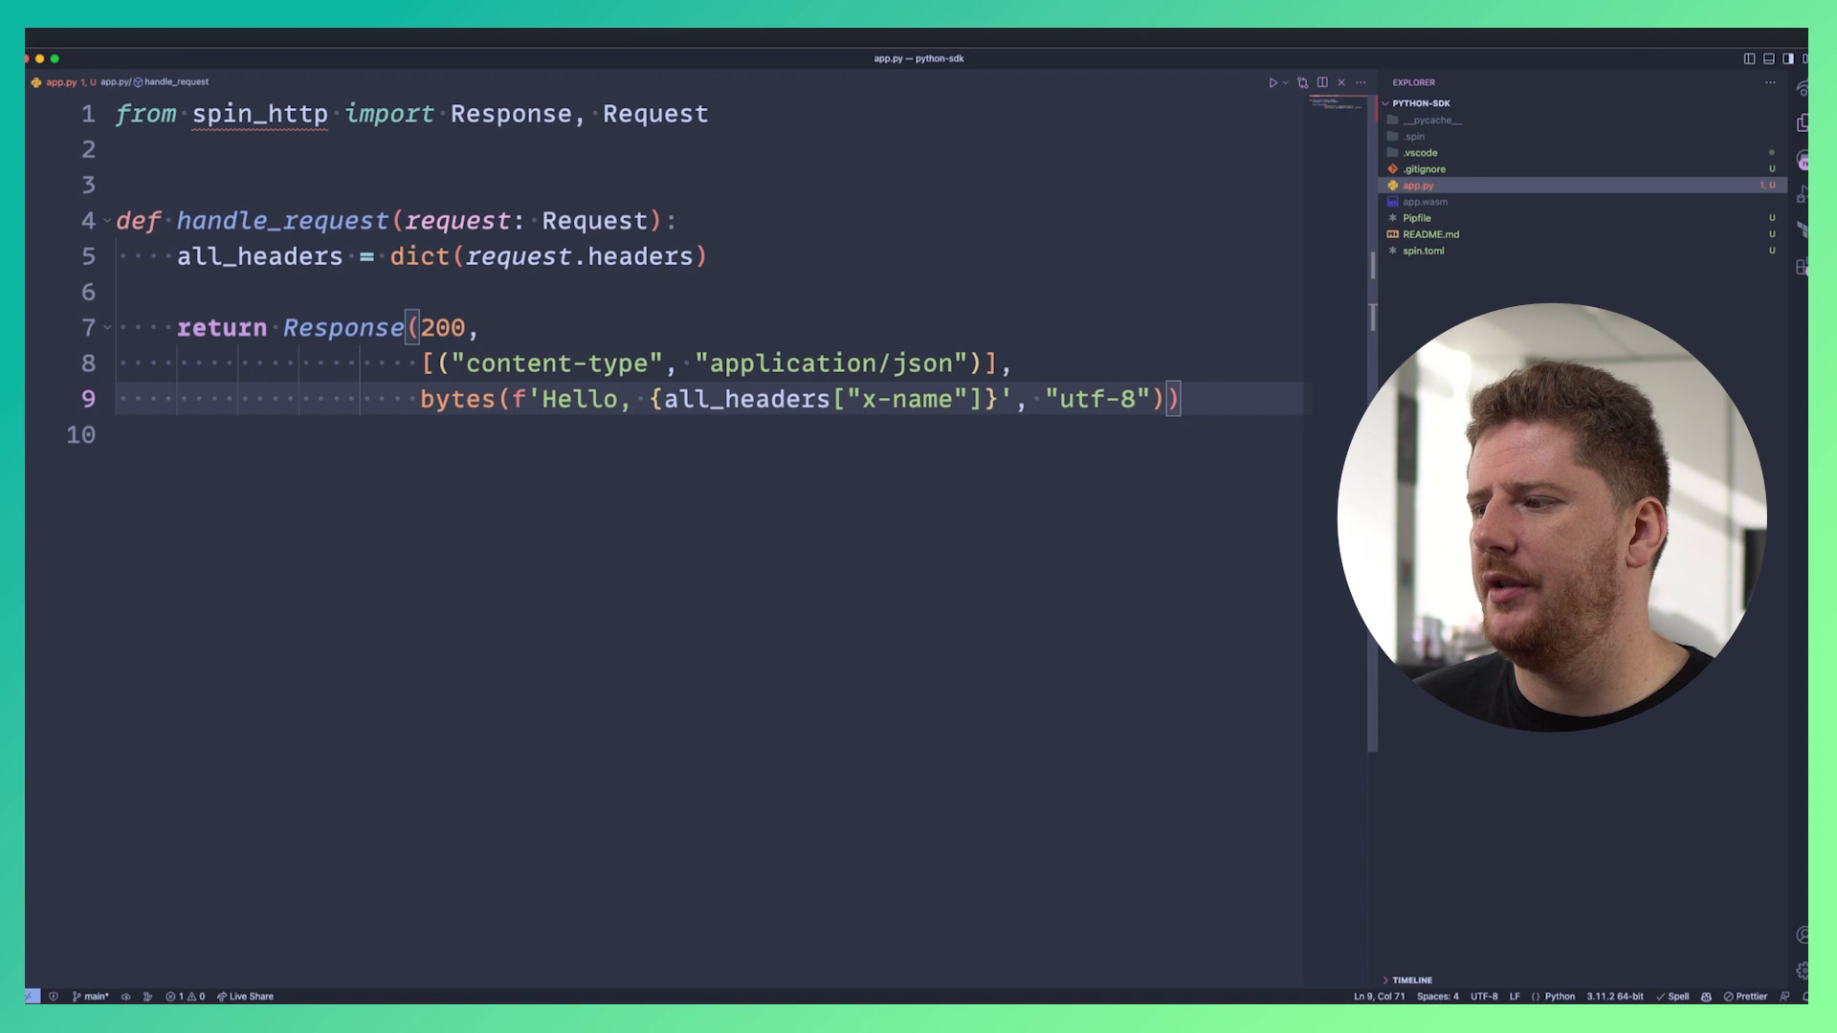
pyautogui.doubleClick(457, 400)
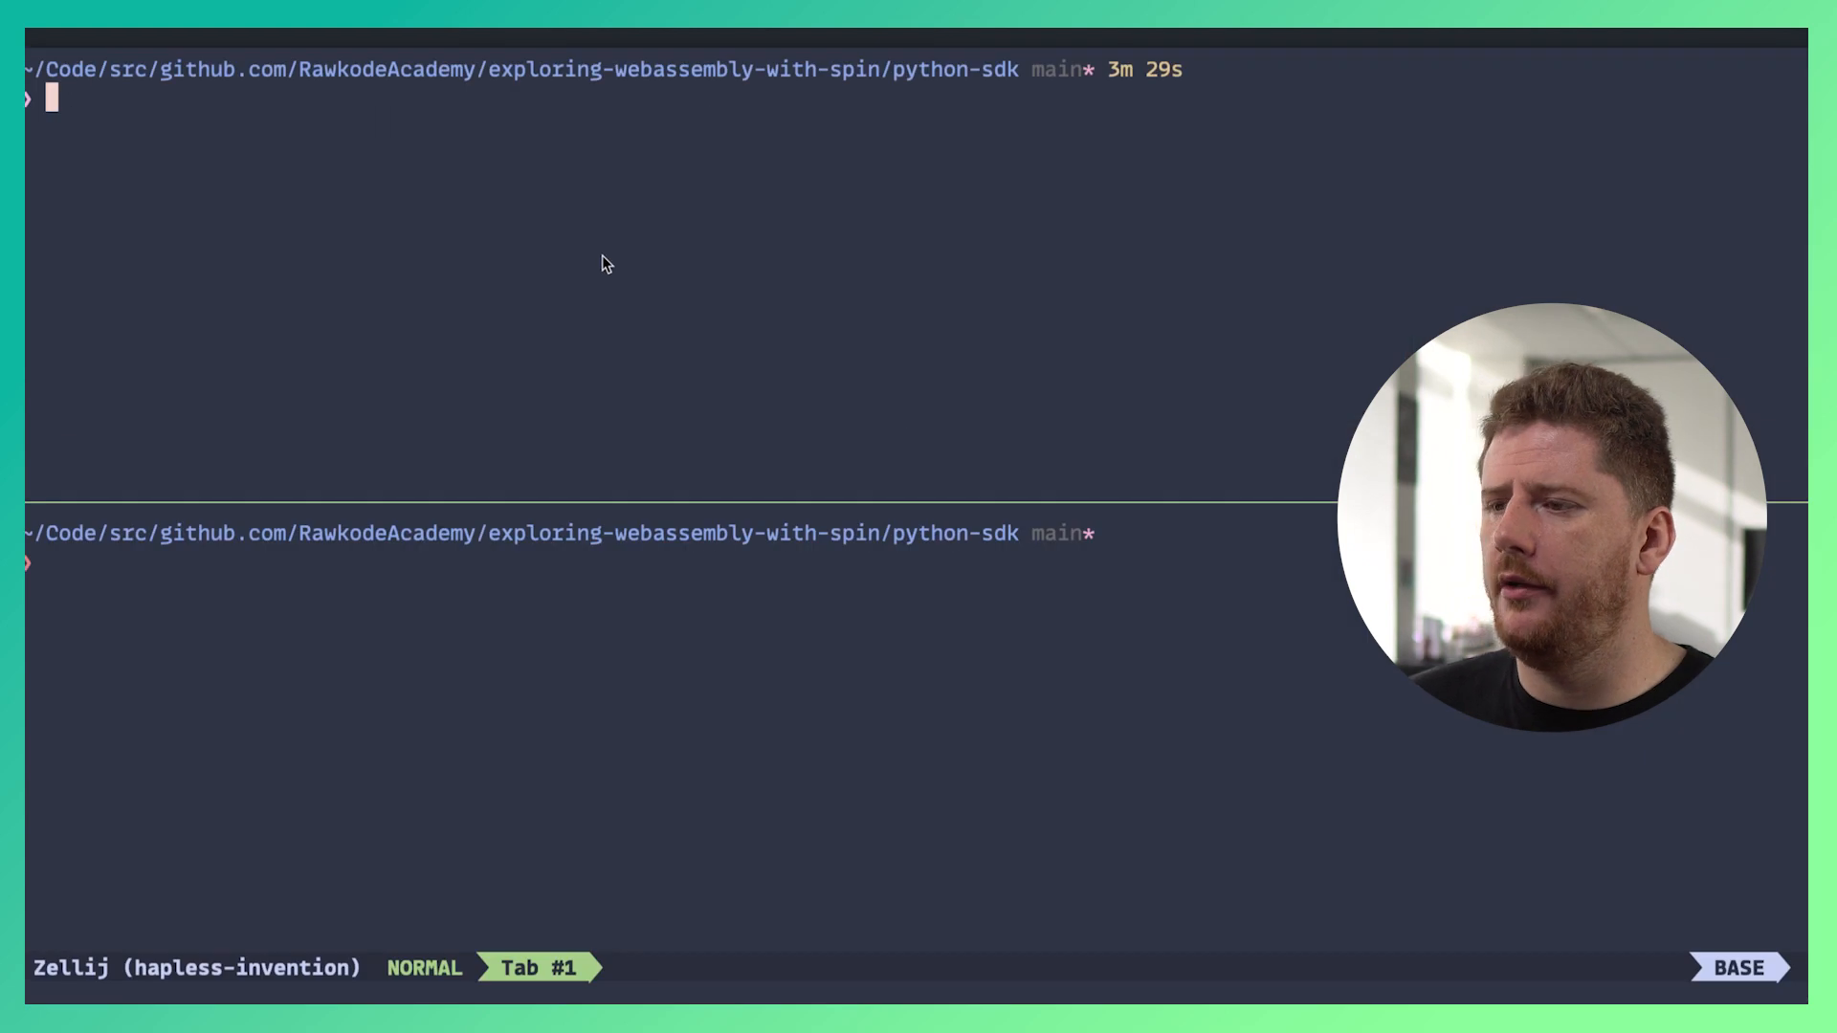
# Run spin build && spin up, curl with header X-Name: rawkode, then recall the curl for david.
pyautogui.write('spin build && sp')
pyautogui.click(680, 560)
pyautogui.write('curl -H "X-')
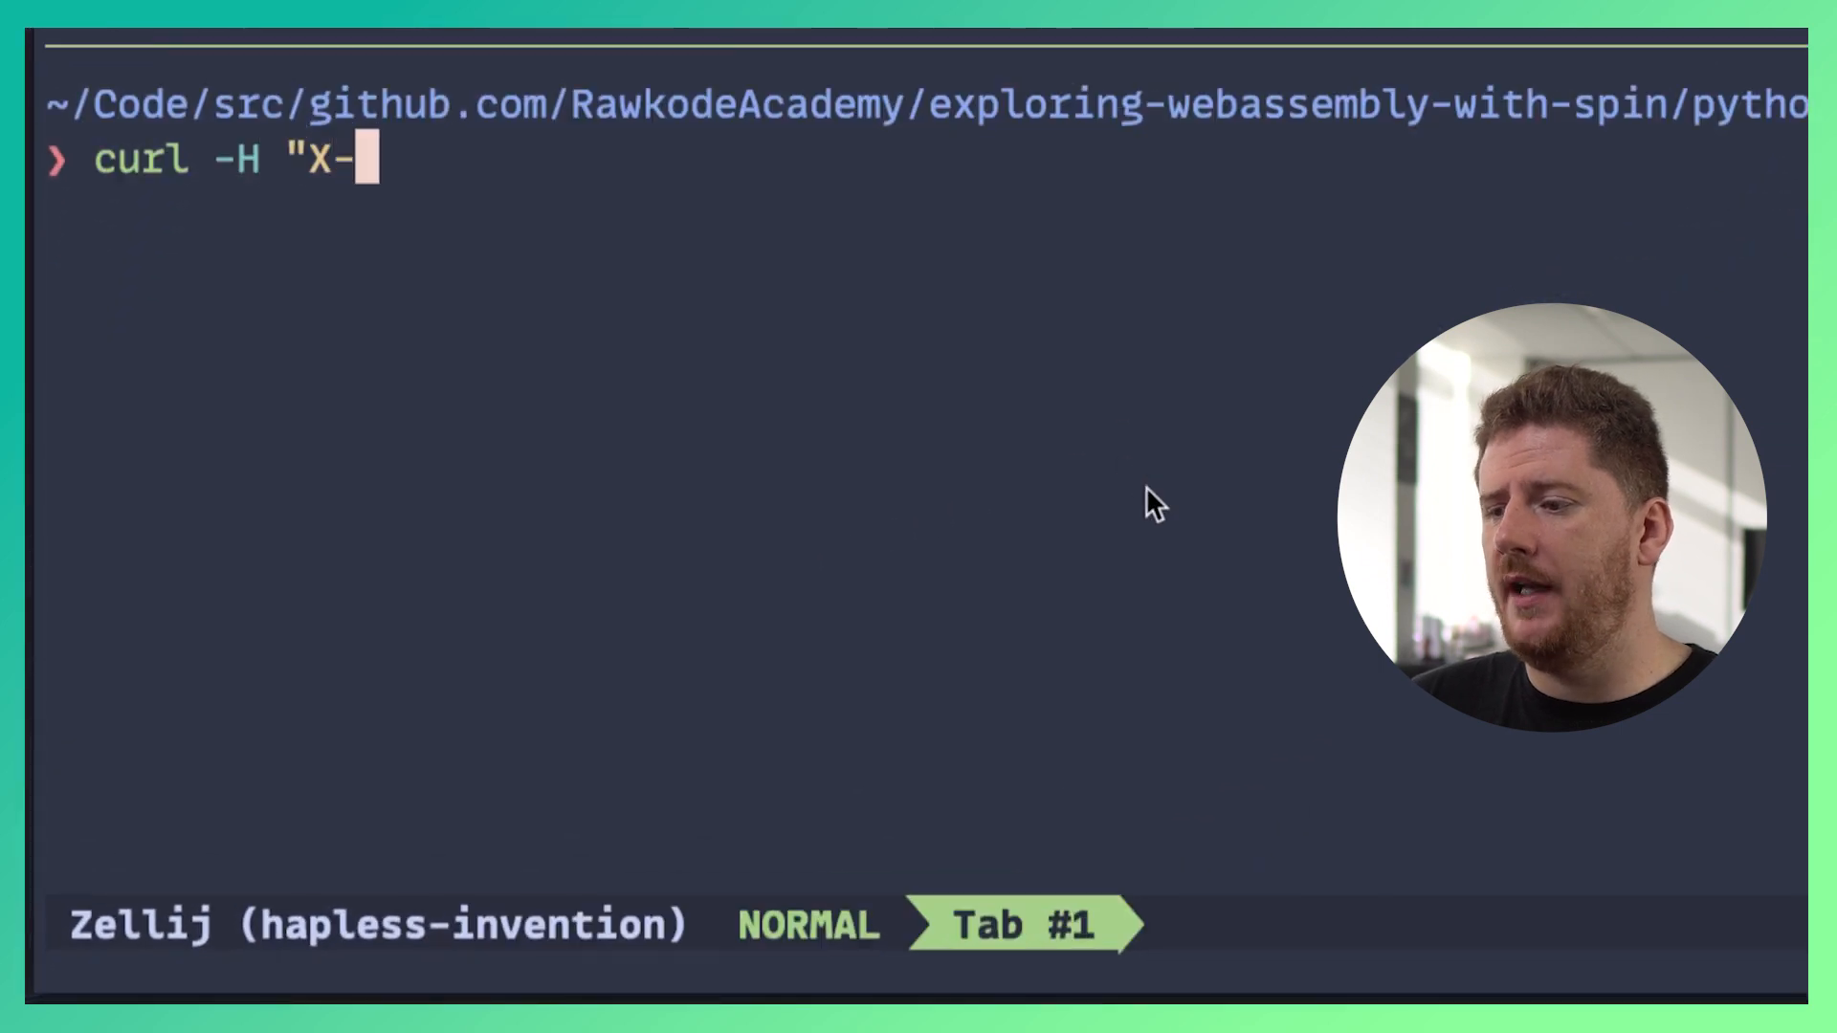
pyautogui.write('Name: rawkode"')
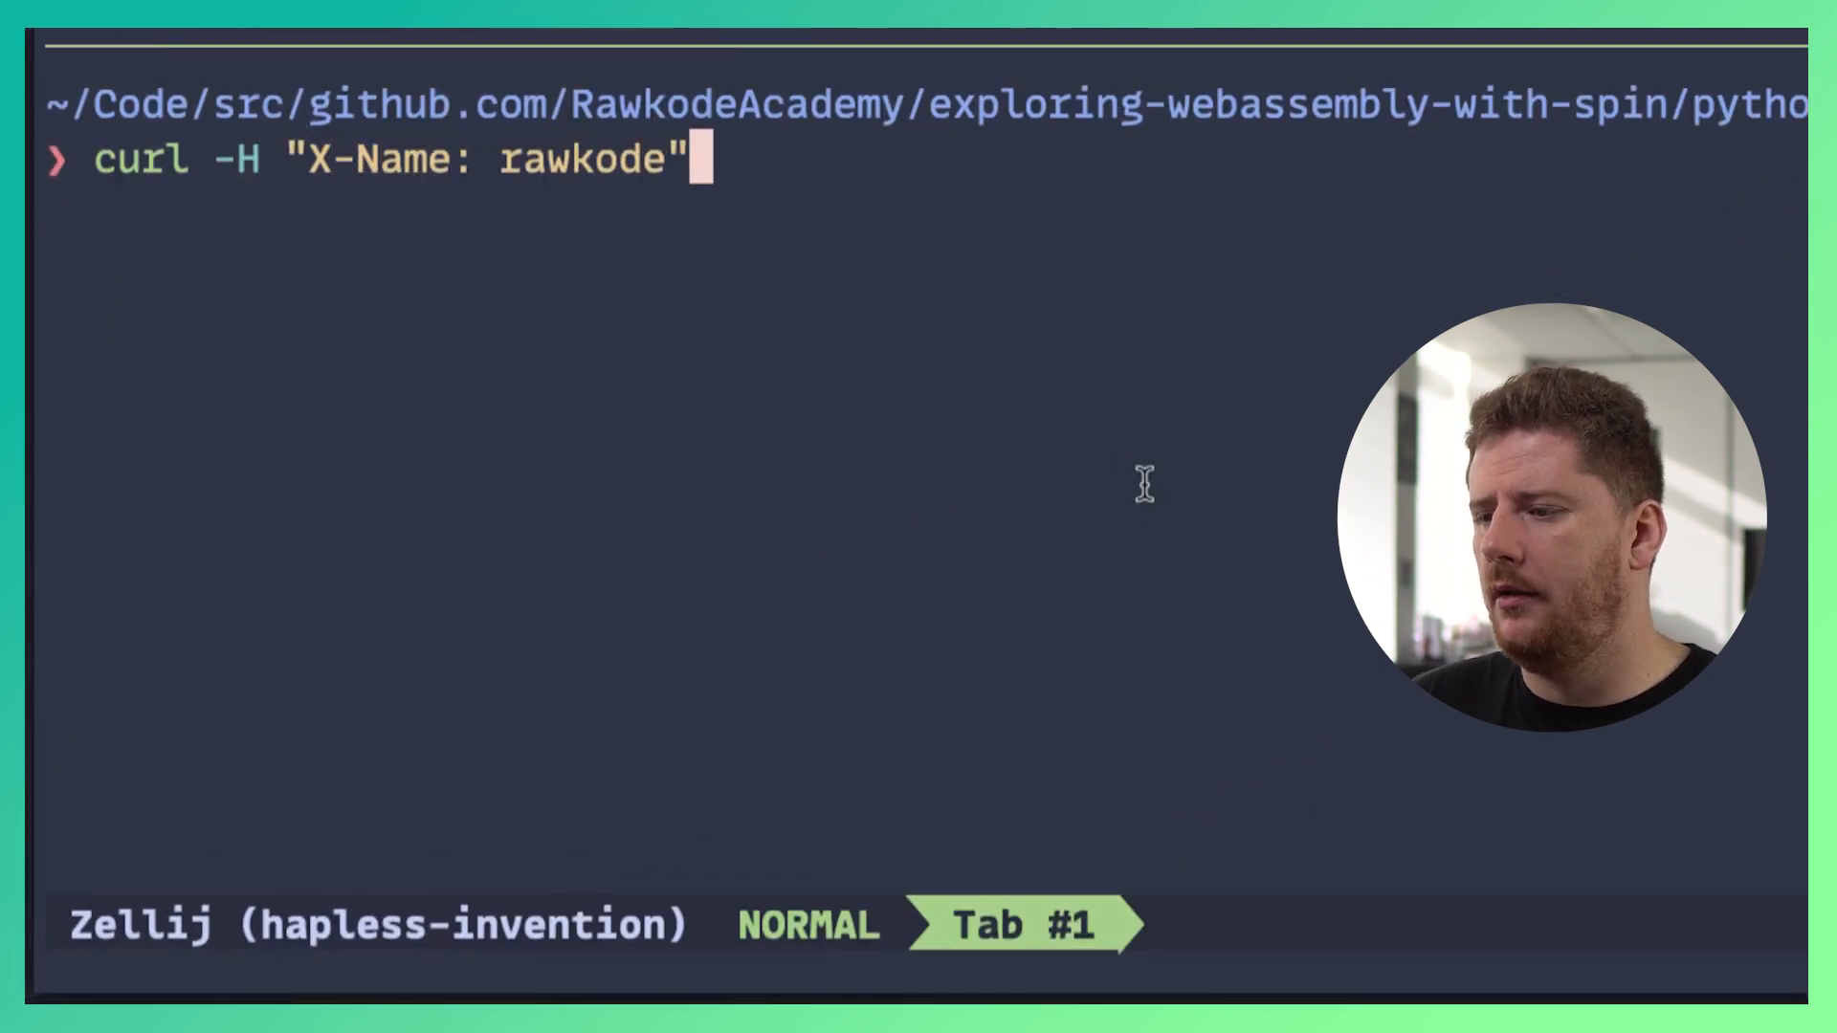
pyautogui.write('http://localhost:3000')
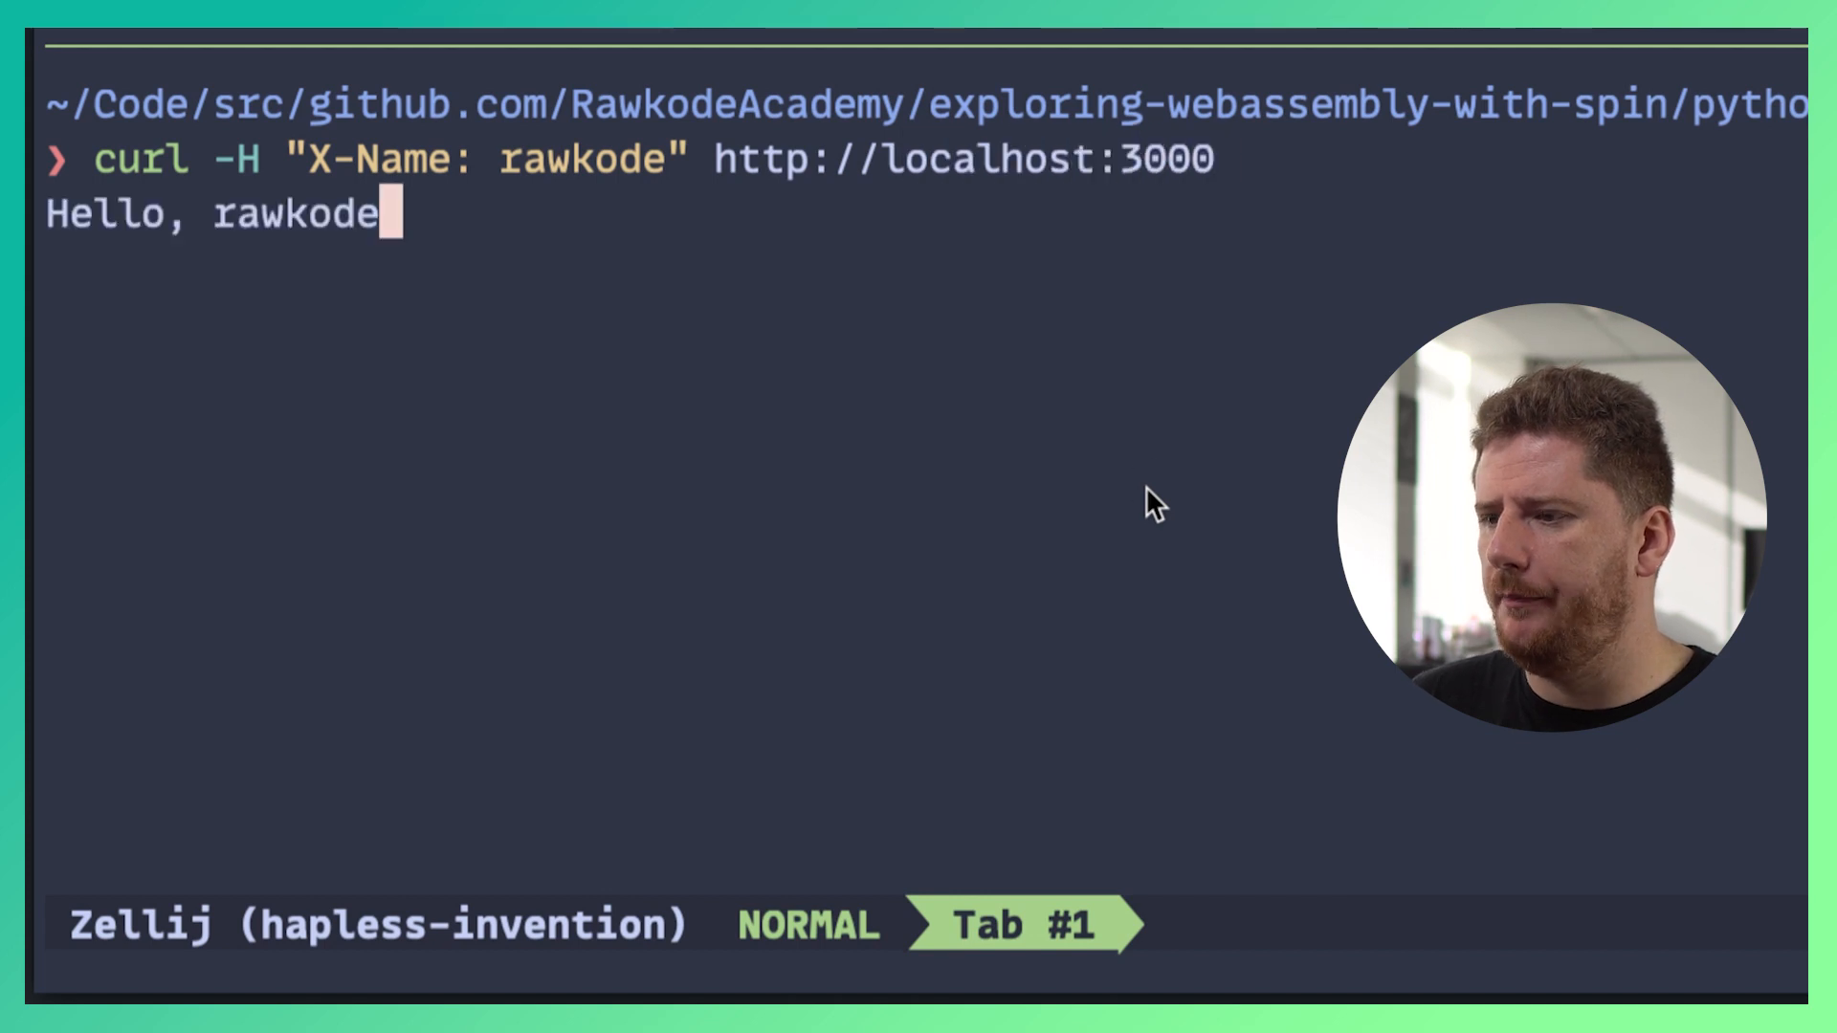
pyautogui.press('ctrl+r')
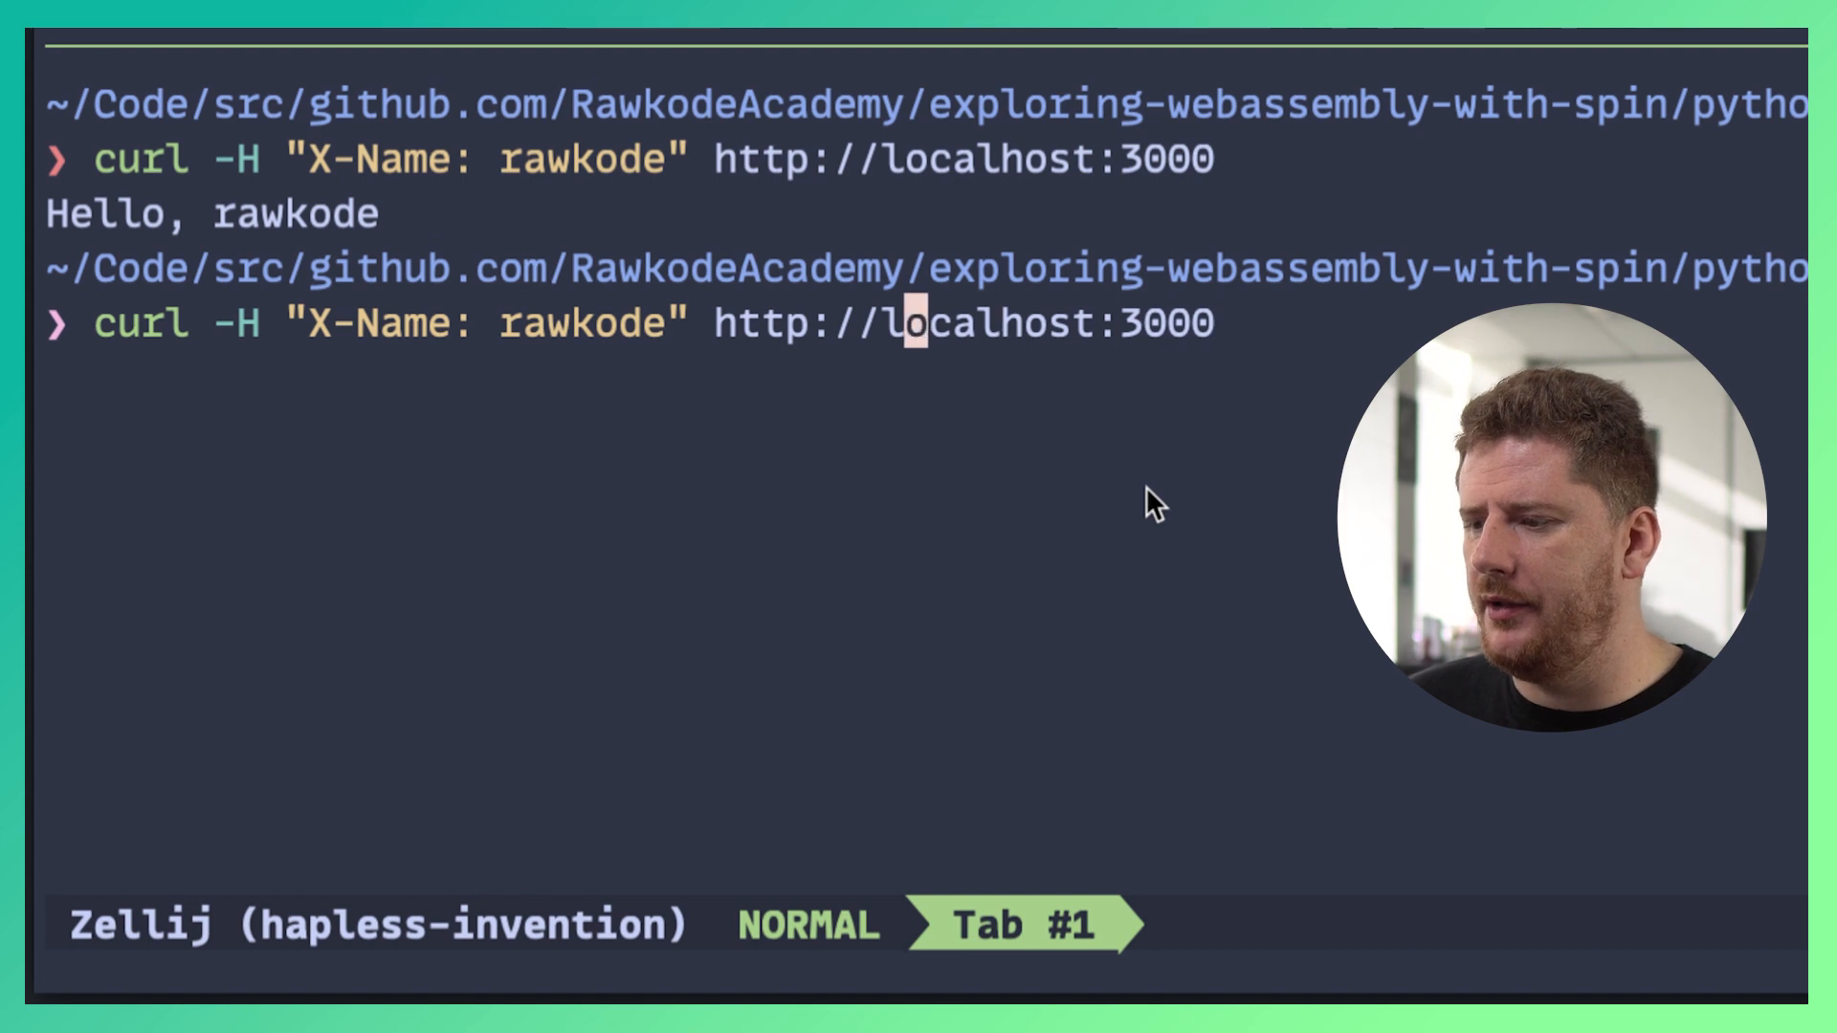
pyautogui.write('david')
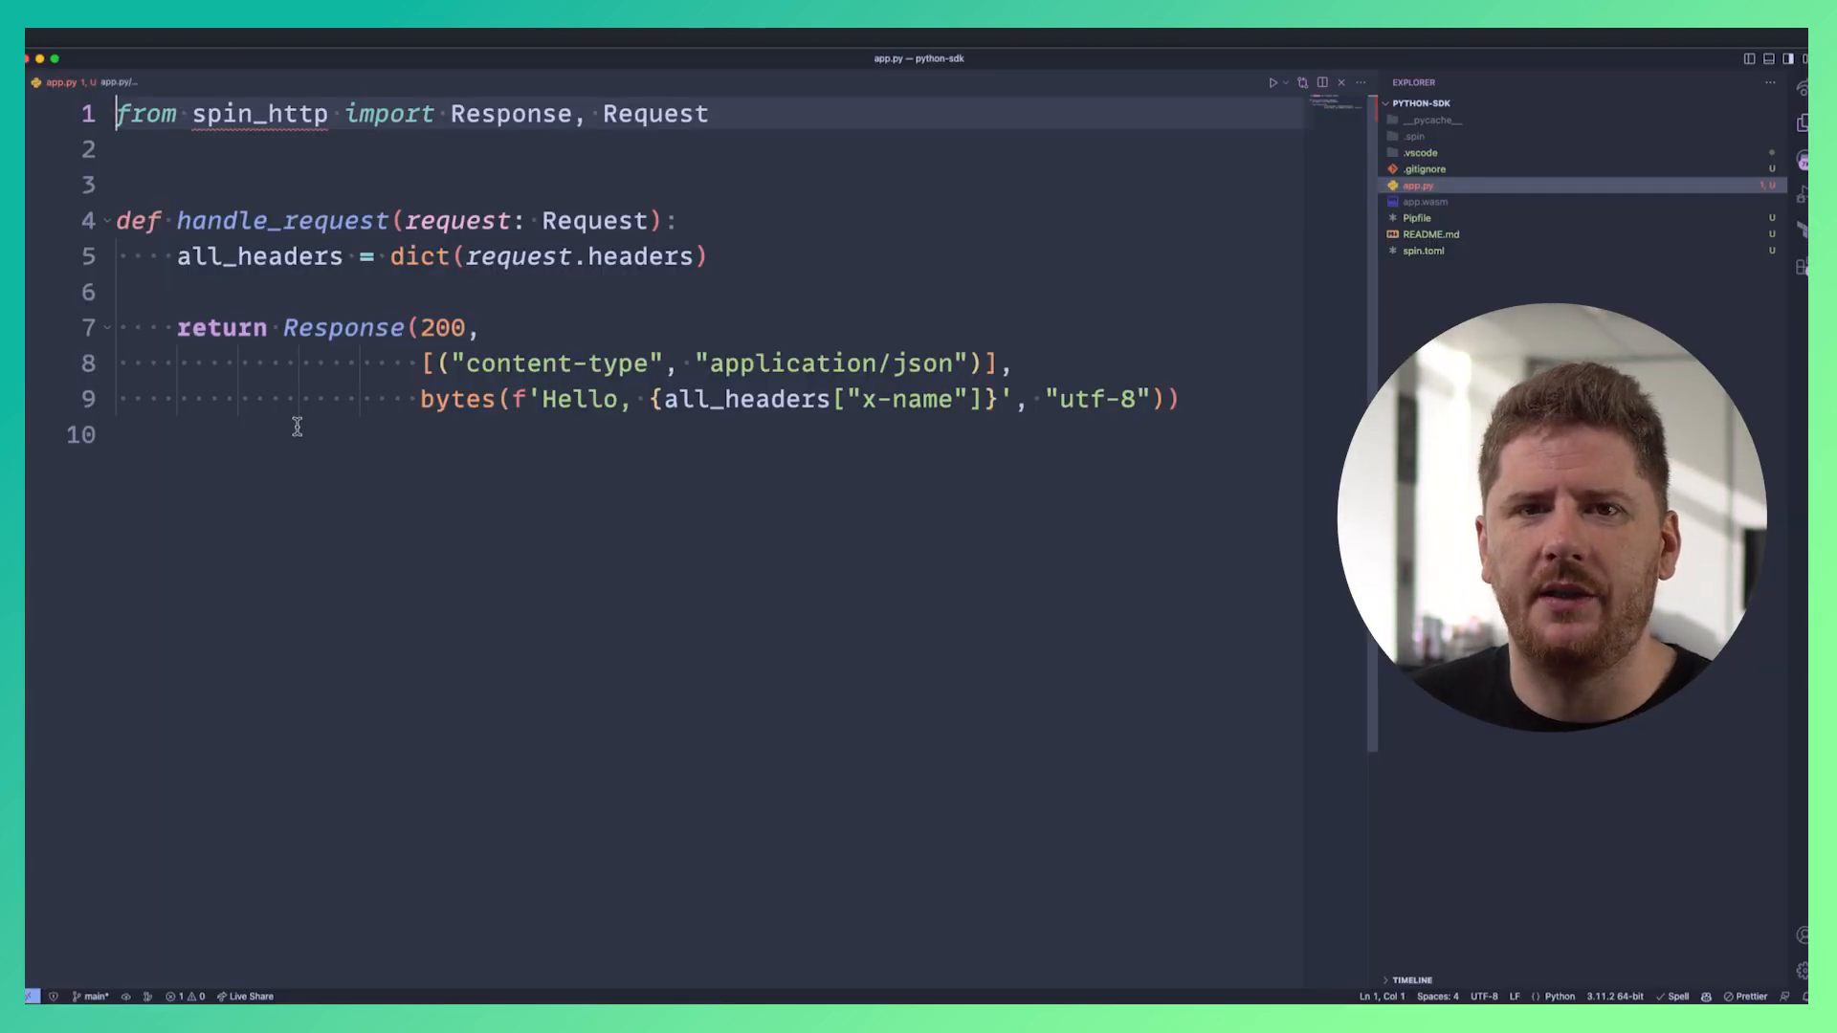
# Print the request body, import loads from json, and print f'object: {object}' and 'Name is'.
pyautogui.click(1458, 232)
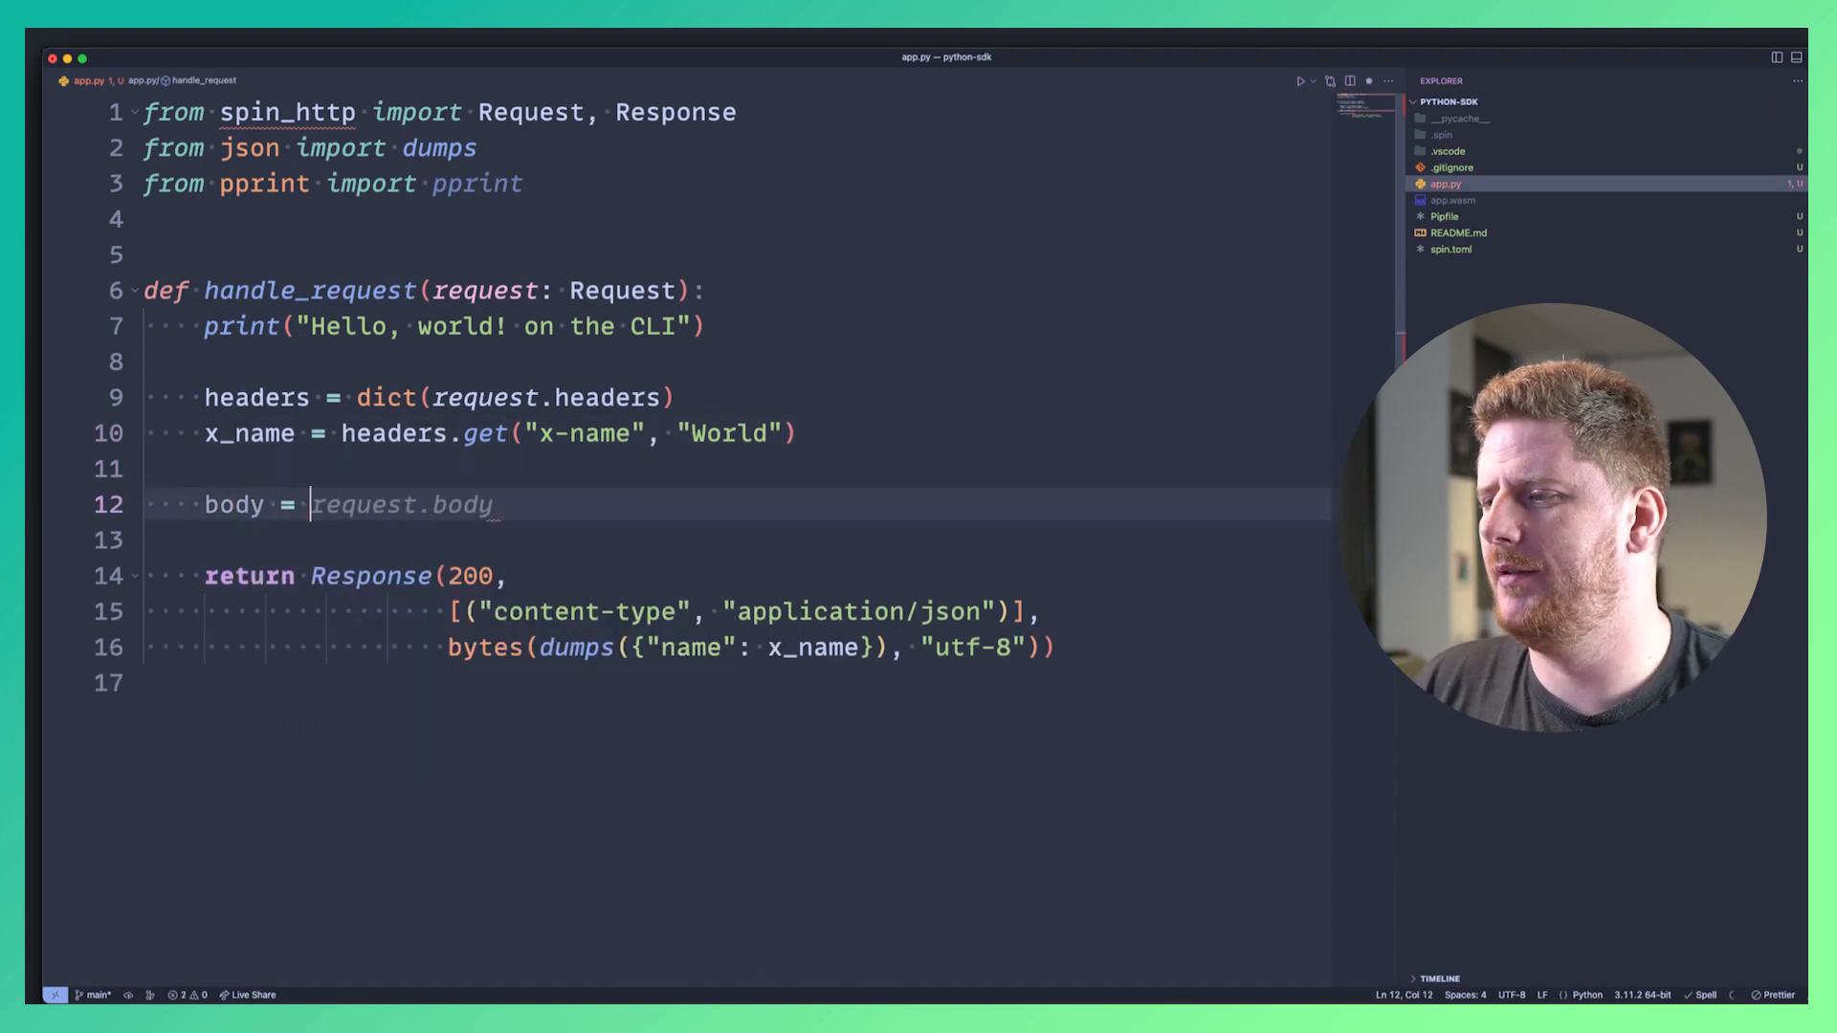
pyautogui.write('print(body')
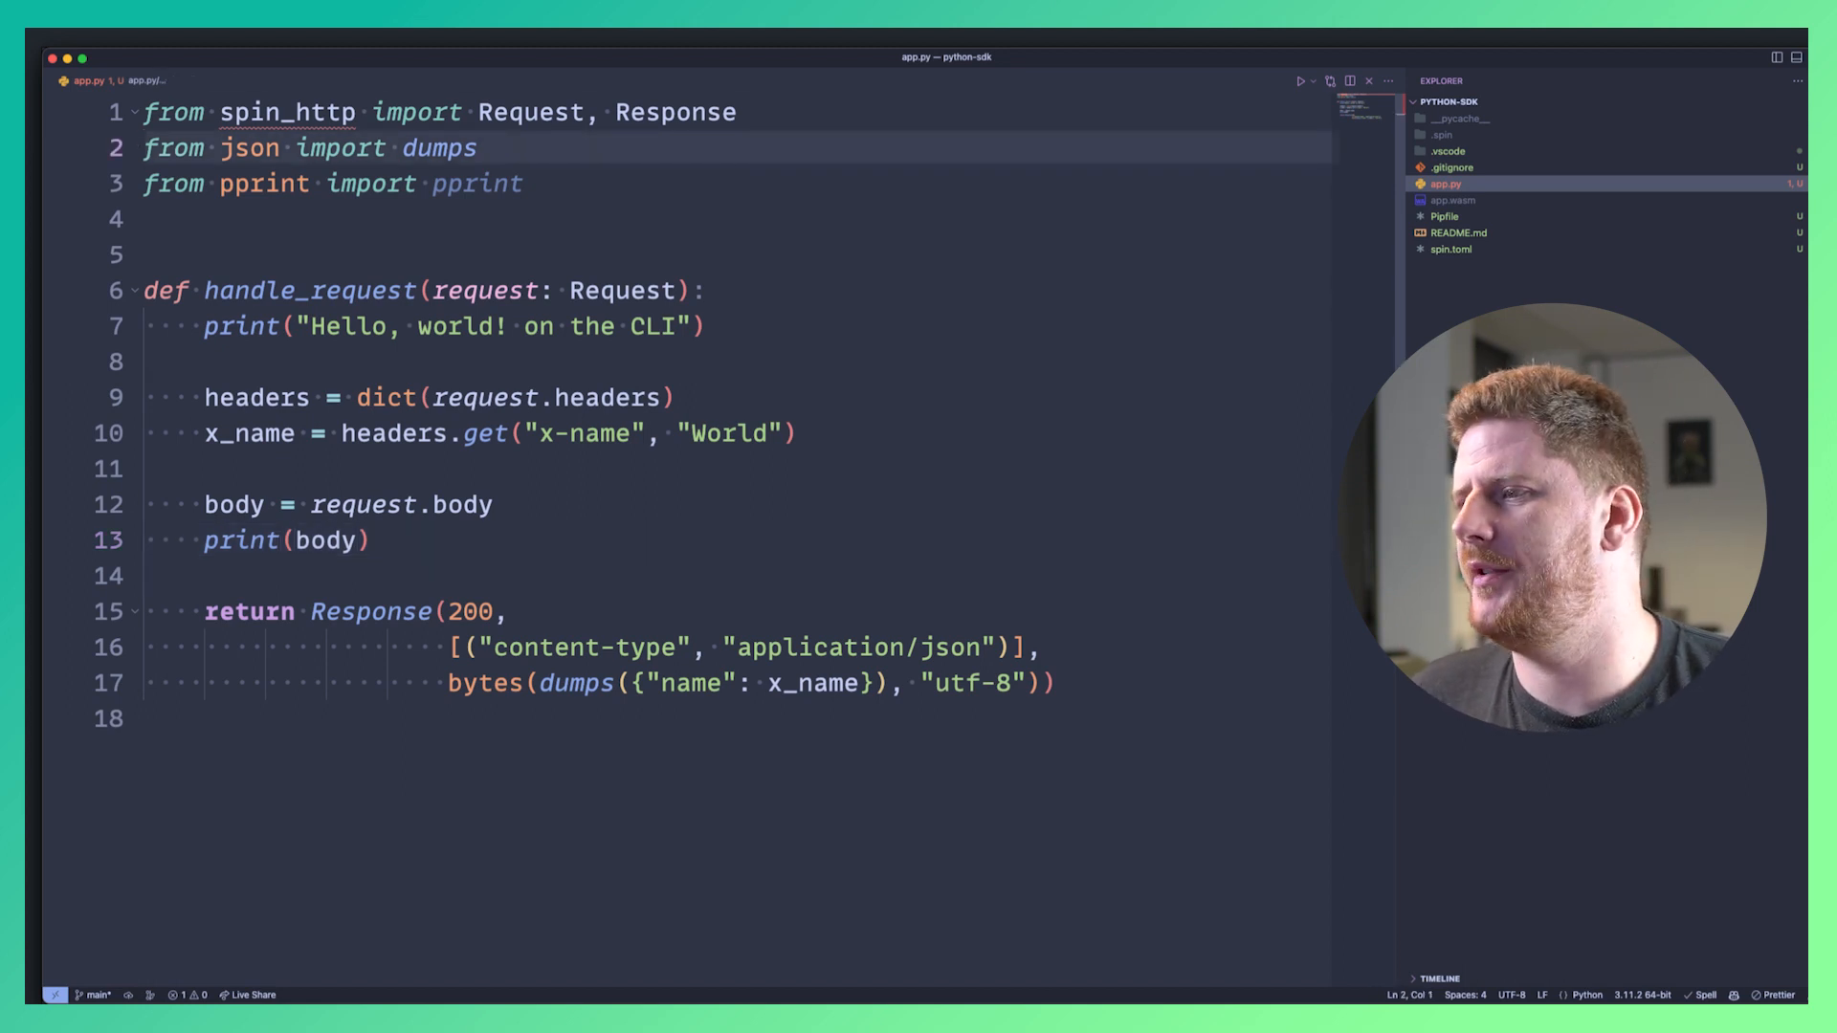
pyautogui.write(', loads')
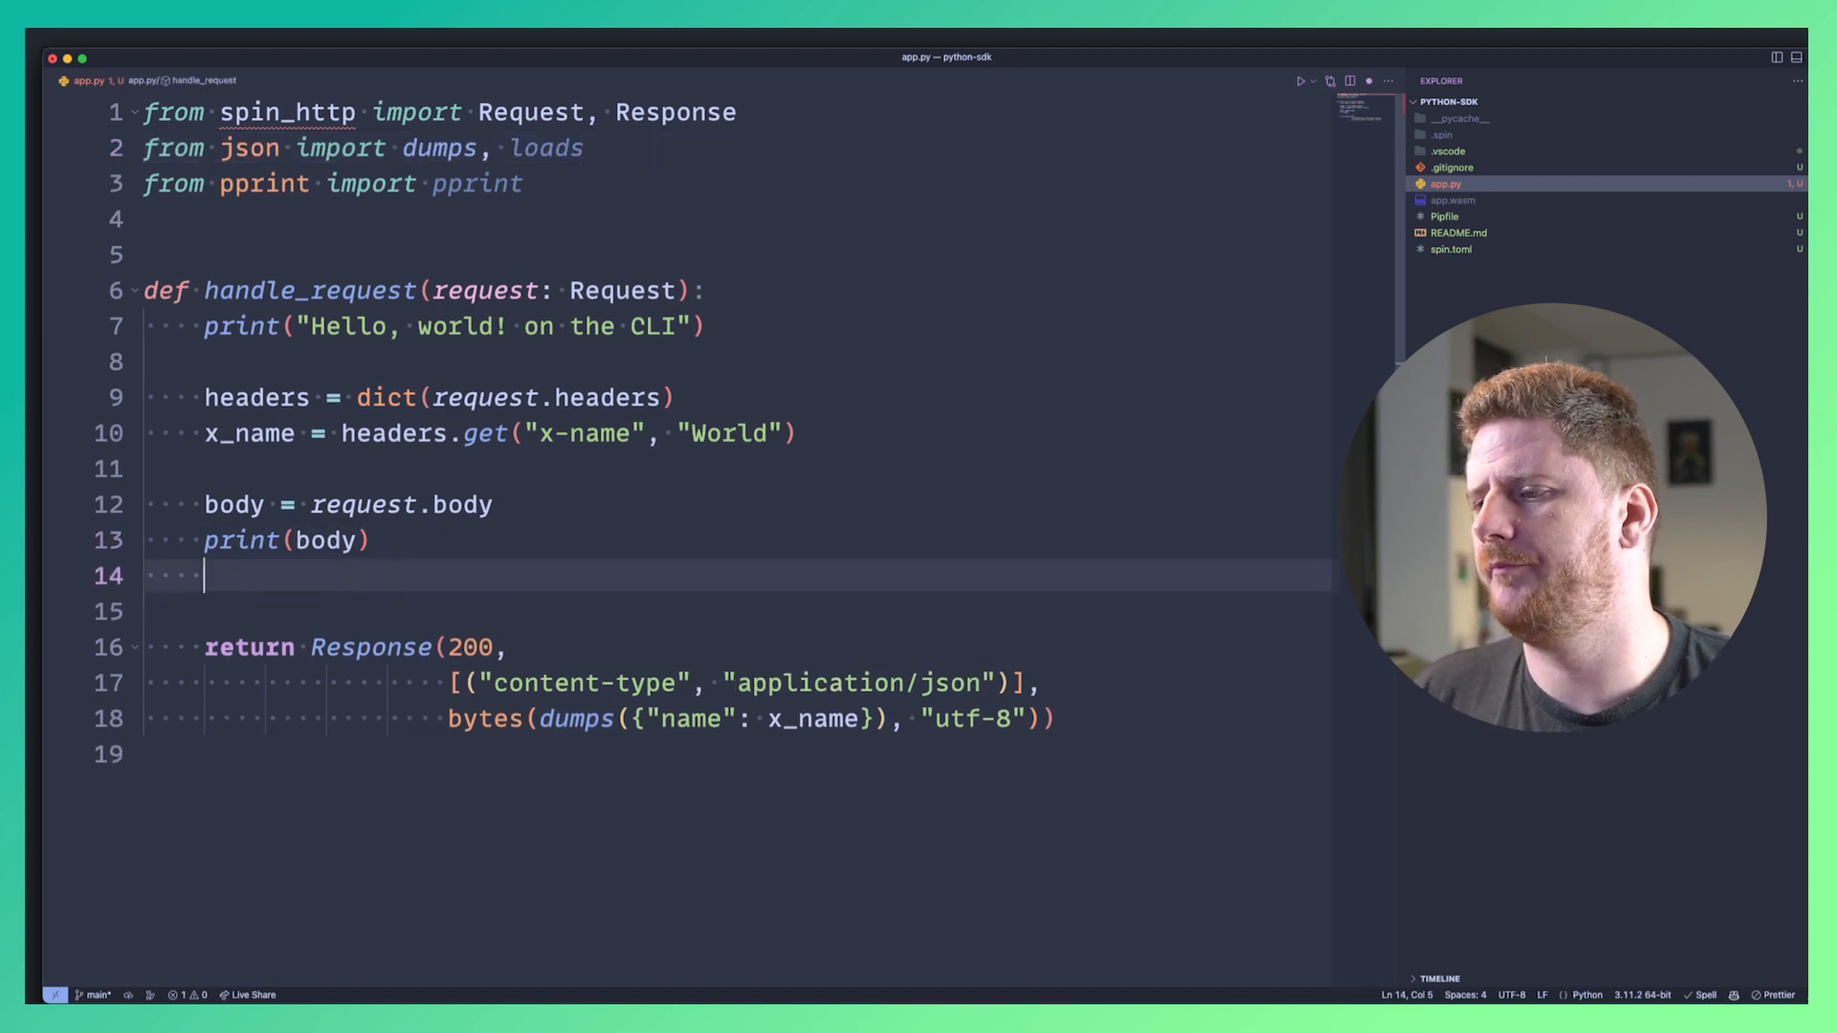
pyautogui.write('object')
pyautogui.write('print(')
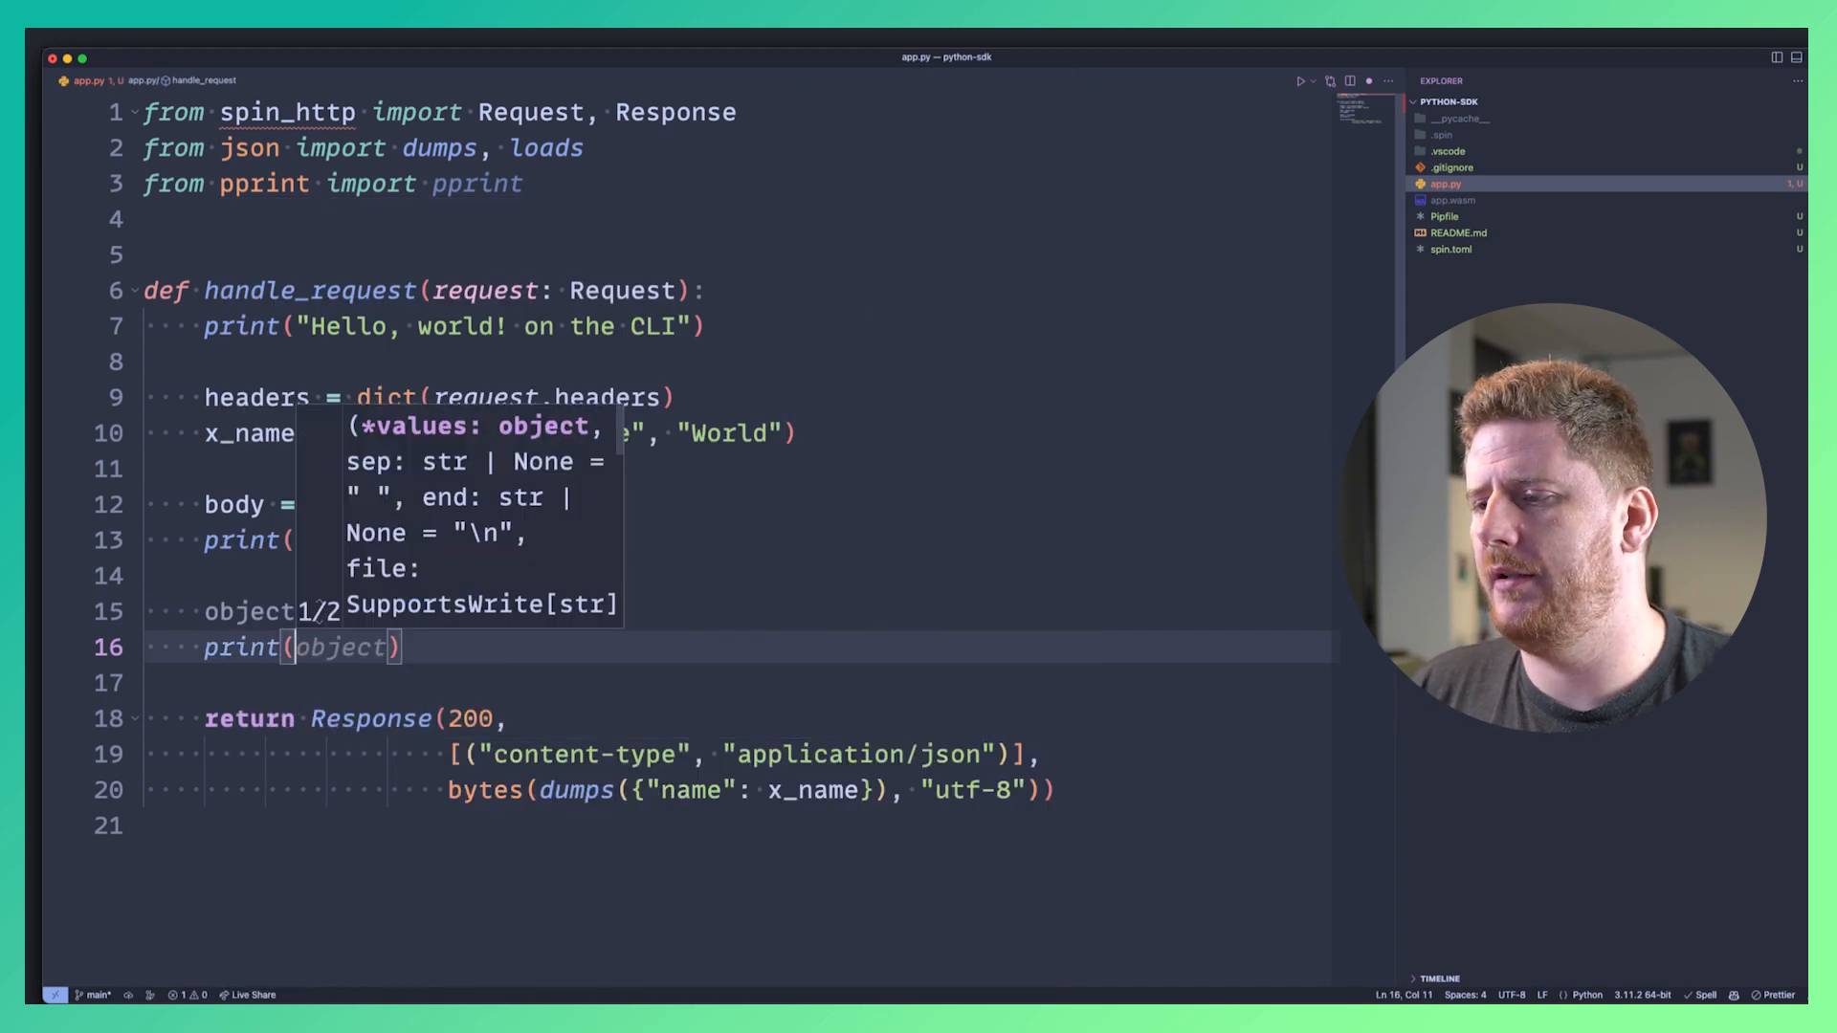
pyautogui.write("f'object: {object}'")
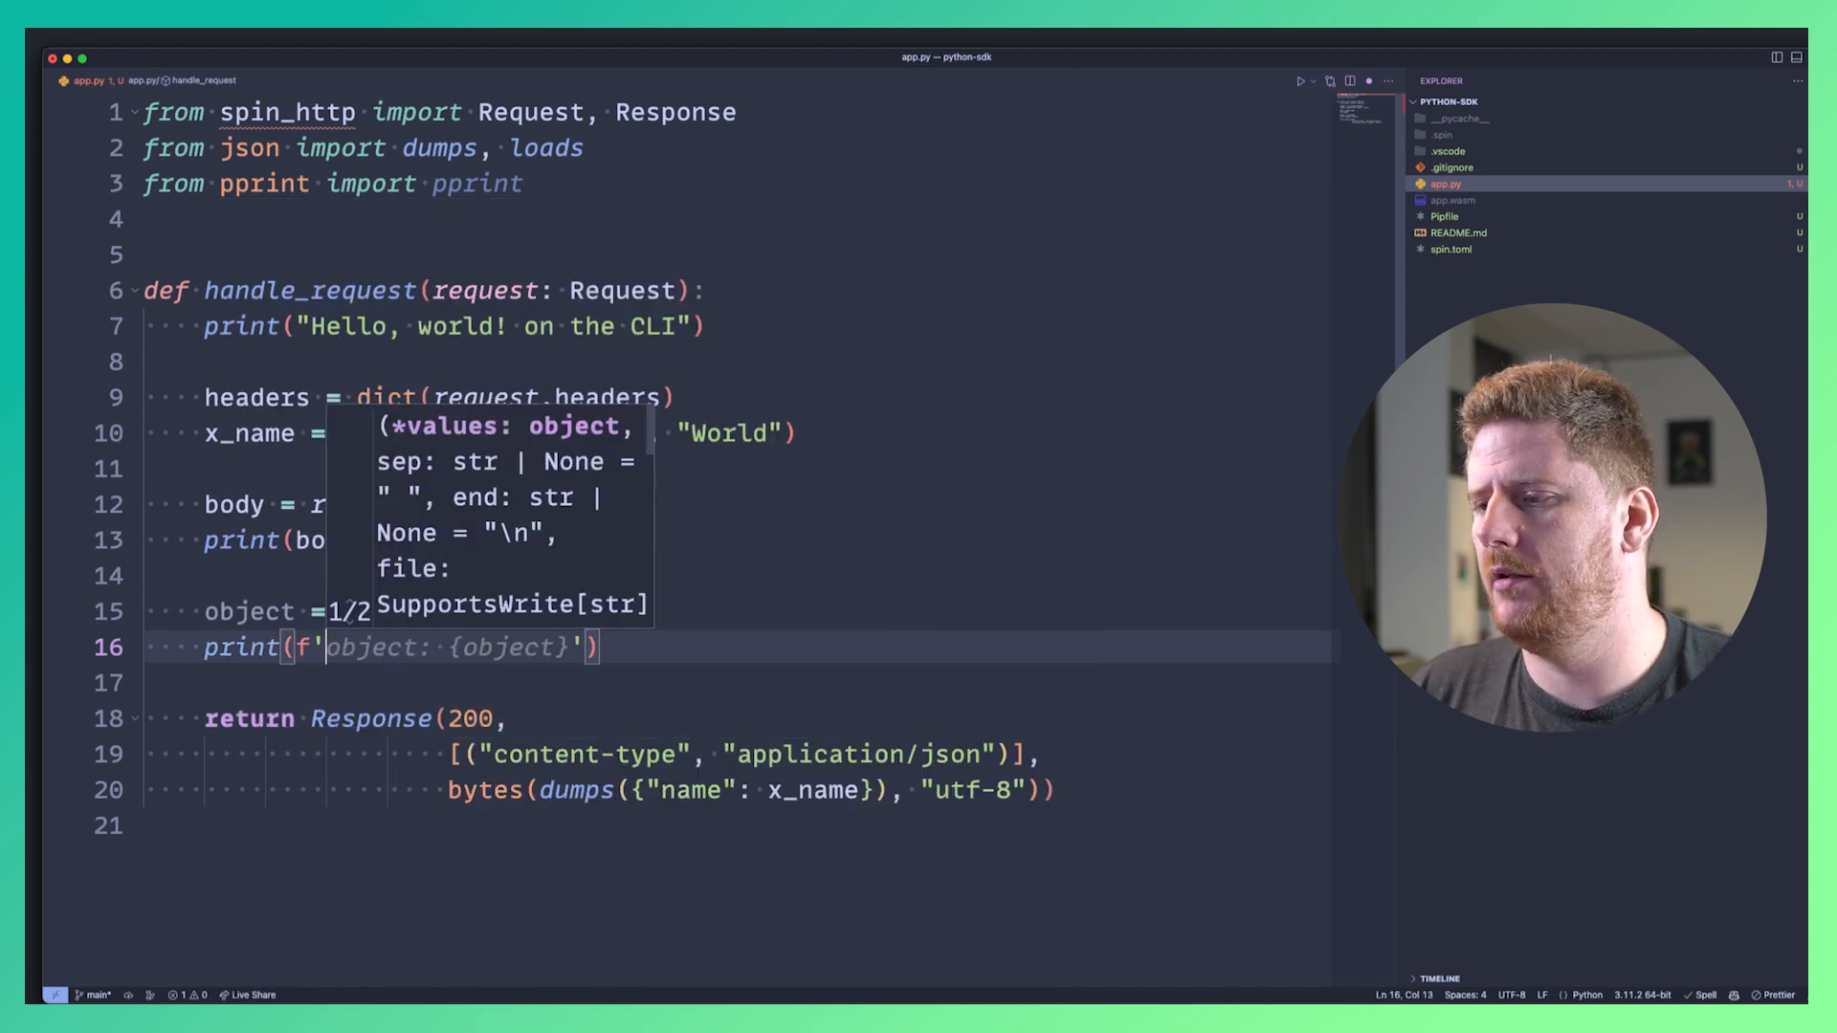
pyautogui.write('Name is')
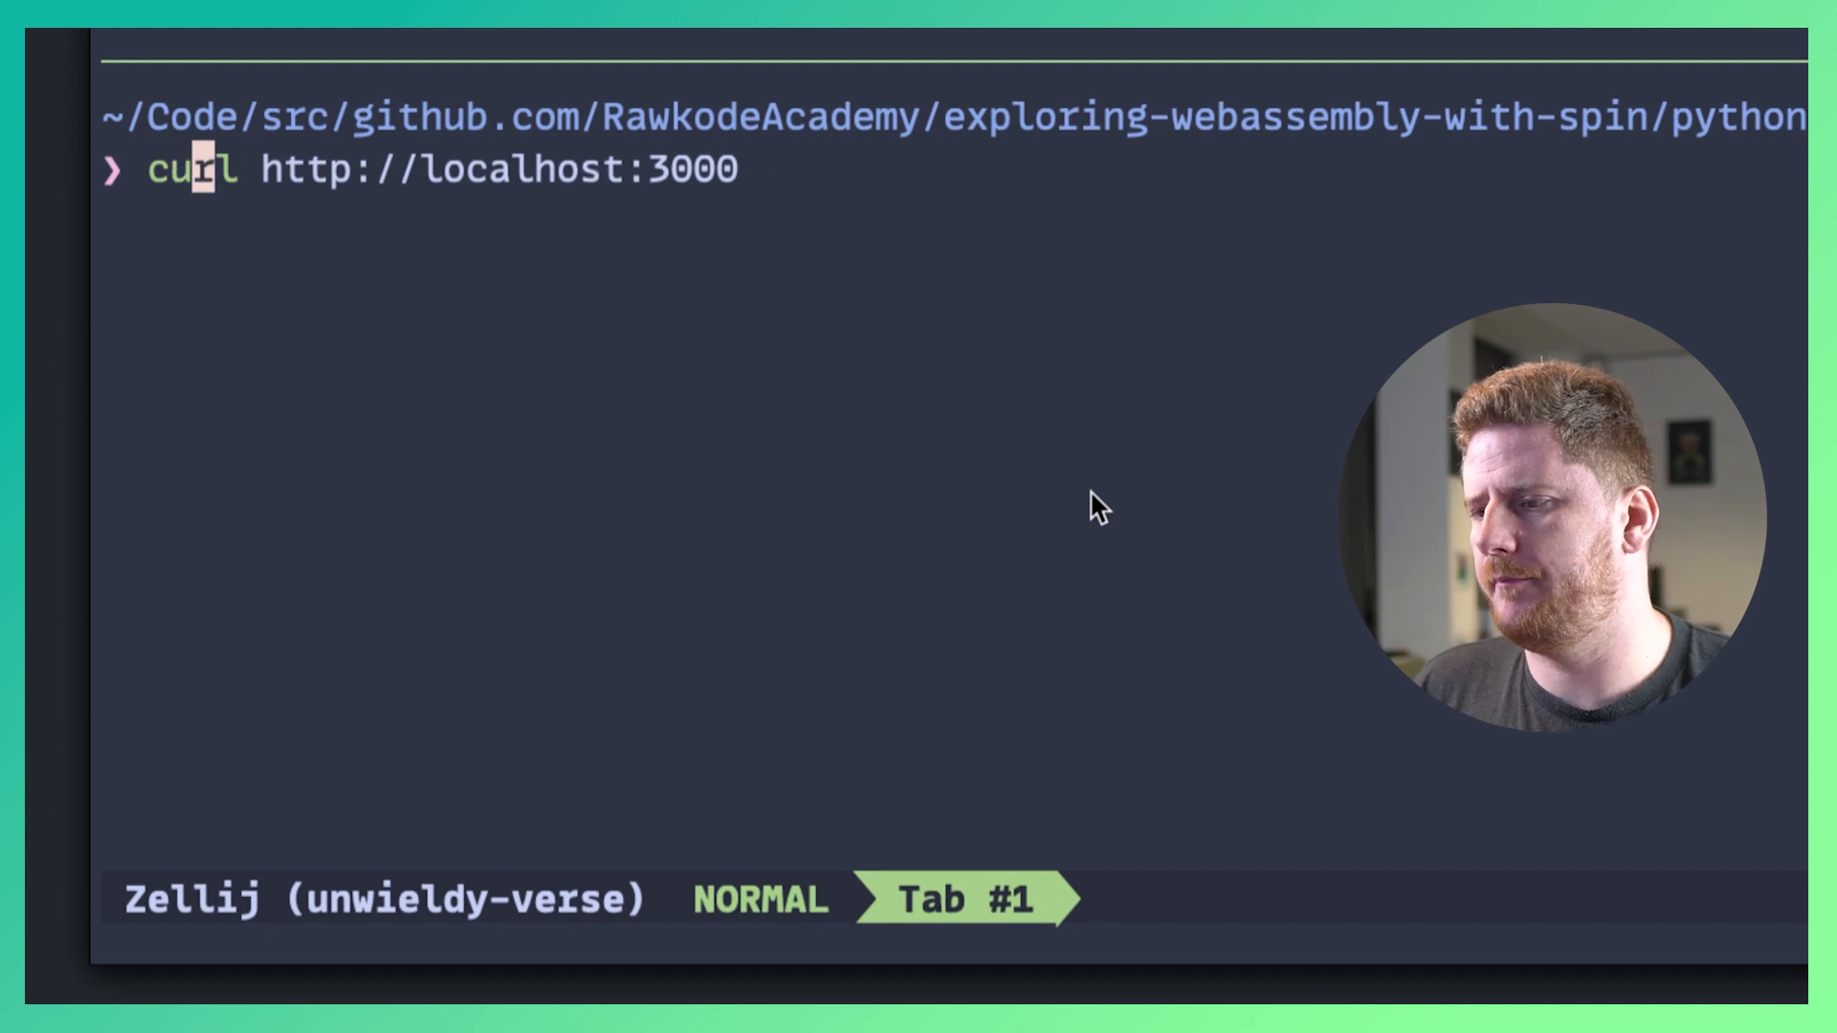
# Curl localhost:3000 with -d '{ "name": "Rawkode" }' and highlight the body logged by the server.
pyautogui.write('-d \'{ "name": "Rawkode"')
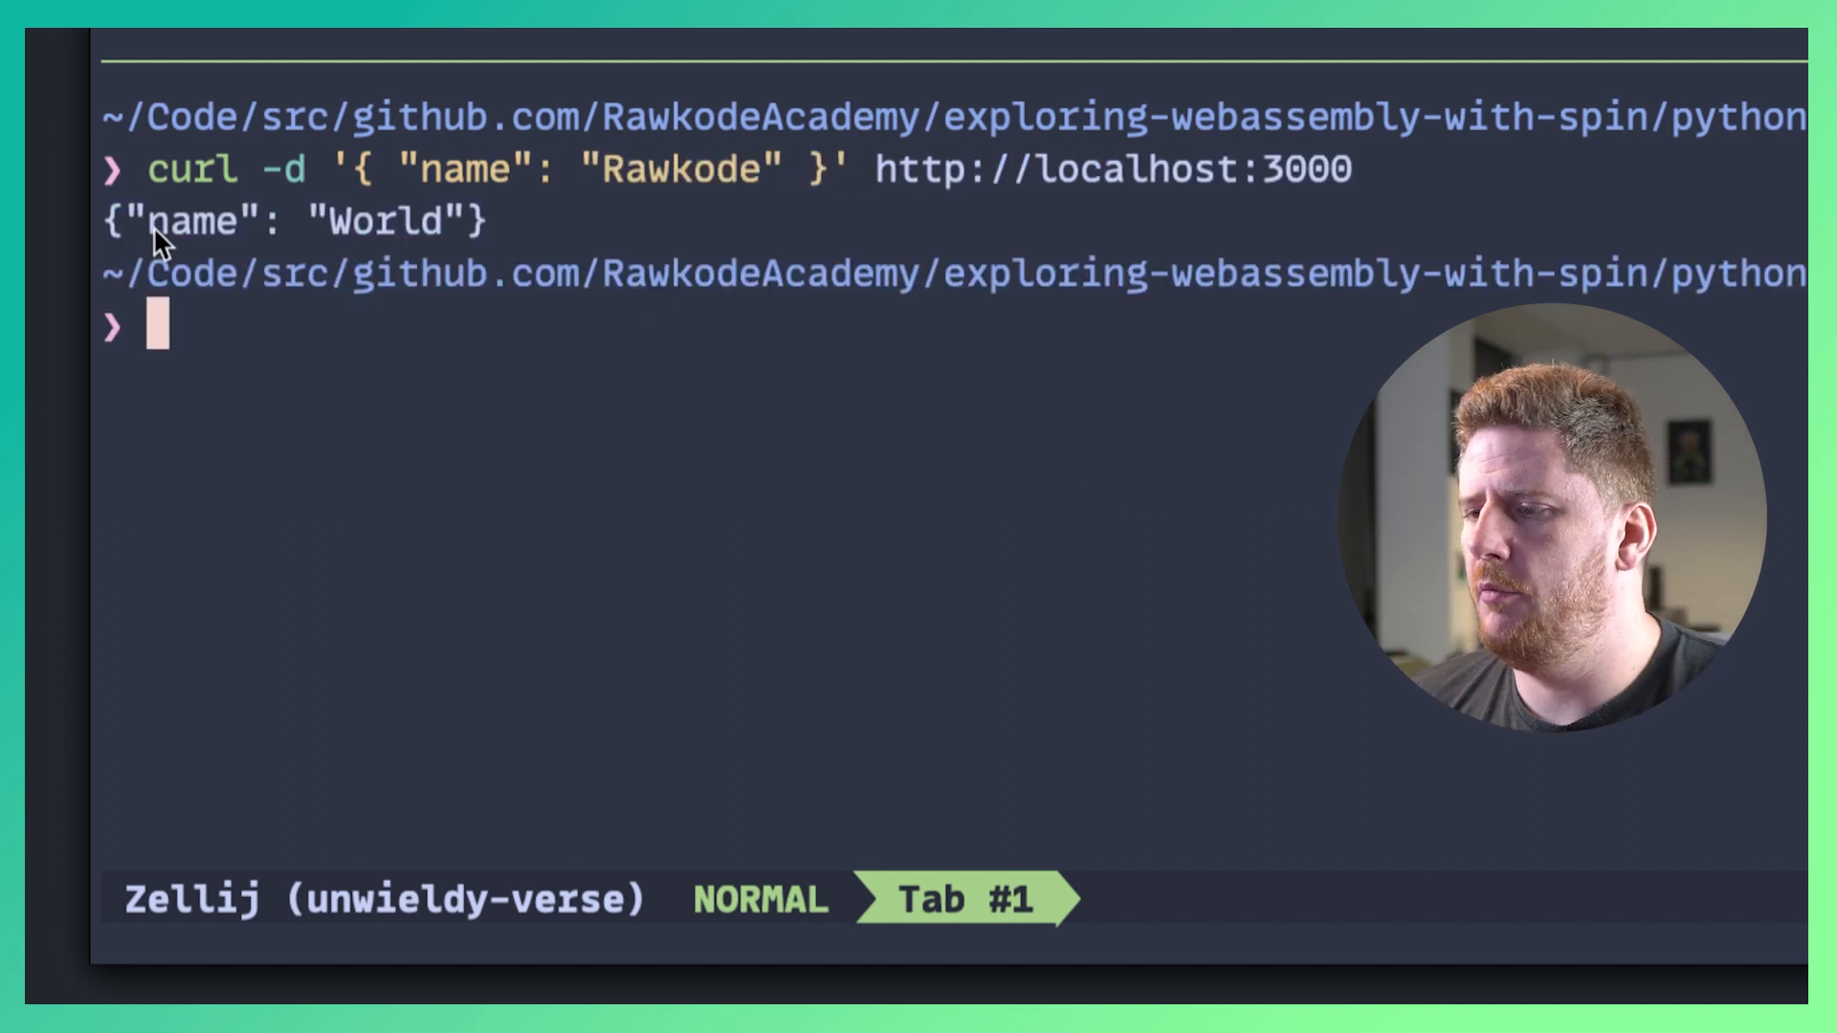
pyautogui.moveTo(129, 224); pyautogui.dragTo(457, 224)
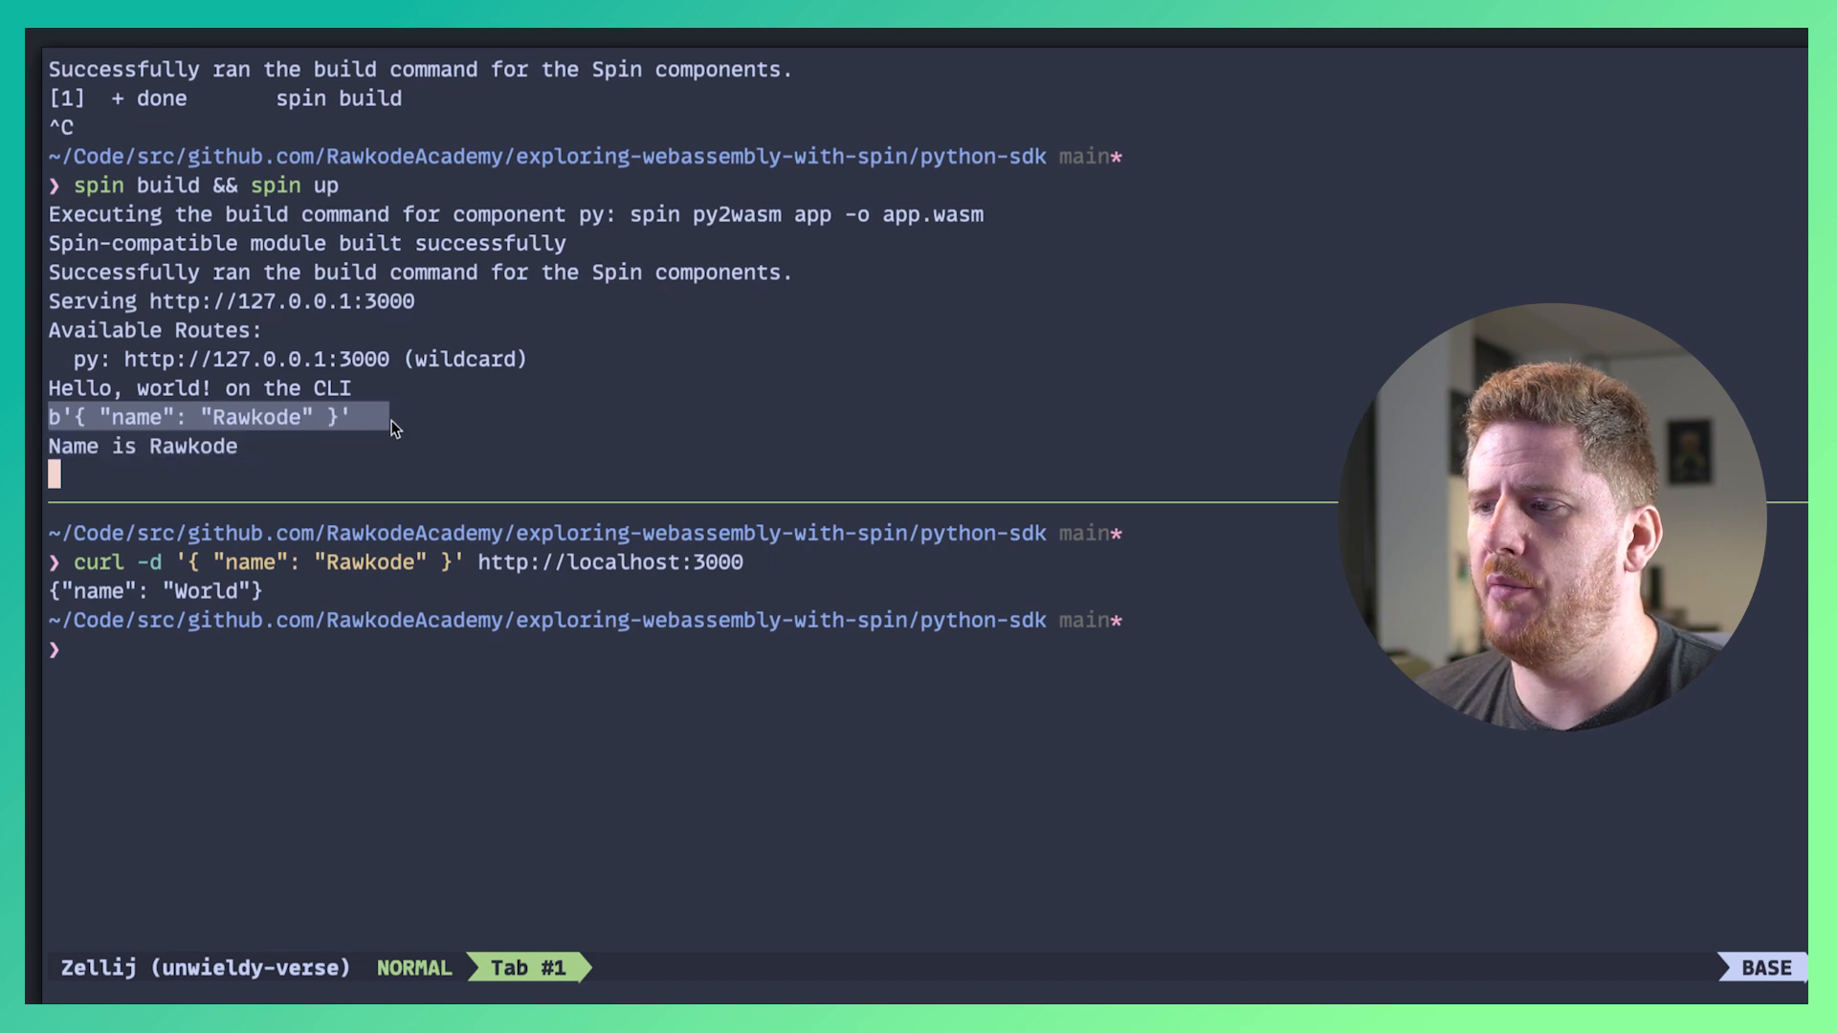
pyautogui.click(328, 428)
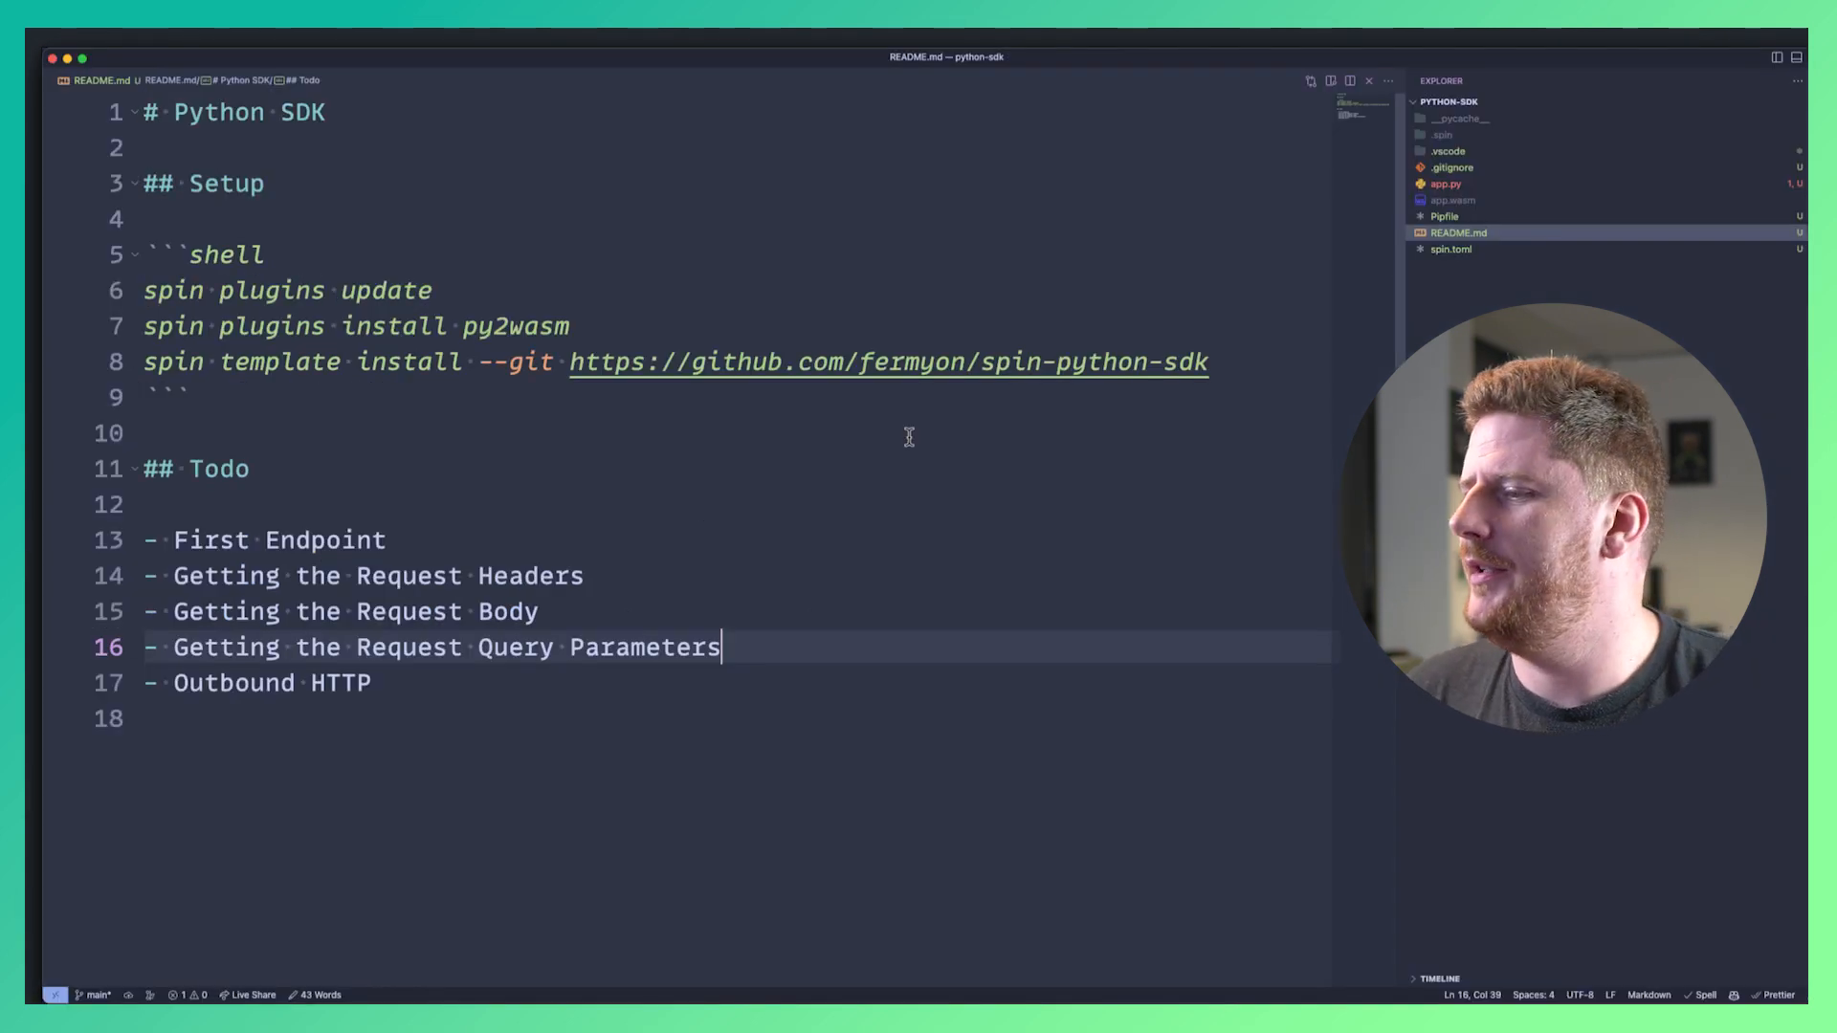
# Make the app.py handler return name "david", drop header/body reads, and begin a uri line.
pyautogui.click(1447, 184)
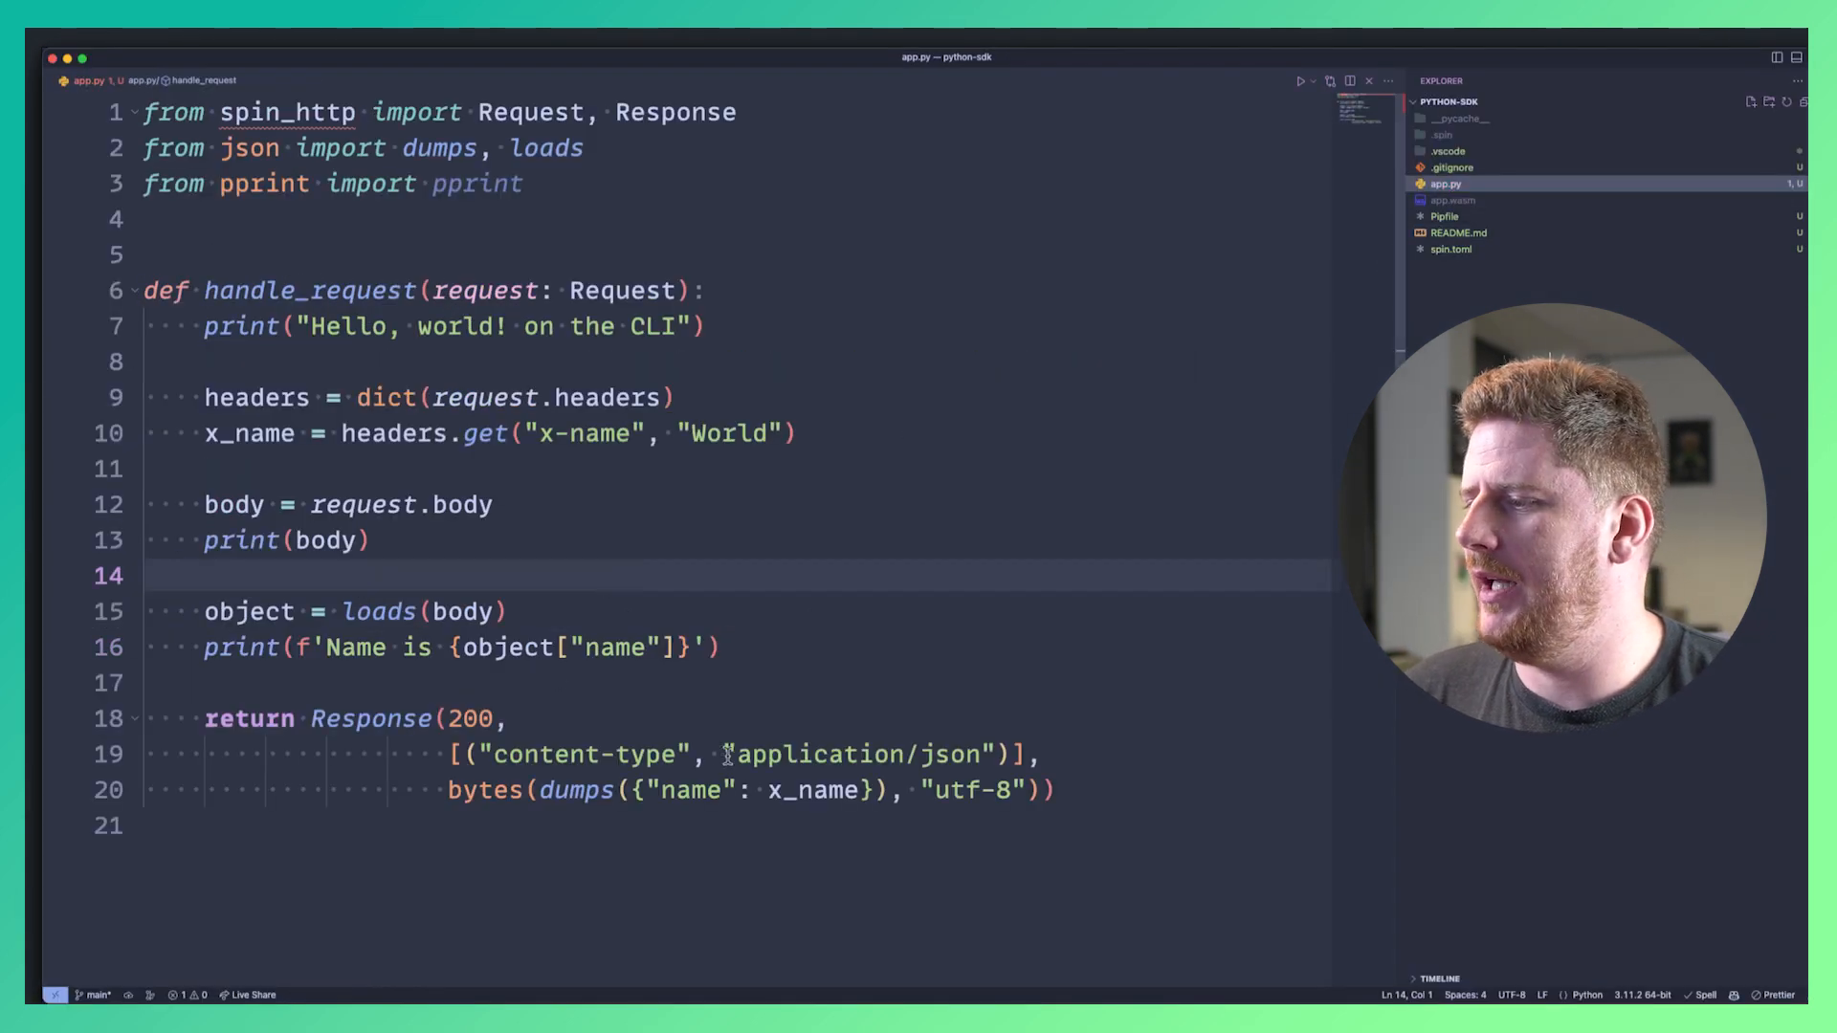
pyautogui.write('"david"')
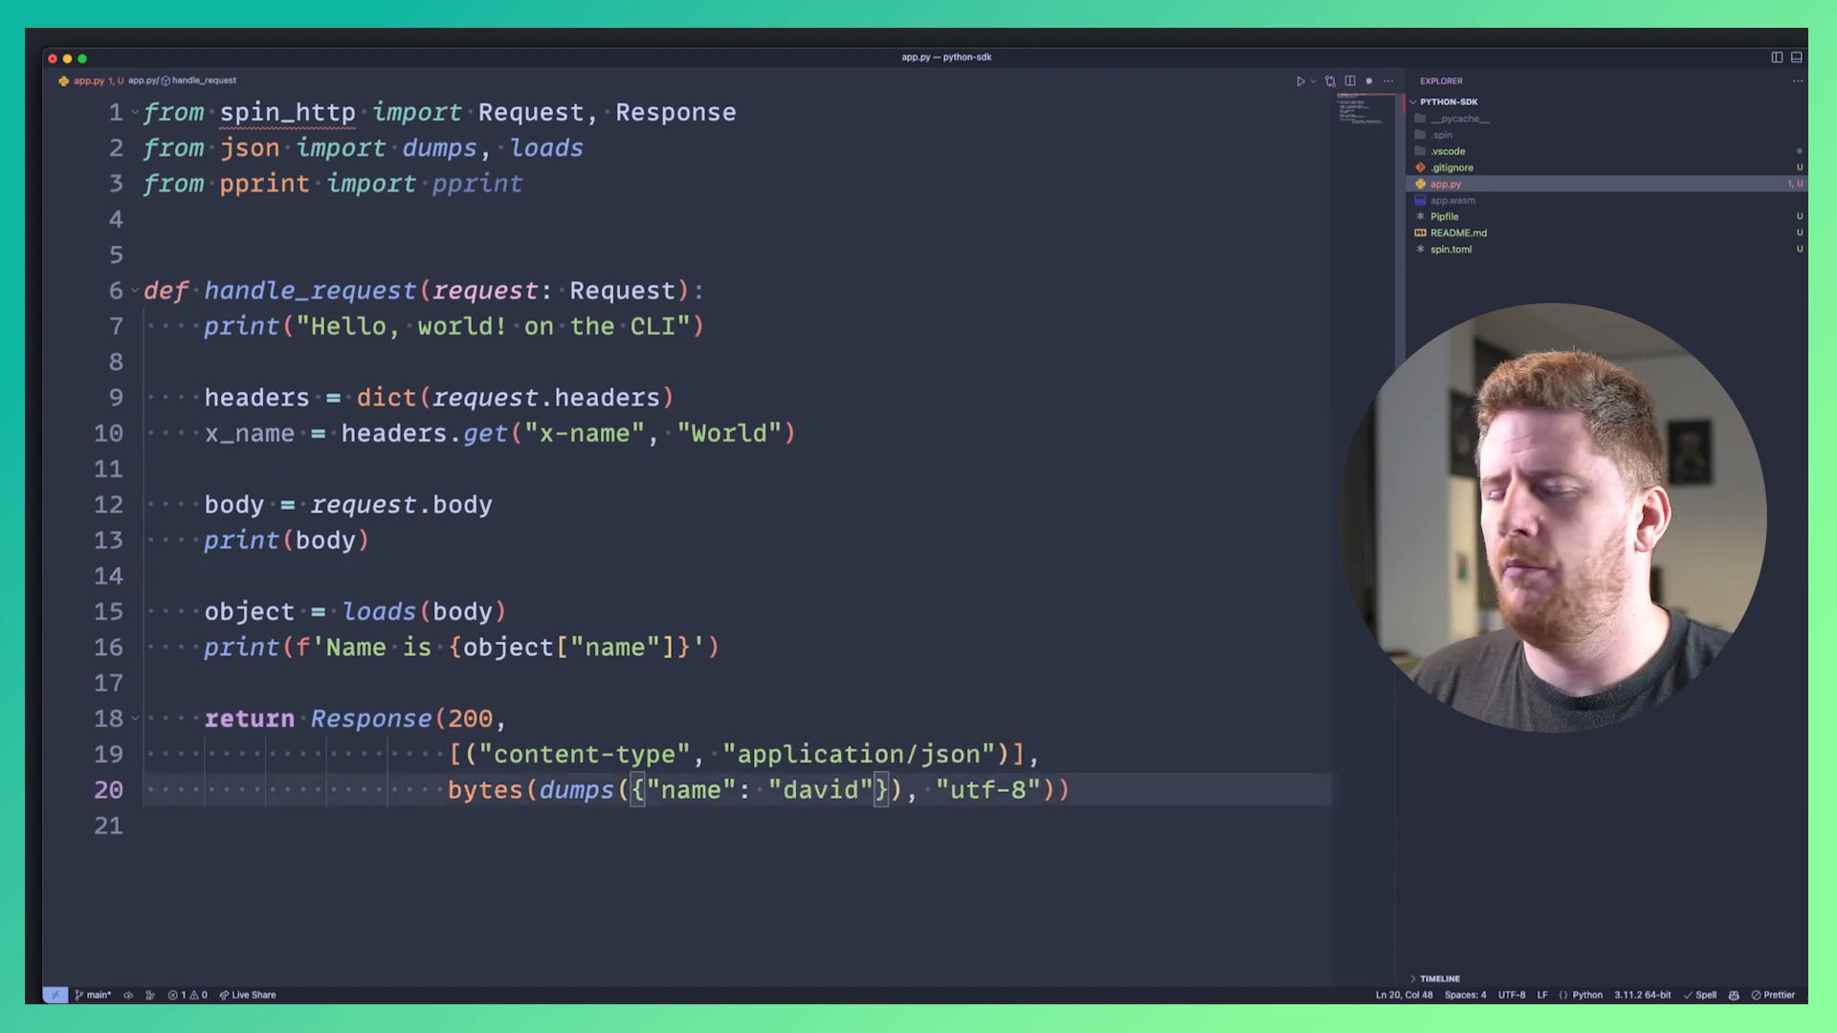
pyautogui.click(391, 648)
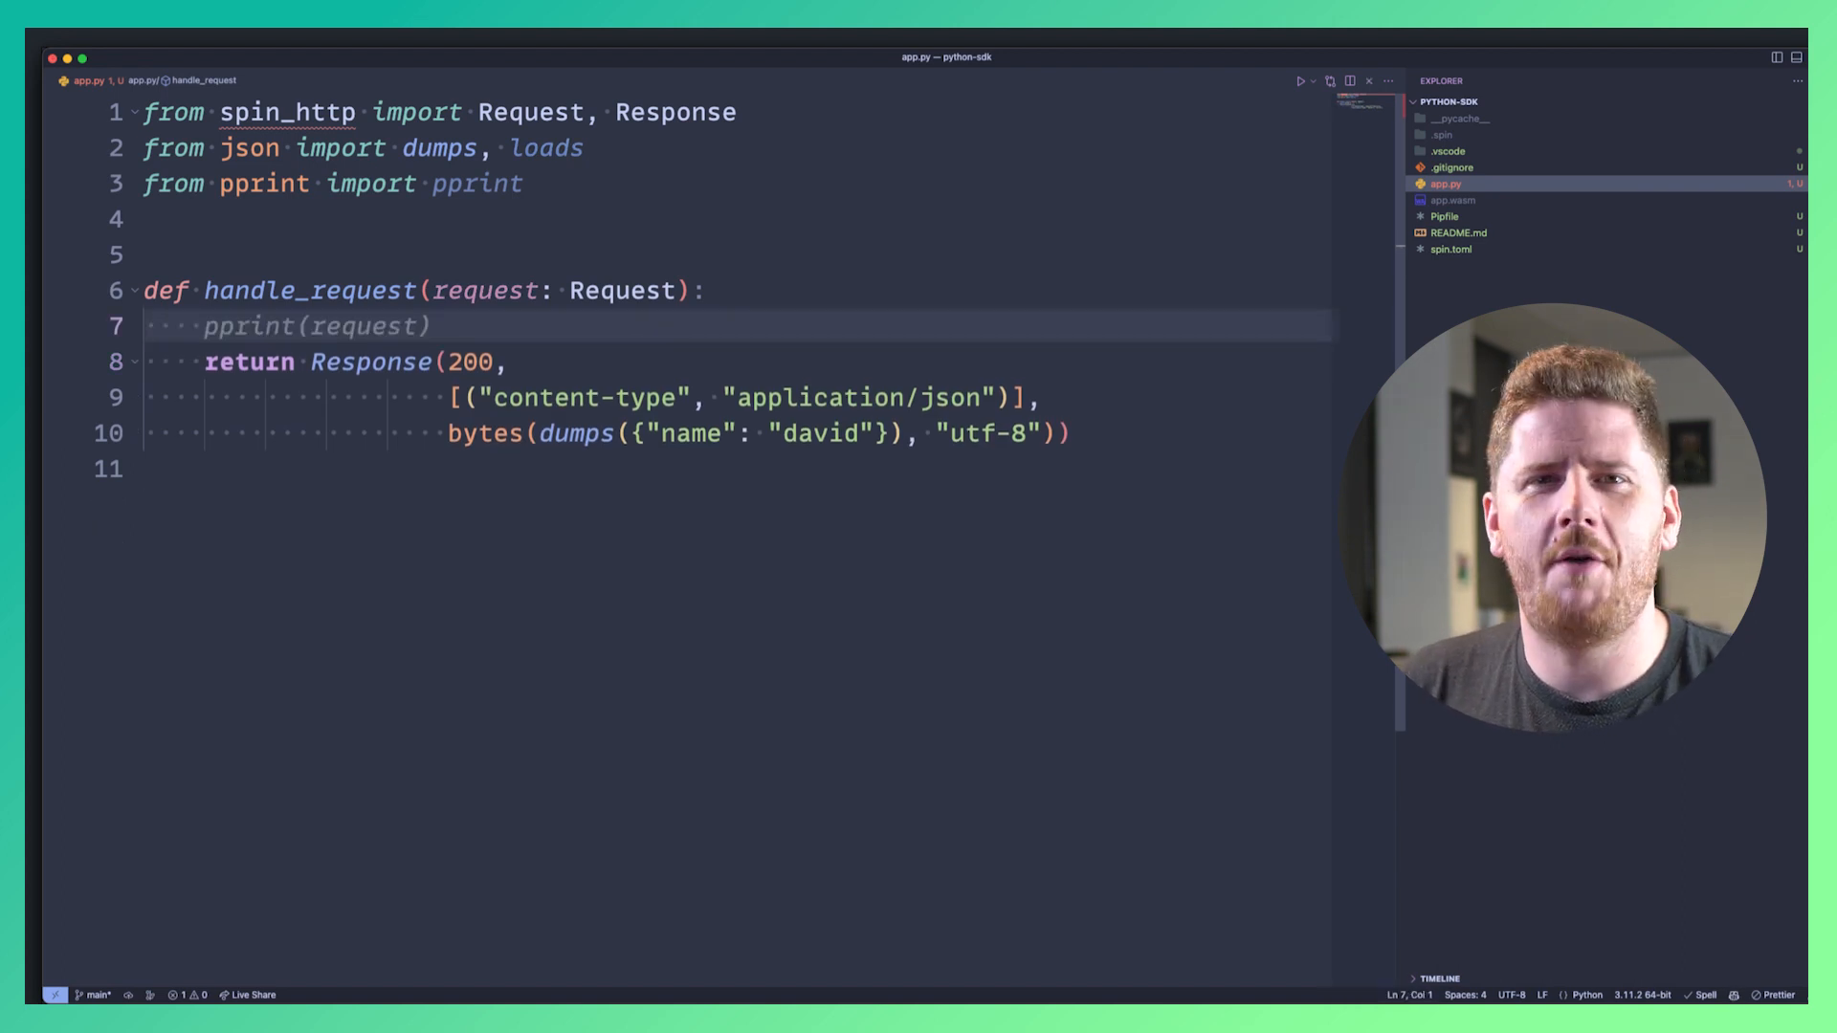
pyautogui.write('uri')
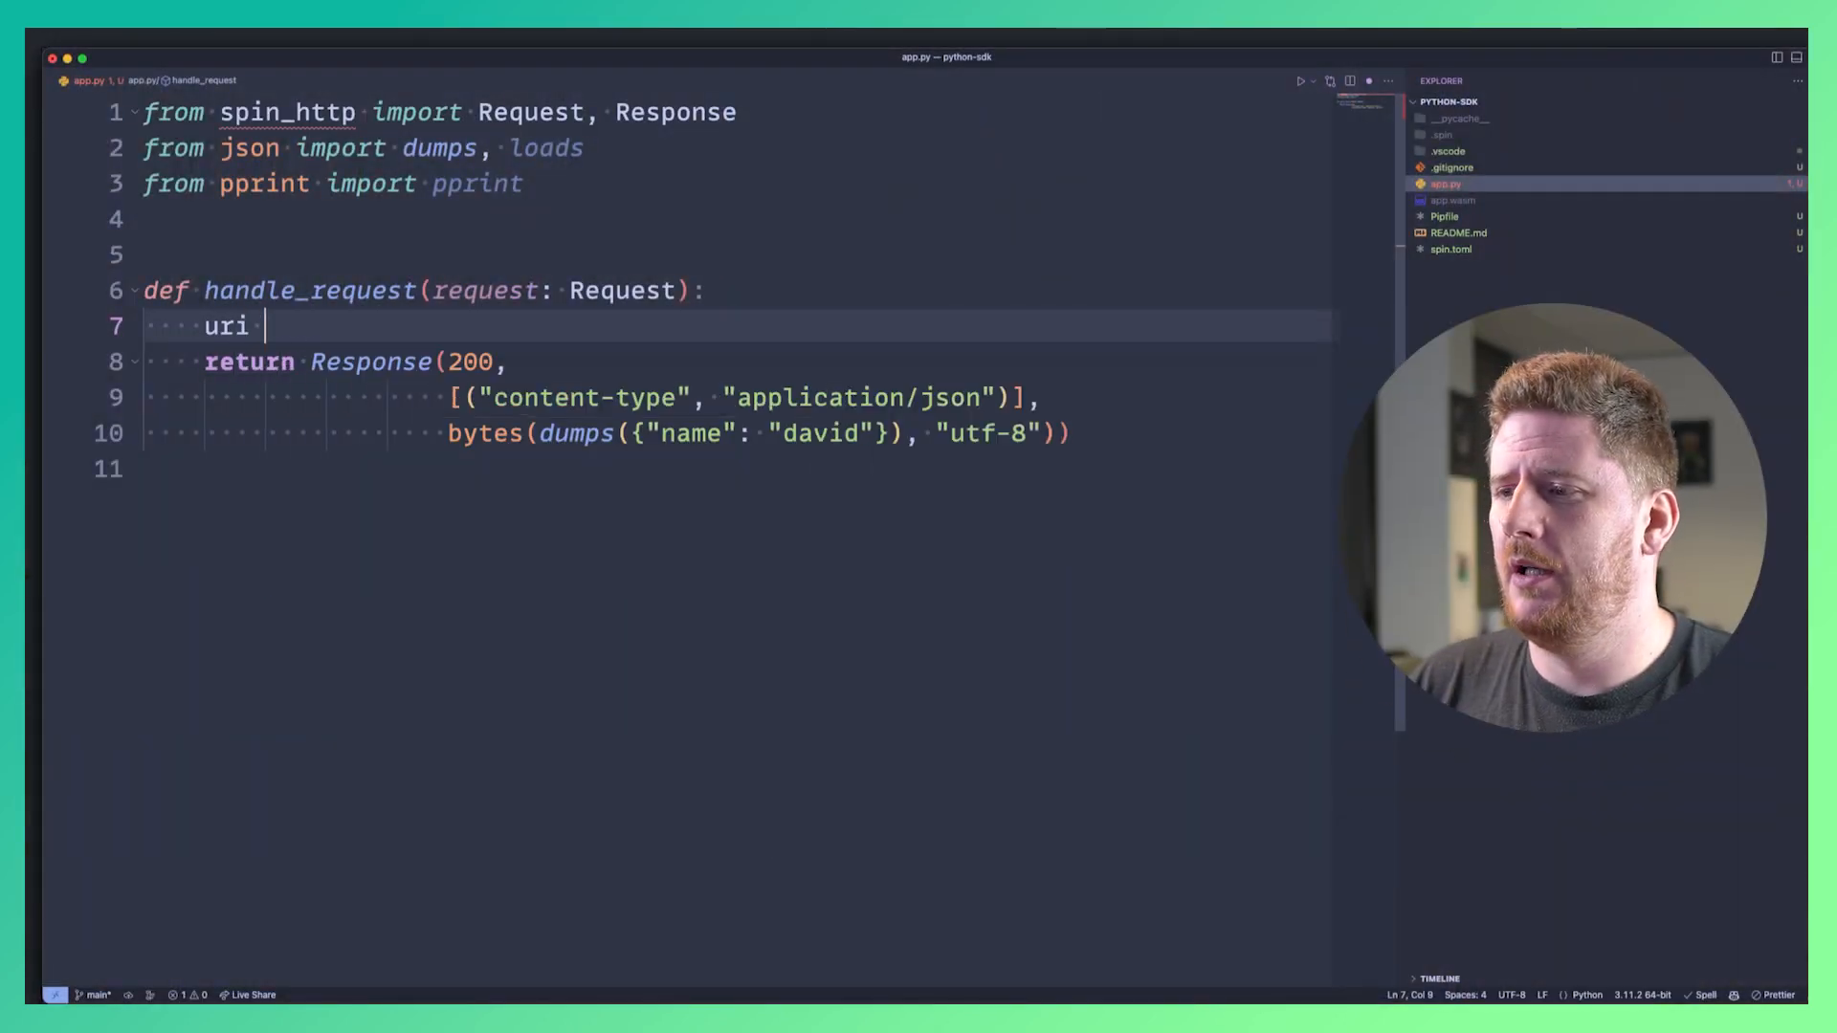
# Set uri = request.uri, print it, and import from urllib.parse.
pyautogui.write('= request.uri')
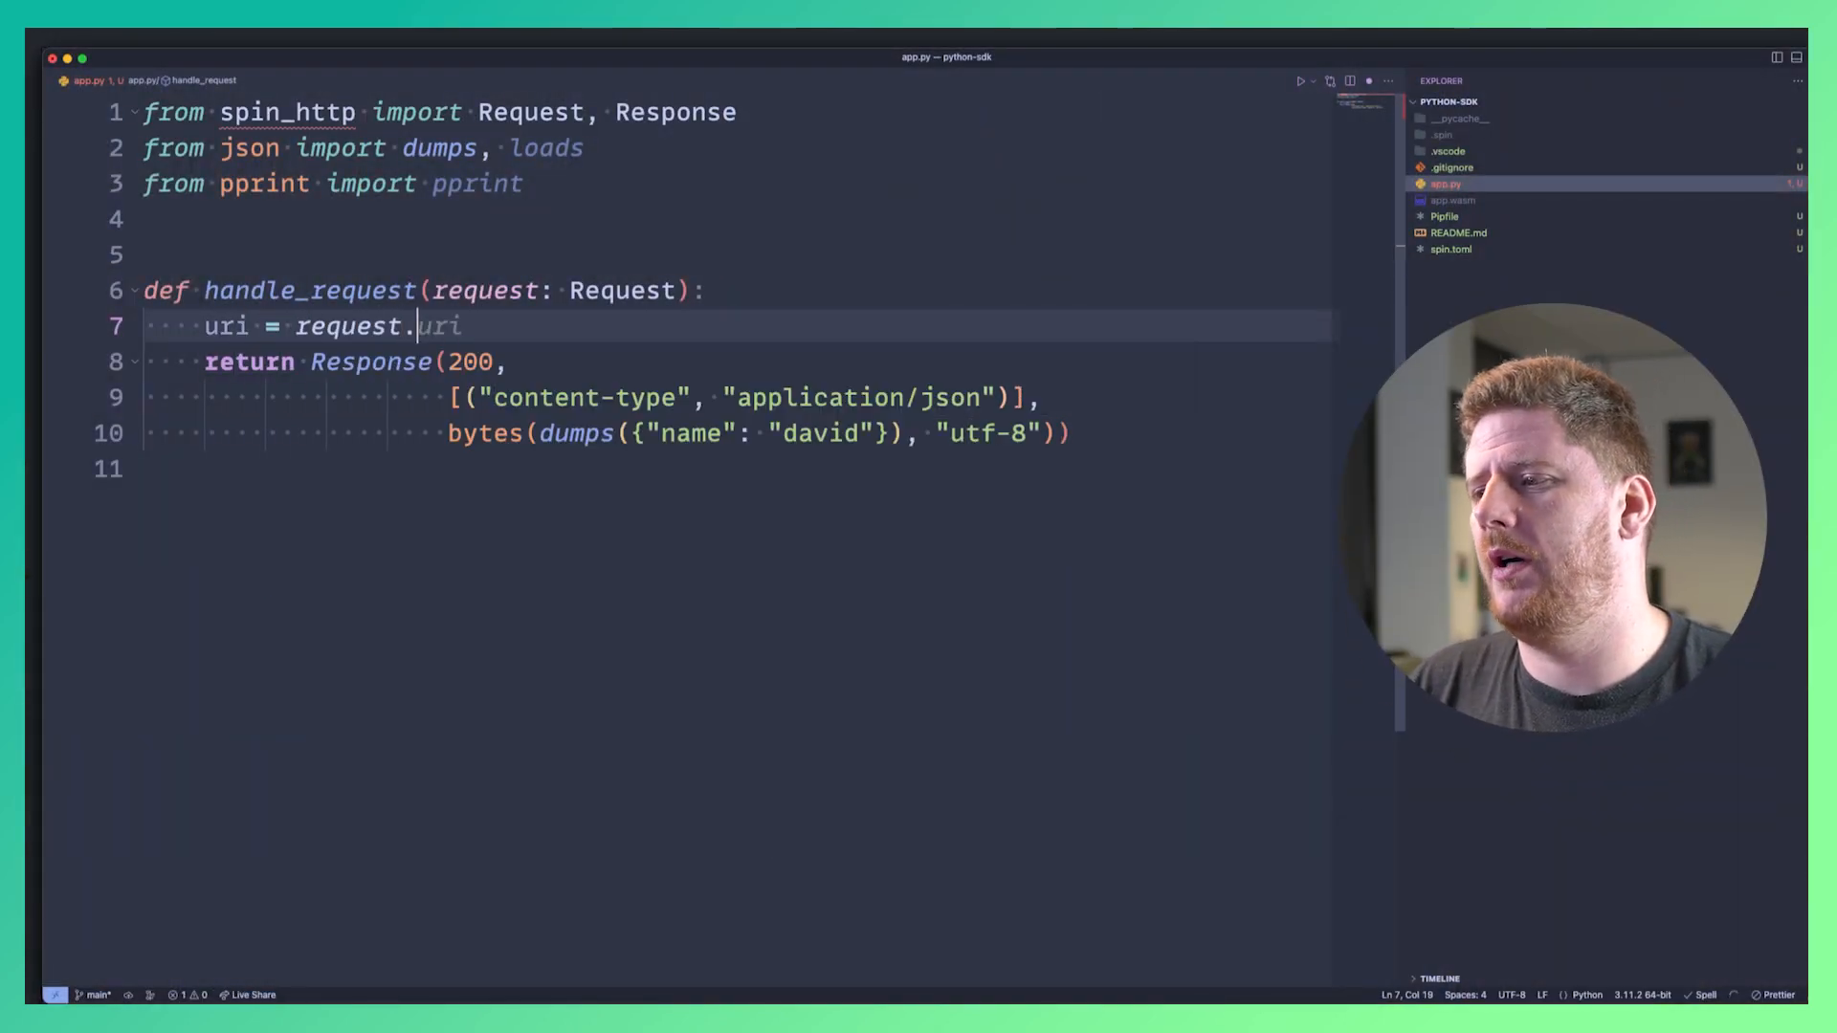
pyautogui.write('if uri == "/":')
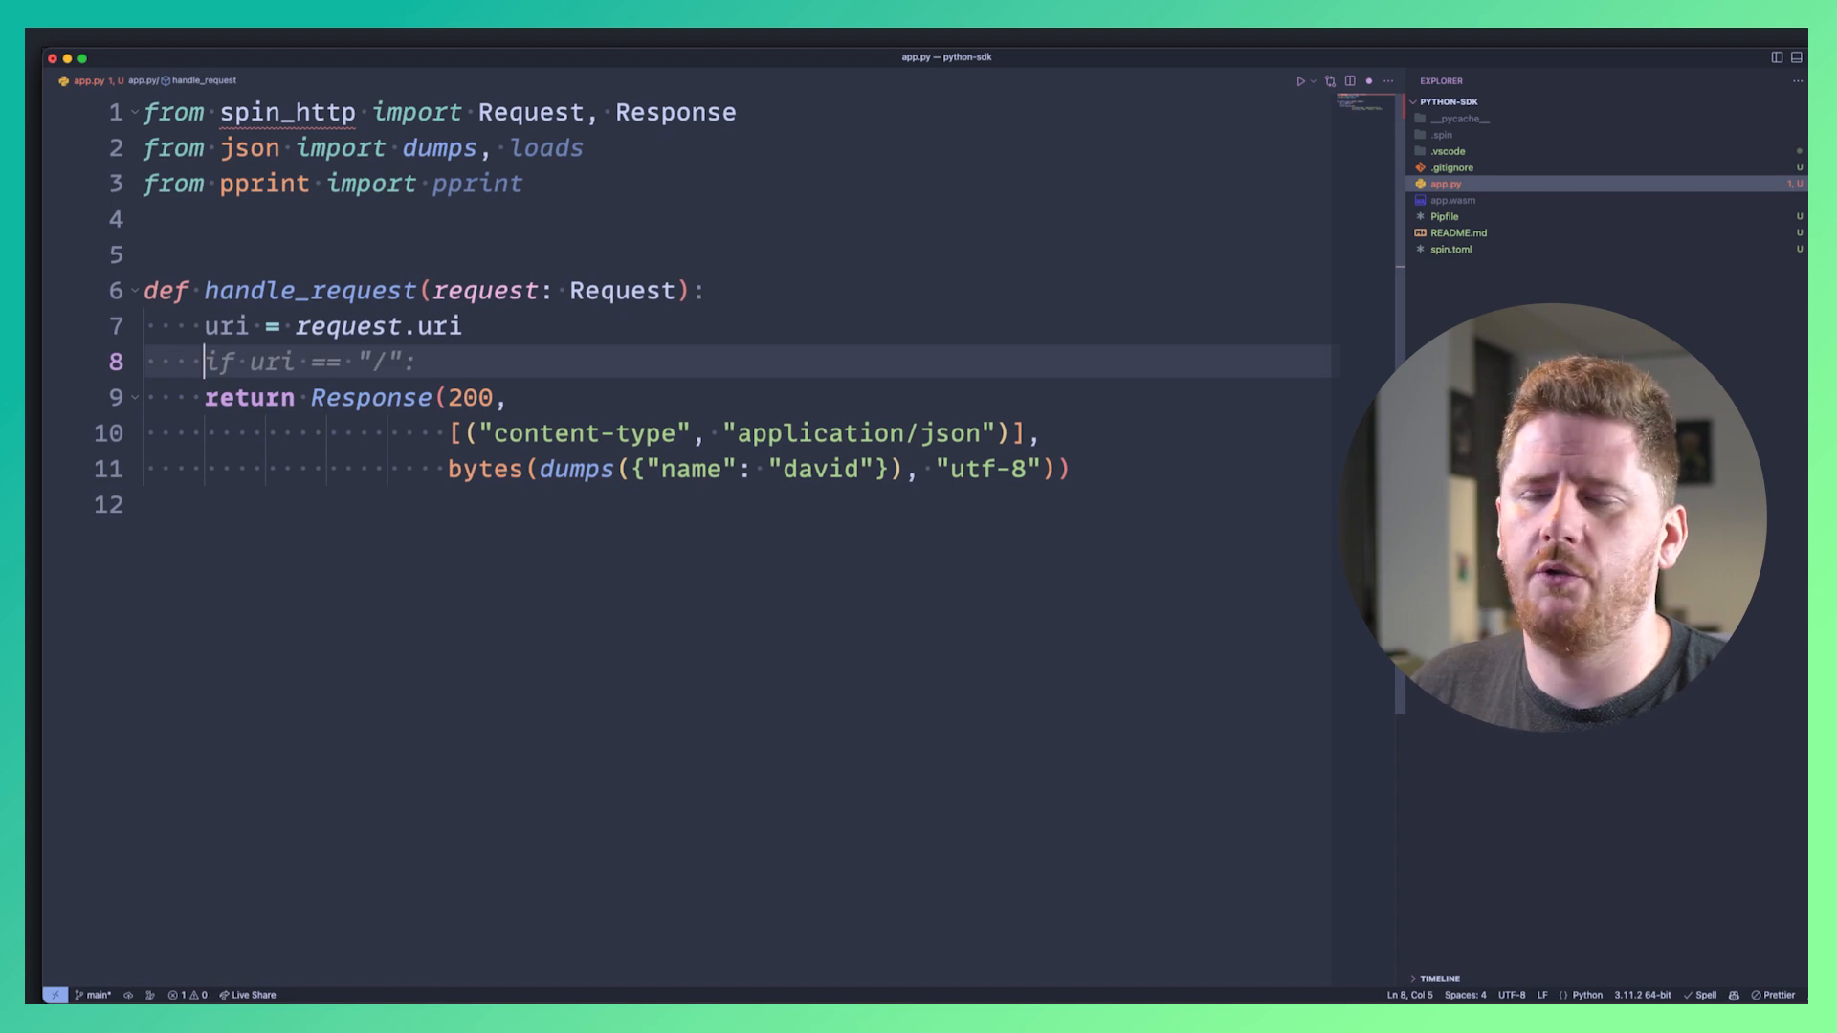
pyautogui.write('print(uri)')
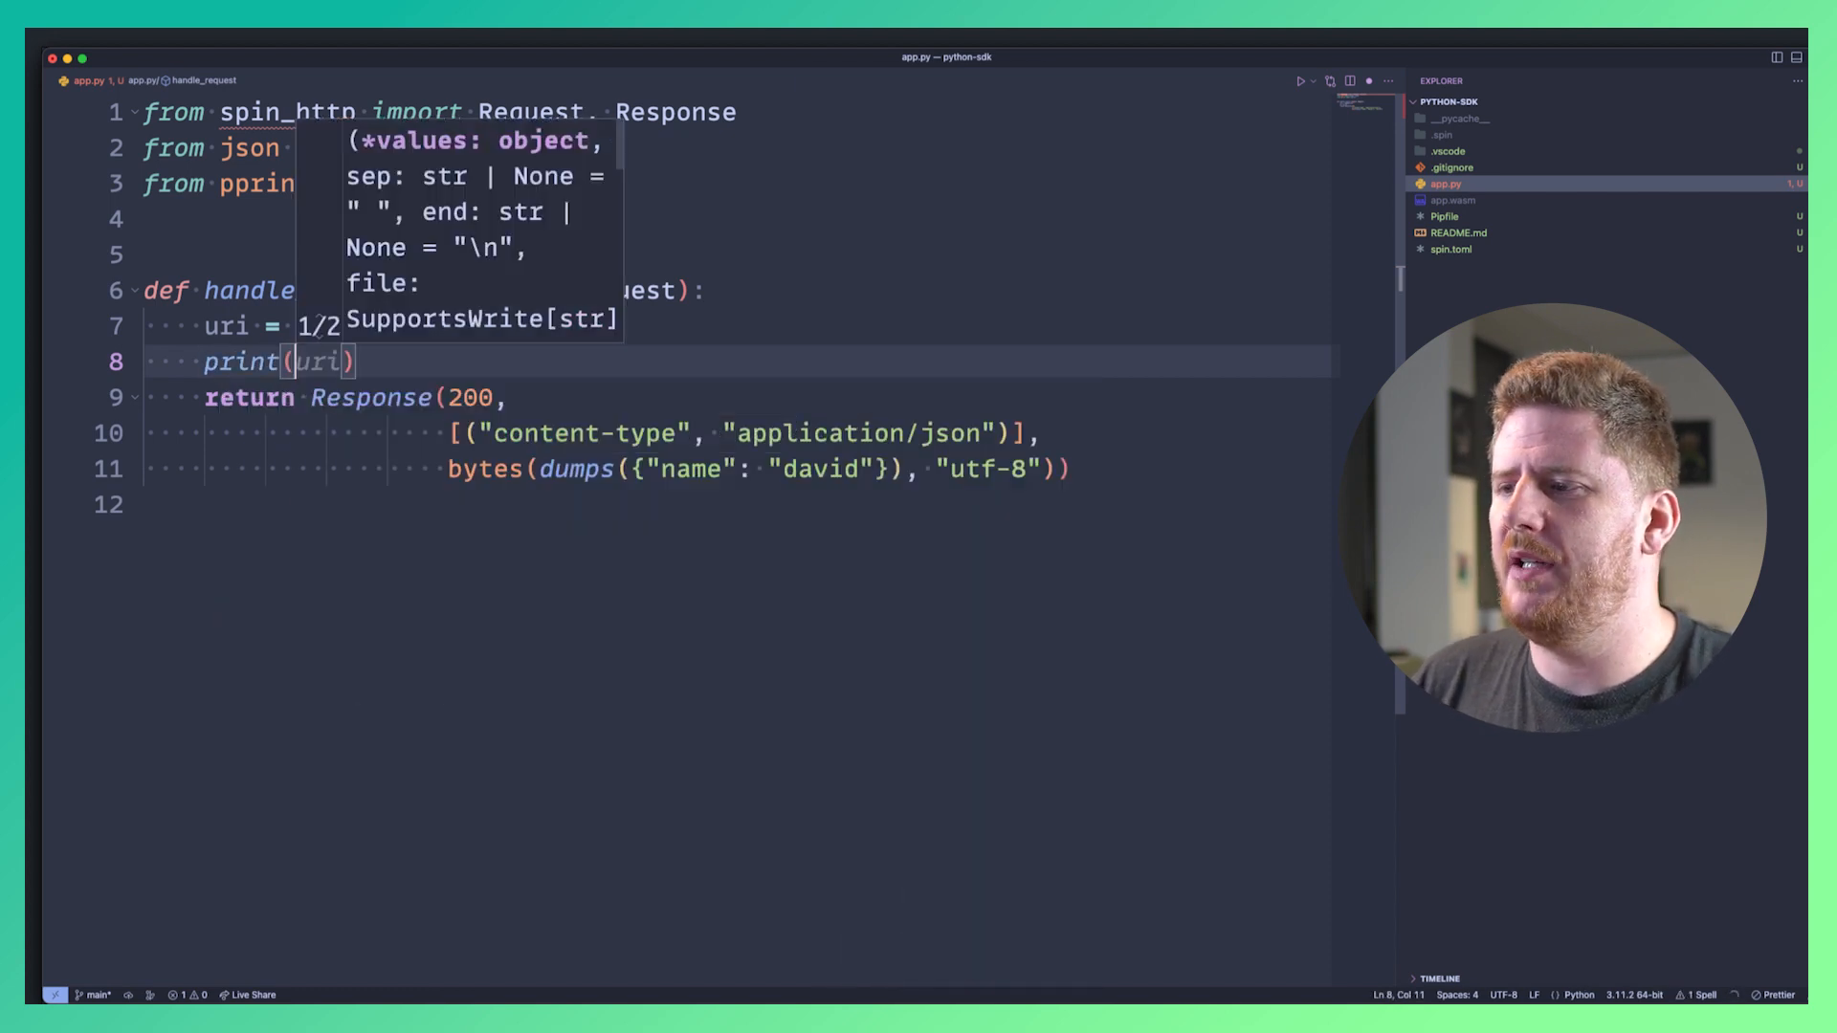
pyautogui.write('if uri == "/":')
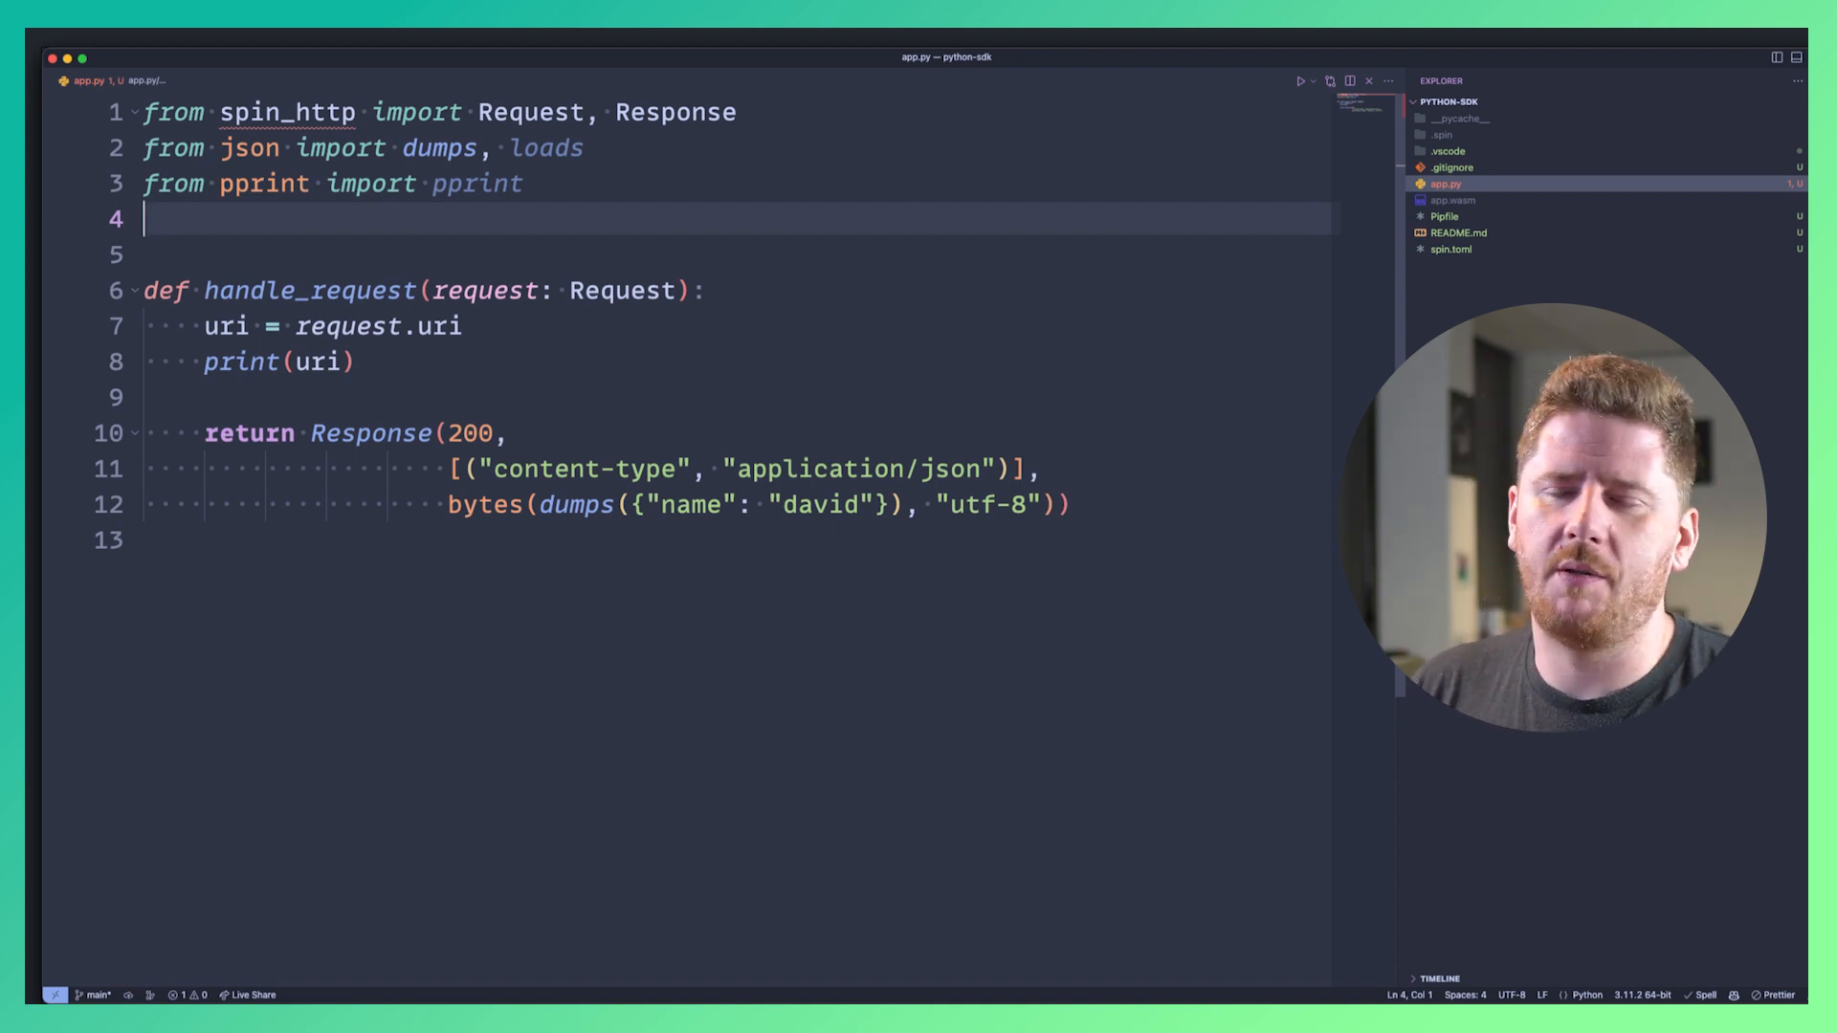
pyautogui.write('from urllib')
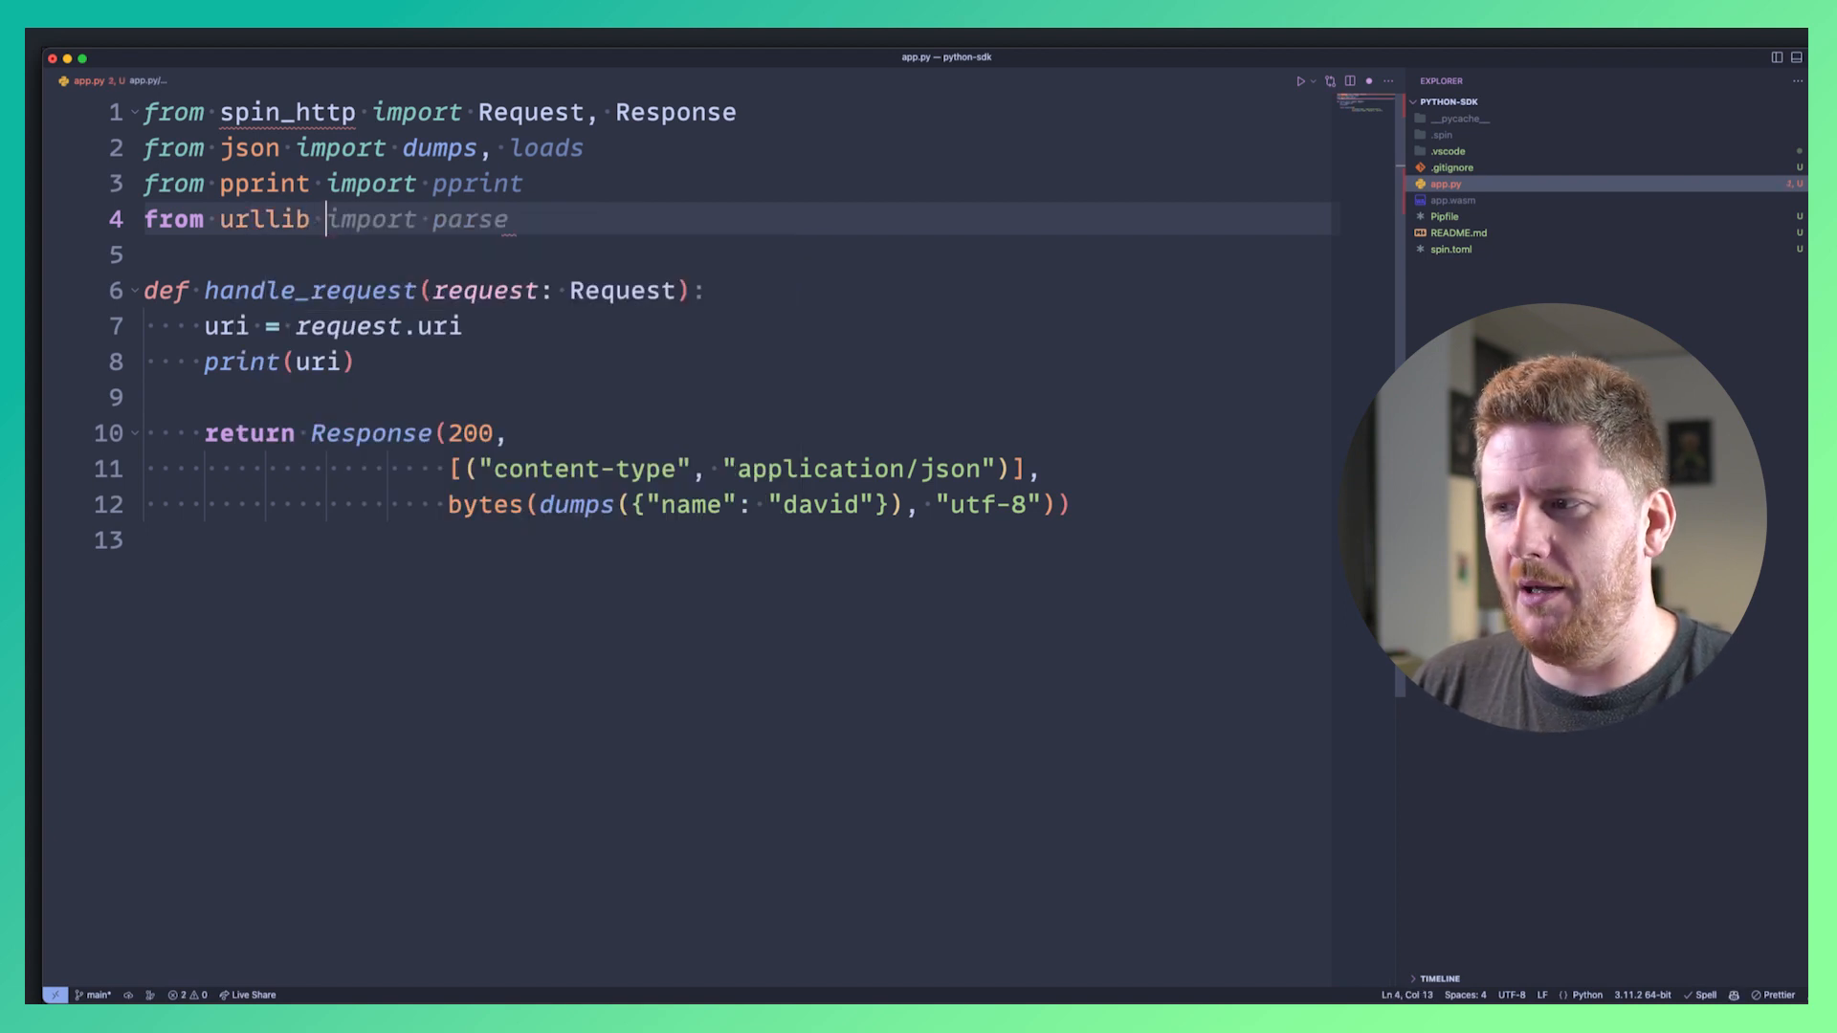
pyautogui.write('.parse import urlparse, parse_qs')
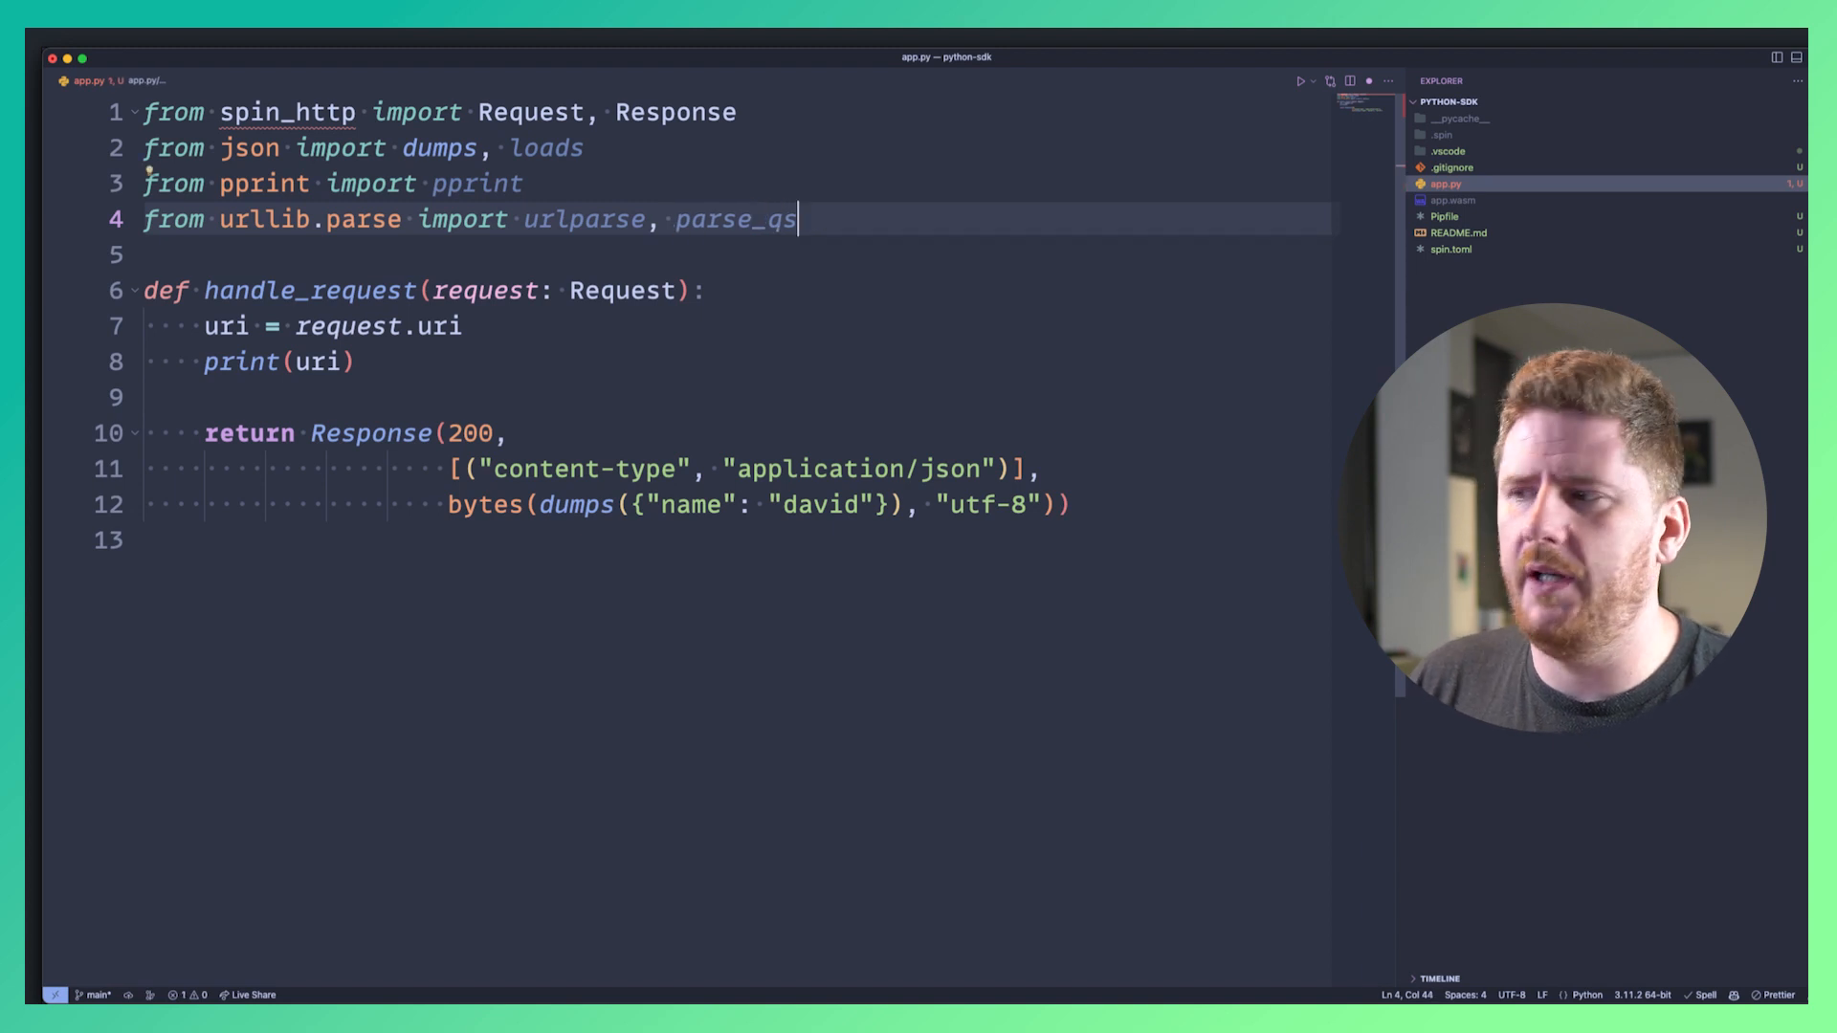
# Extract query_string with urlparse(uri).query and parse it into parms with parse_qs.
pyautogui.write('if uri == "/":')
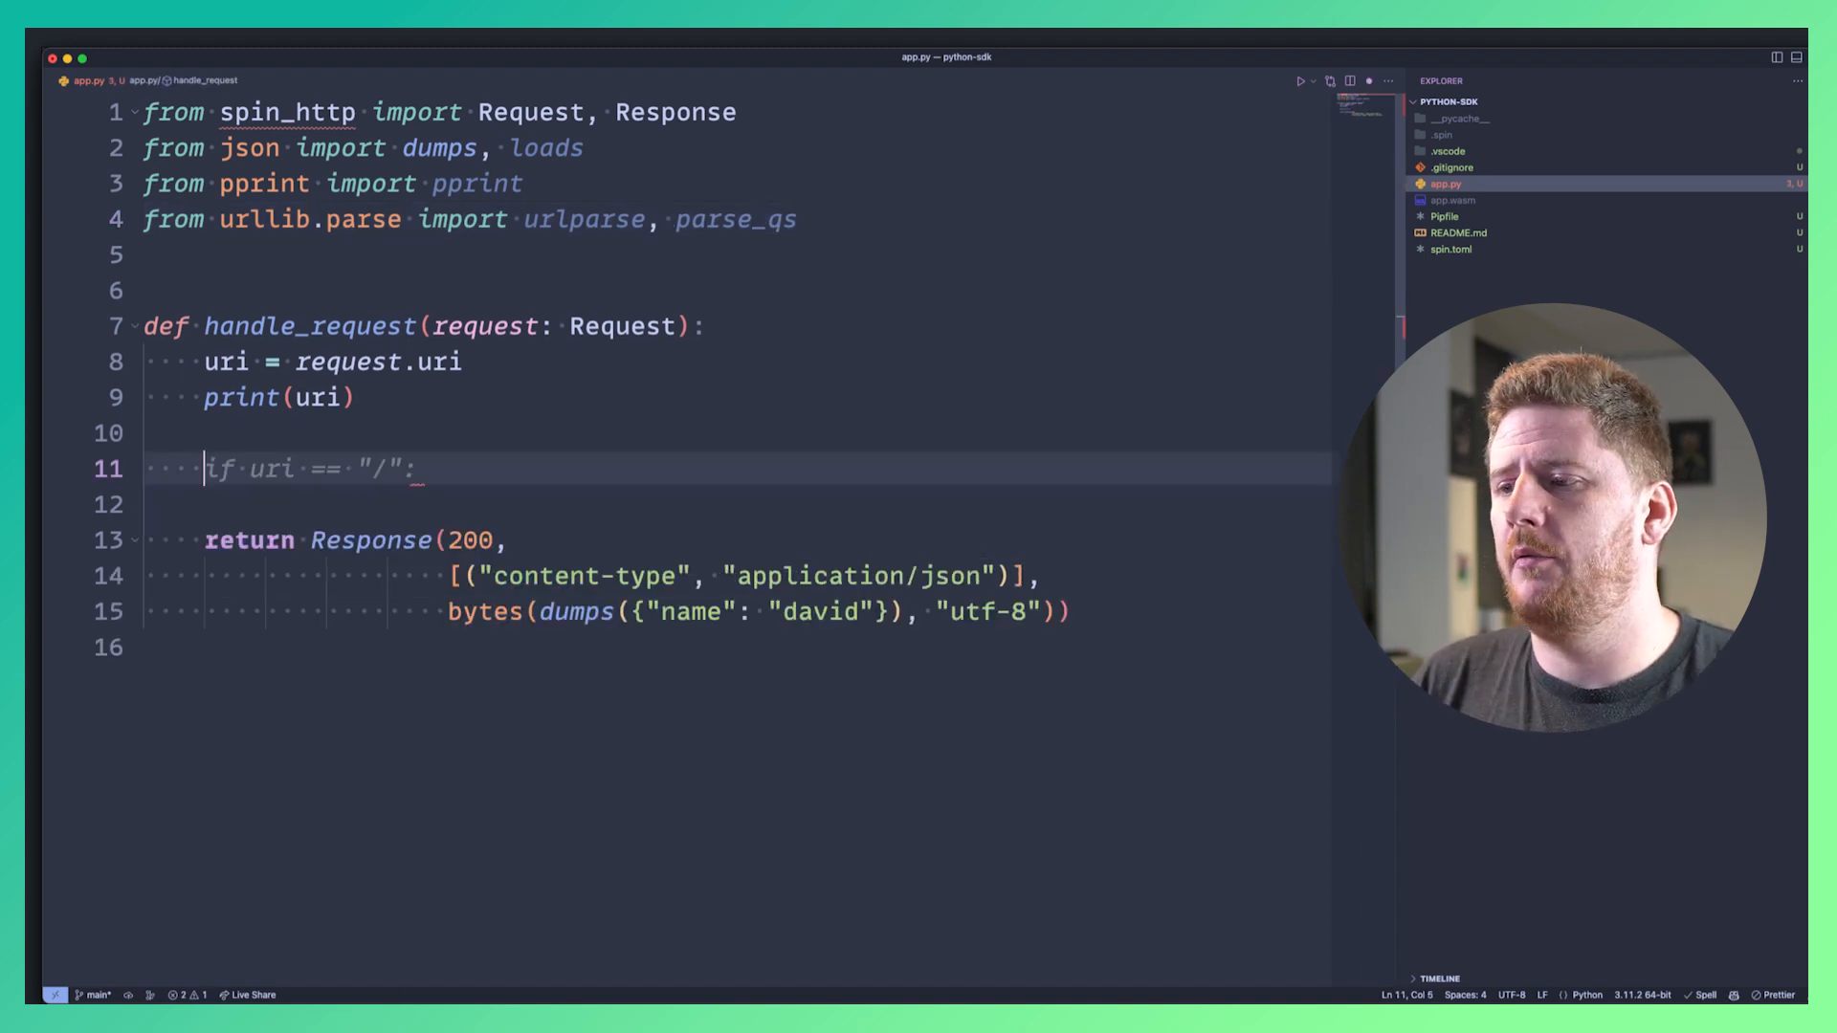
pyautogui.write('query_string =')
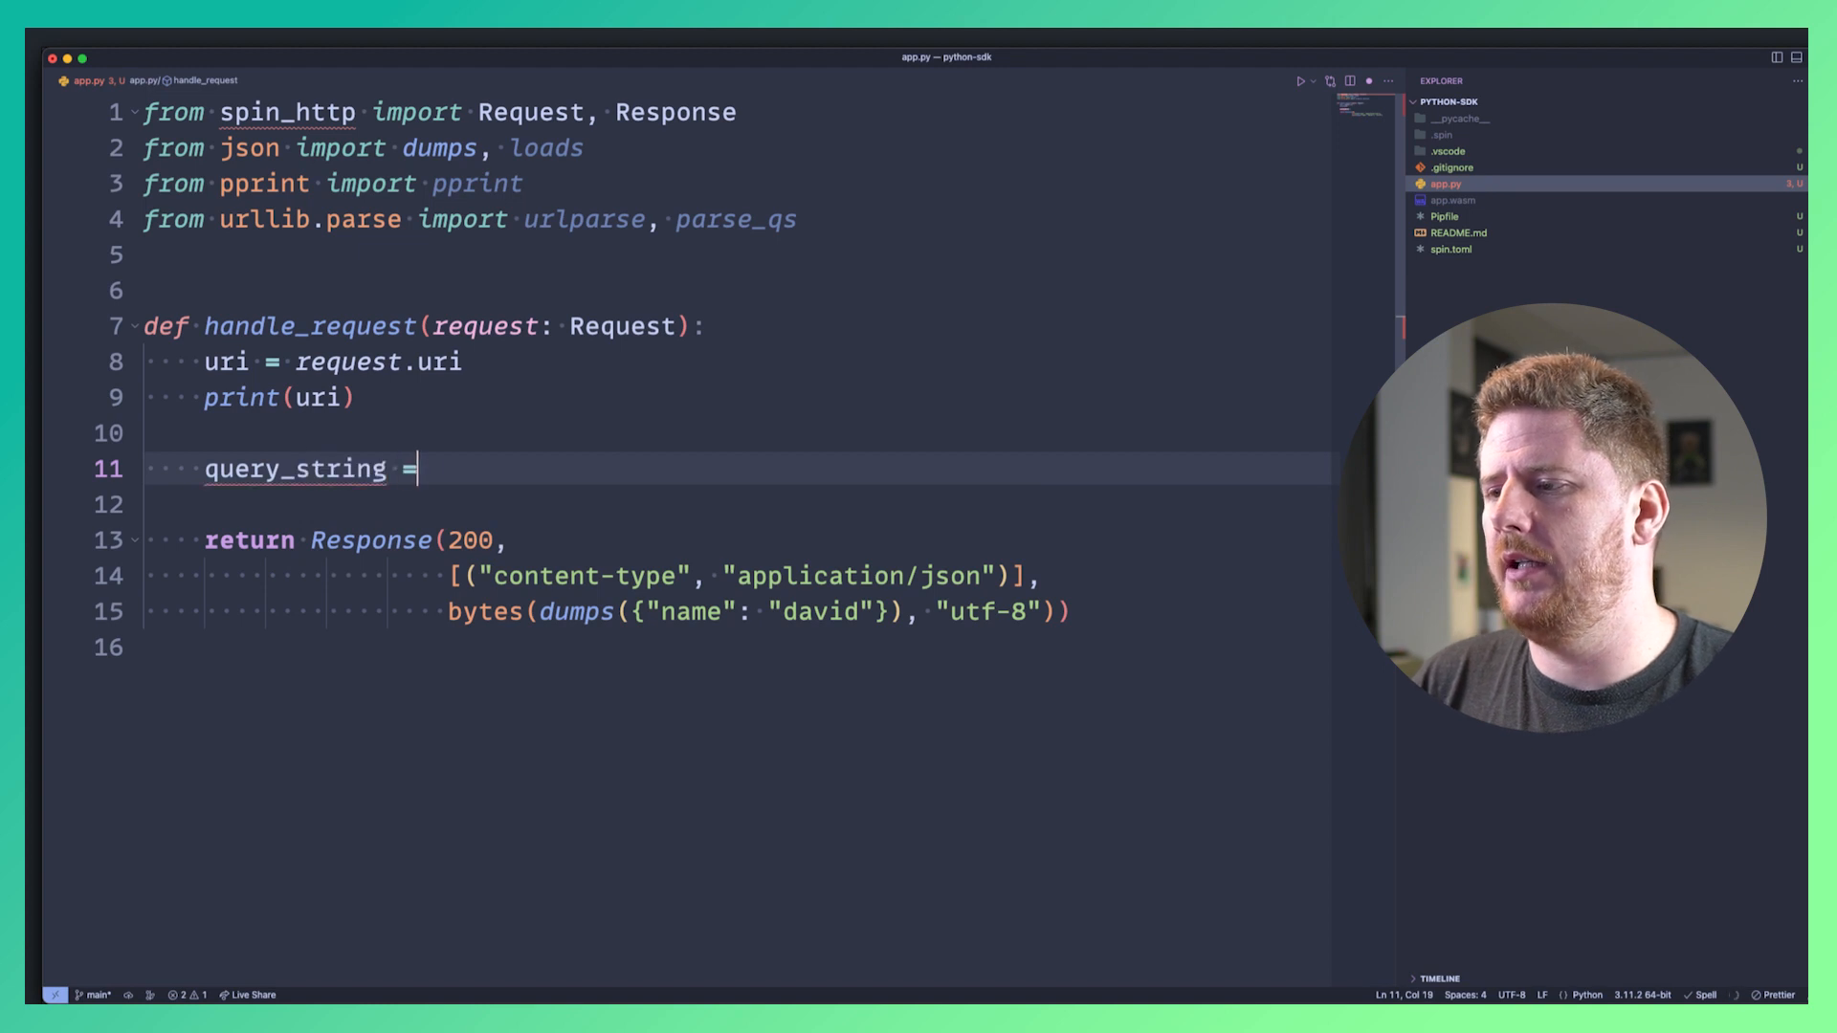
pyautogui.write('urlparse(uri).query')
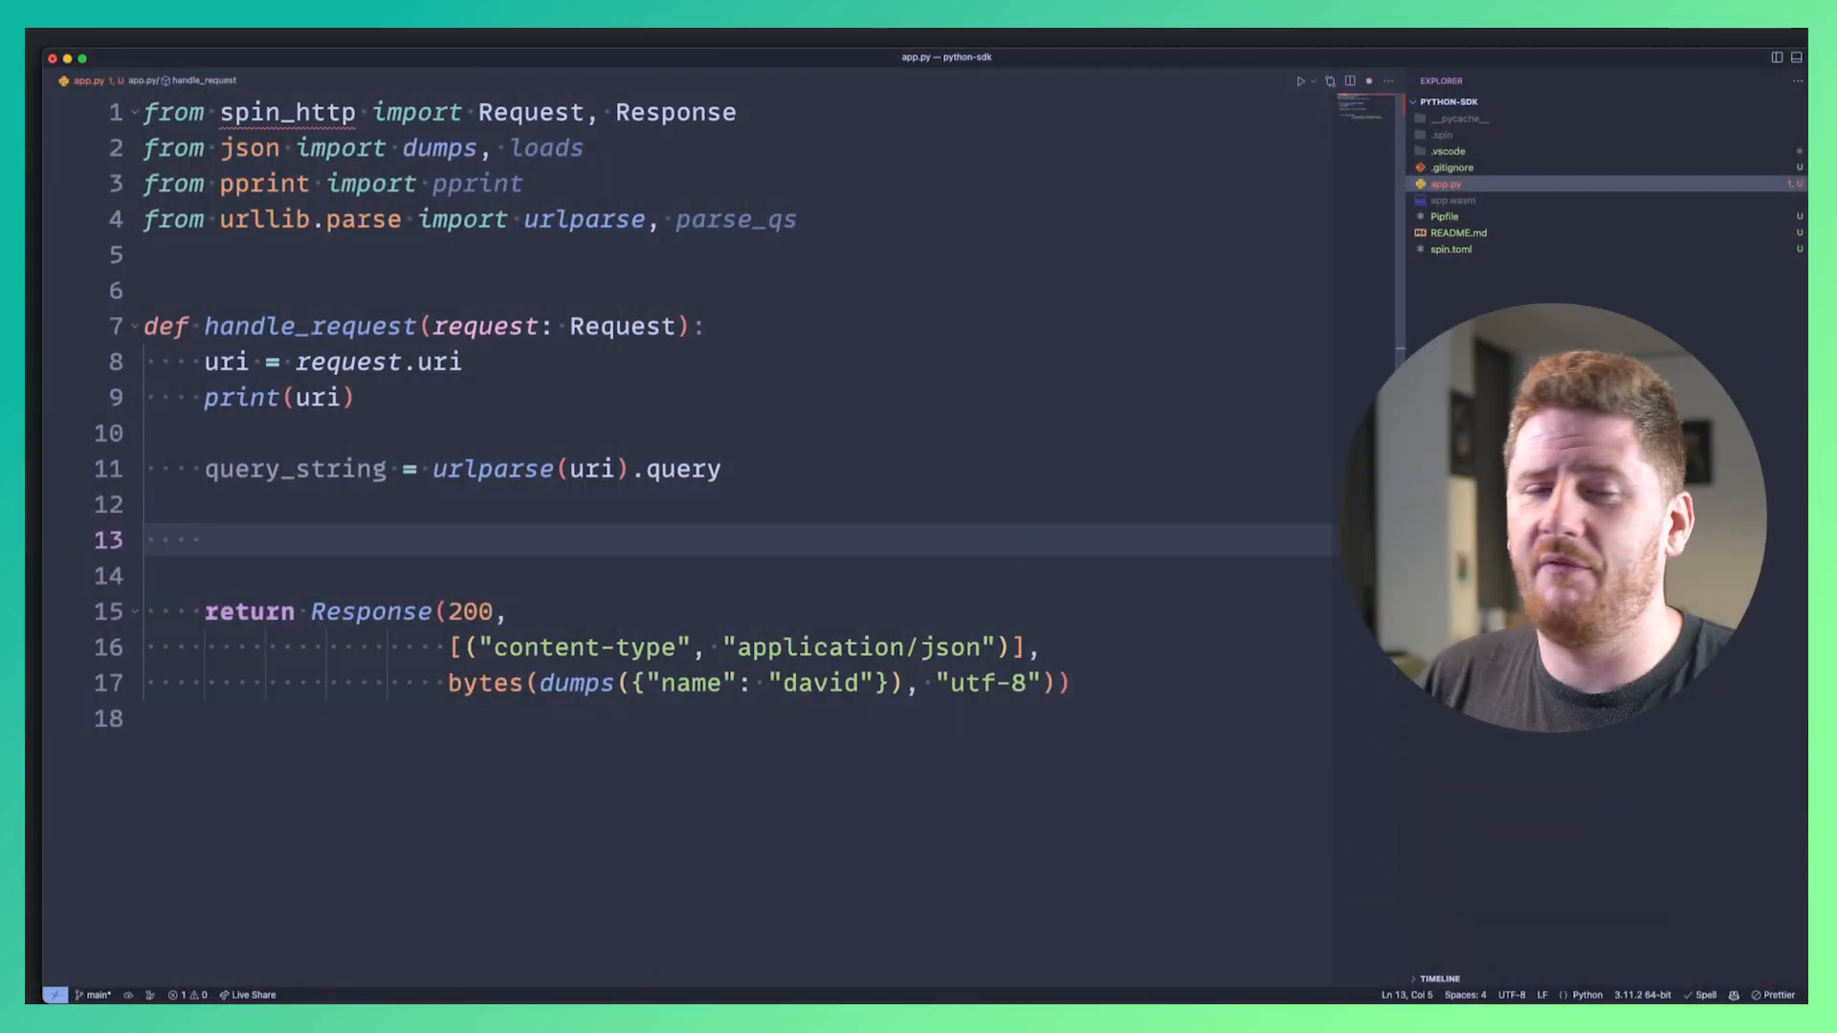
pyautogui.write('parms = parse_qs(query_string)')
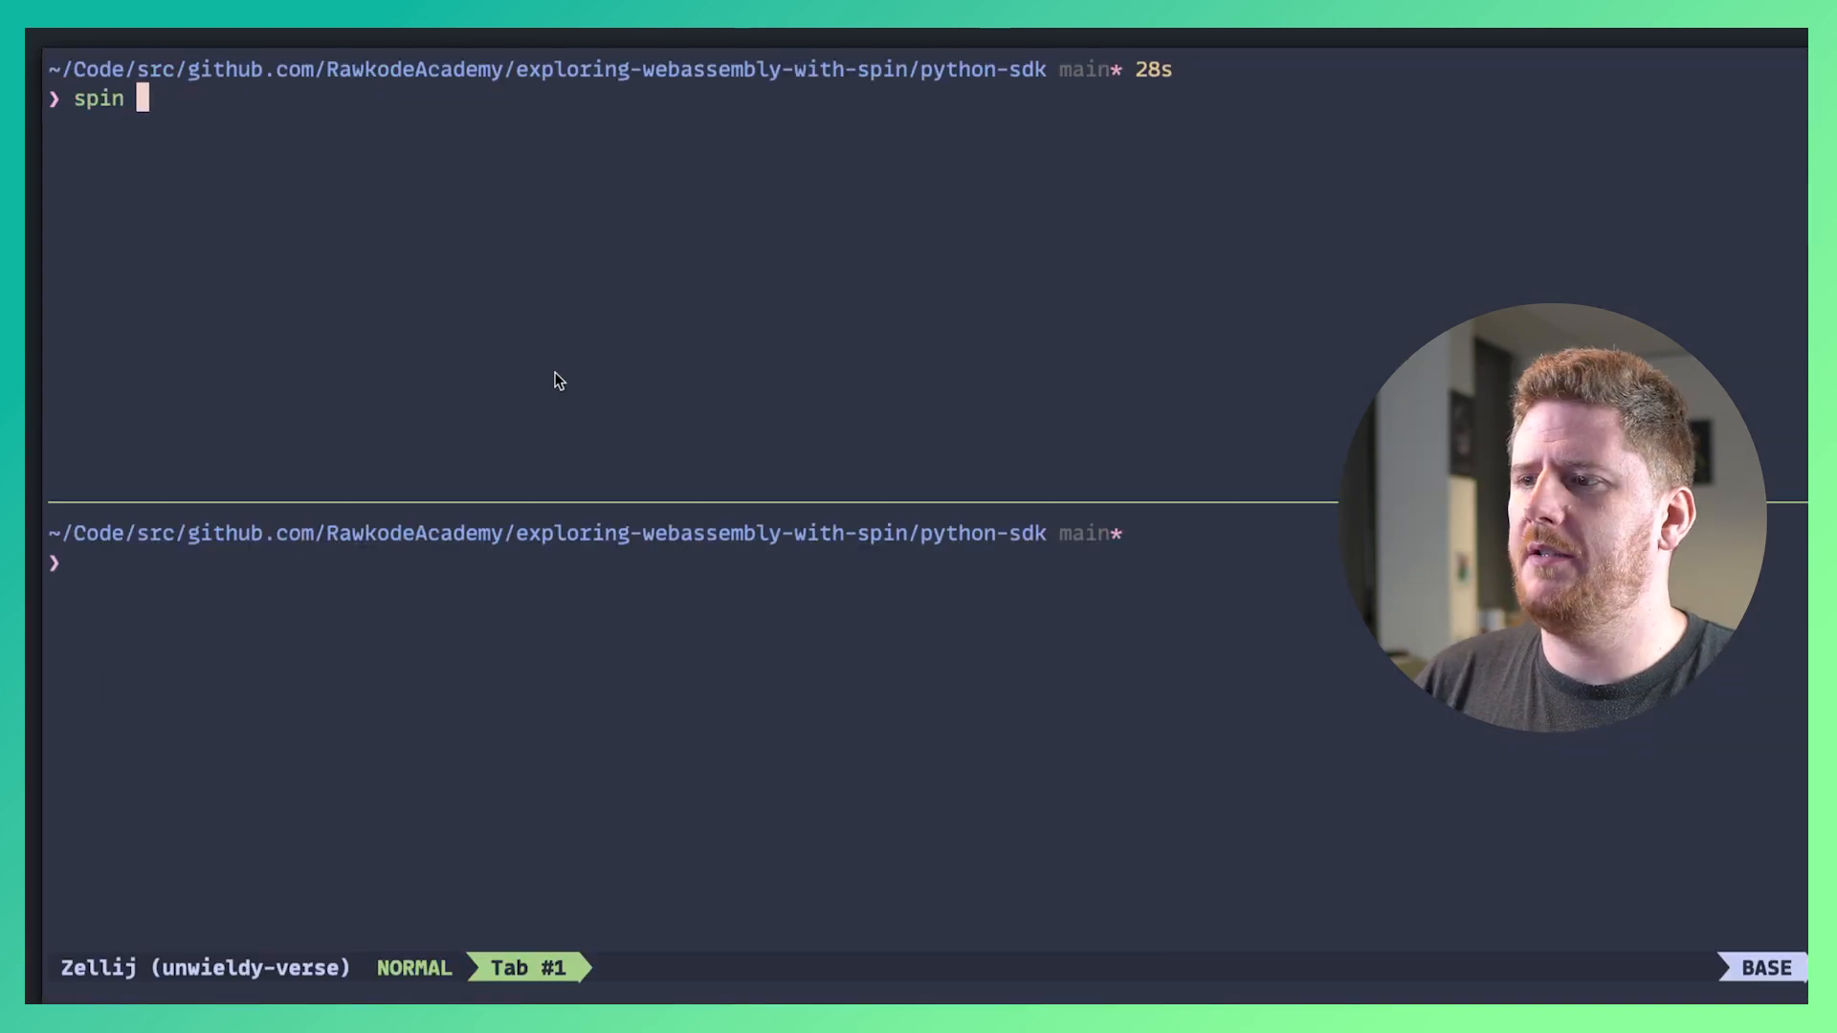
# Rebuild and serve, curl localhost:3000?name=david&abc=123, and highlight the logged parsed parameters.
pyautogui.write('build && spin up')
pyautogui.click(691, 563)
pyautogui.write('curl http://')
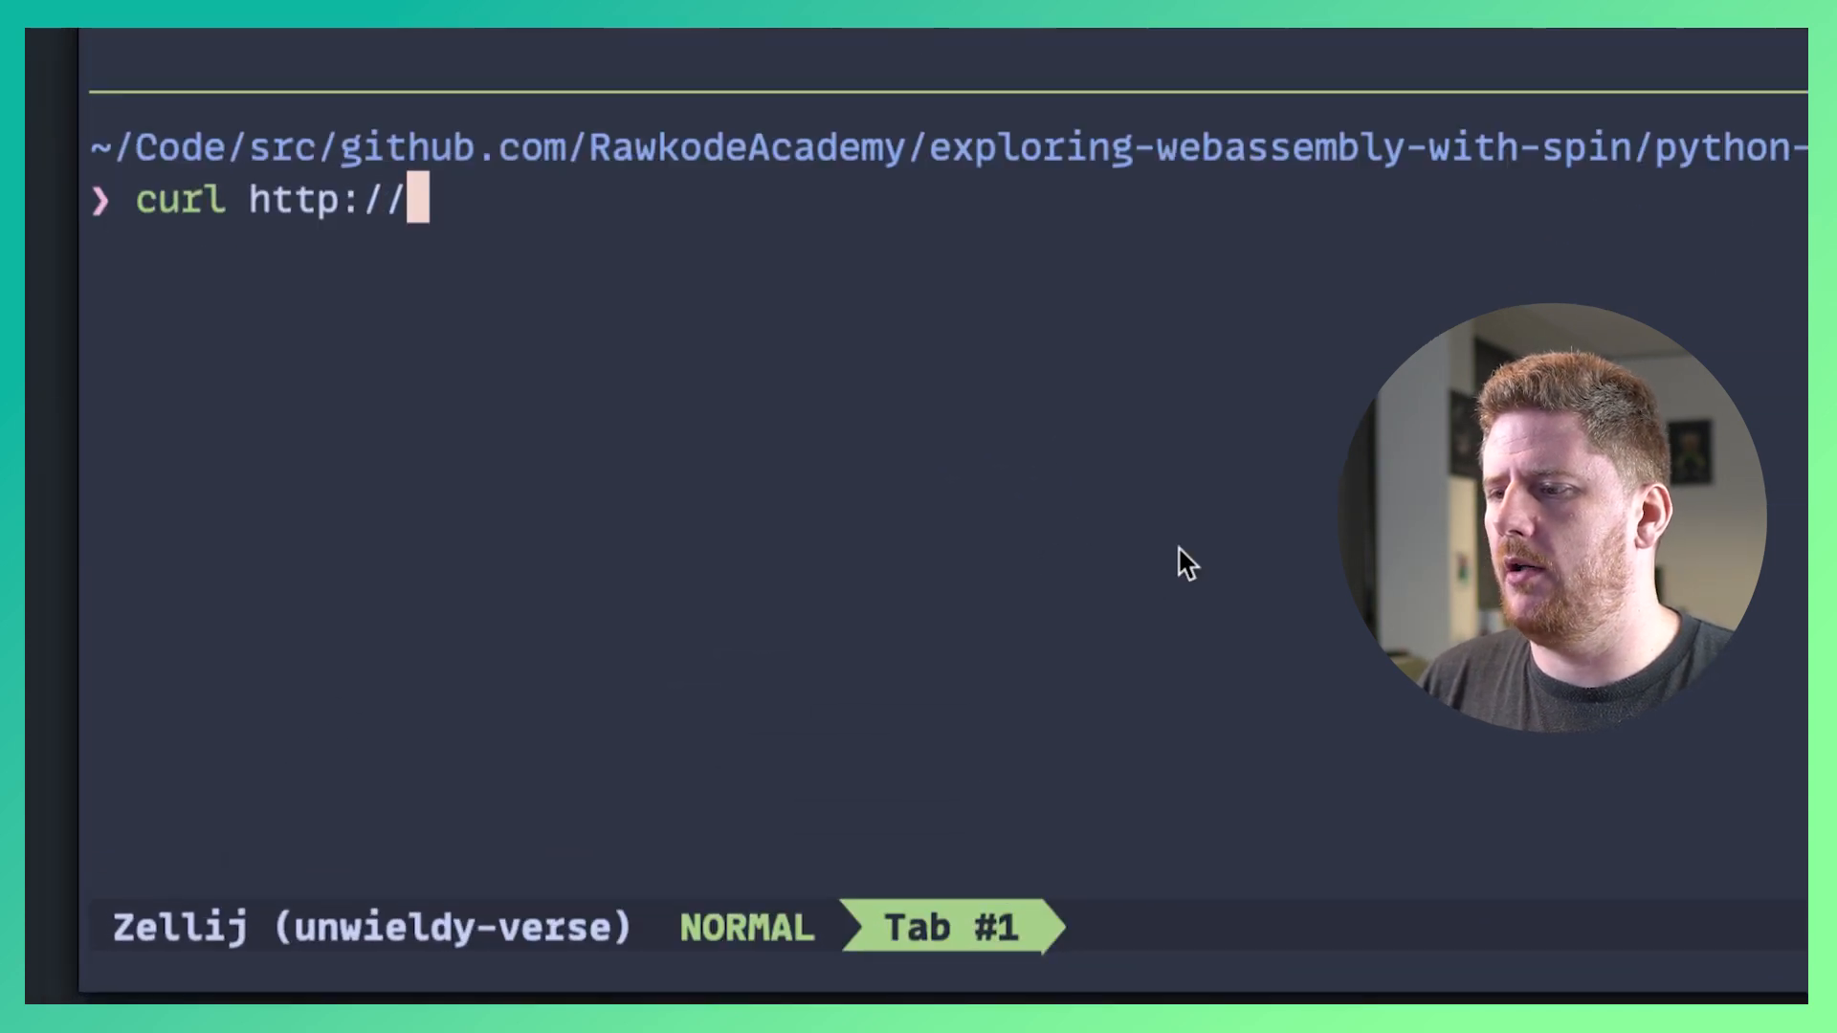
pyautogui.write('localhost:3000')
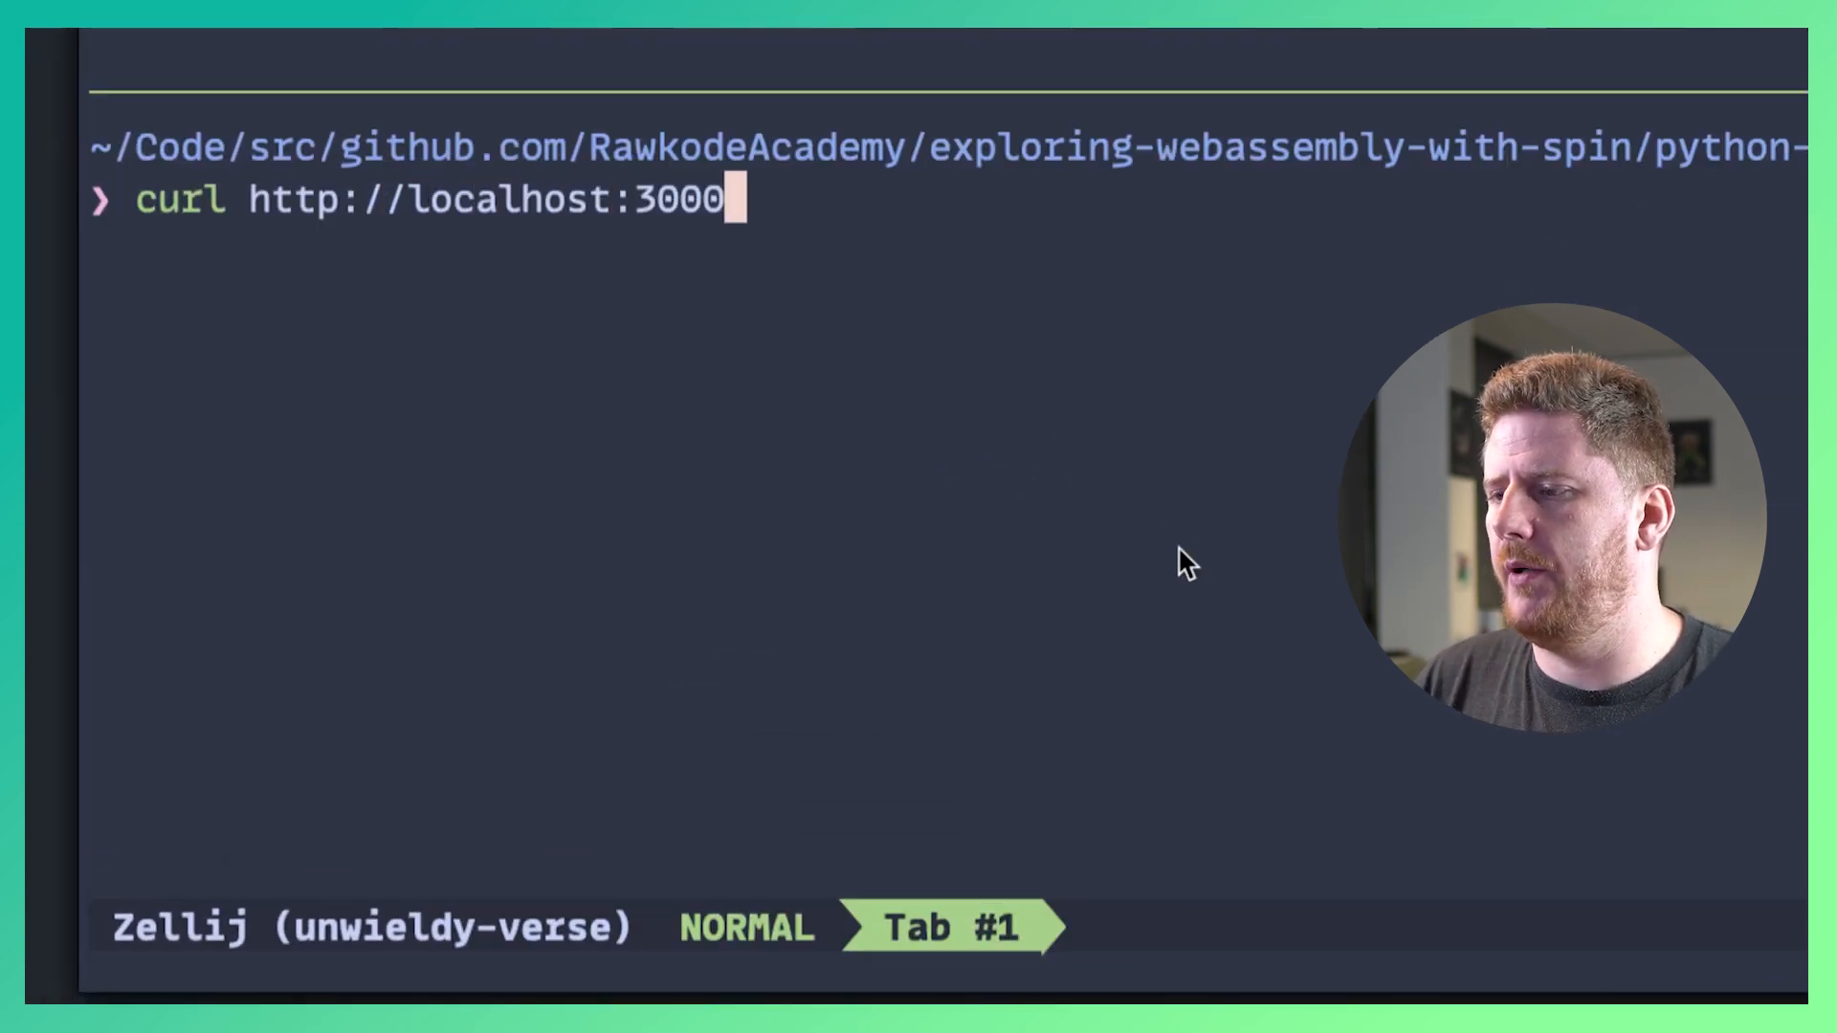
pyautogui.write('?name=dav')
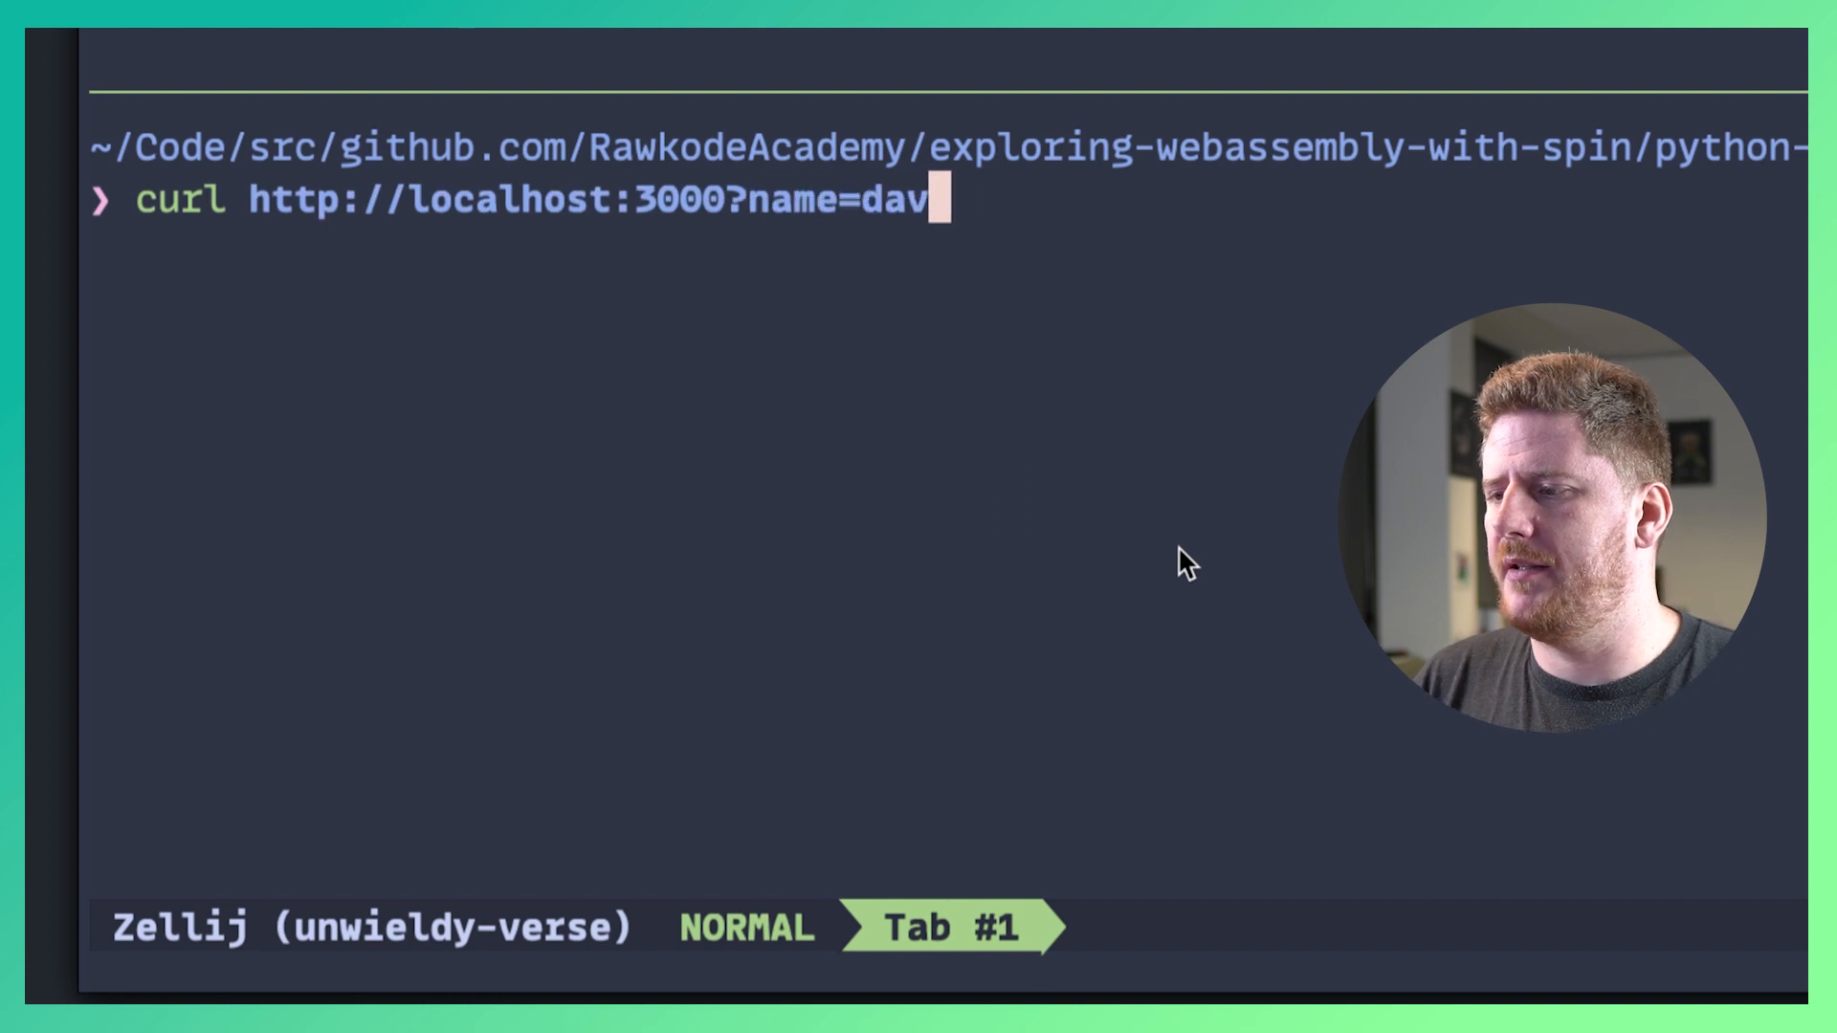
pyautogui.write('id&abc=123')
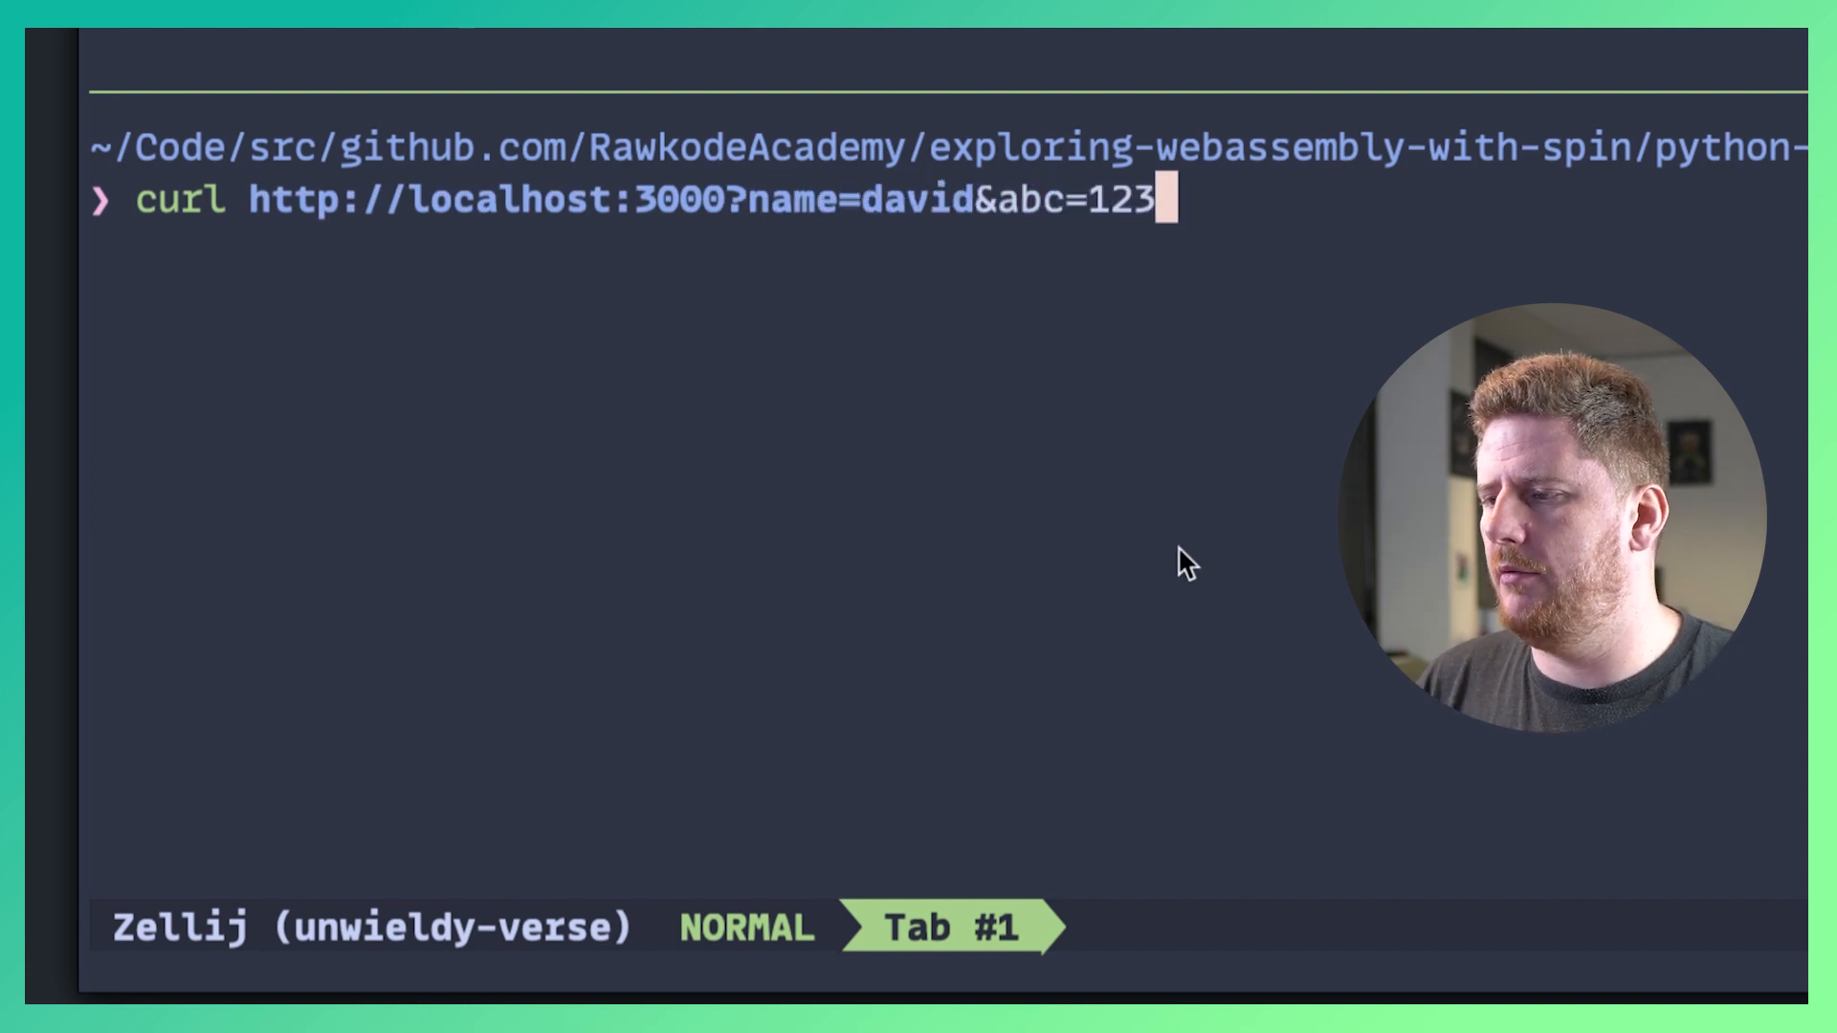
pyautogui.write('"')
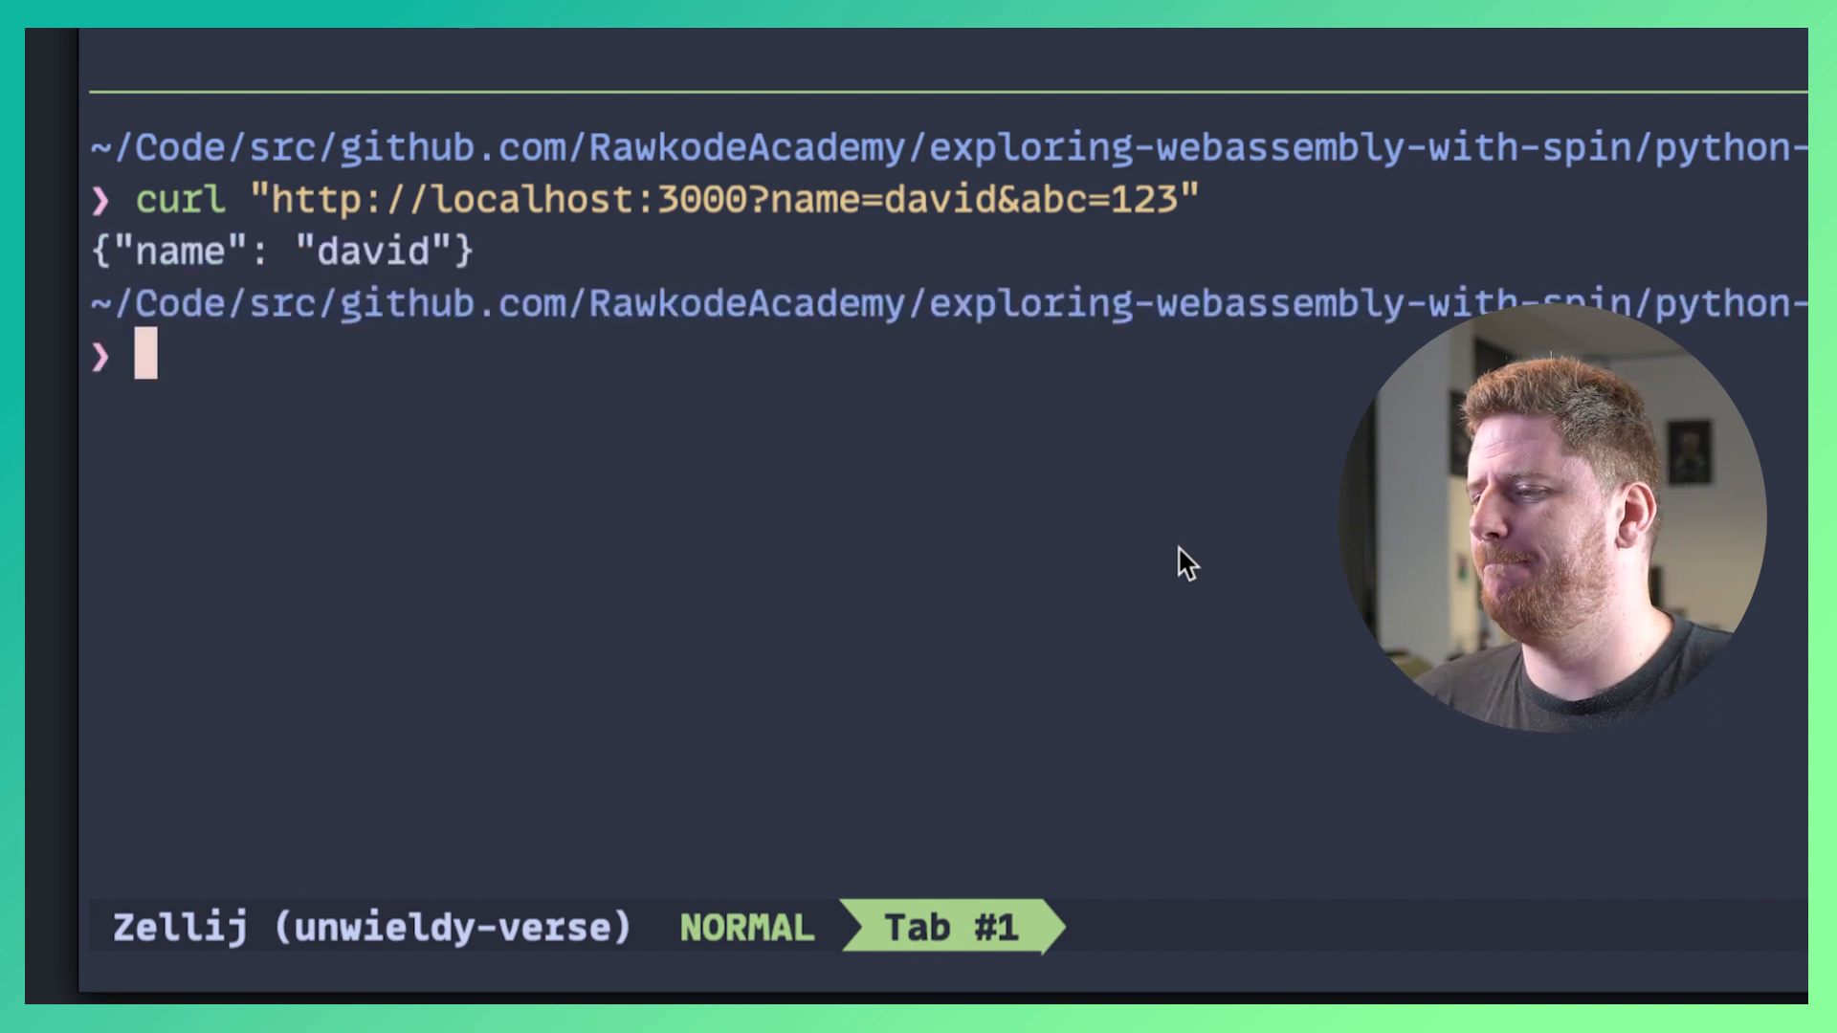
pyautogui.moveTo(668, 261)
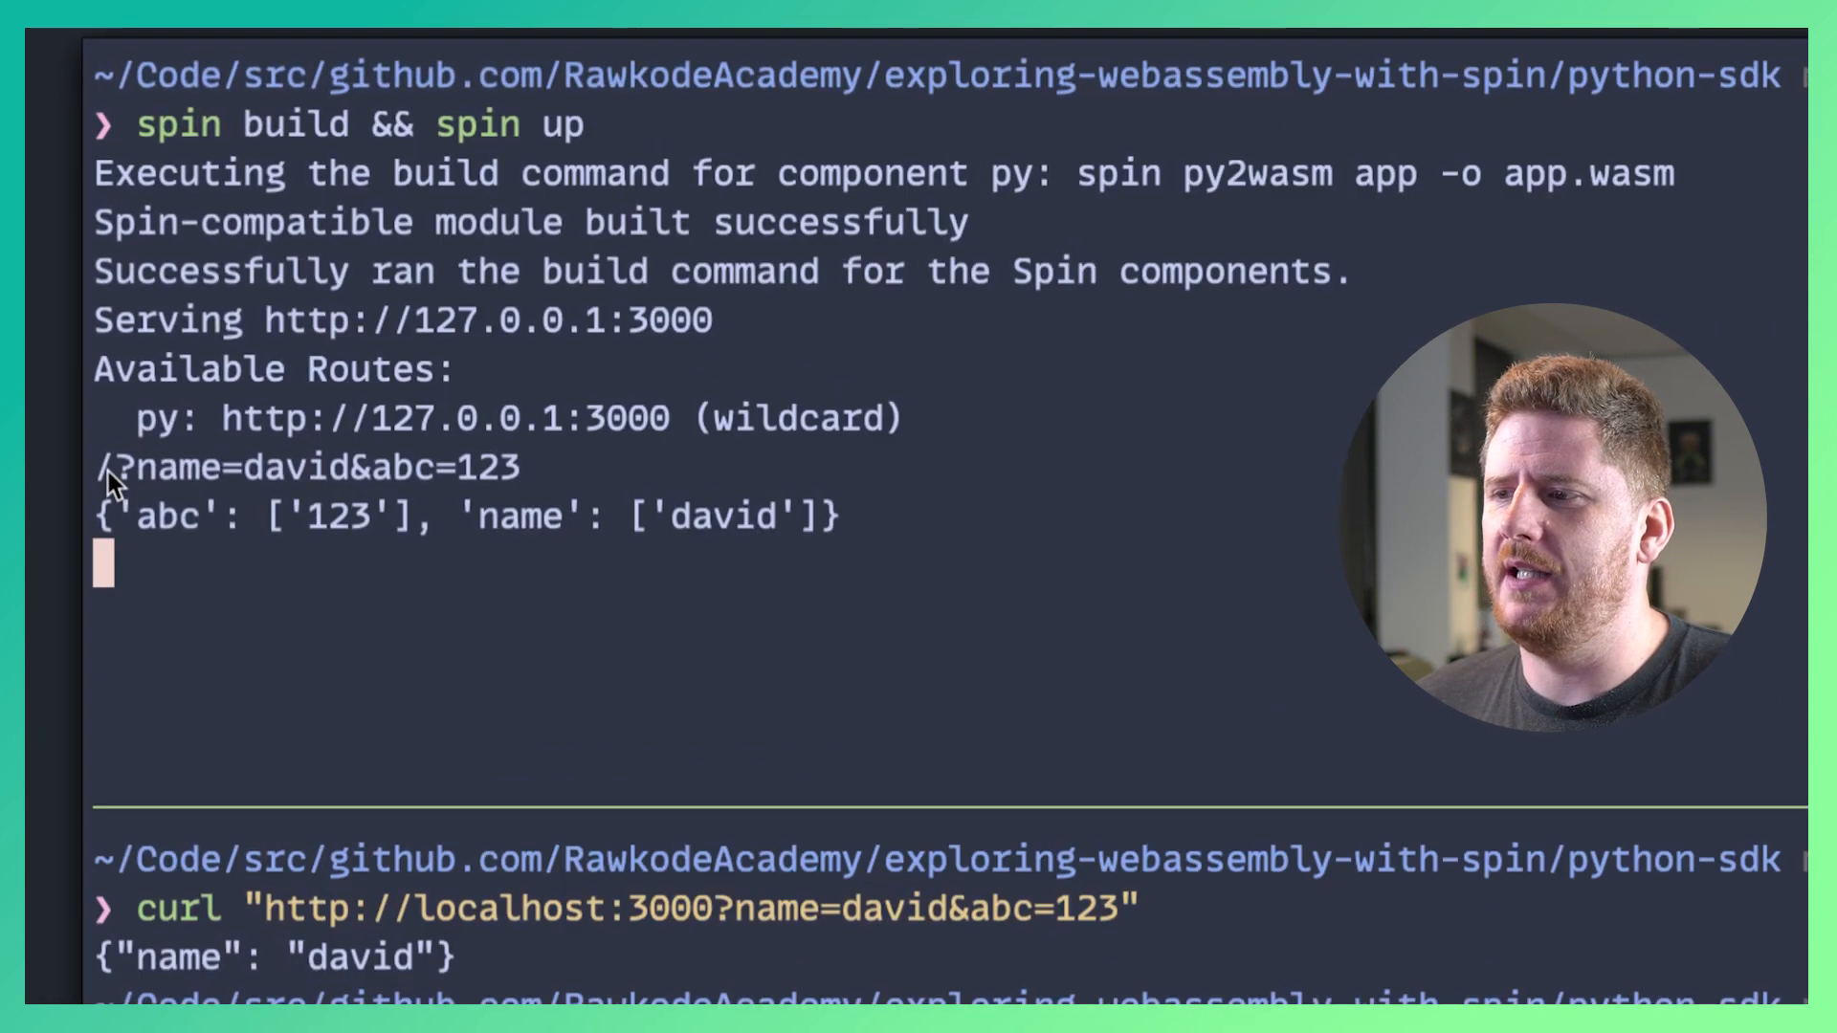
pyautogui.moveTo(99, 517); pyautogui.dragTo(469, 518)
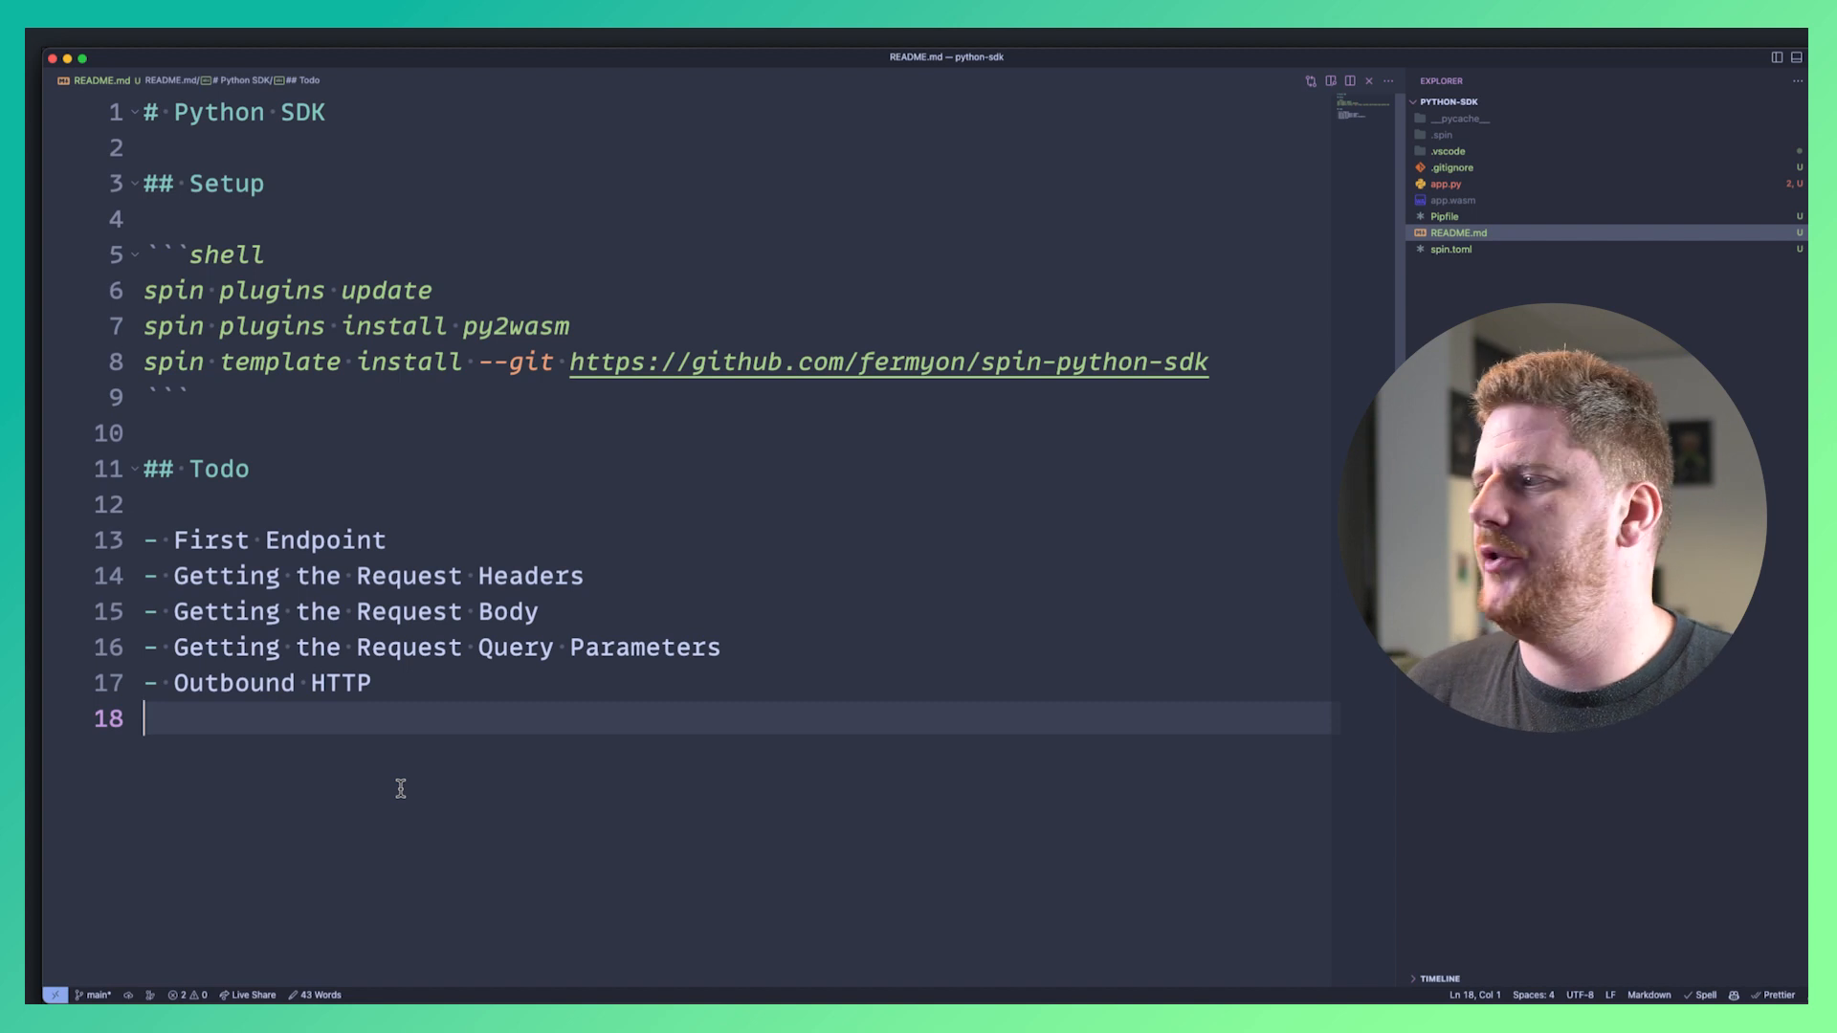
# Add http_send to the spin_http import list next to Request and Response in app.py.
pyautogui.click(1446, 183)
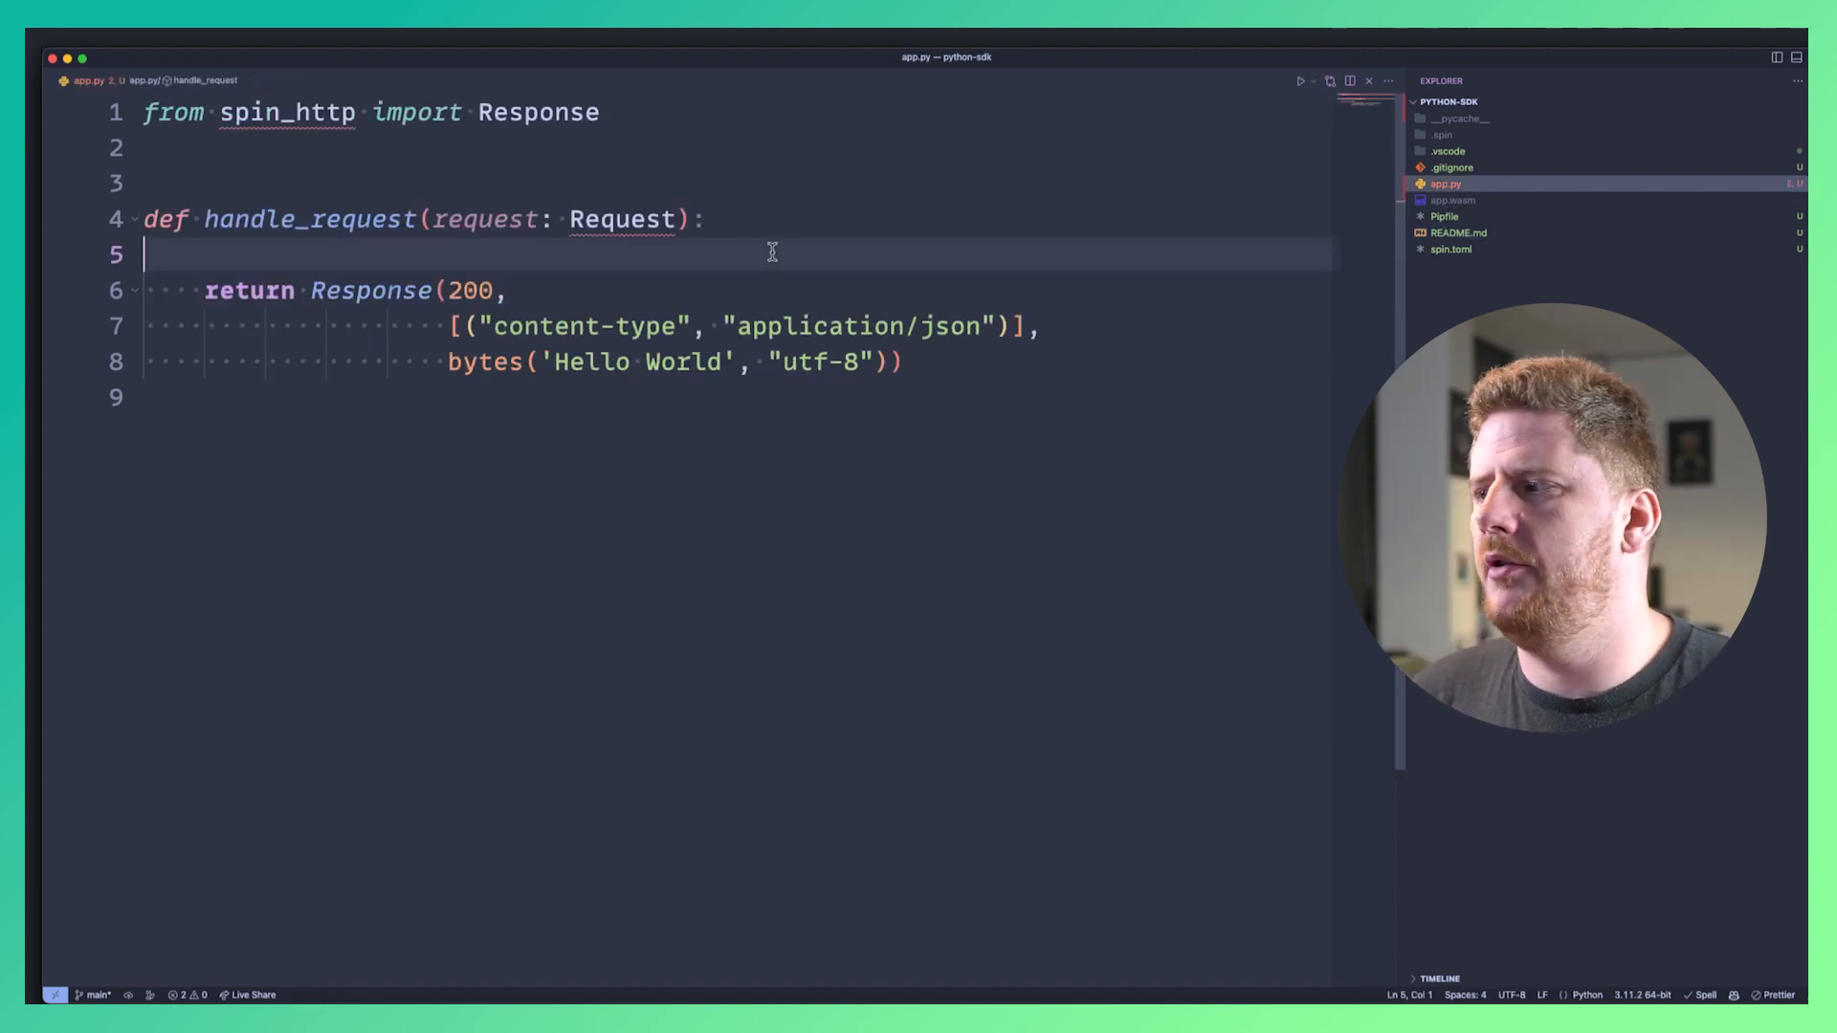
pyautogui.write('Request, Re')
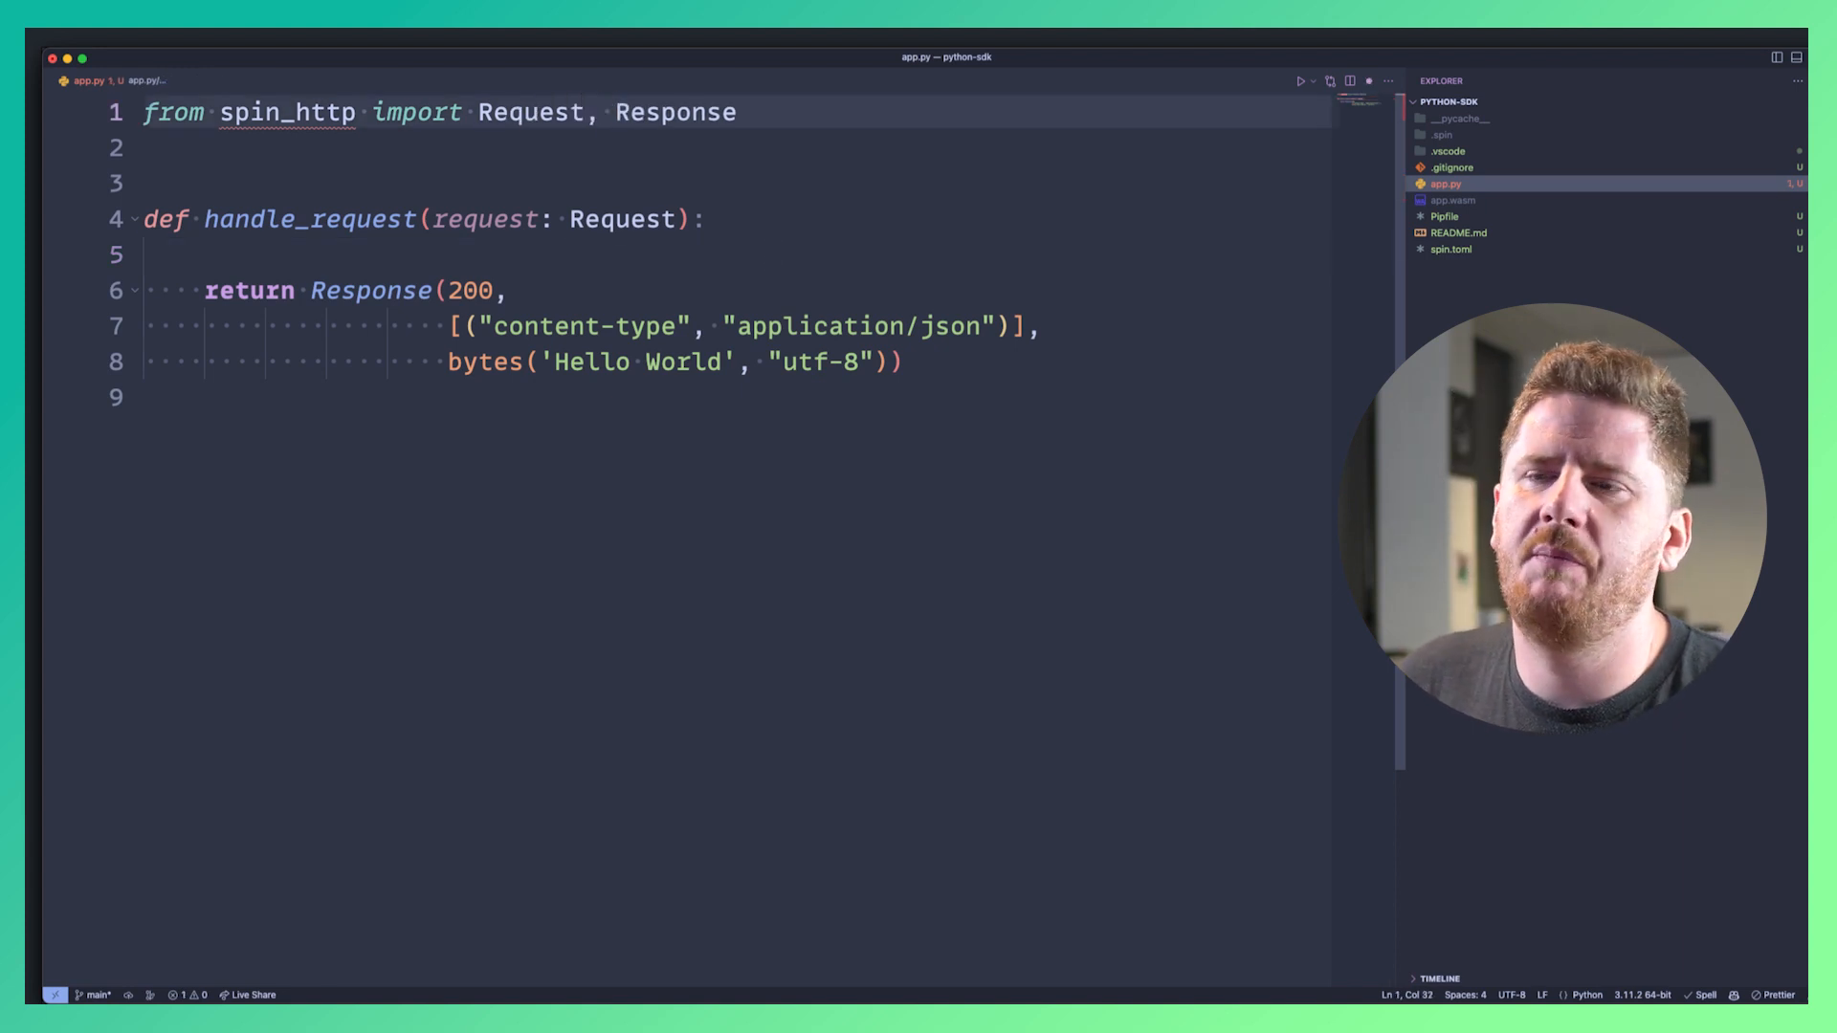
pyautogui.write(', h')
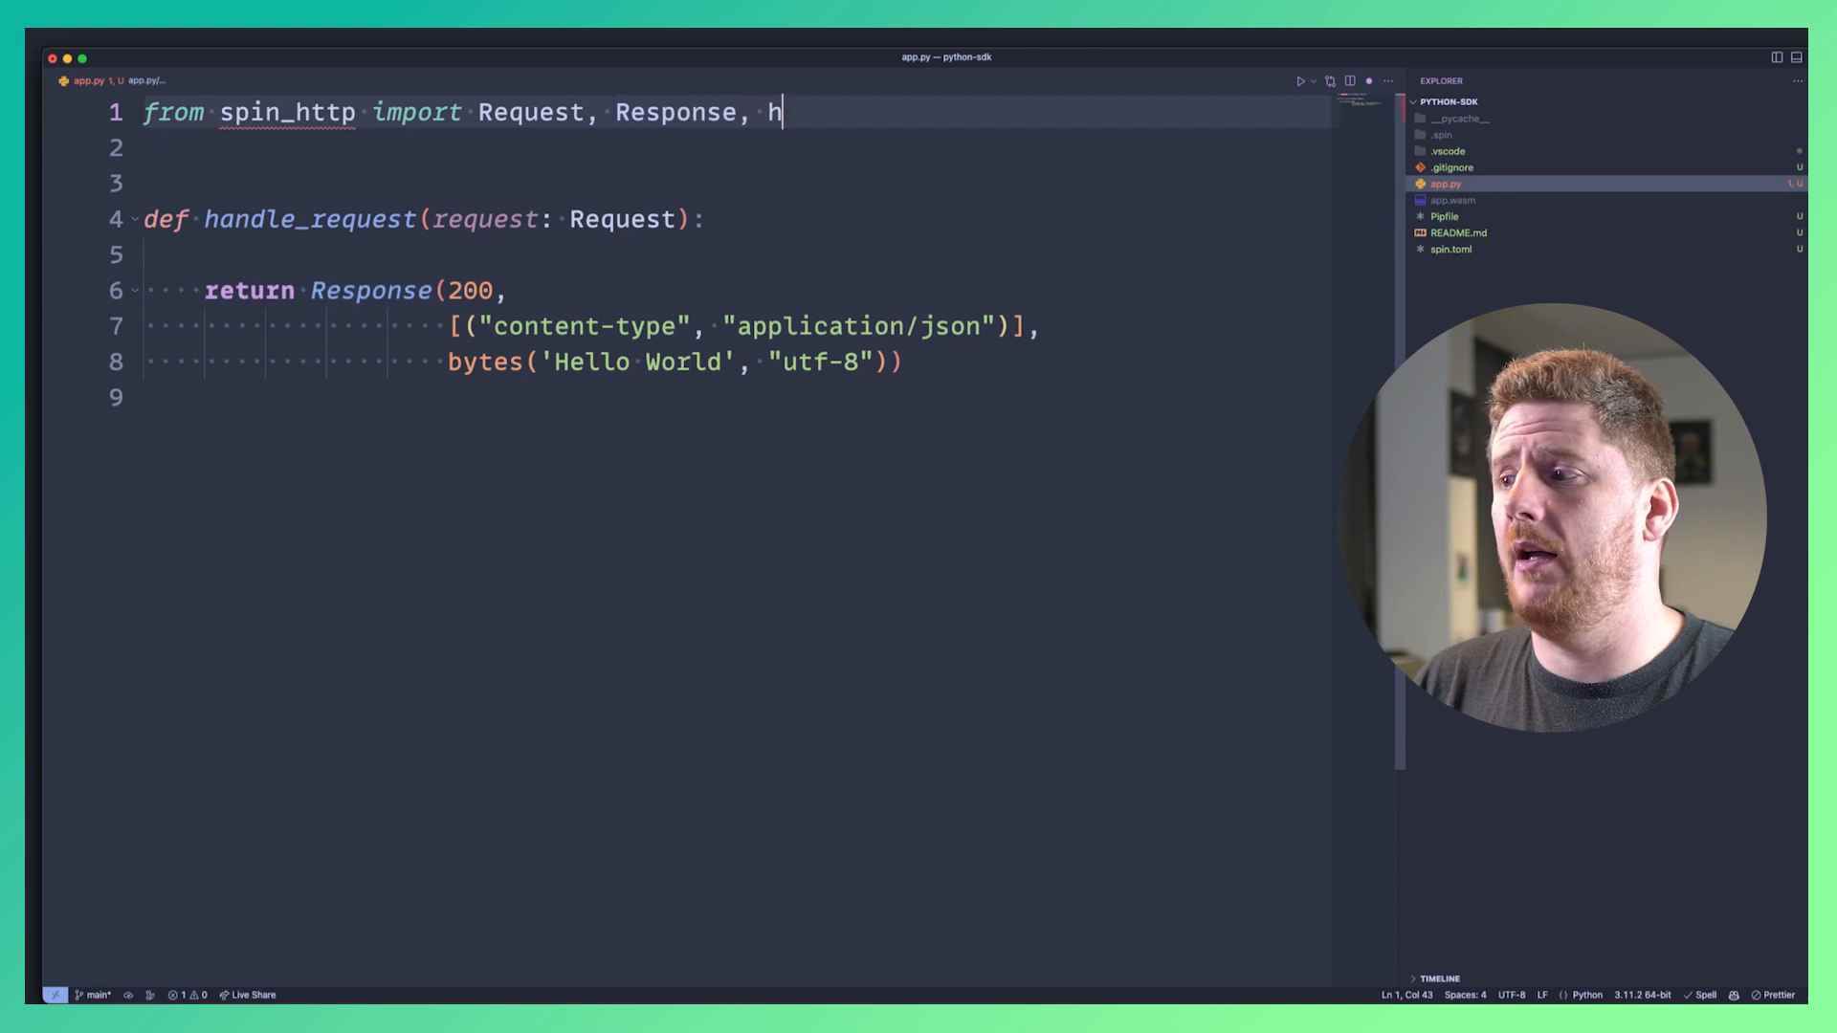
pyautogui.write('ttp_se')
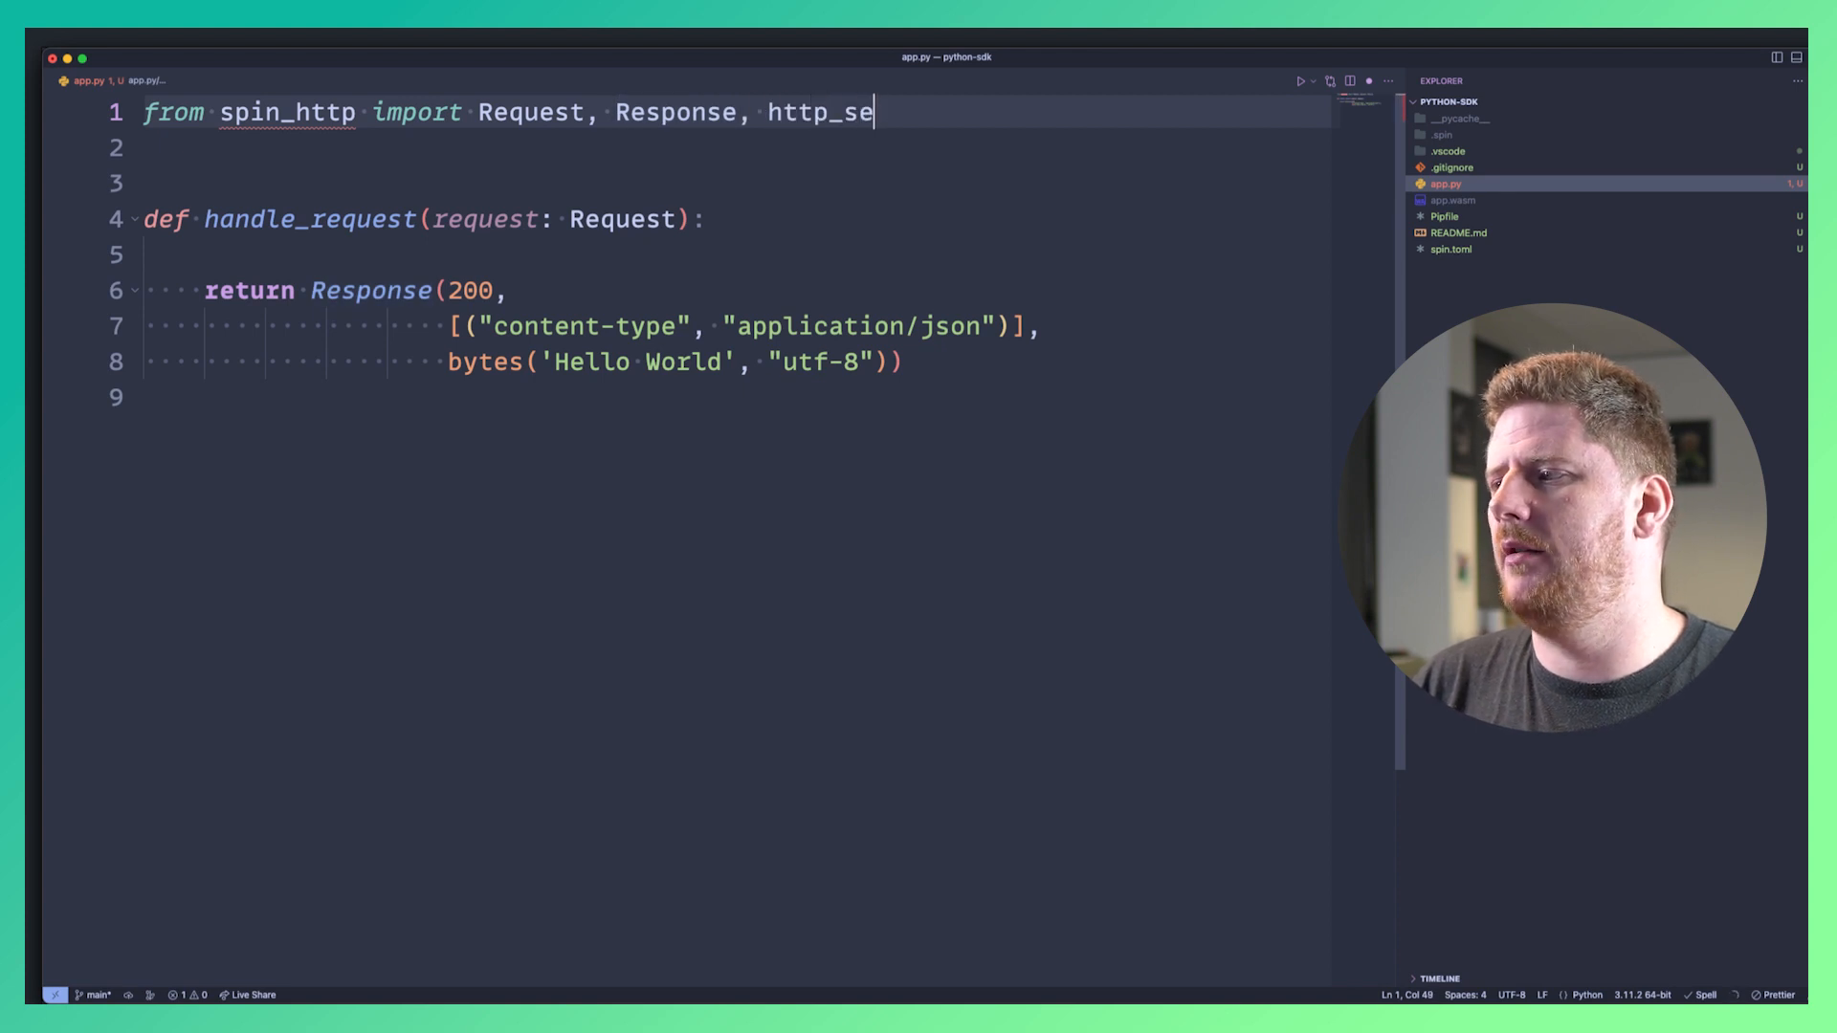
pyautogui.write('nd, http_recv')
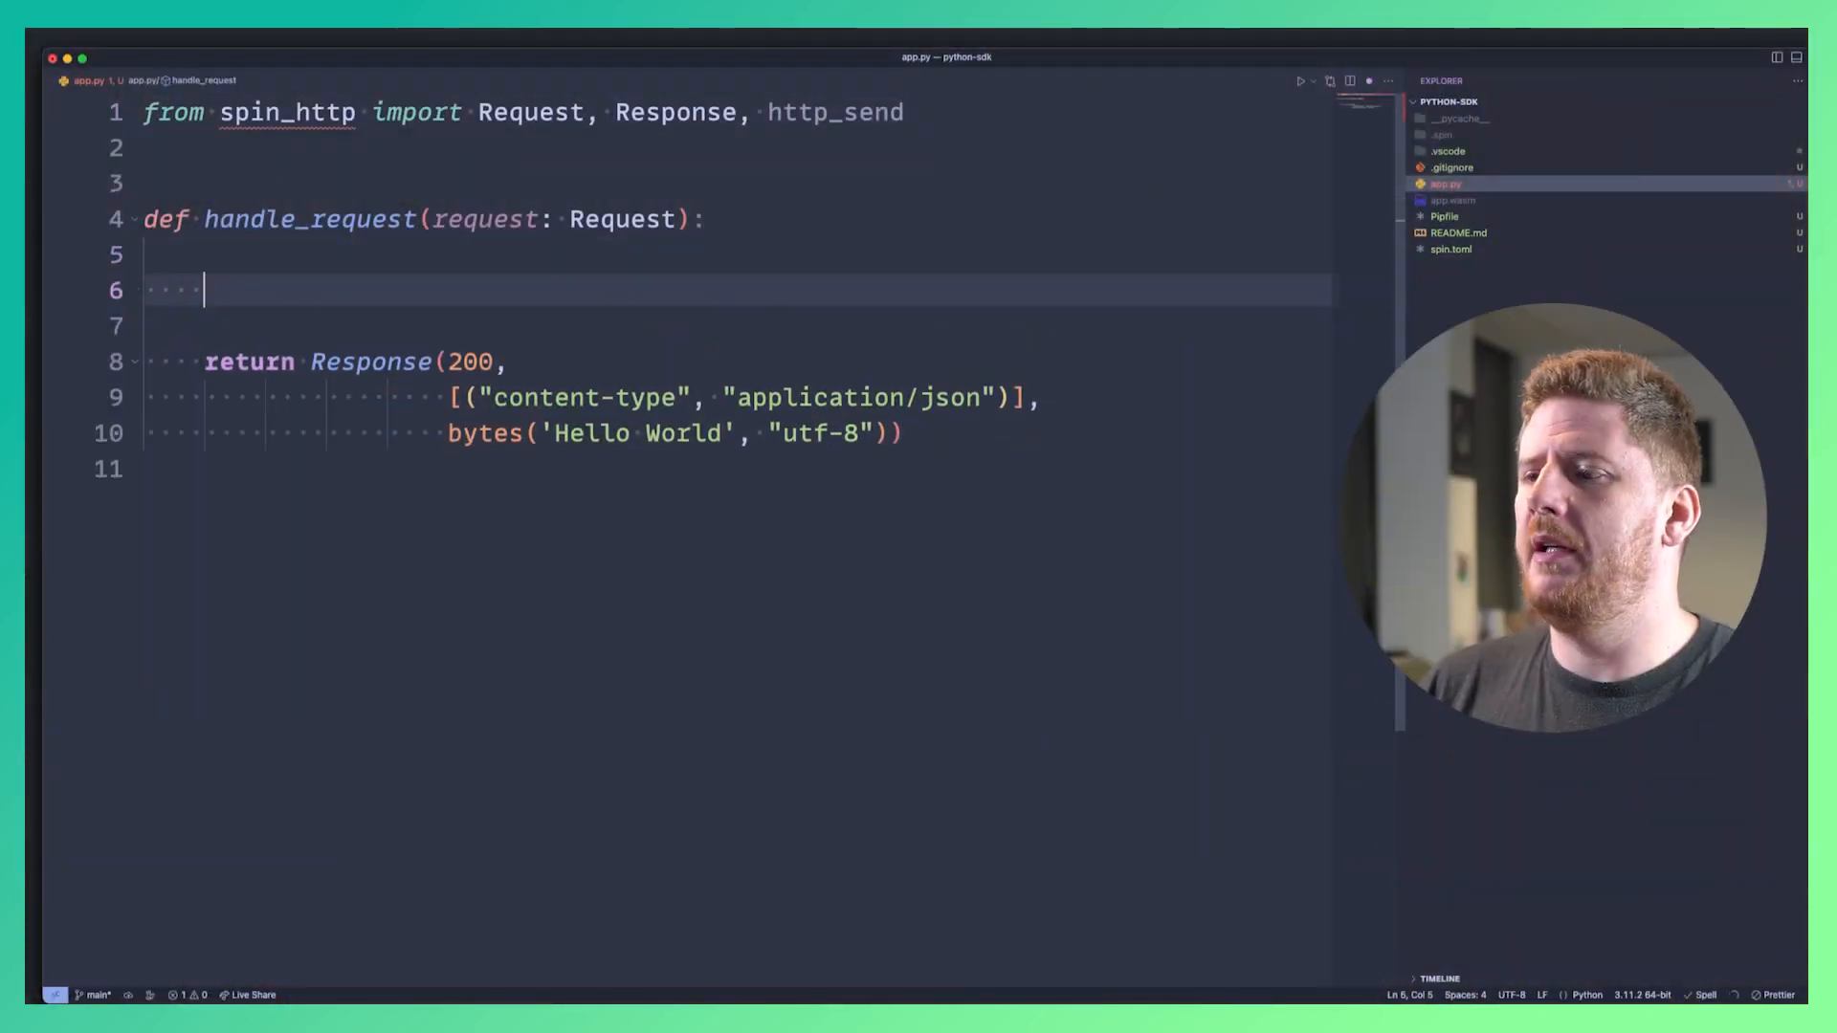
pyautogui.write('response')
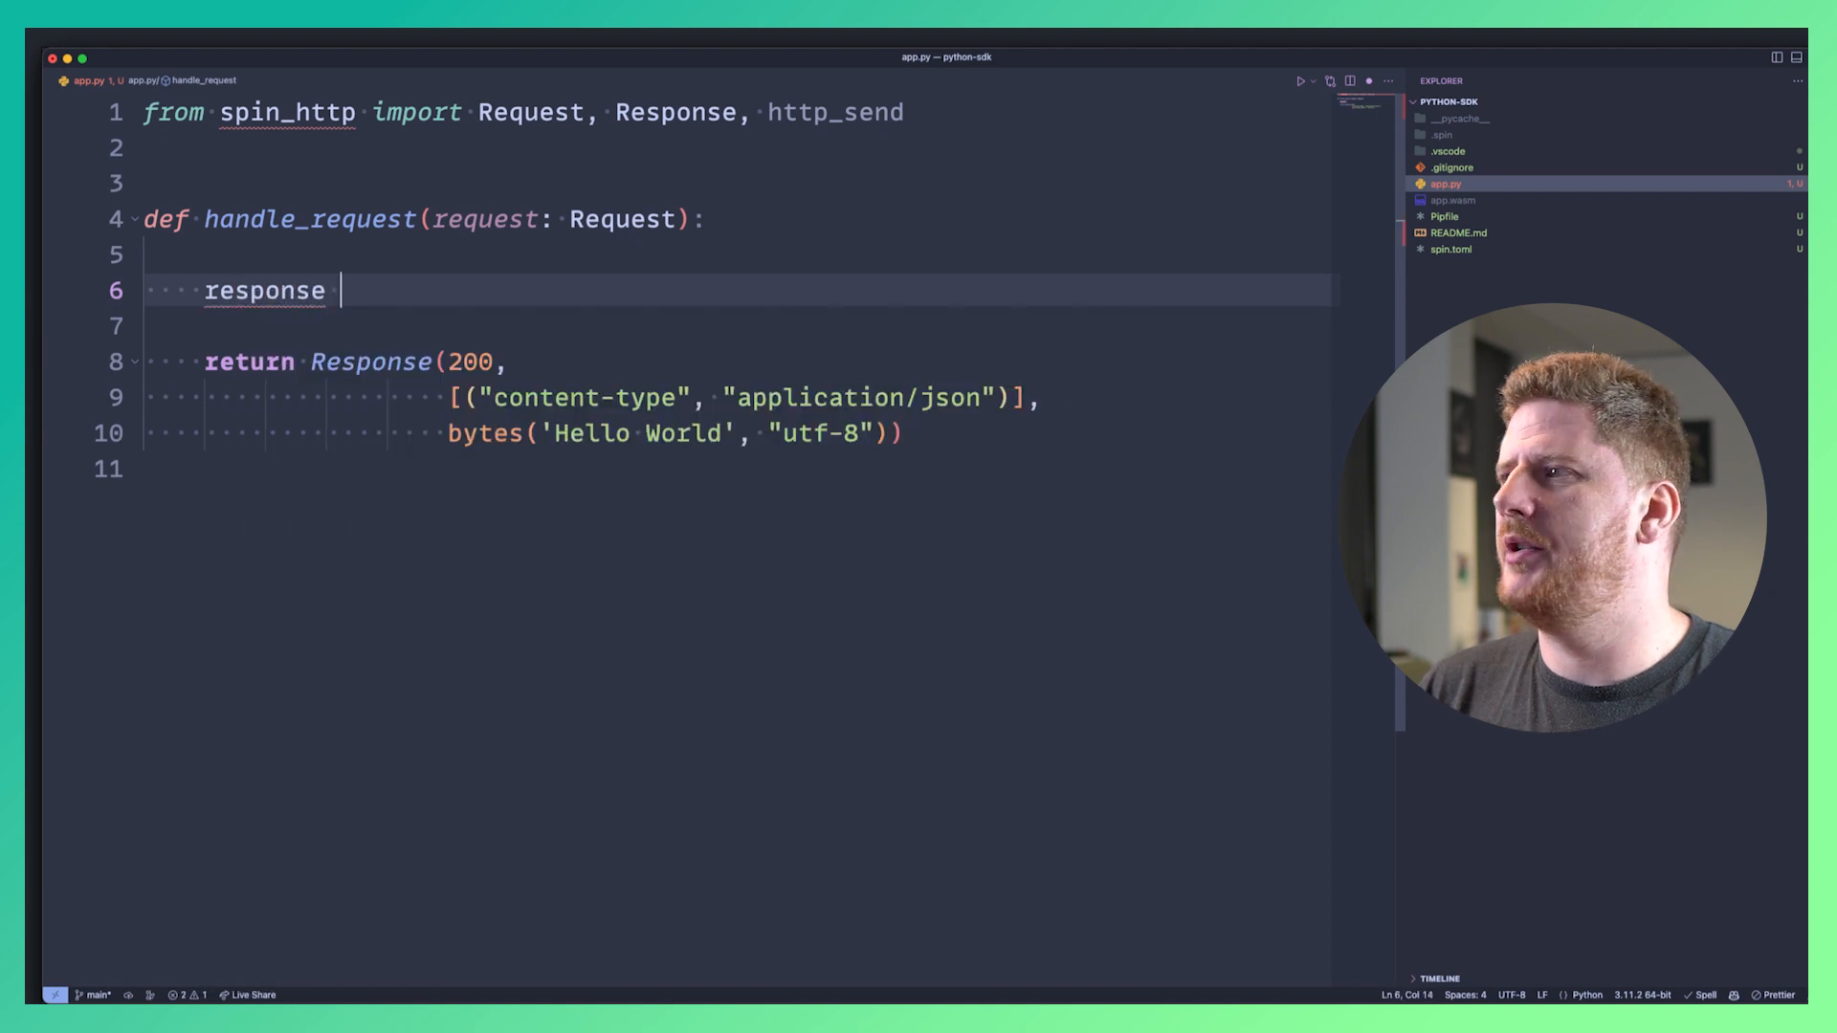
pyautogui.write('= http_send')
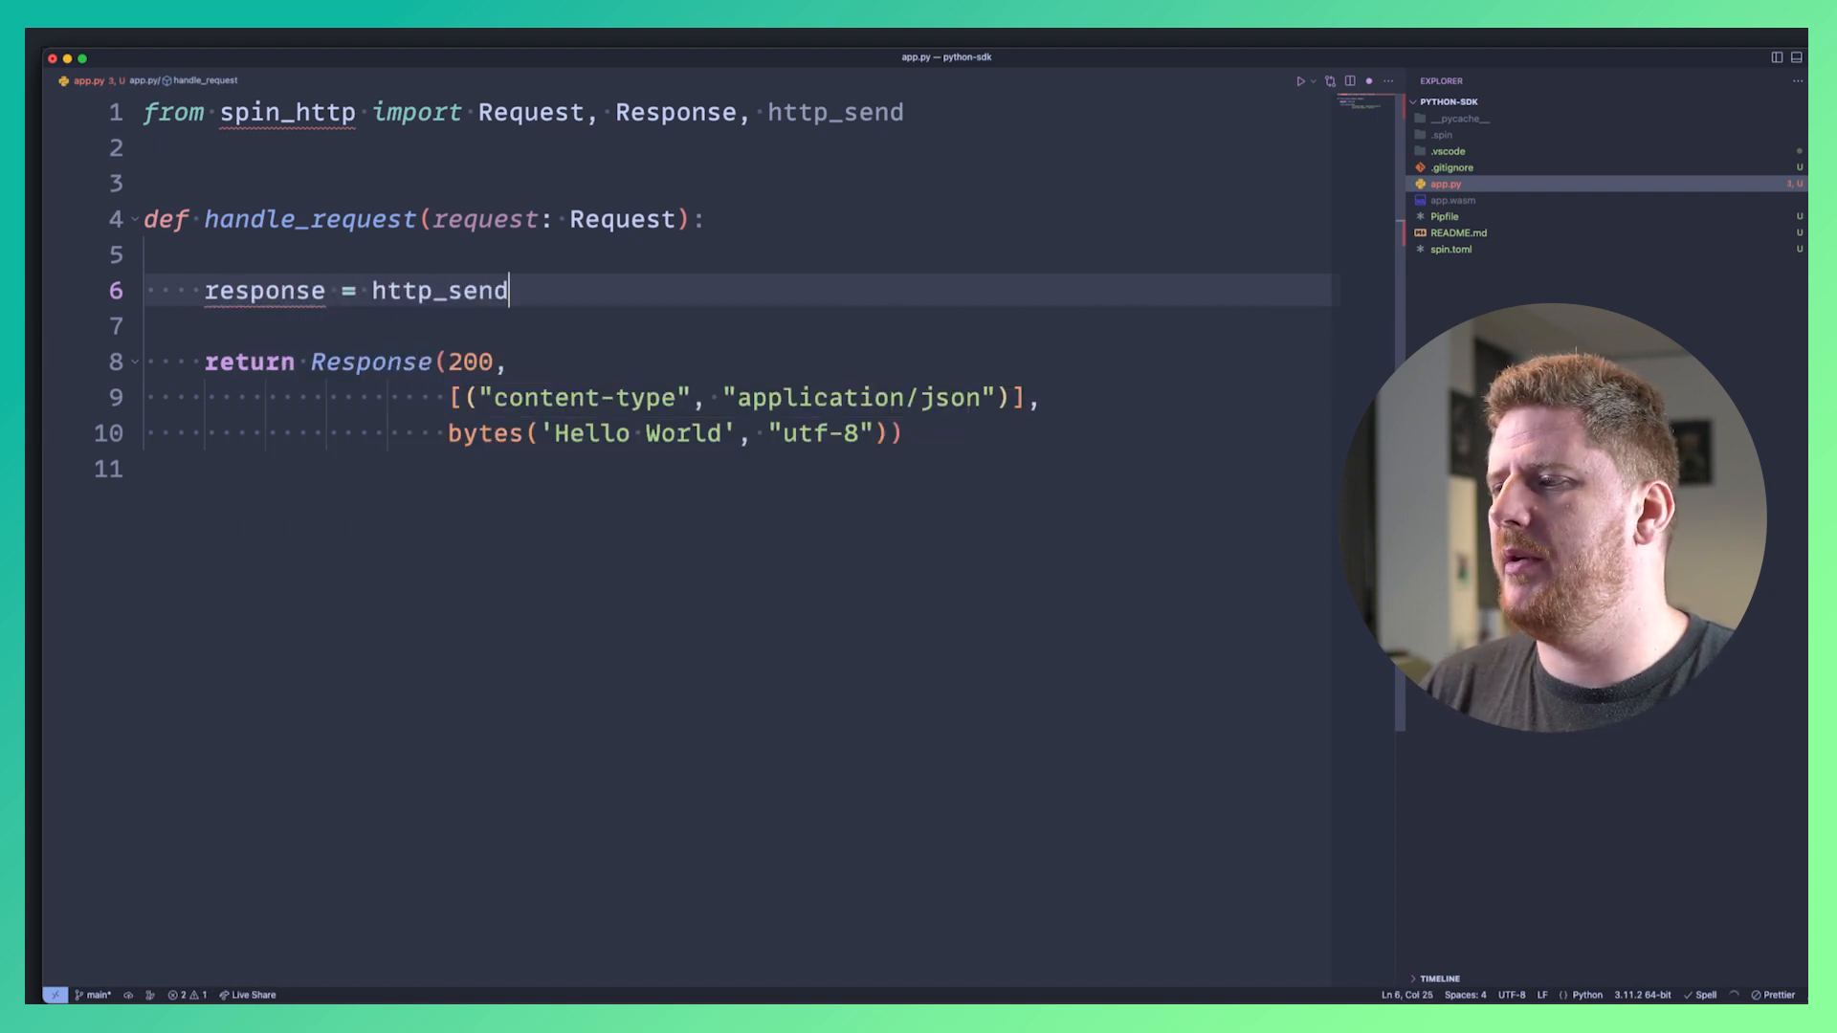
pyautogui.write('(Request')
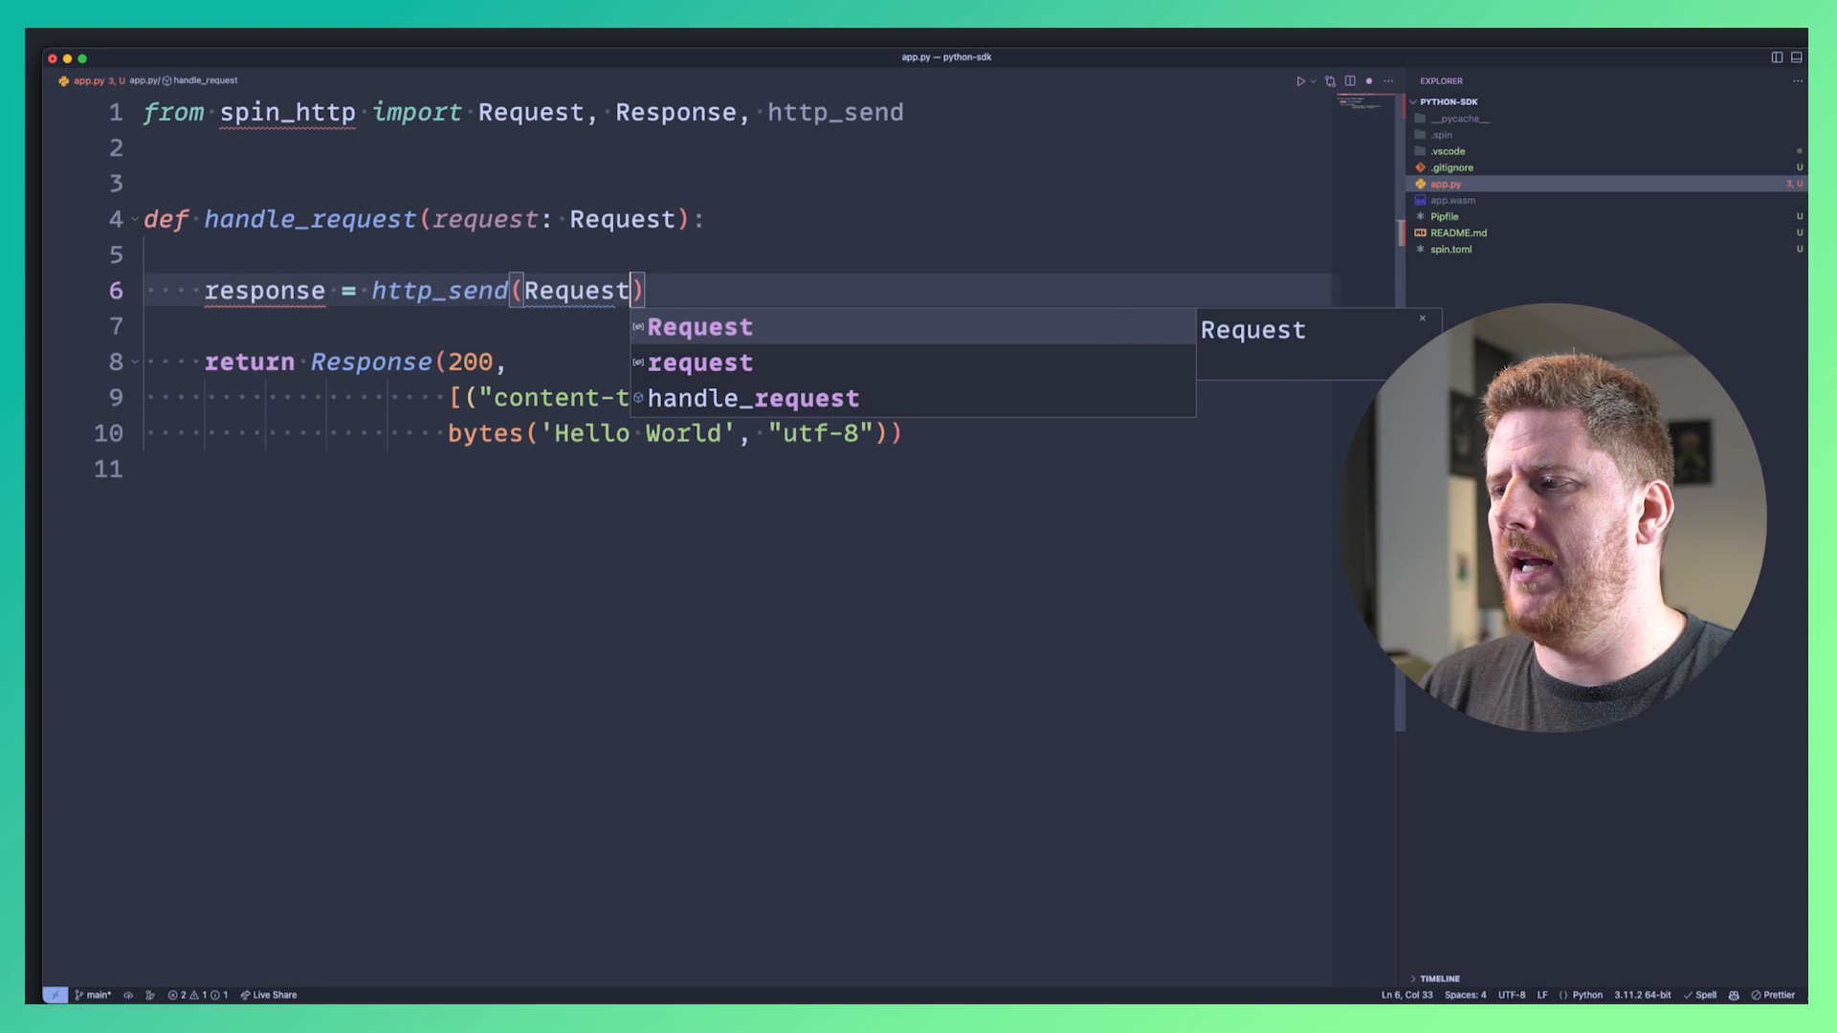
pyautogui.write('(')
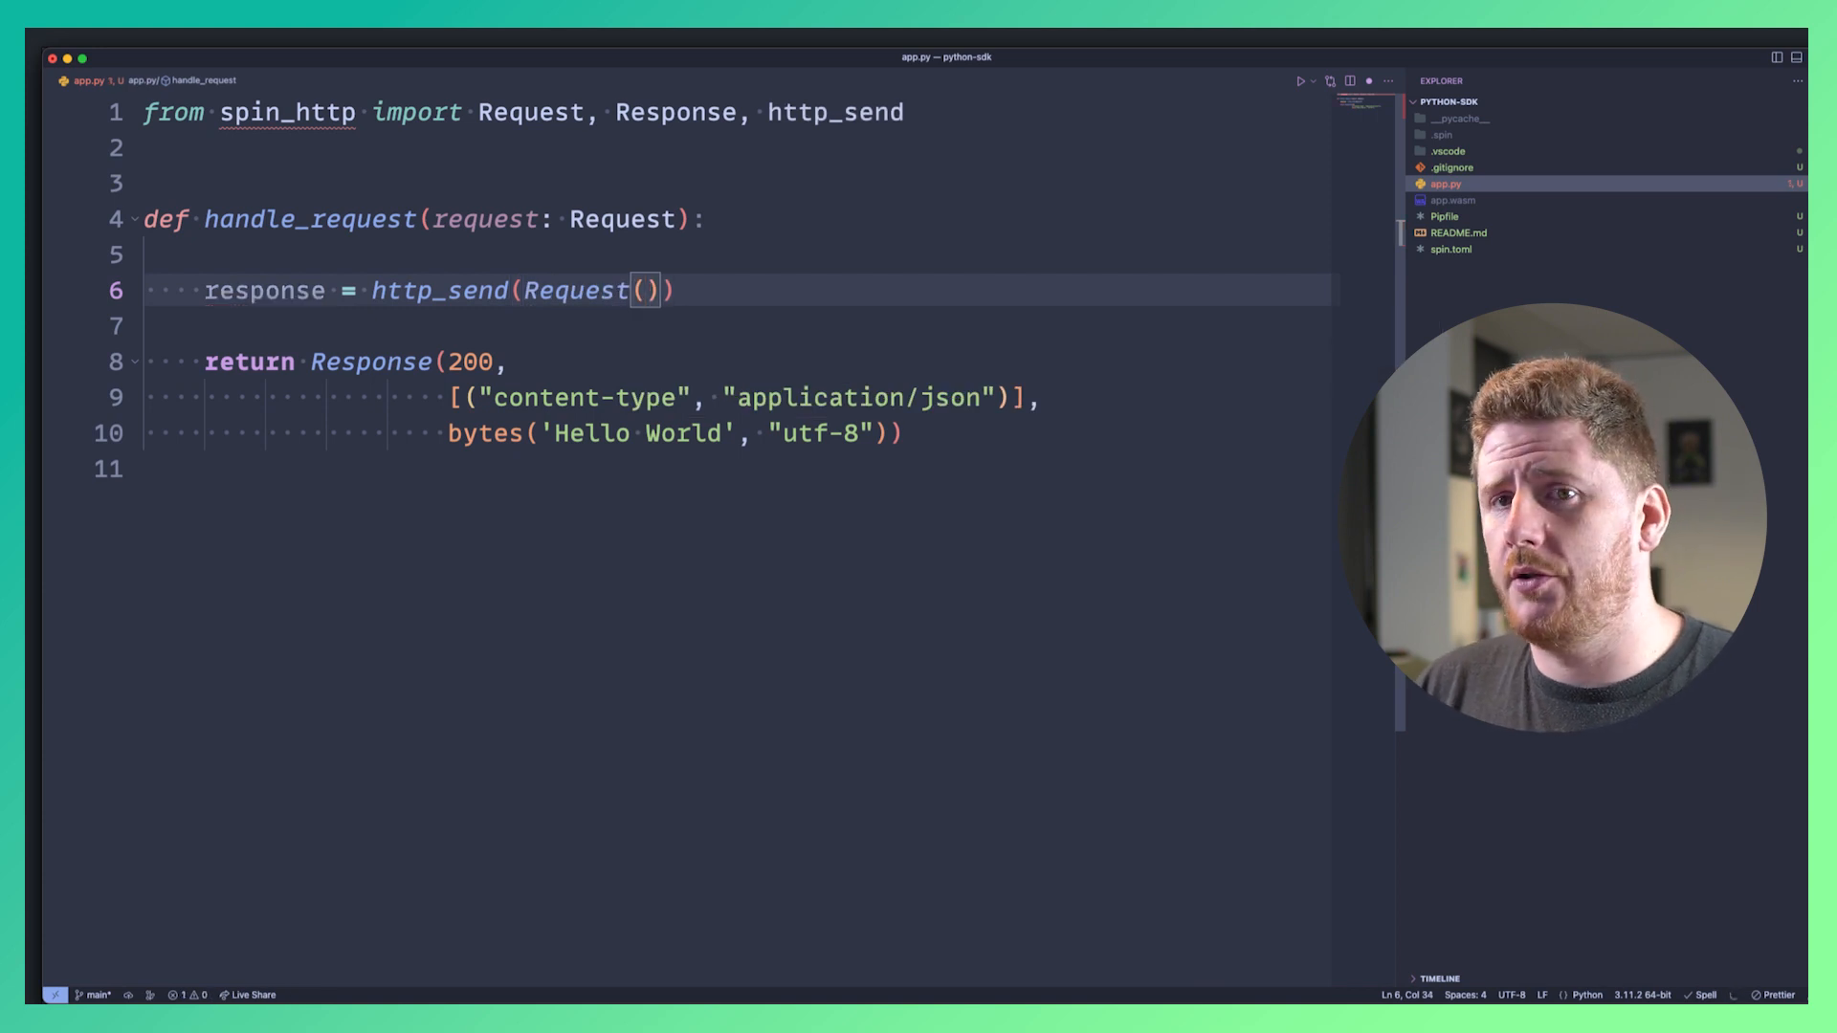
pyautogui.write('"GET"')
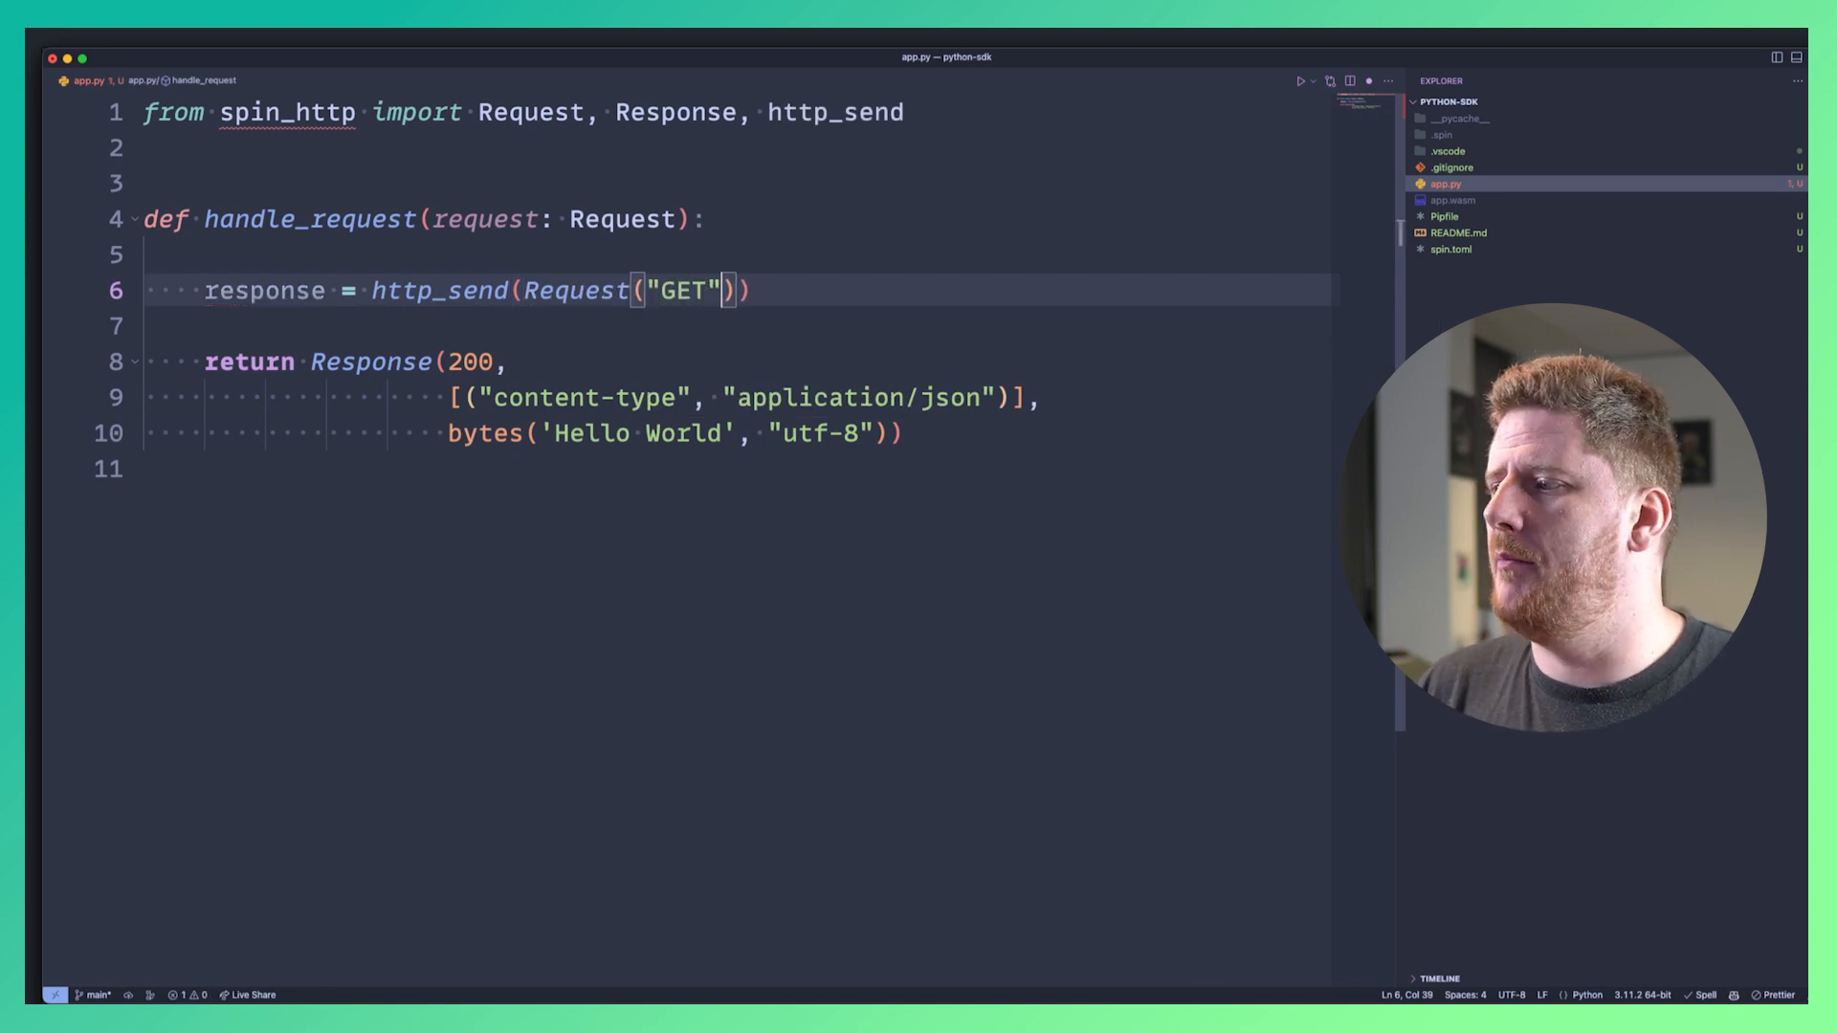
pyautogui.write(', "https://google.com", [')
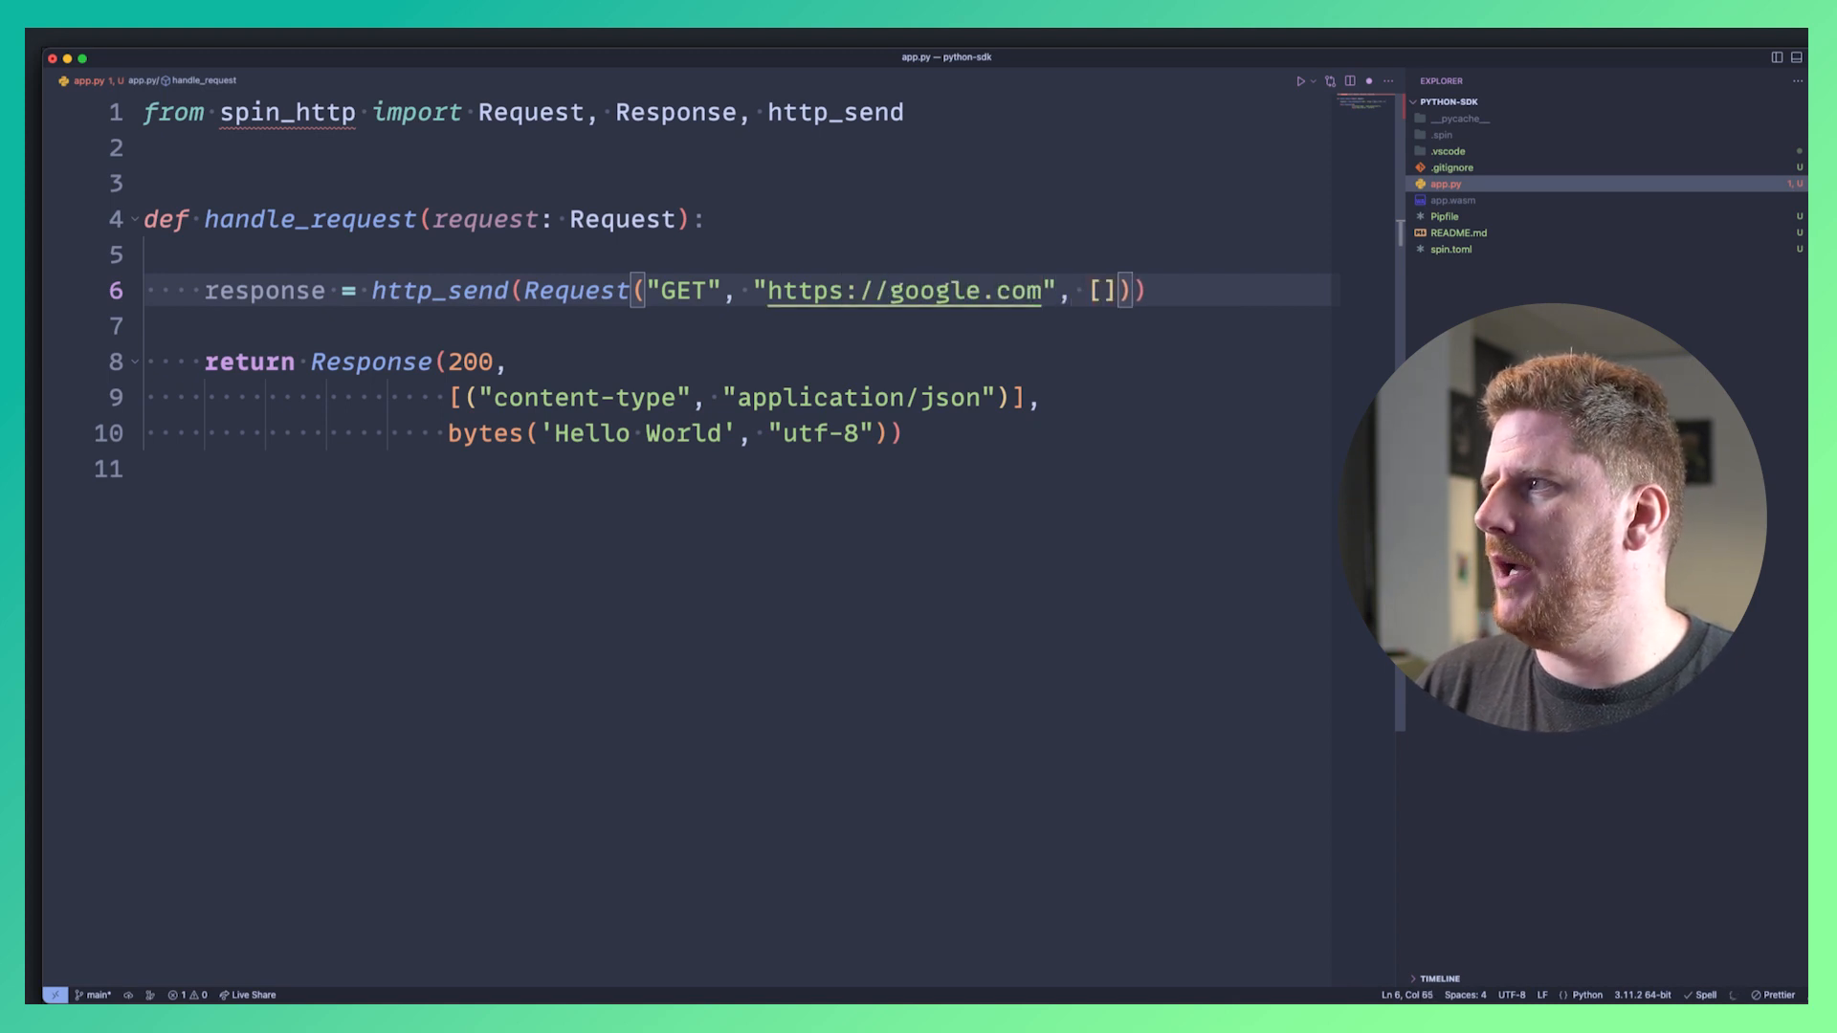
pyautogui.write(', None')
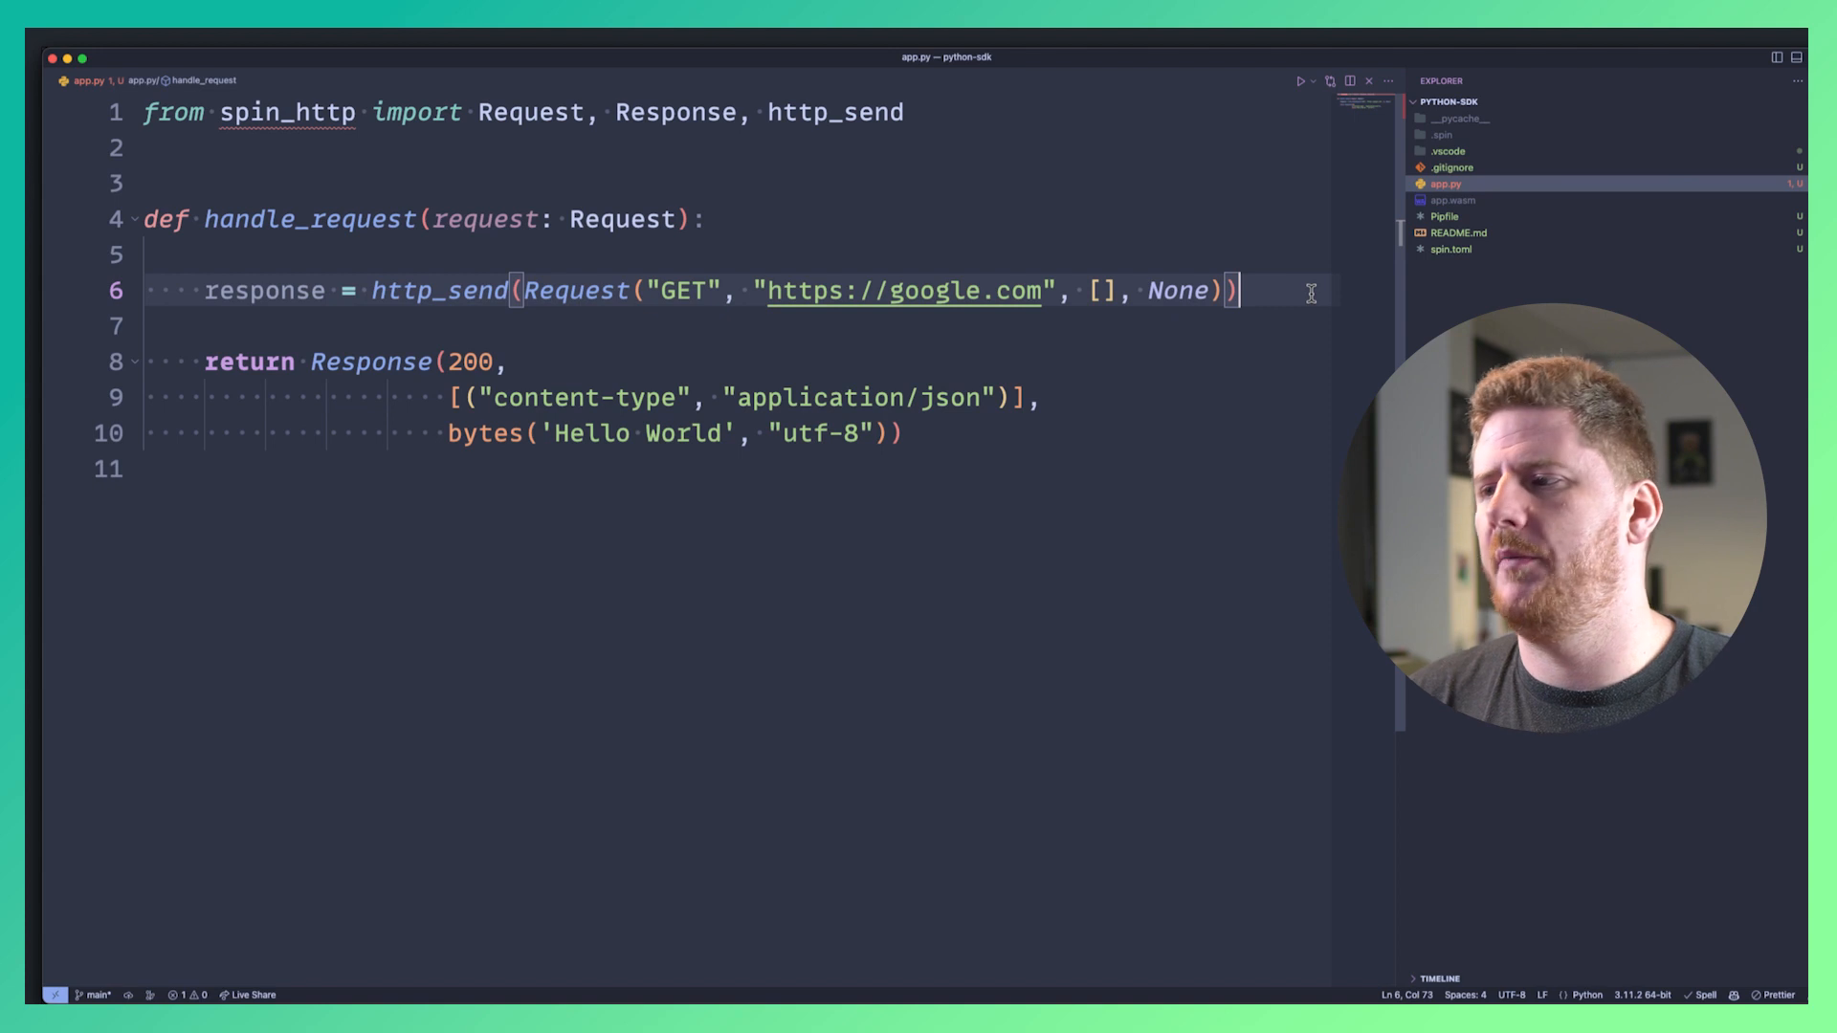
# Add pprint(response) and start the 'from pprint import pprint' import.
pyautogui.write('pprint(response)')
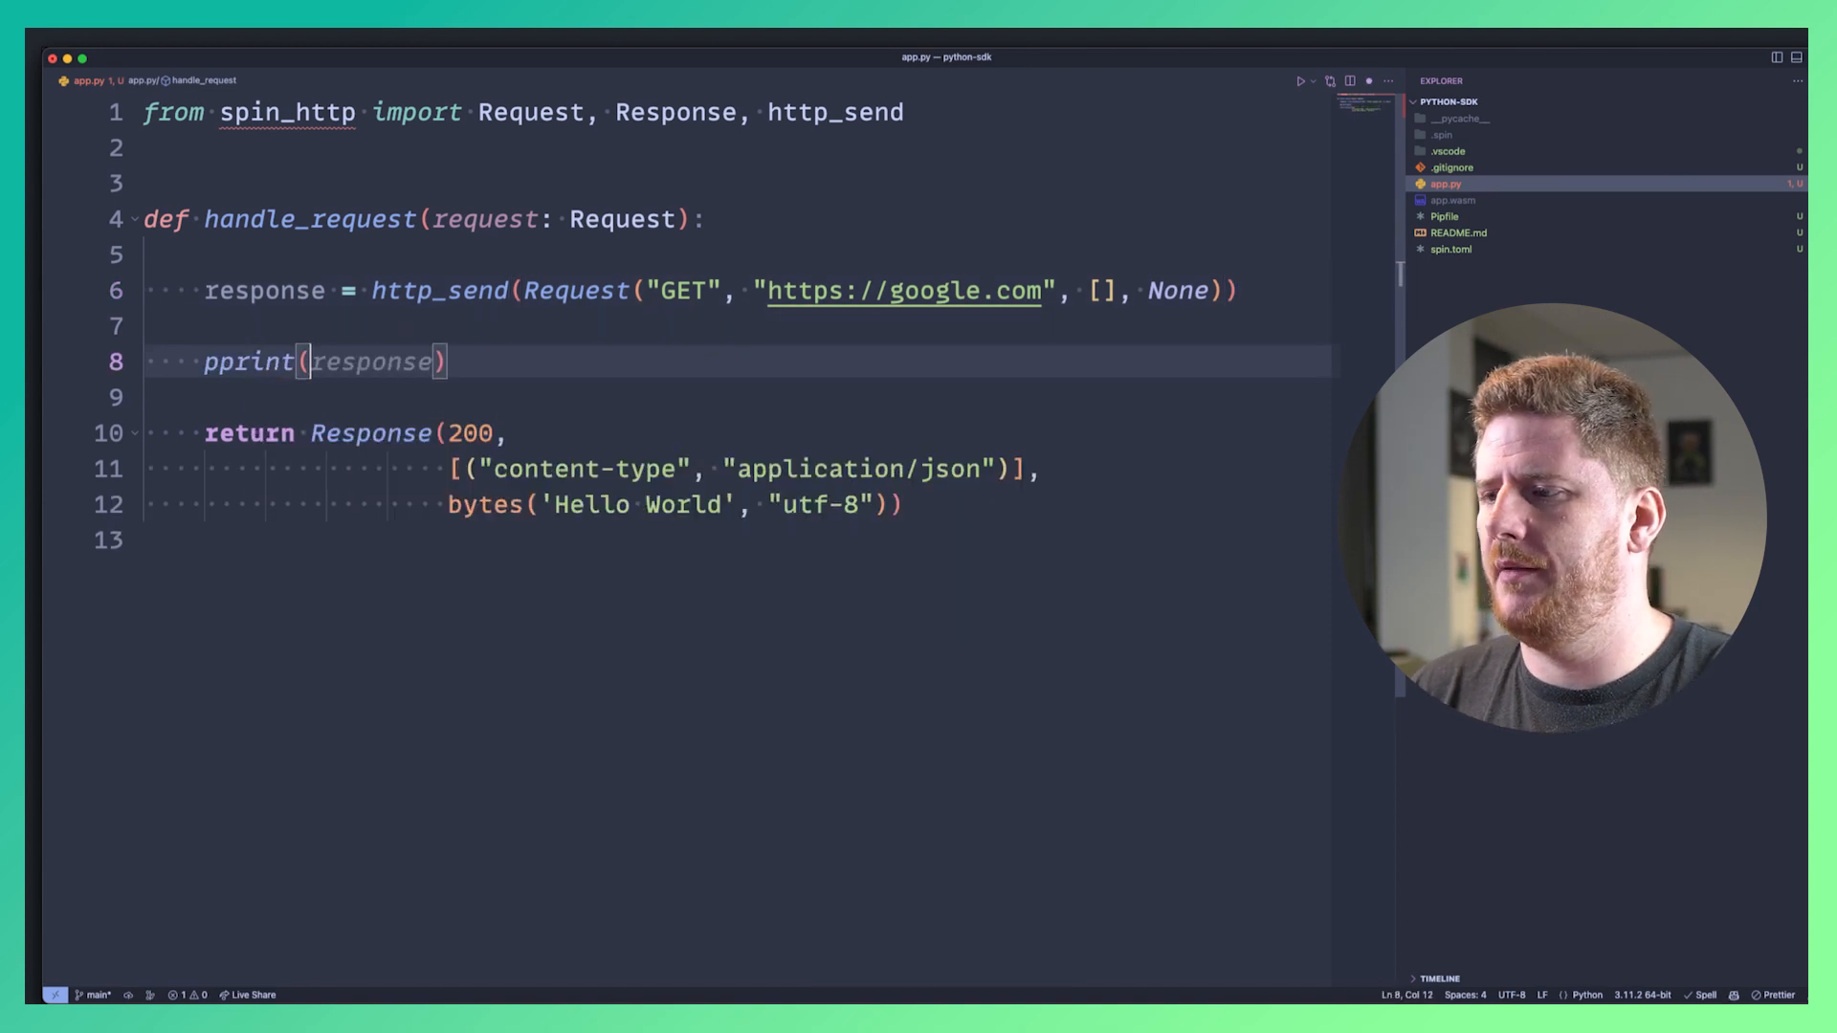
pyautogui.write('from')
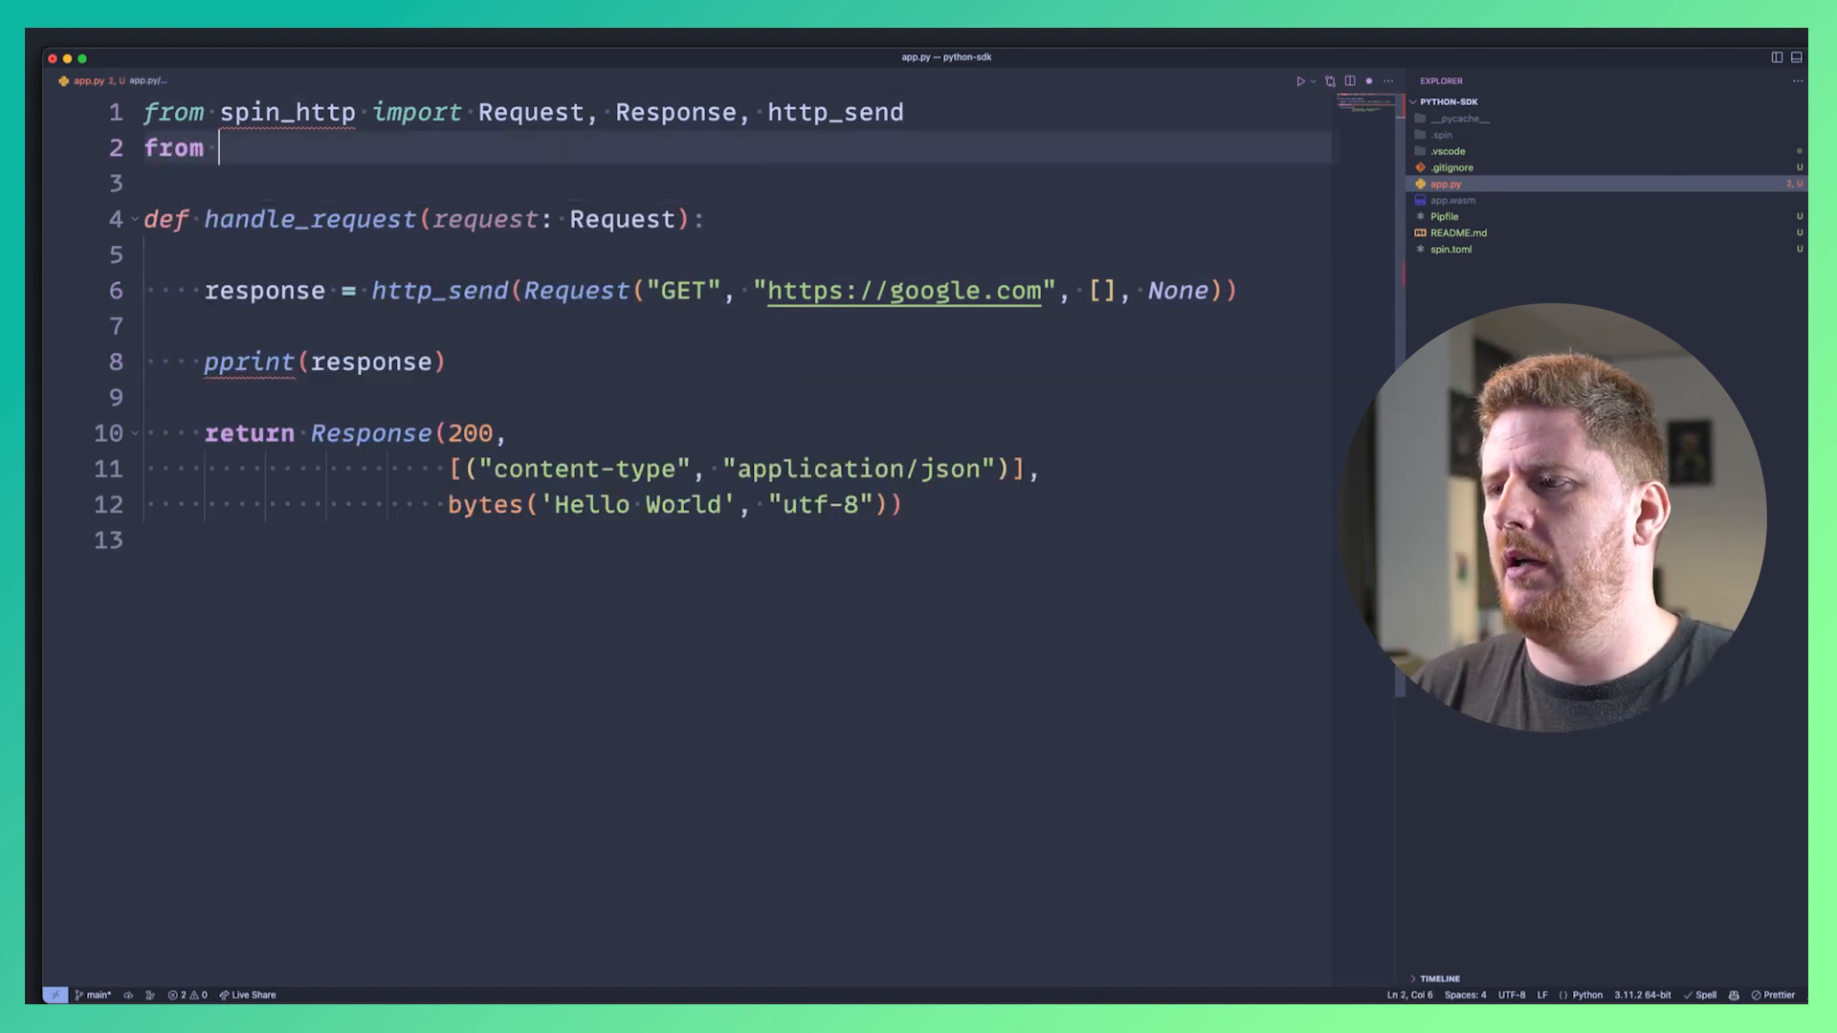
pyautogui.write('pprint import p')
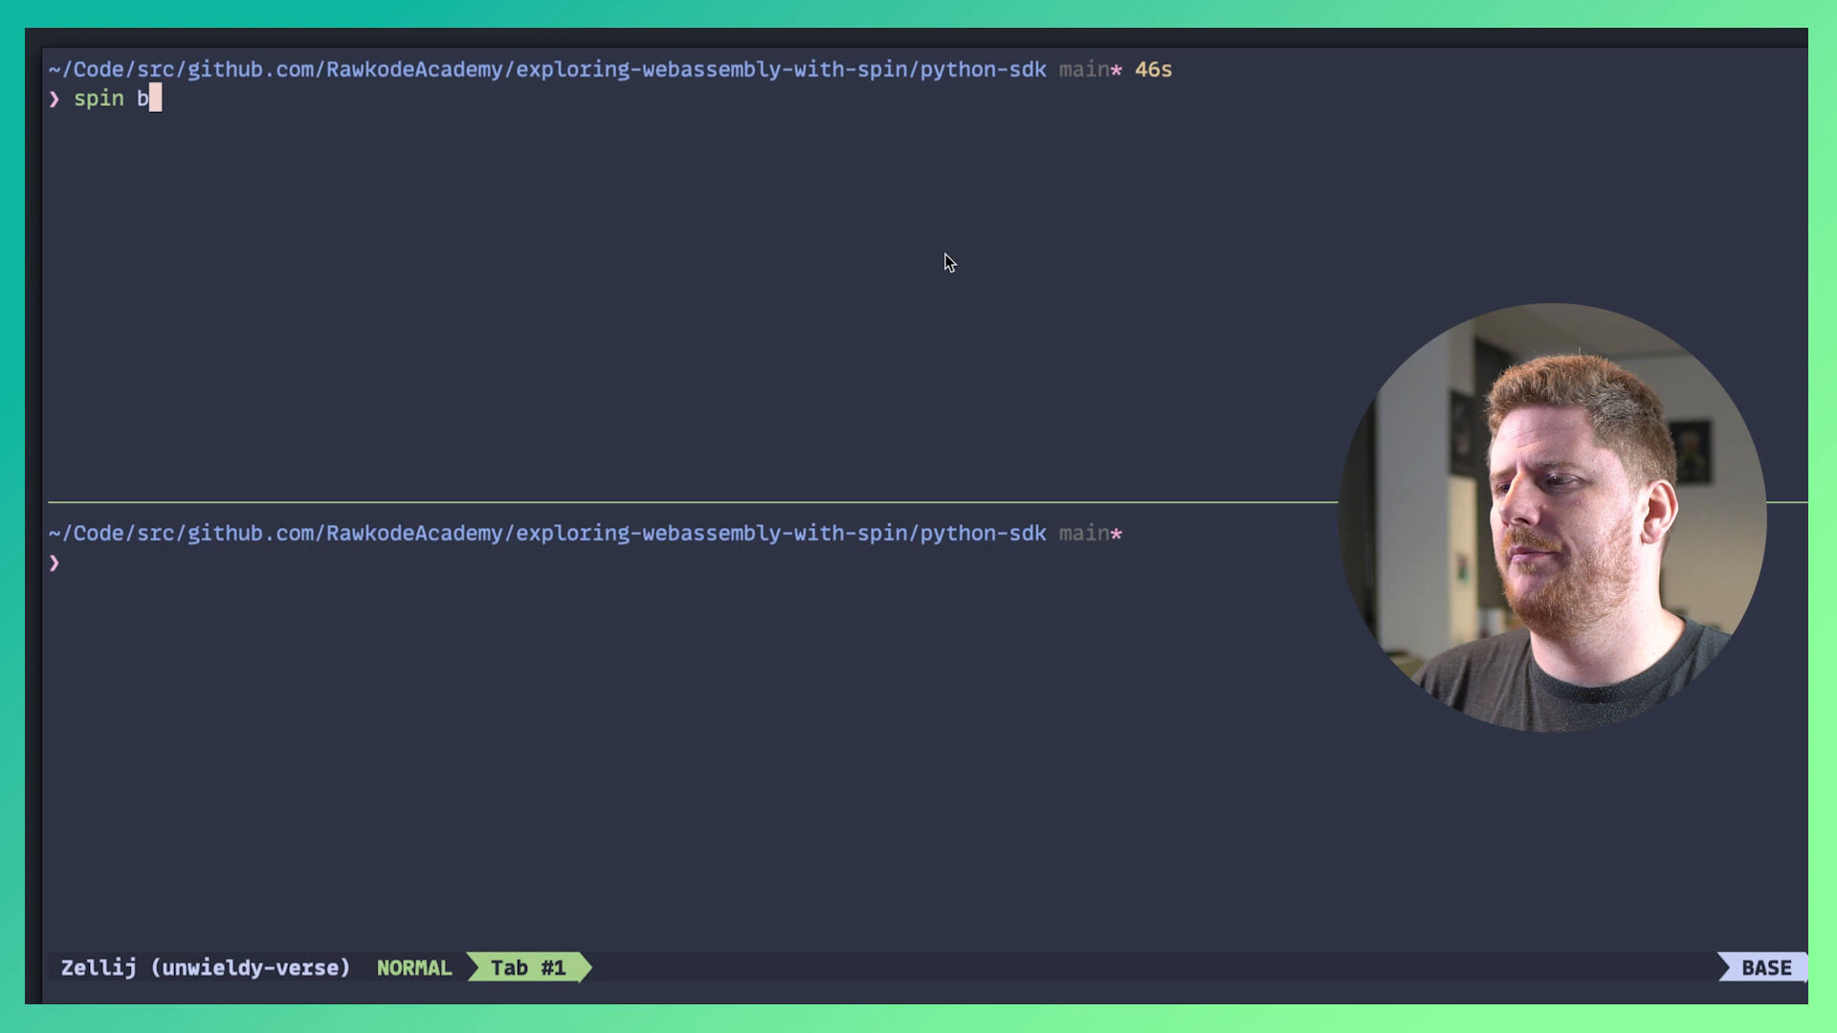
# Run spin build && spin up, then curl localhost:3000, getting DestinationNotAllowed.
pyautogui.write('uild && spin up')
pyautogui.click(689, 563)
pyautogui.write('curl http://loca')
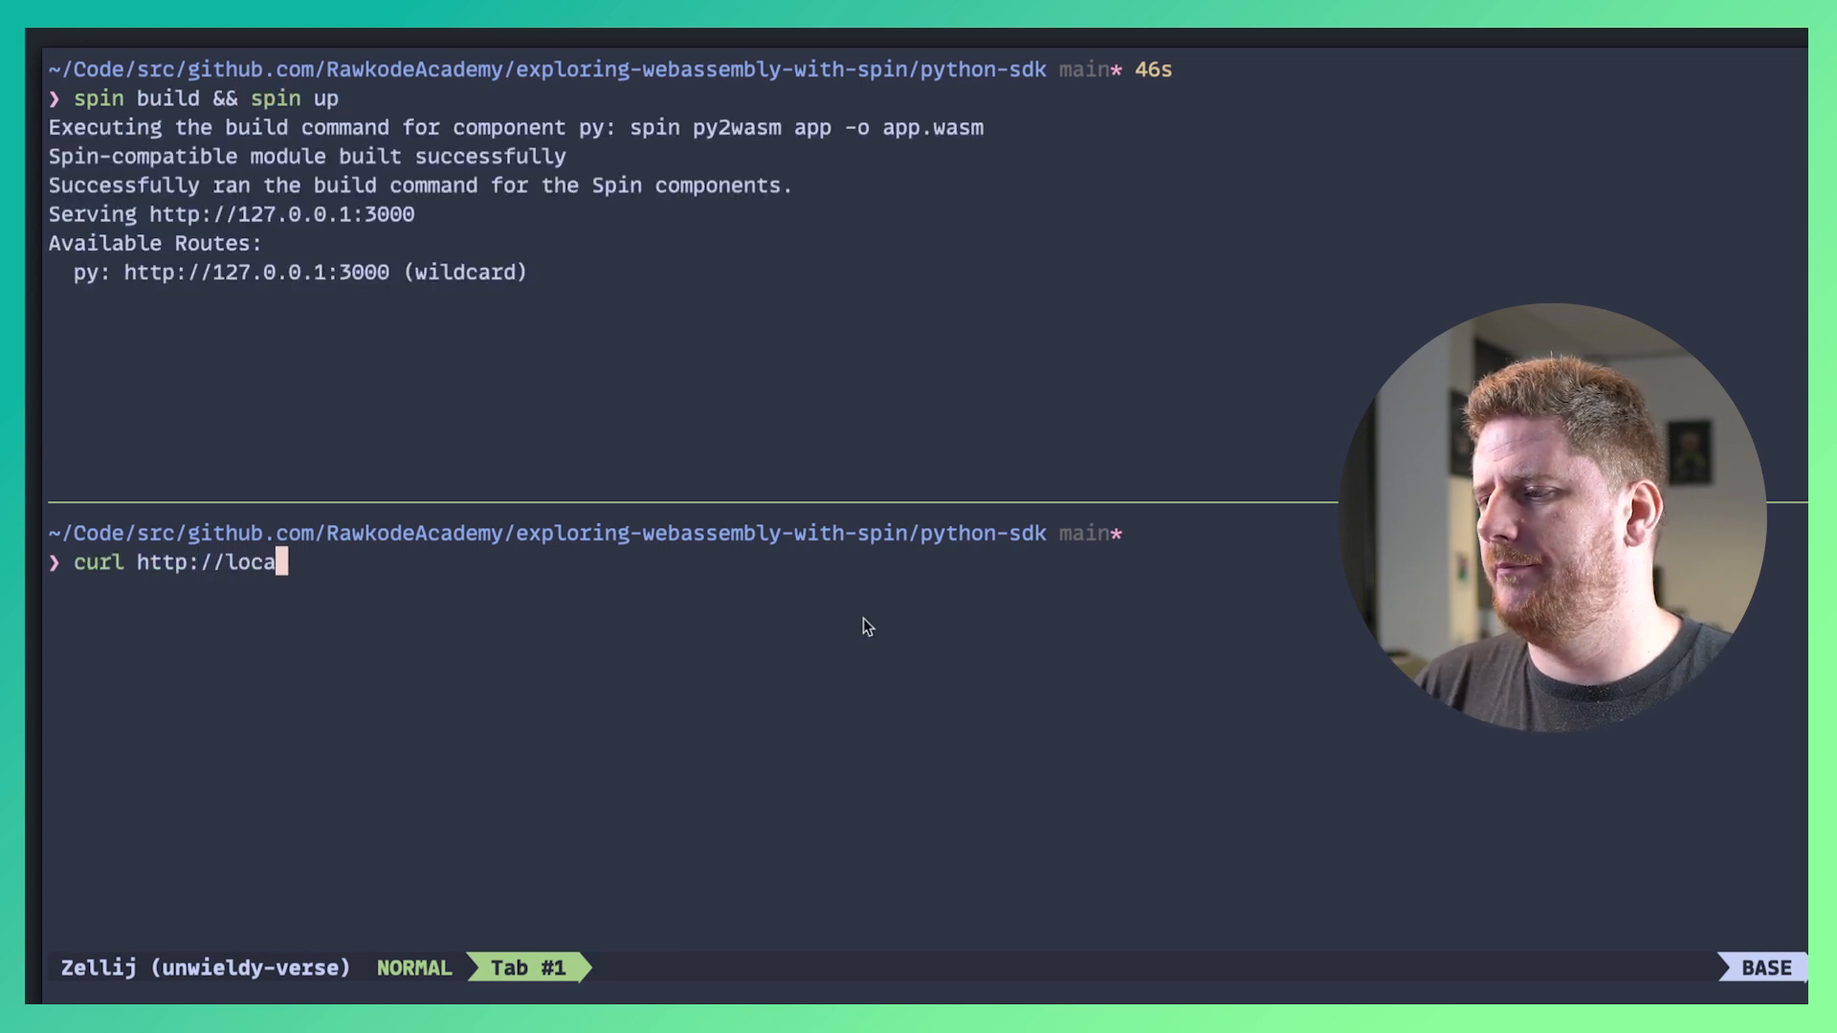
pyautogui.write('lhost:3000')
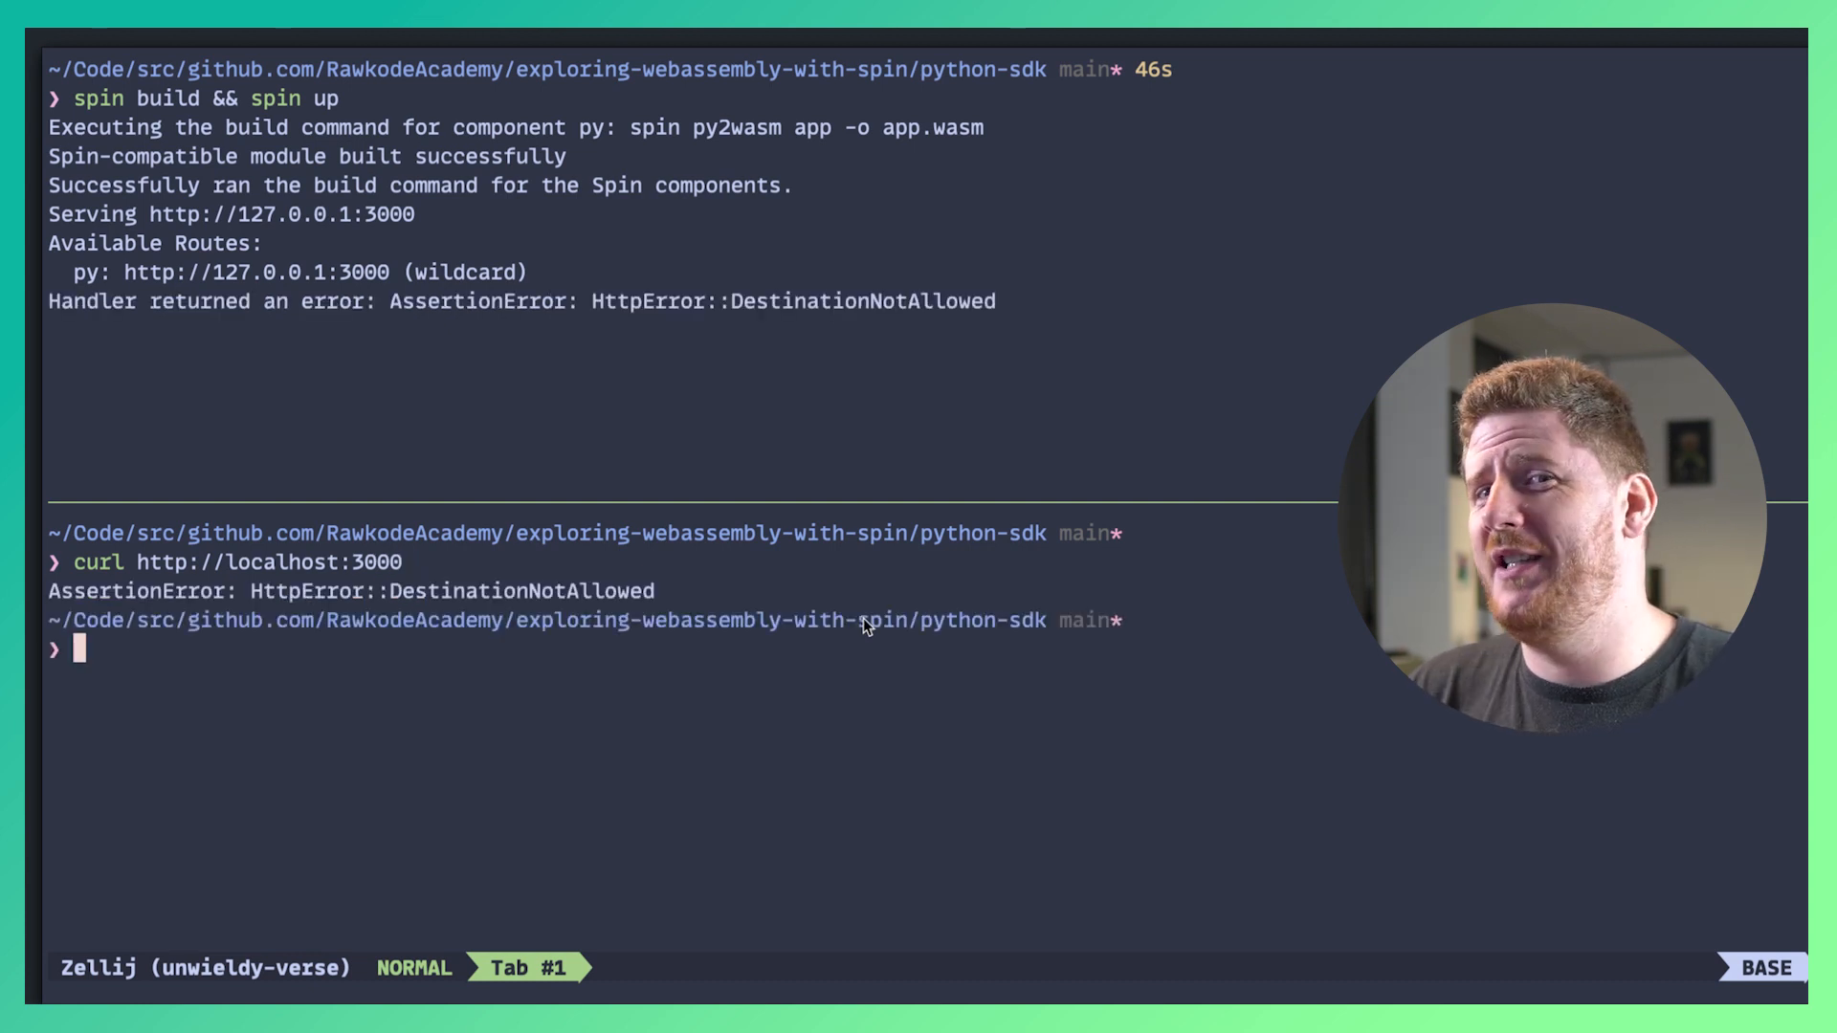
pyautogui.moveTo(913, 546)
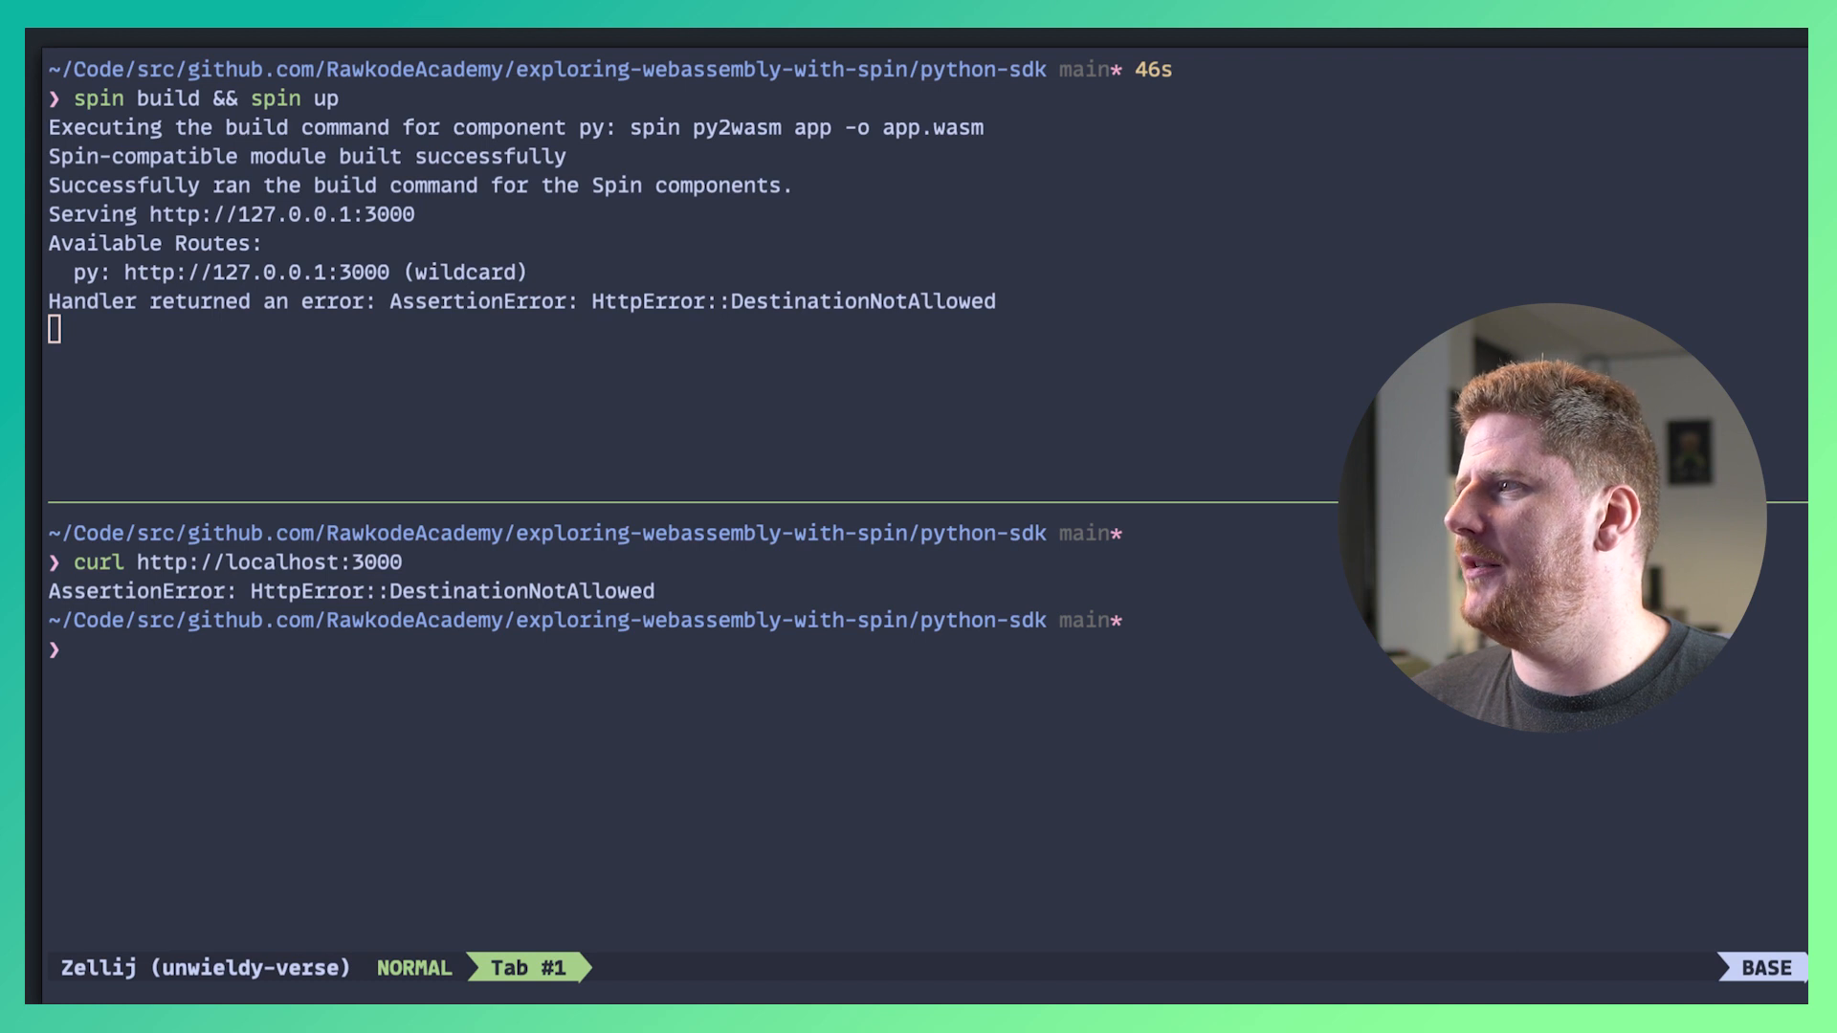
pyautogui.moveTo(974, 447)
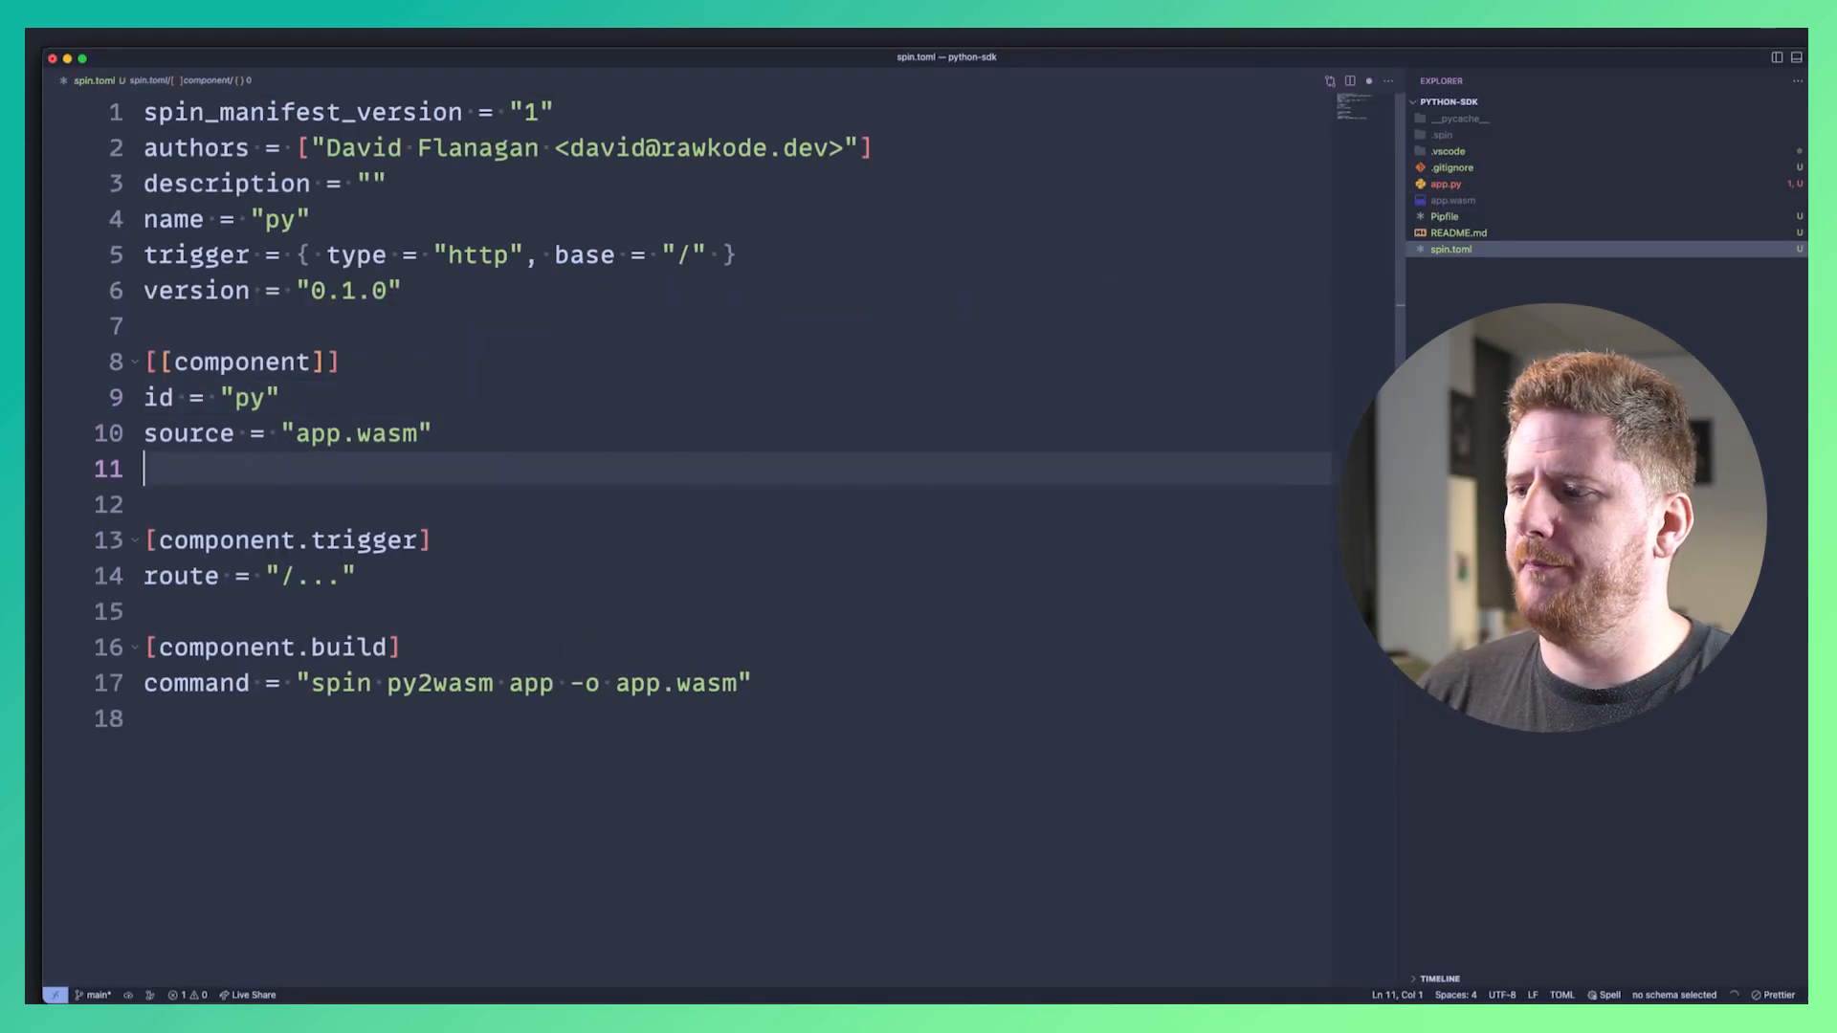
pyautogui.write('allowed_http_hosts = ["https://some-random-api.ml"]')
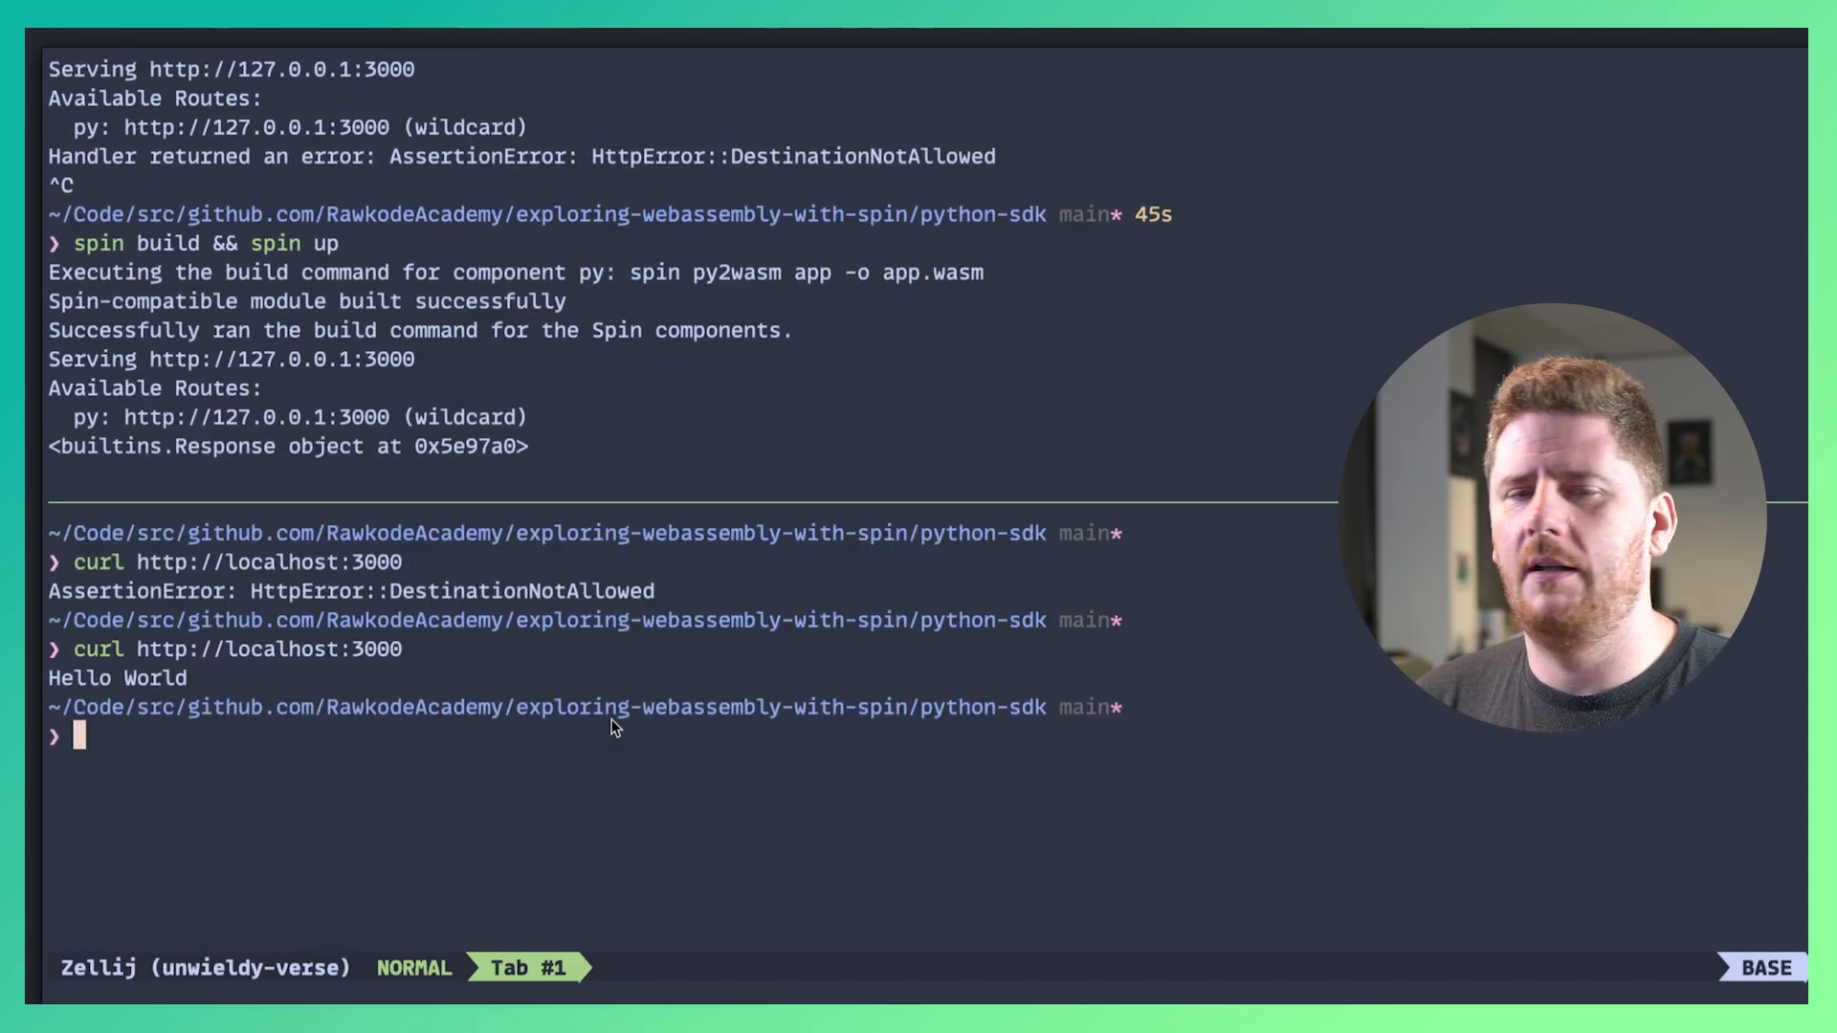
pyautogui.moveTo(455, 589)
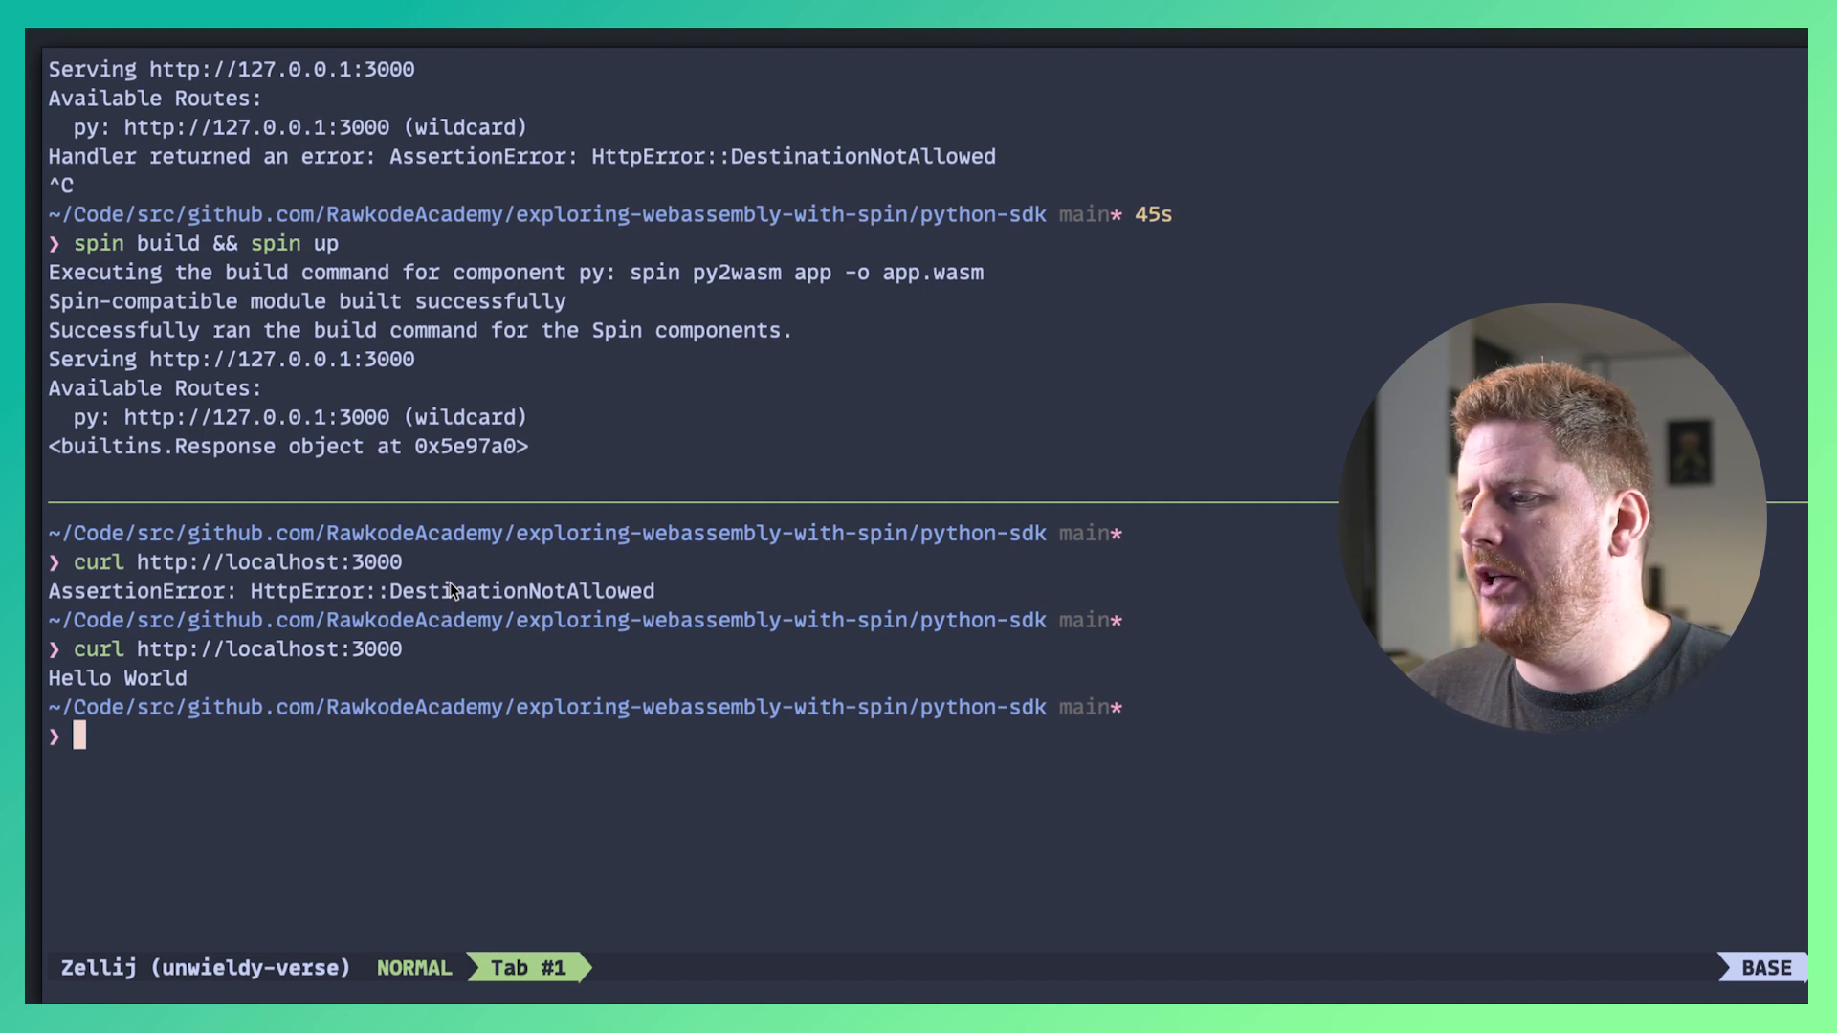
pyautogui.moveTo(287, 491)
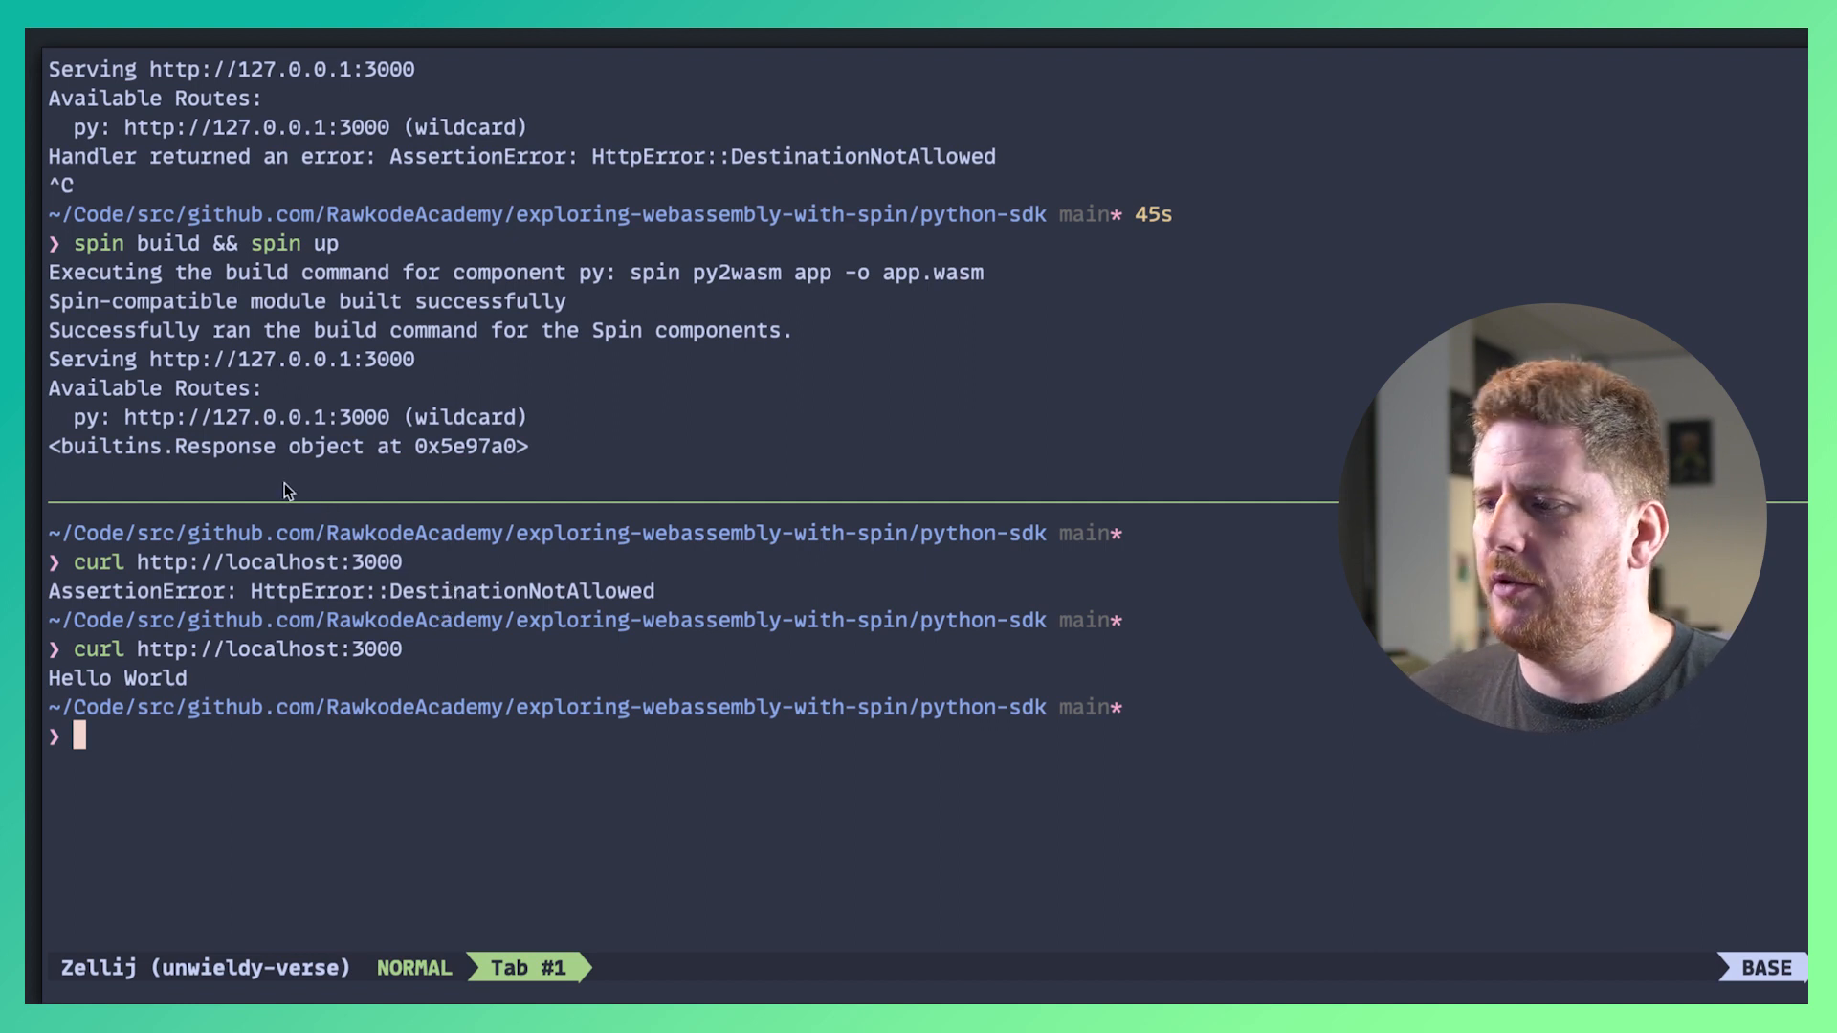
# Select output in the terminal showing curl's Hello World and the logged Response object.
pyautogui.doubleClick(164, 446)
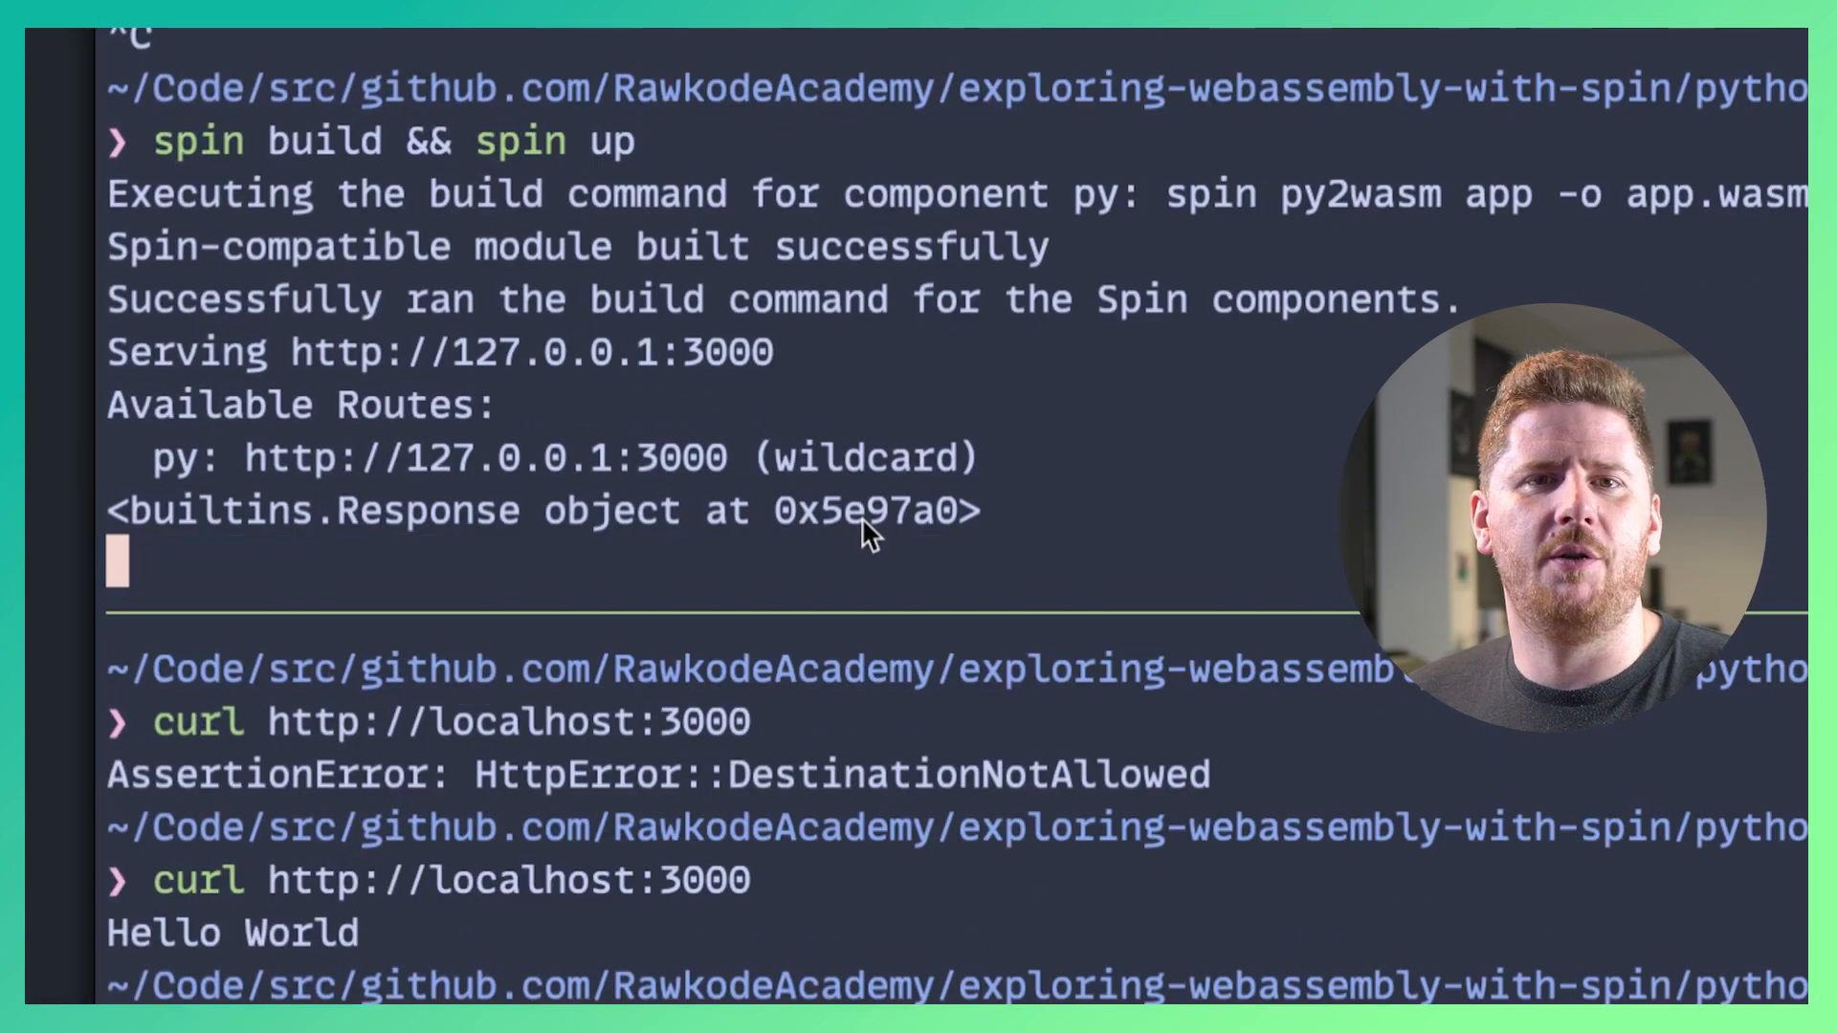
pyautogui.moveTo(1113, 931)
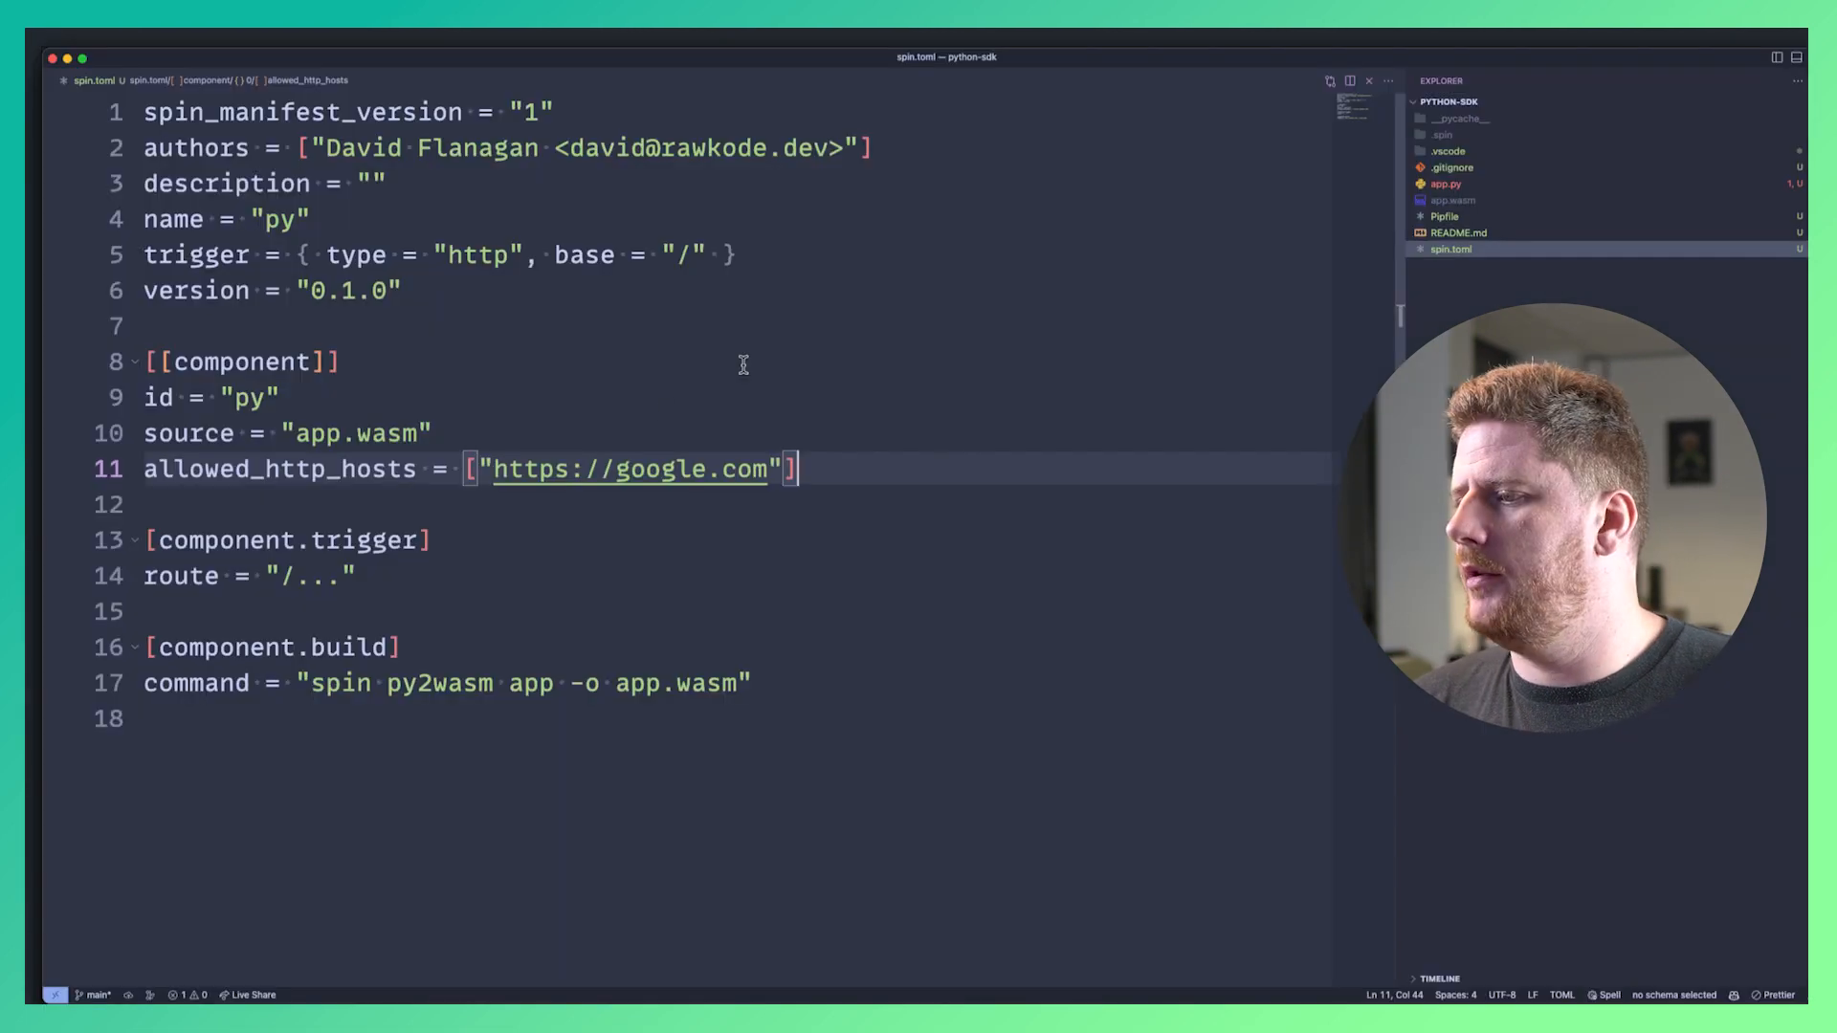
# In app.py, pretty-print response.status, response.body and response.headers instead of the whole response.
pyautogui.click(1446, 183)
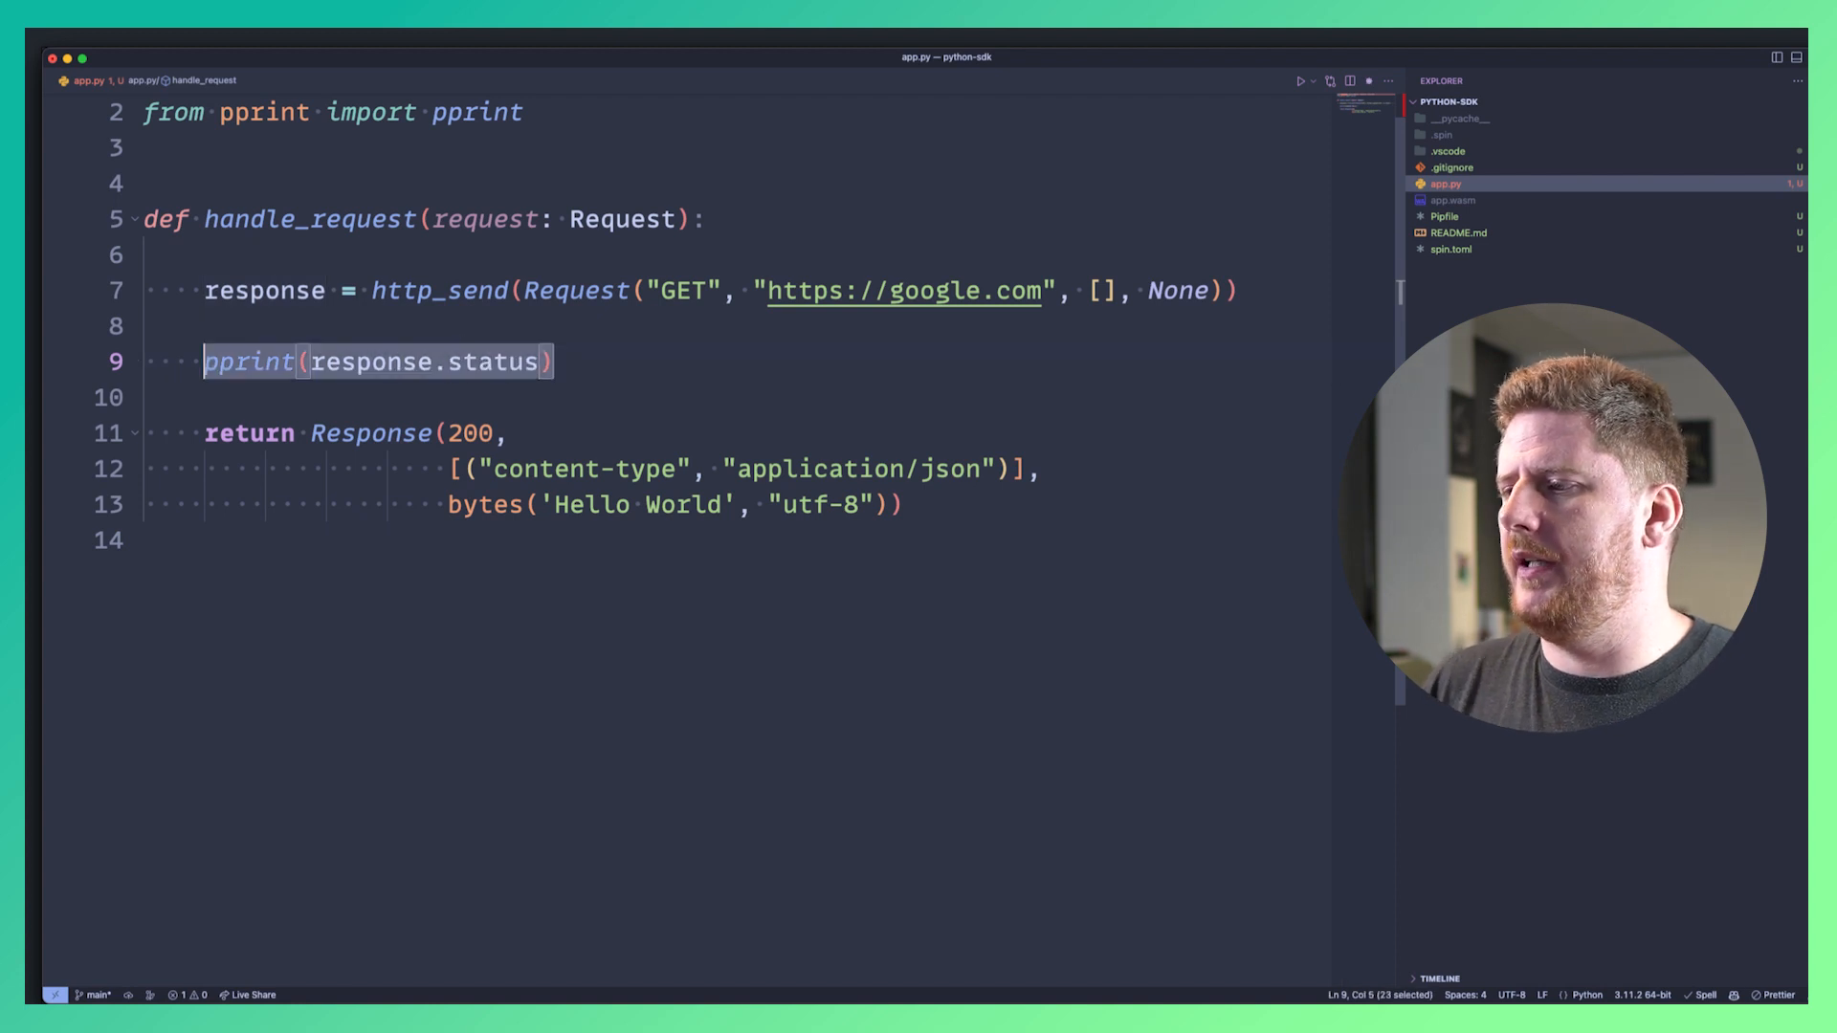
pyautogui.write('pprint(response.body)')
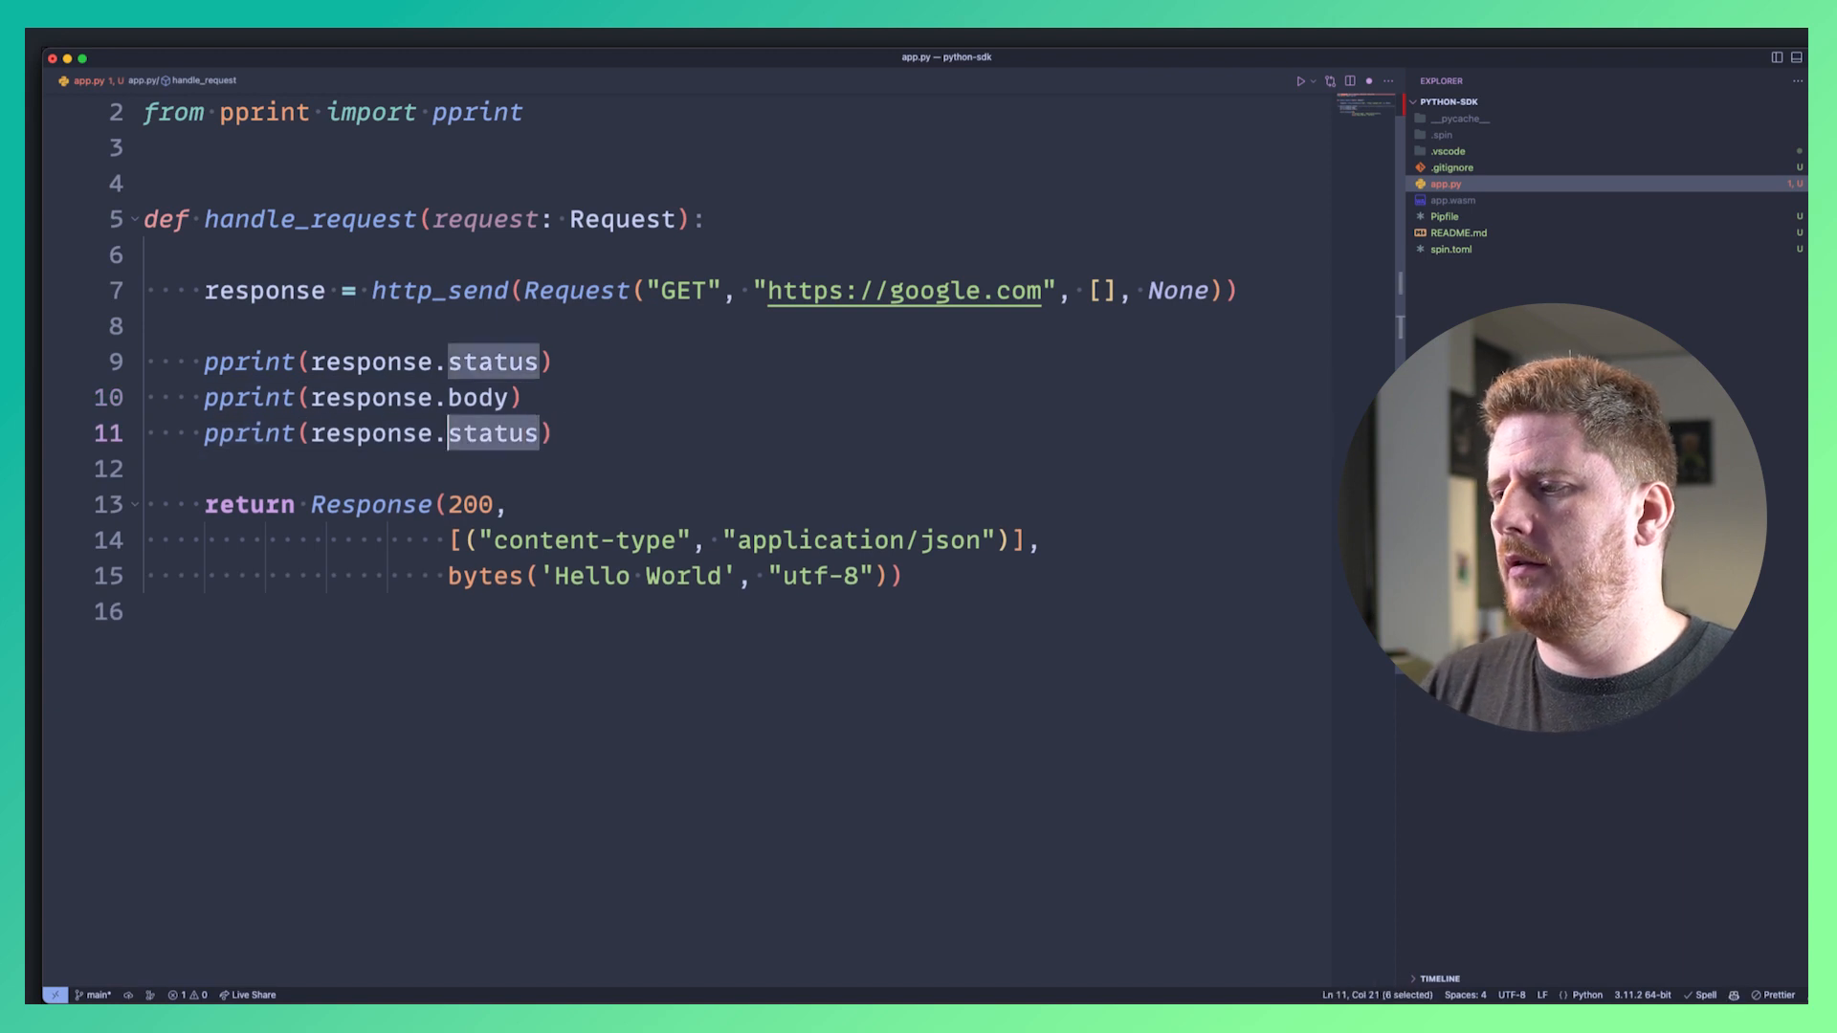
pyautogui.write('headers')
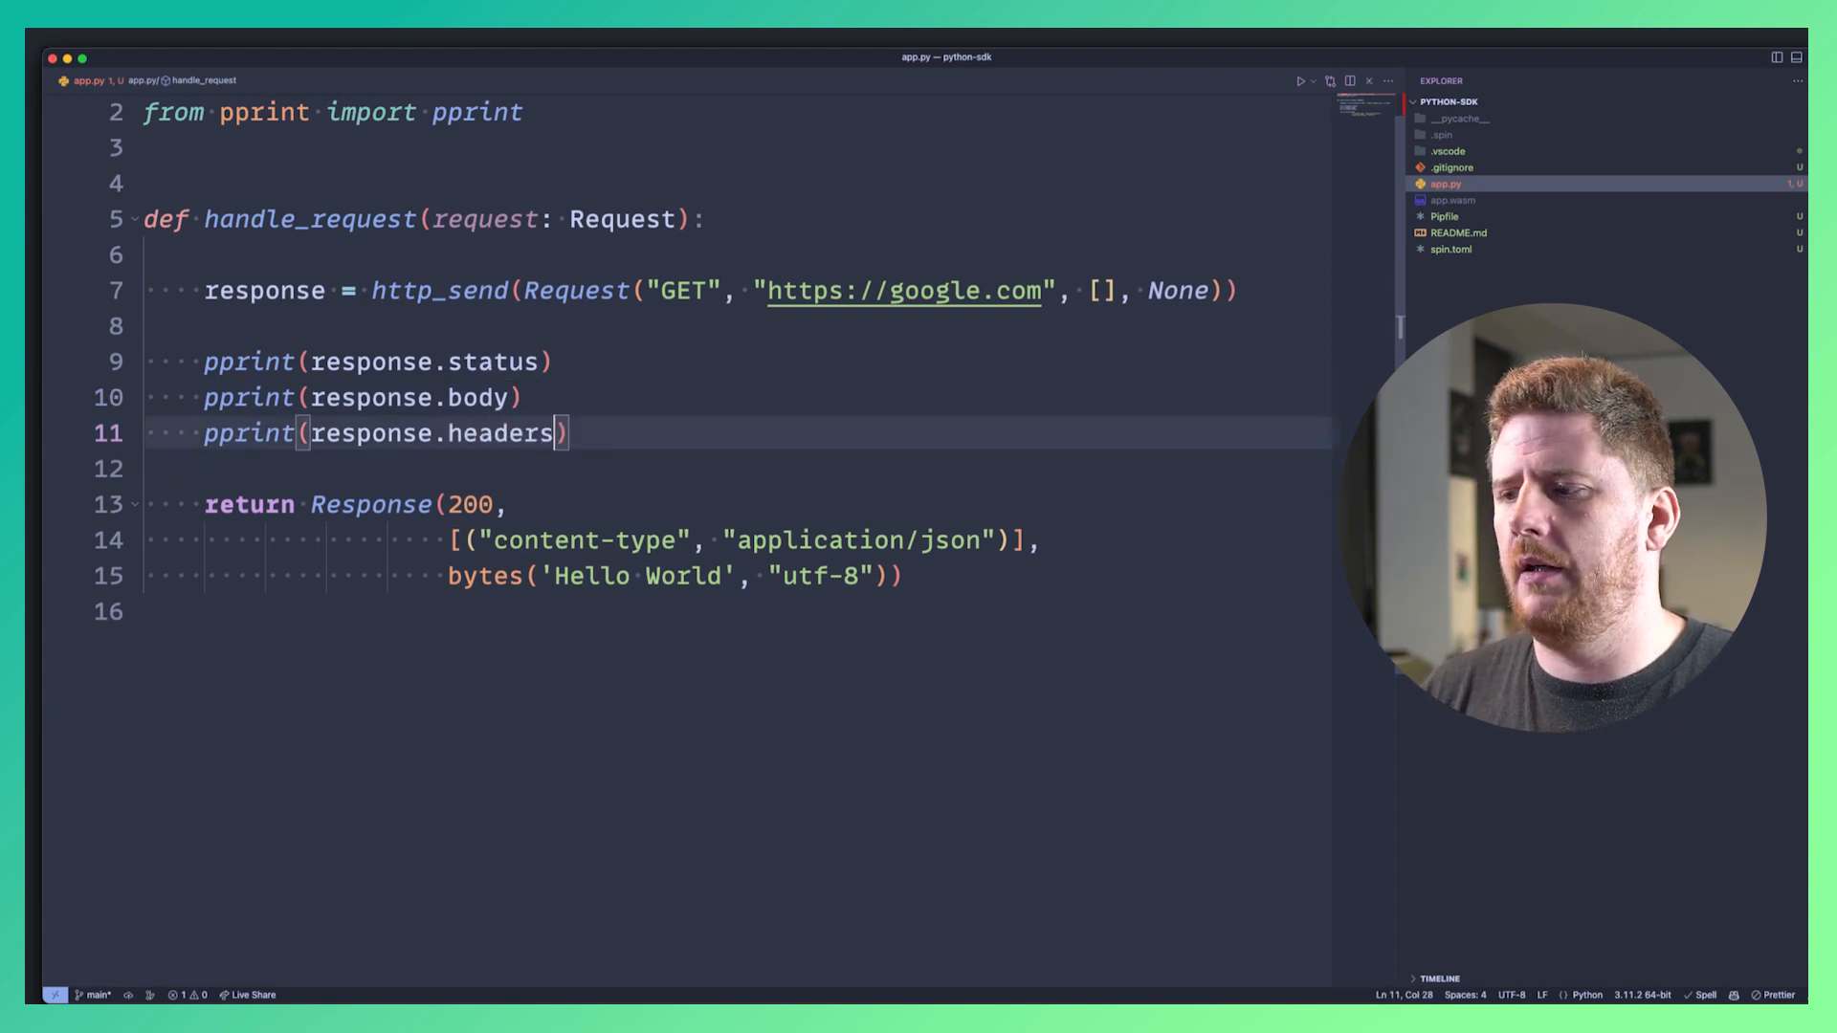